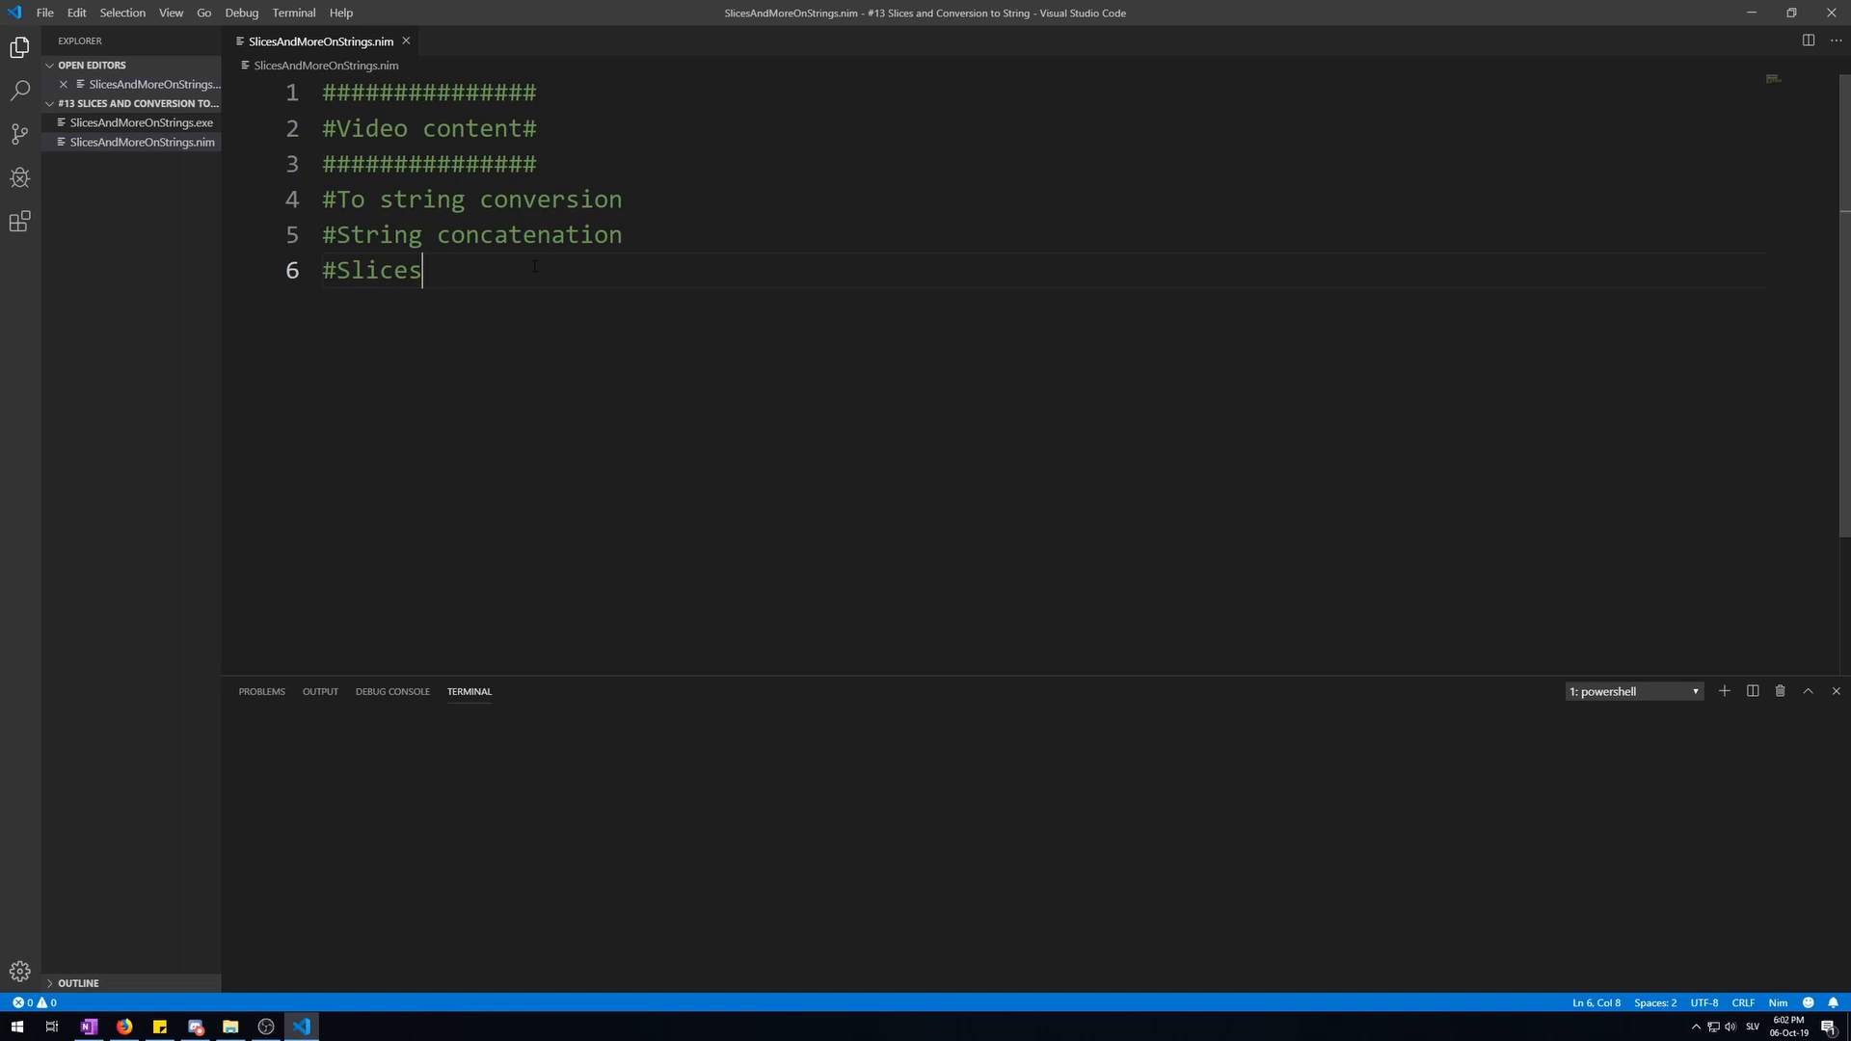
Declare num1 = 10, store $num1 in someString, and echo someString to print 10
double_click(375, 271)
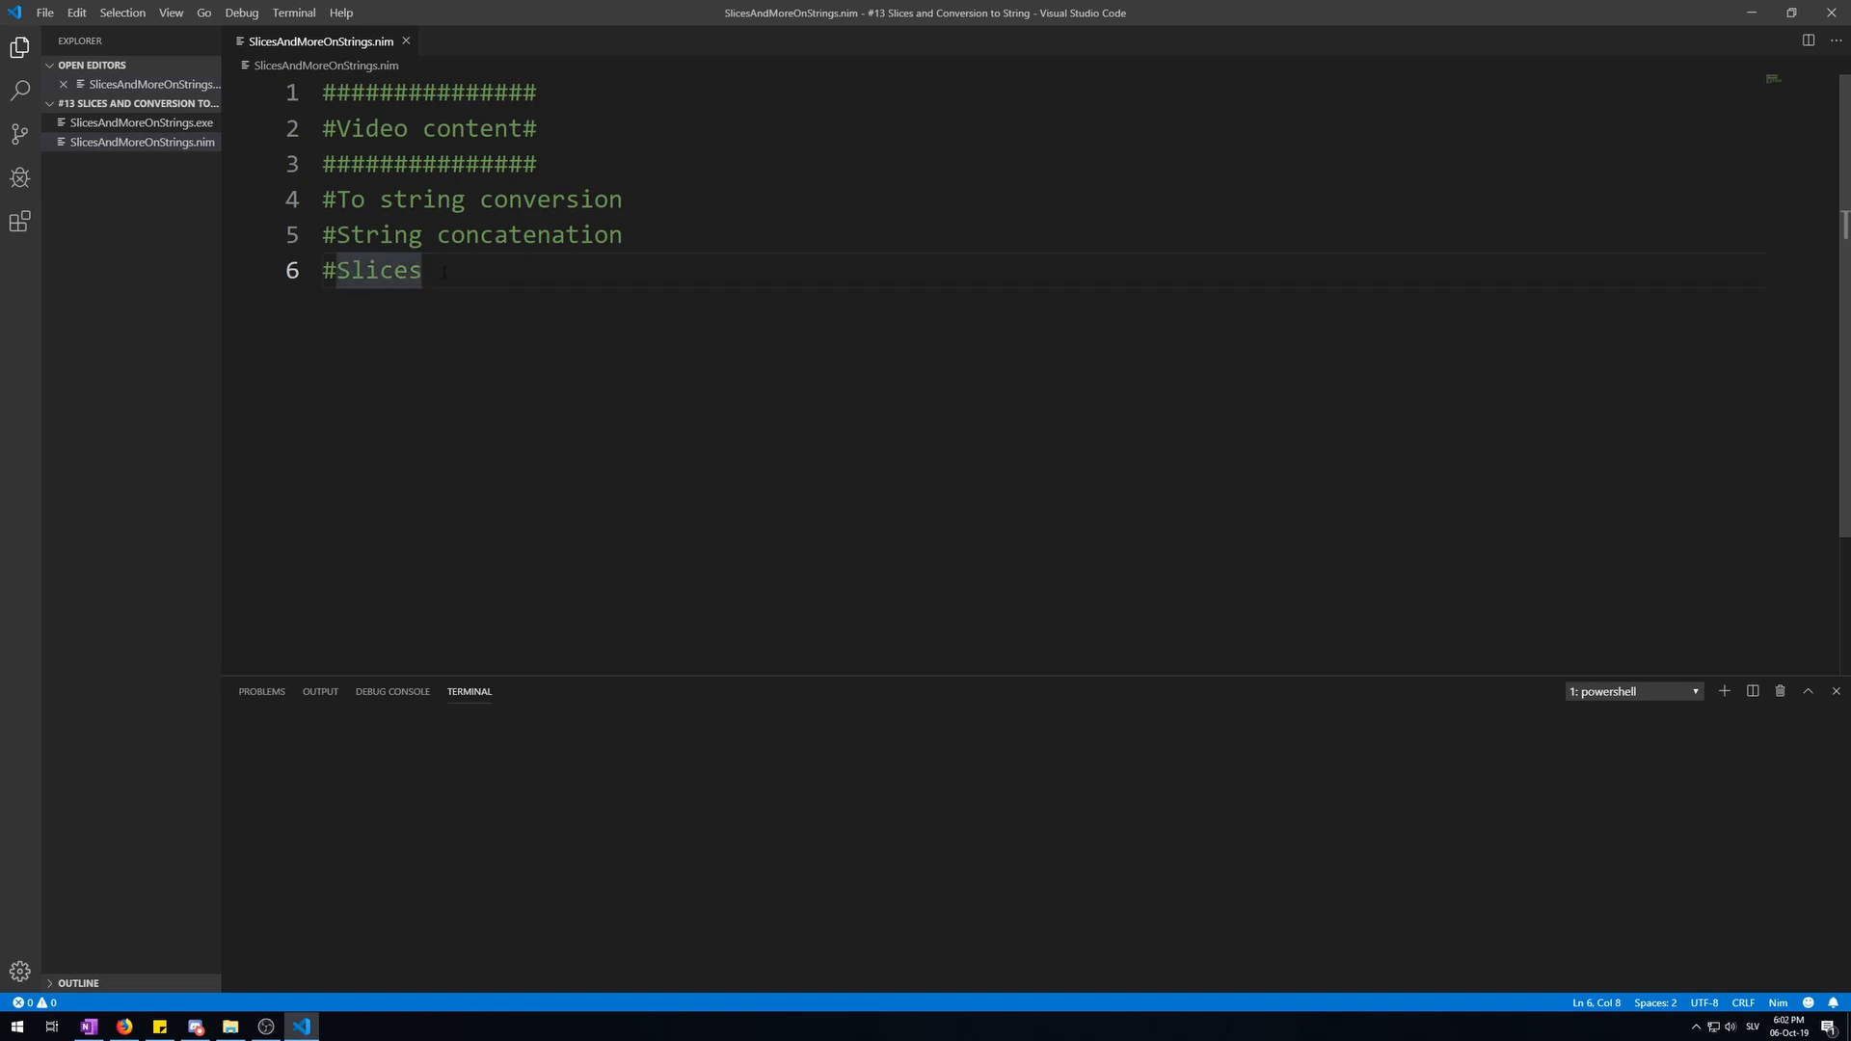
text(var num1 = 10)
text(var someString =)
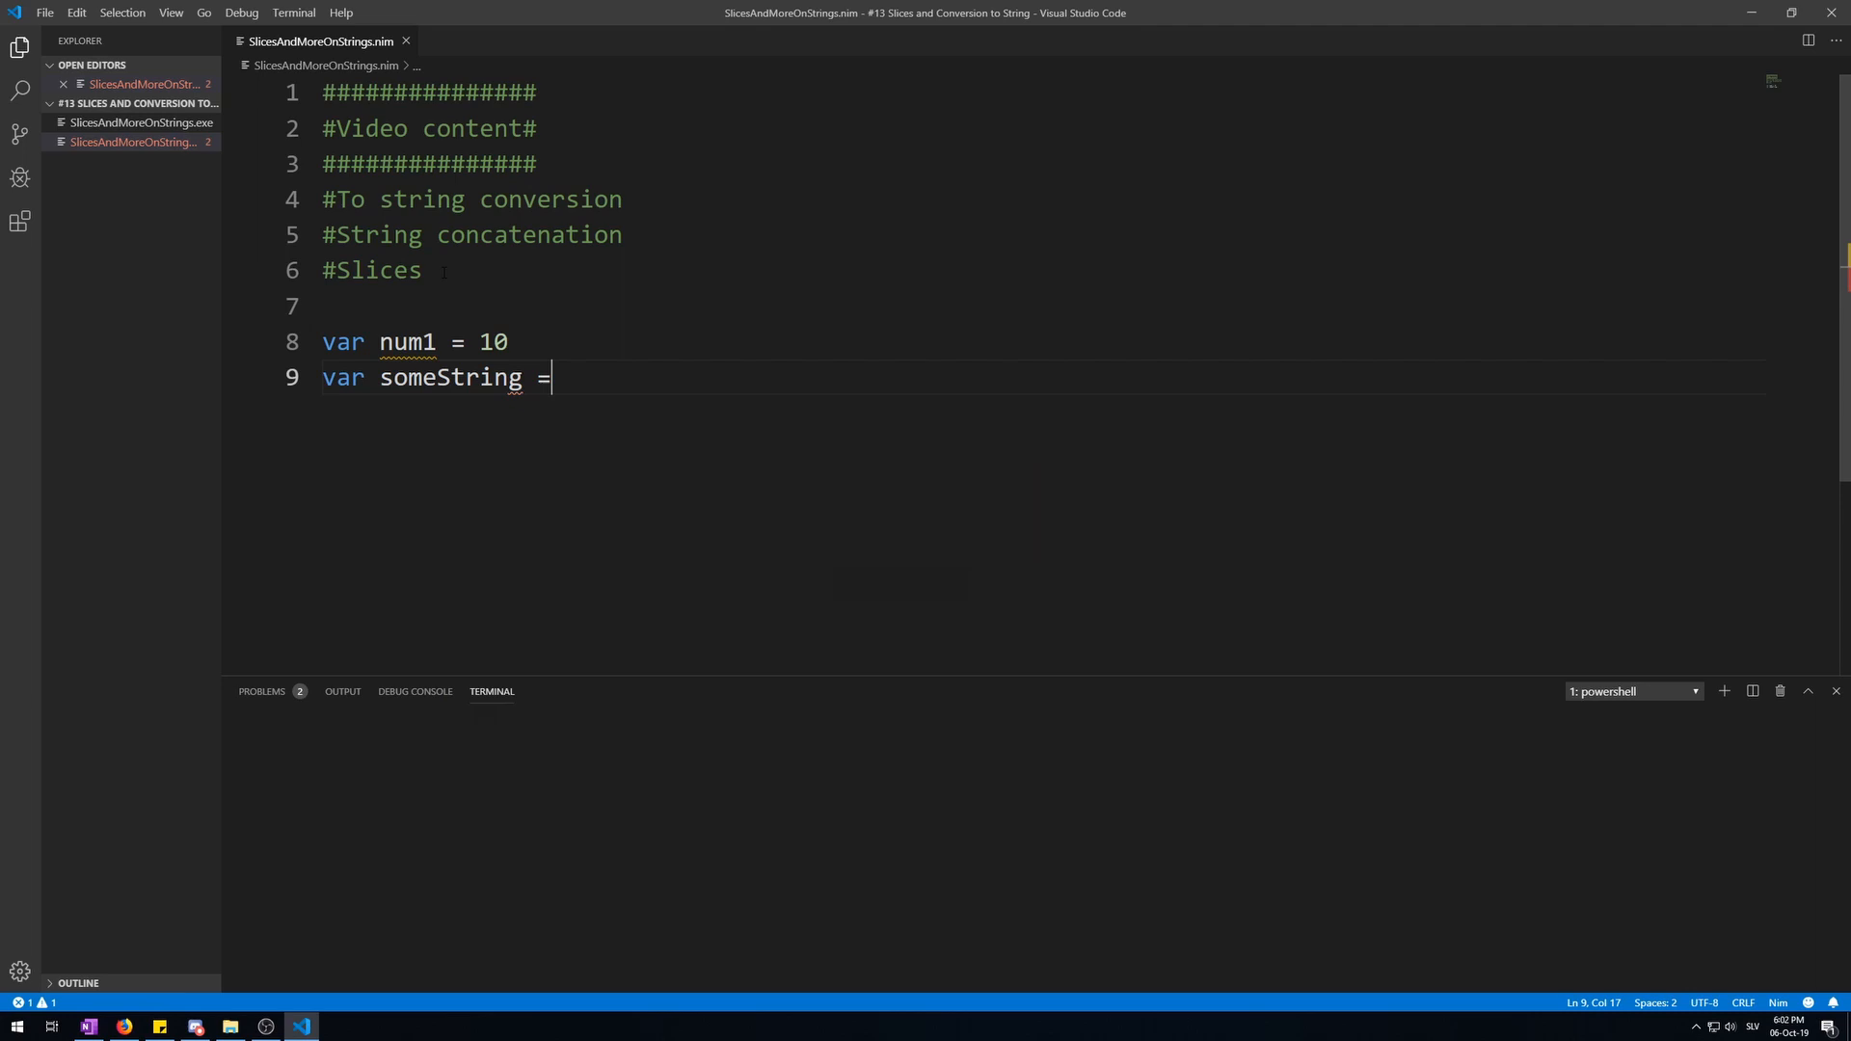
text($)
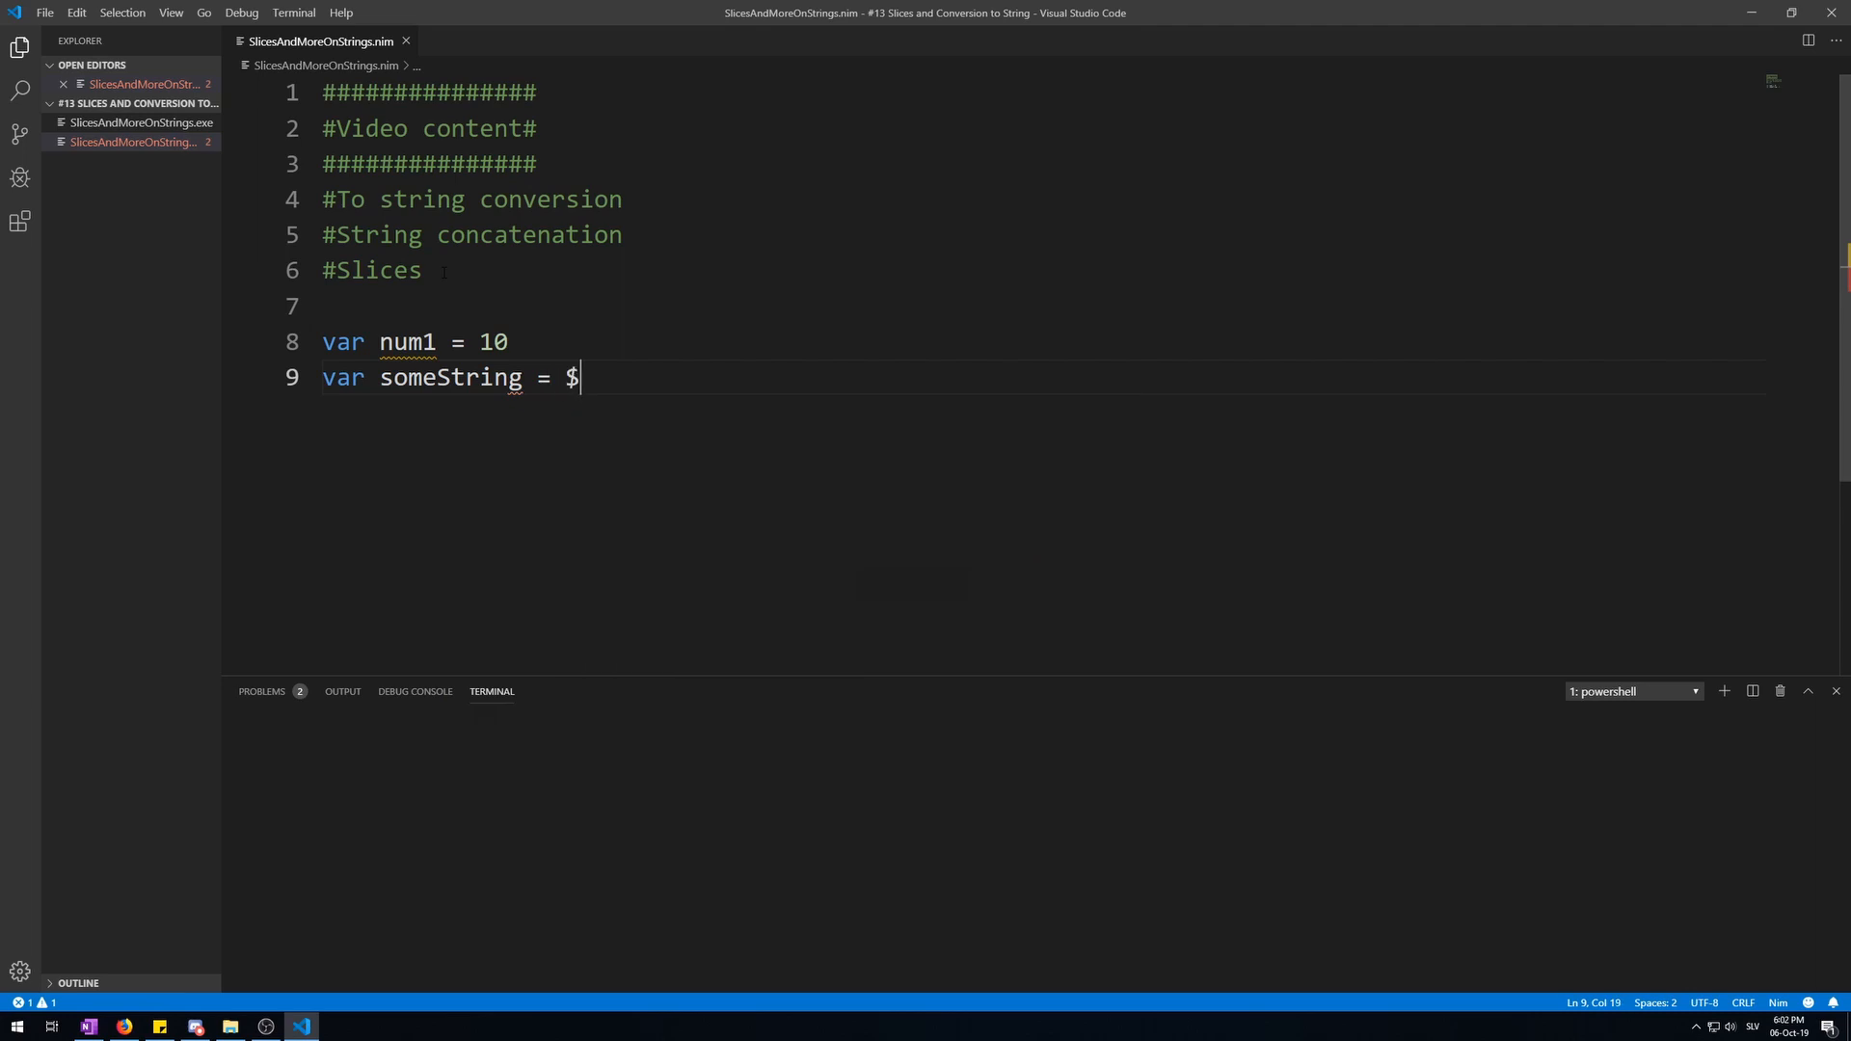
text(num1)
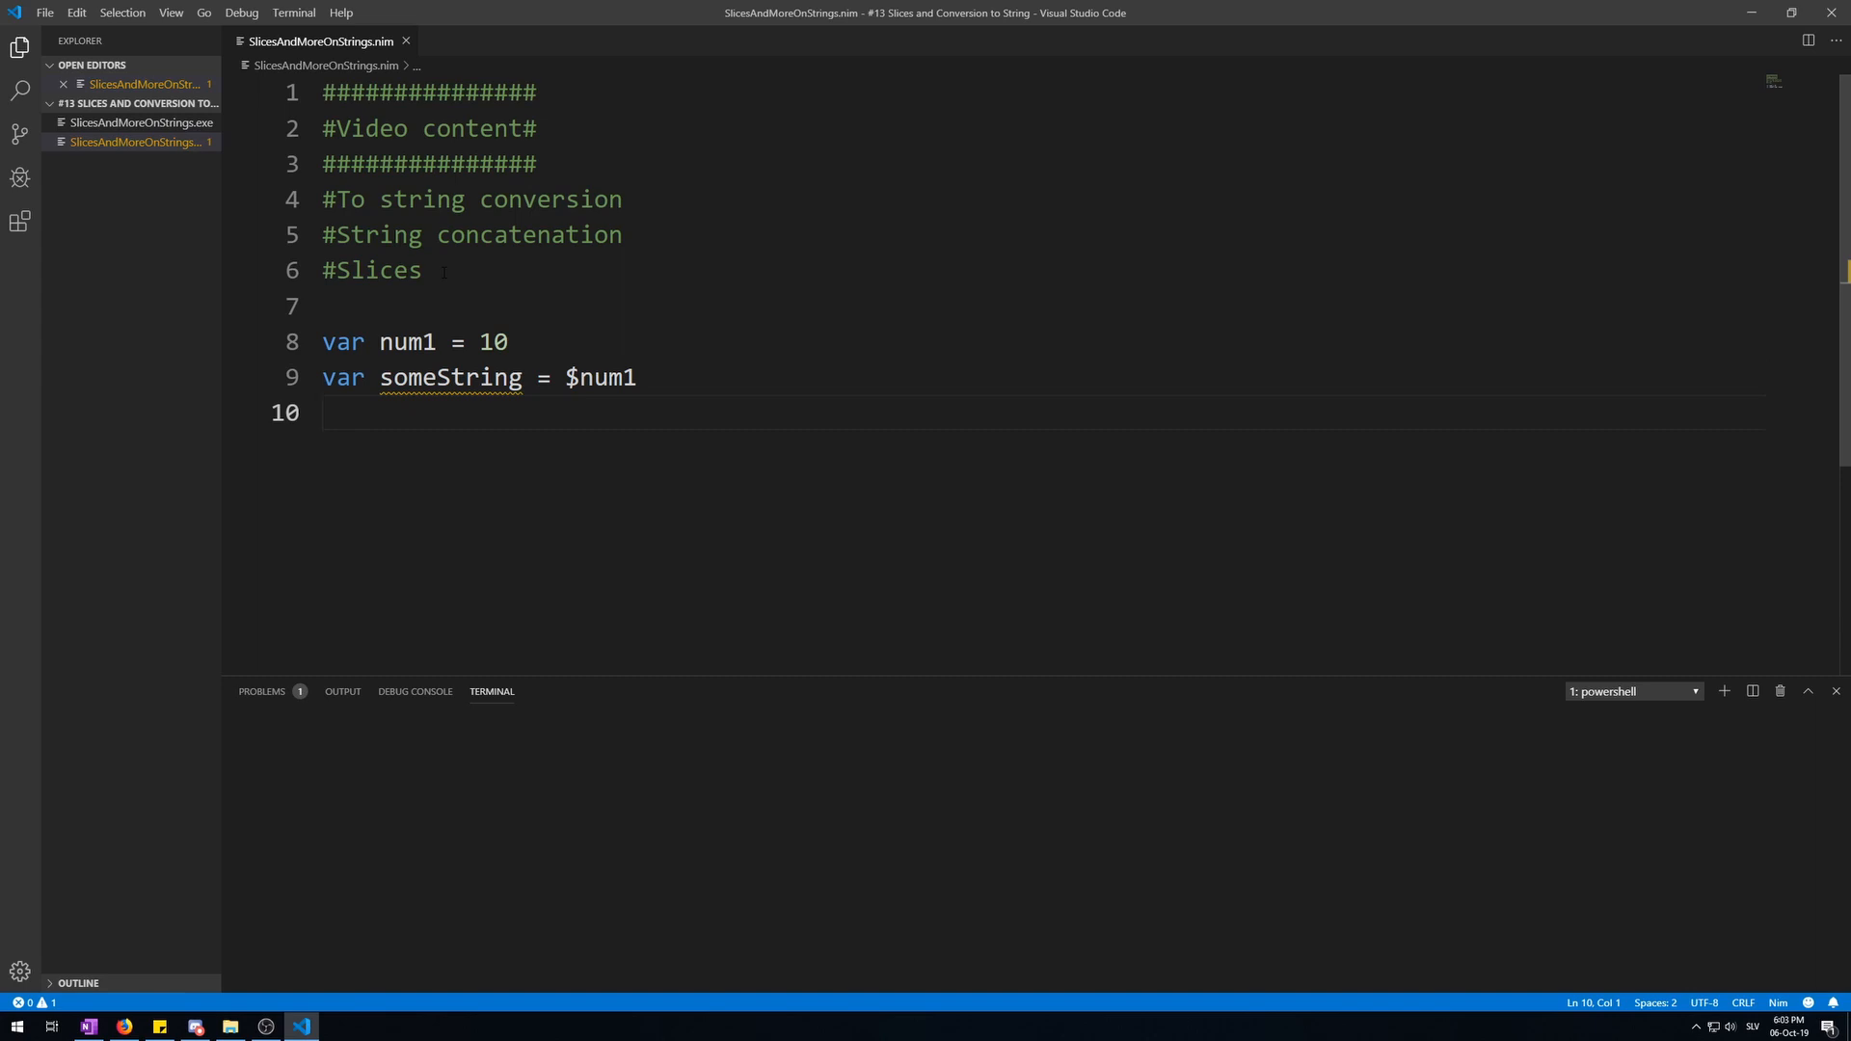
text(echo so)
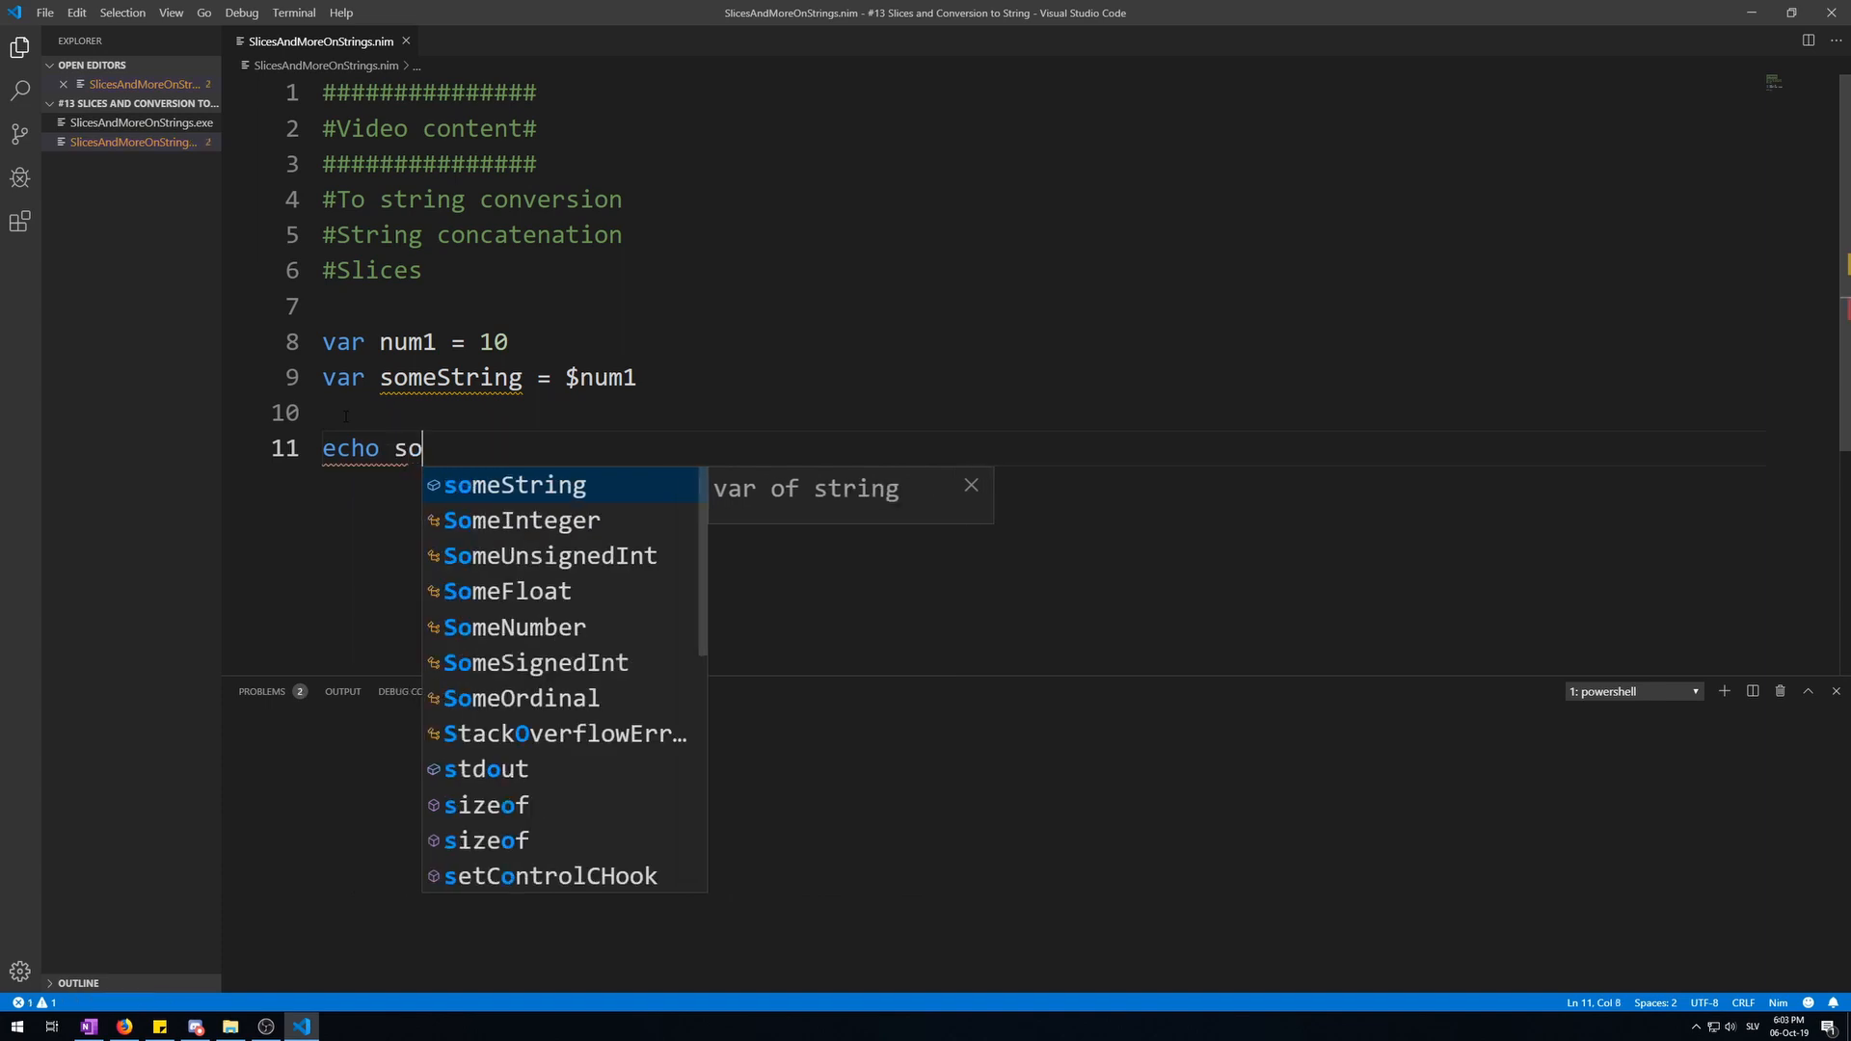
key(Tab)
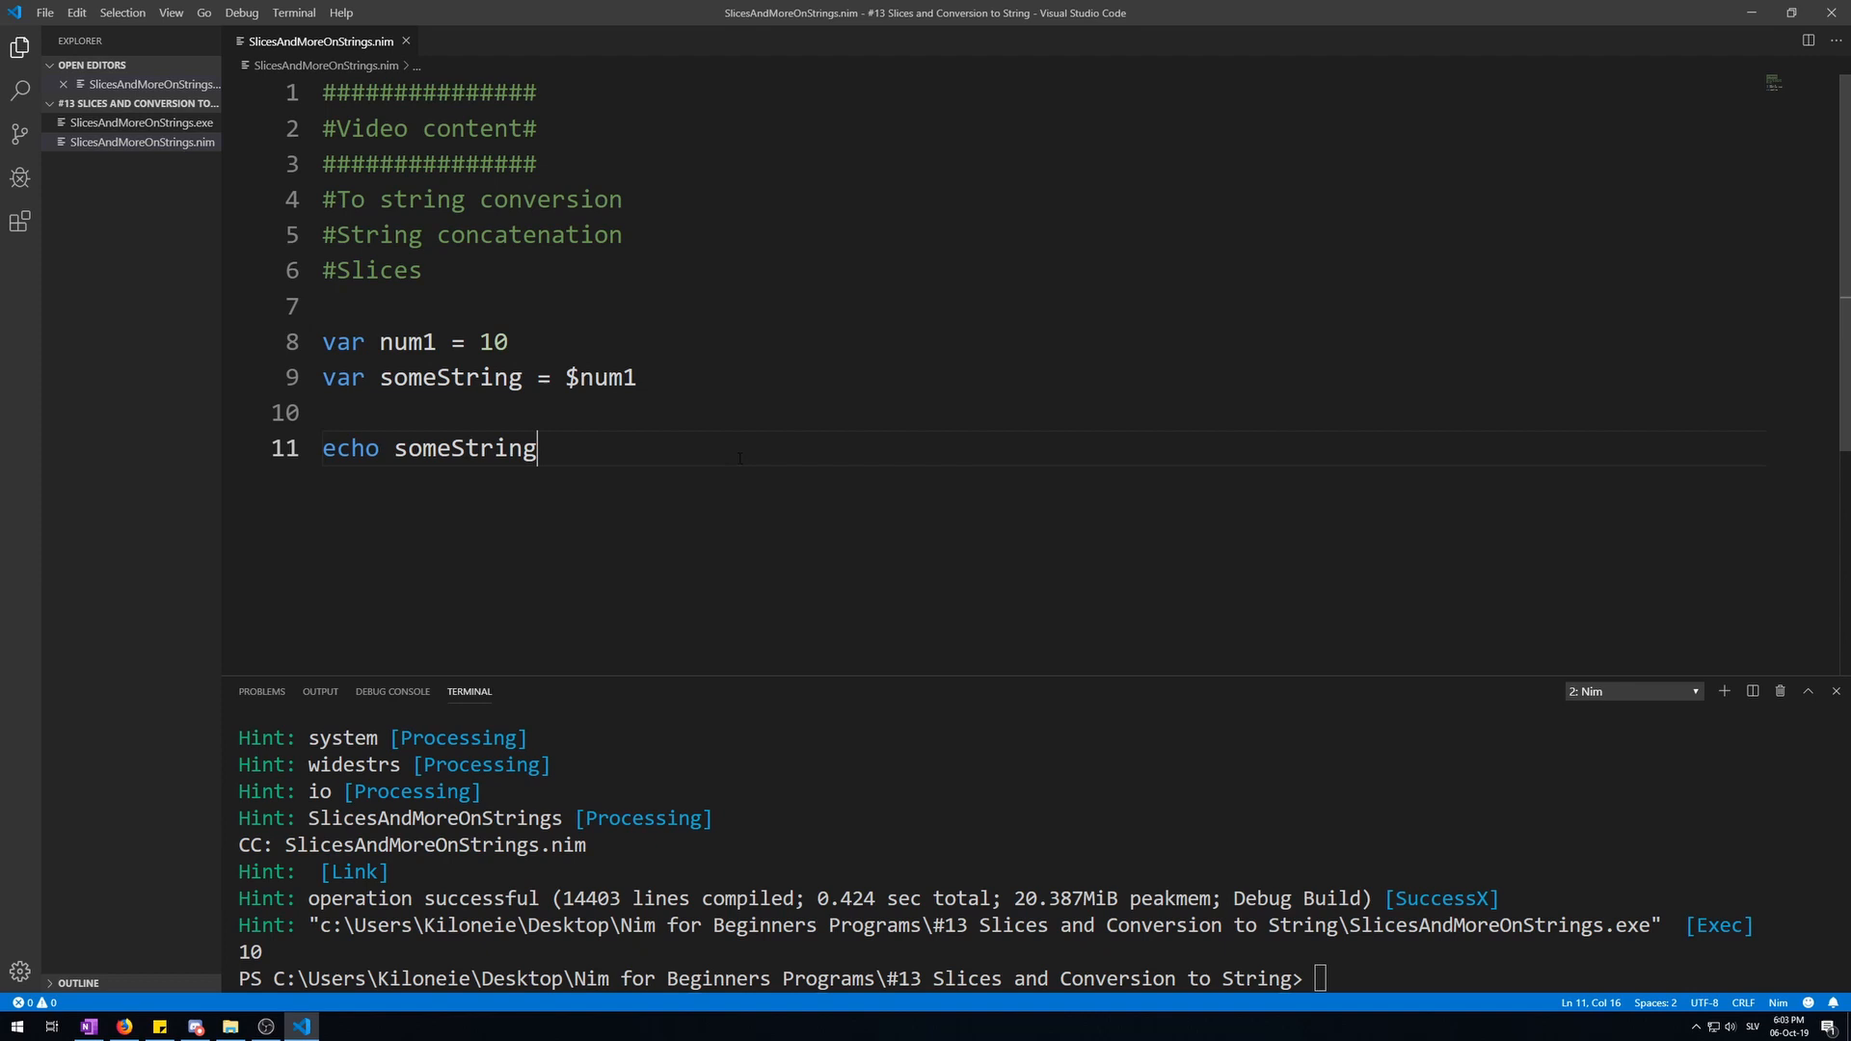
Declare num2 as 0.55 and echo $num1 & $num2 concatenated
text(var num2)
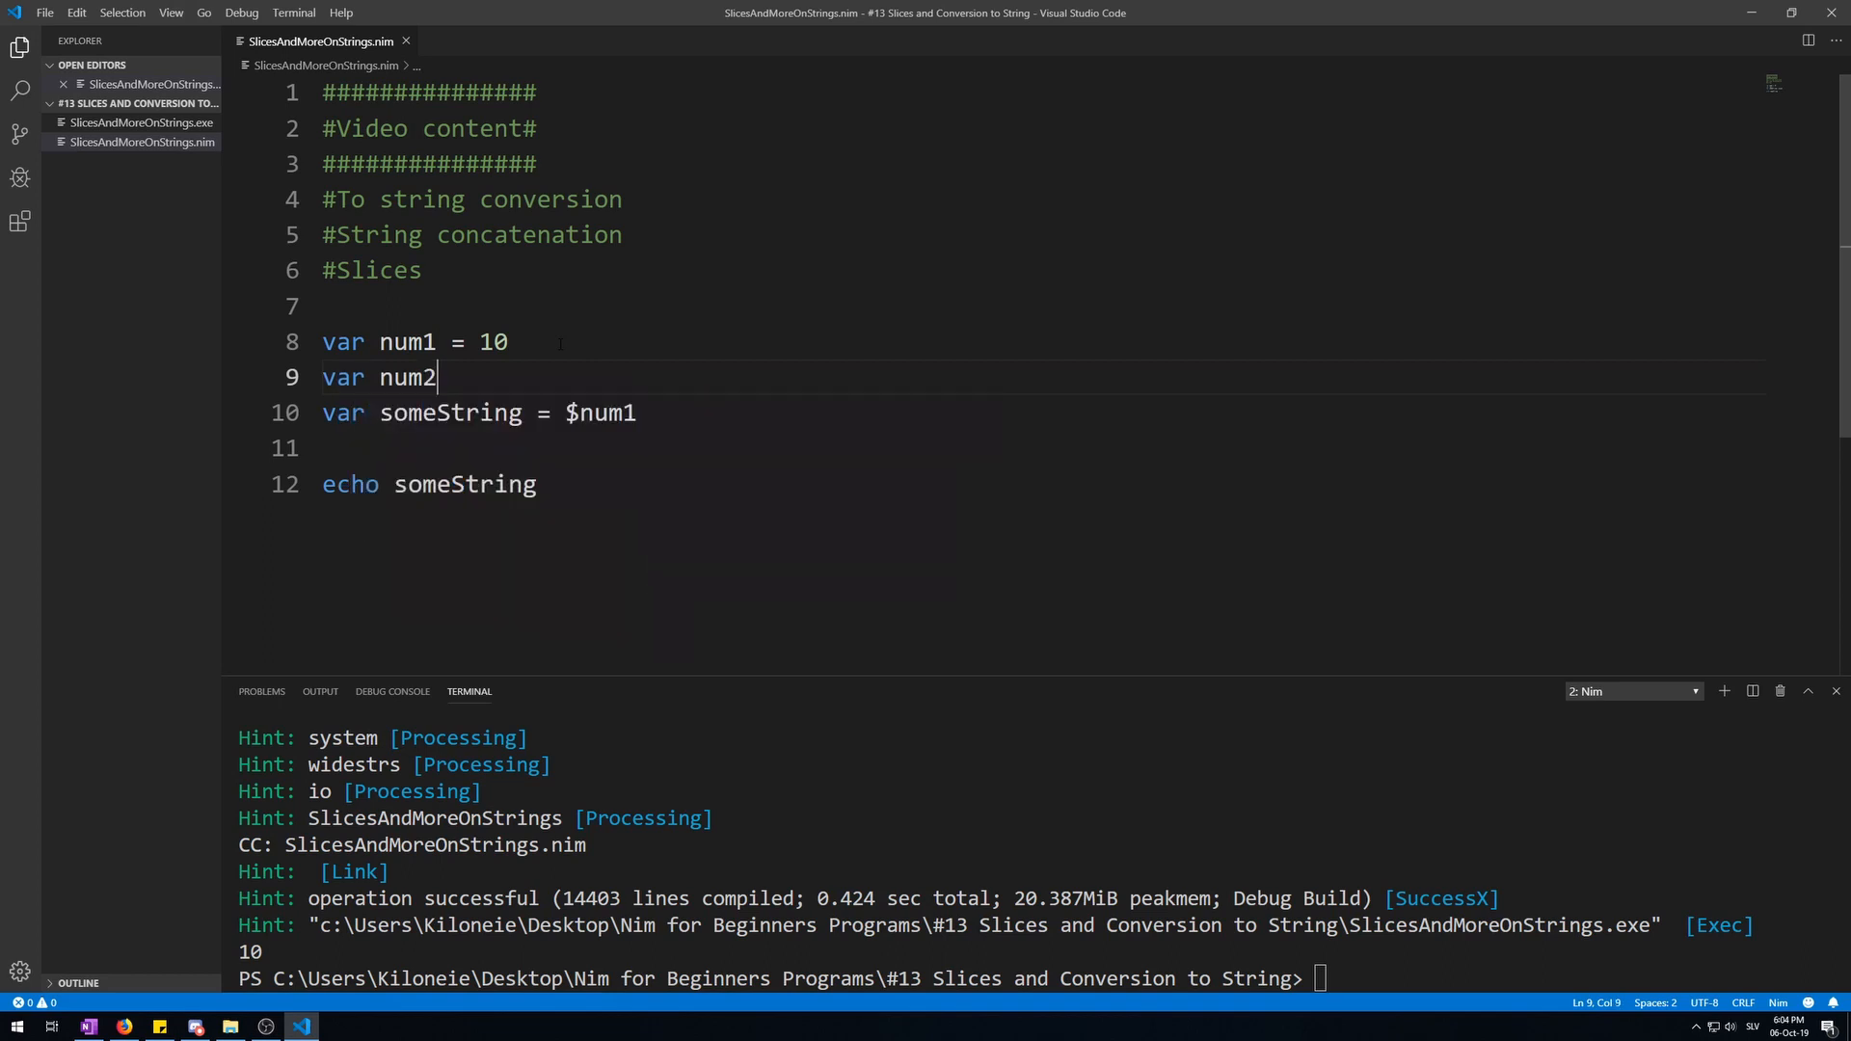
text(= 0.55)
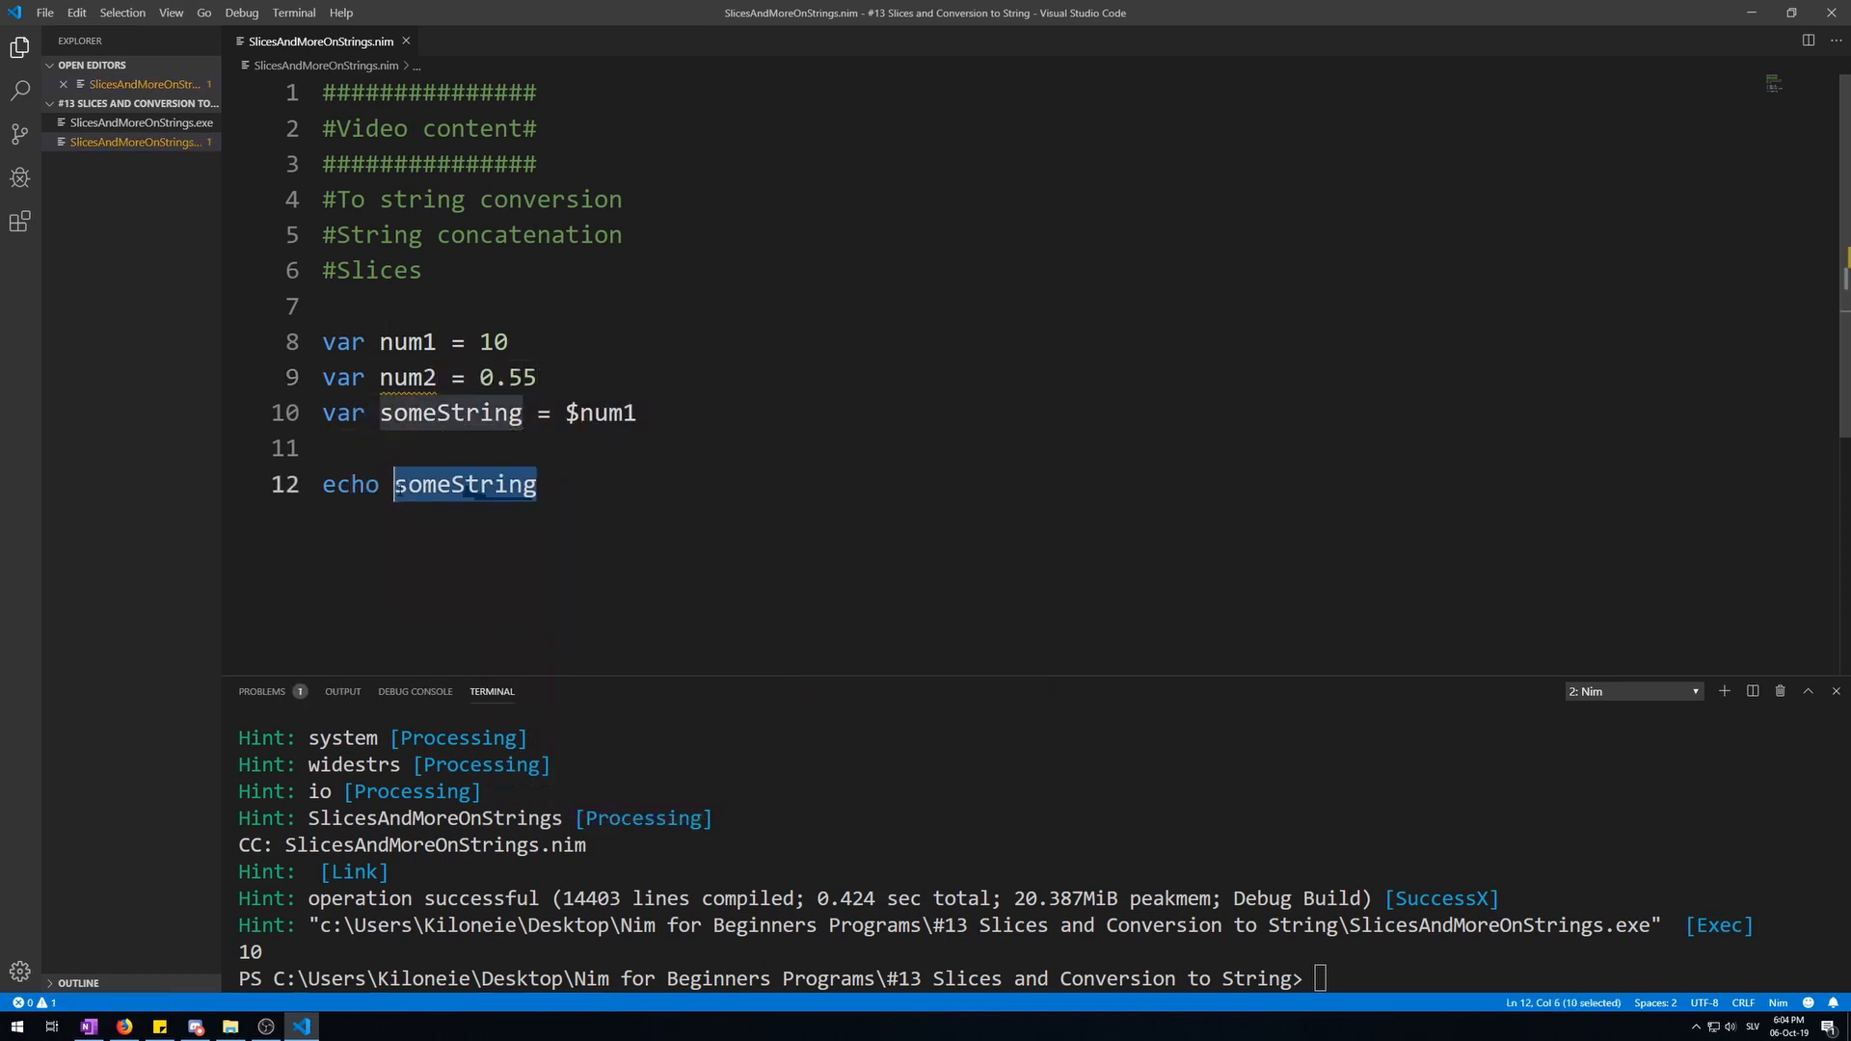
text(num1 & num2)
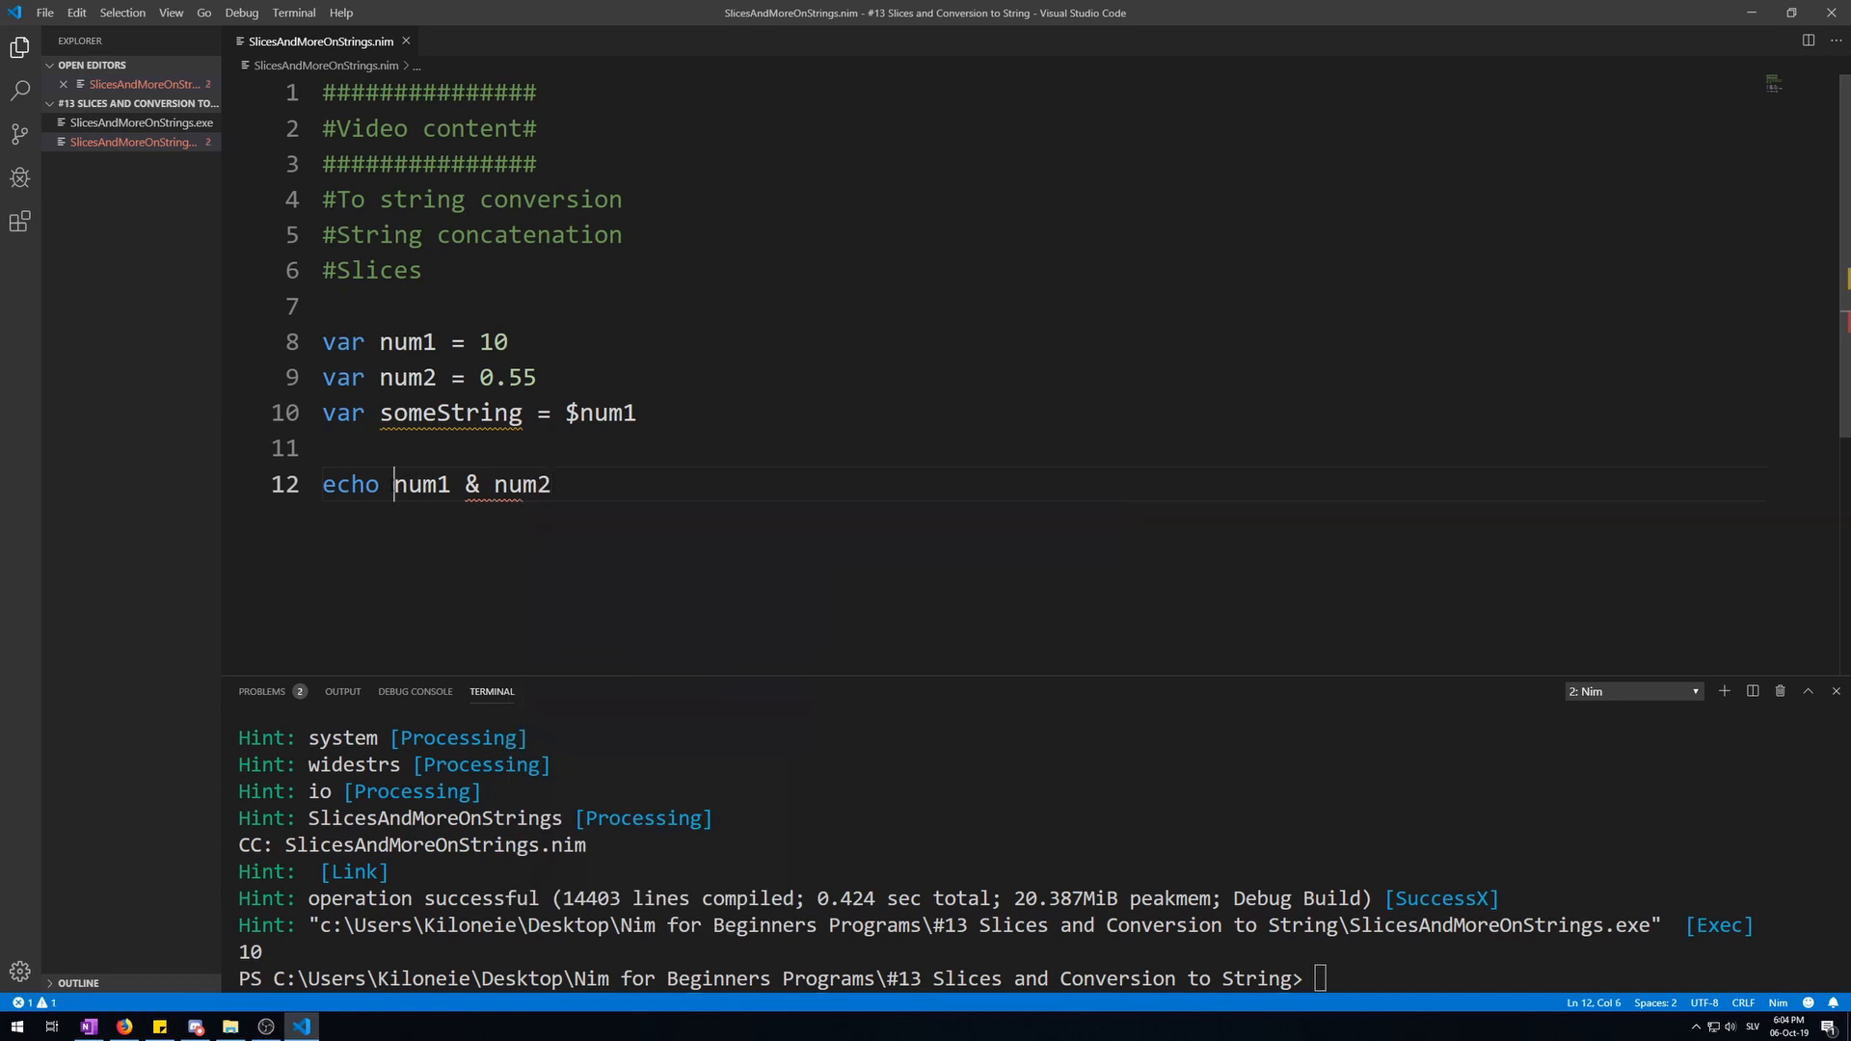
text($)
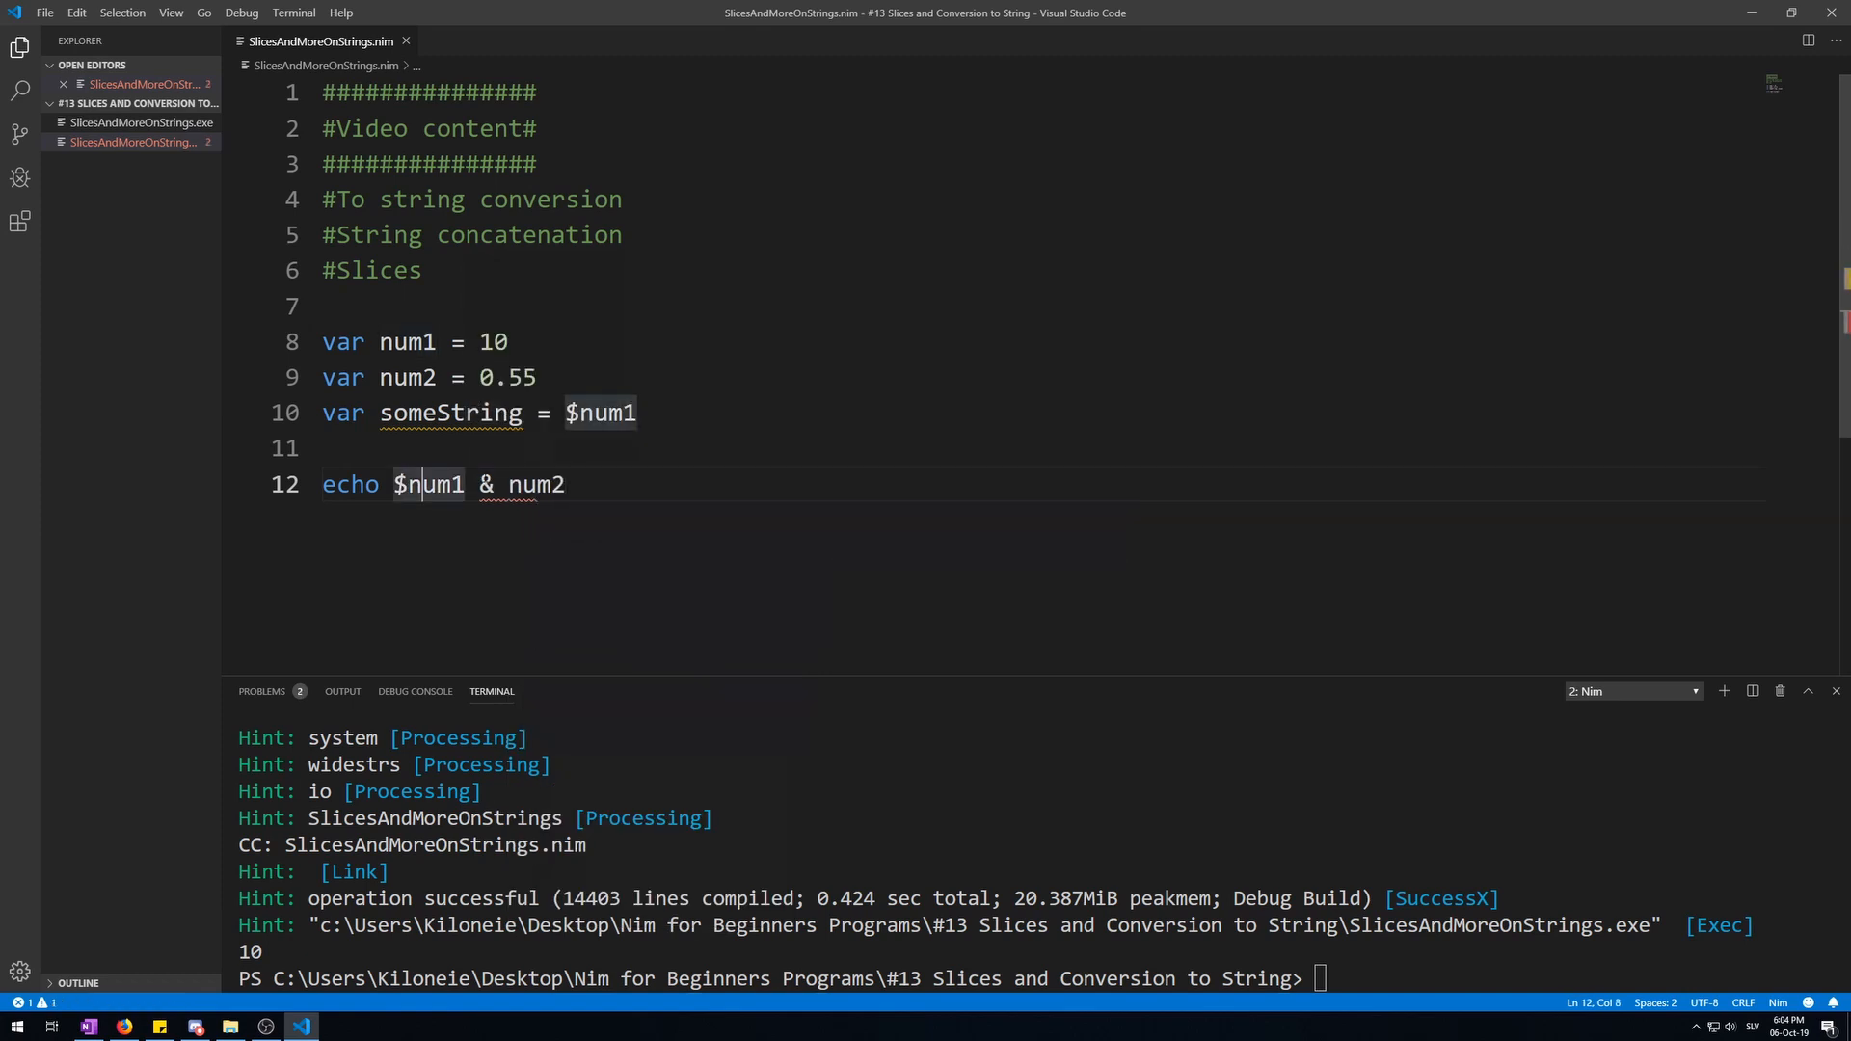
text($)
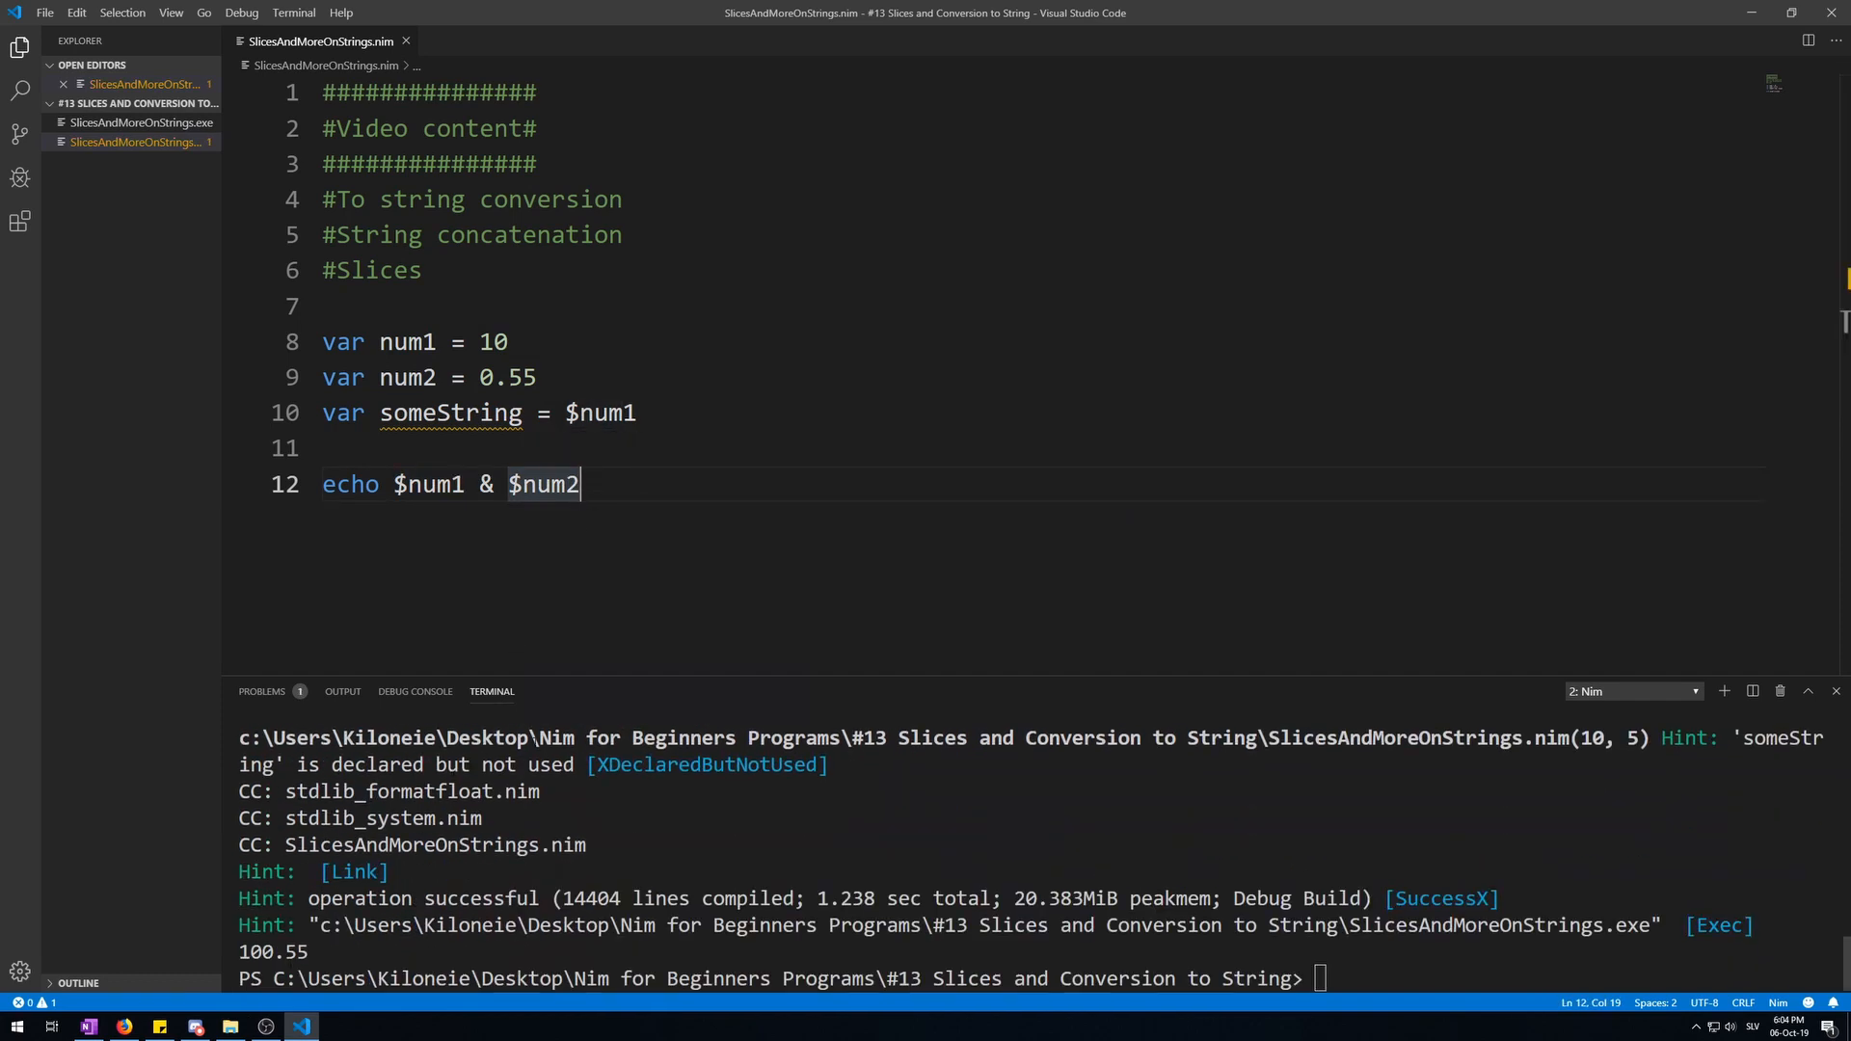
Add an echo num1, num2 line below the concatenation echo
key(Enter)
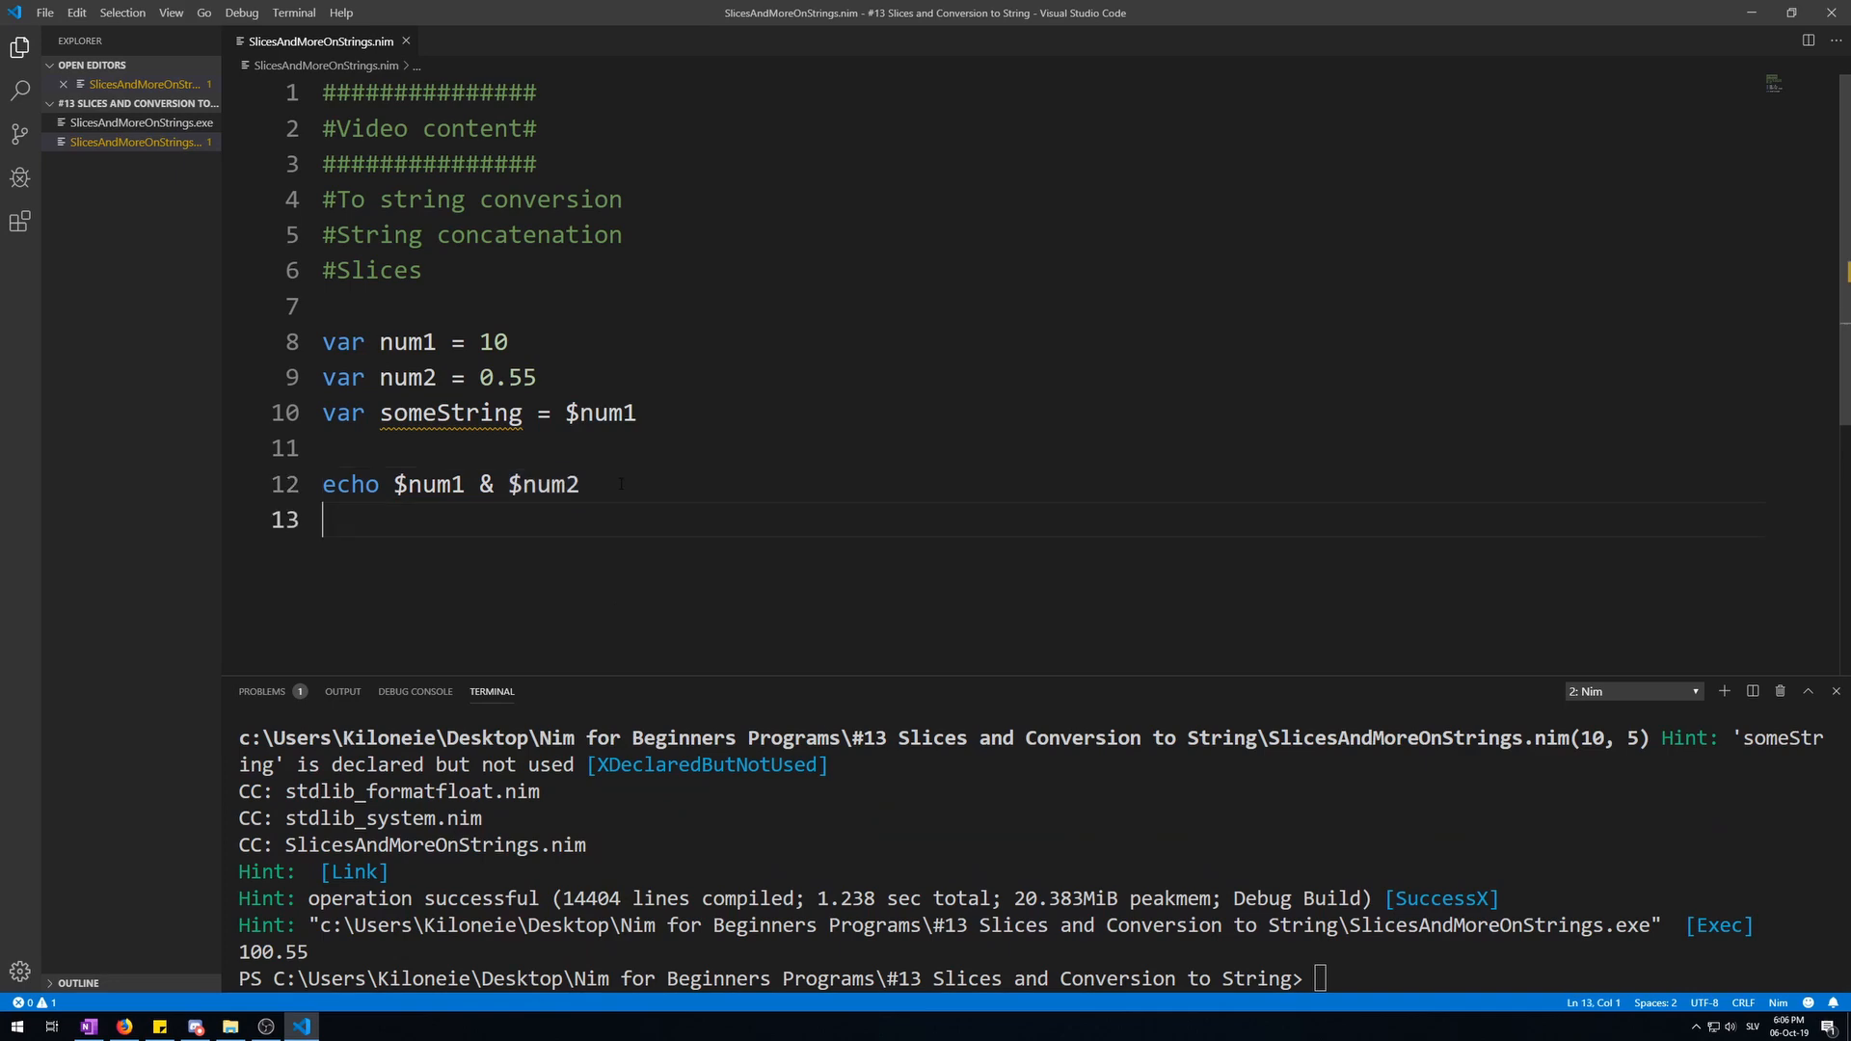
text(echo nu)
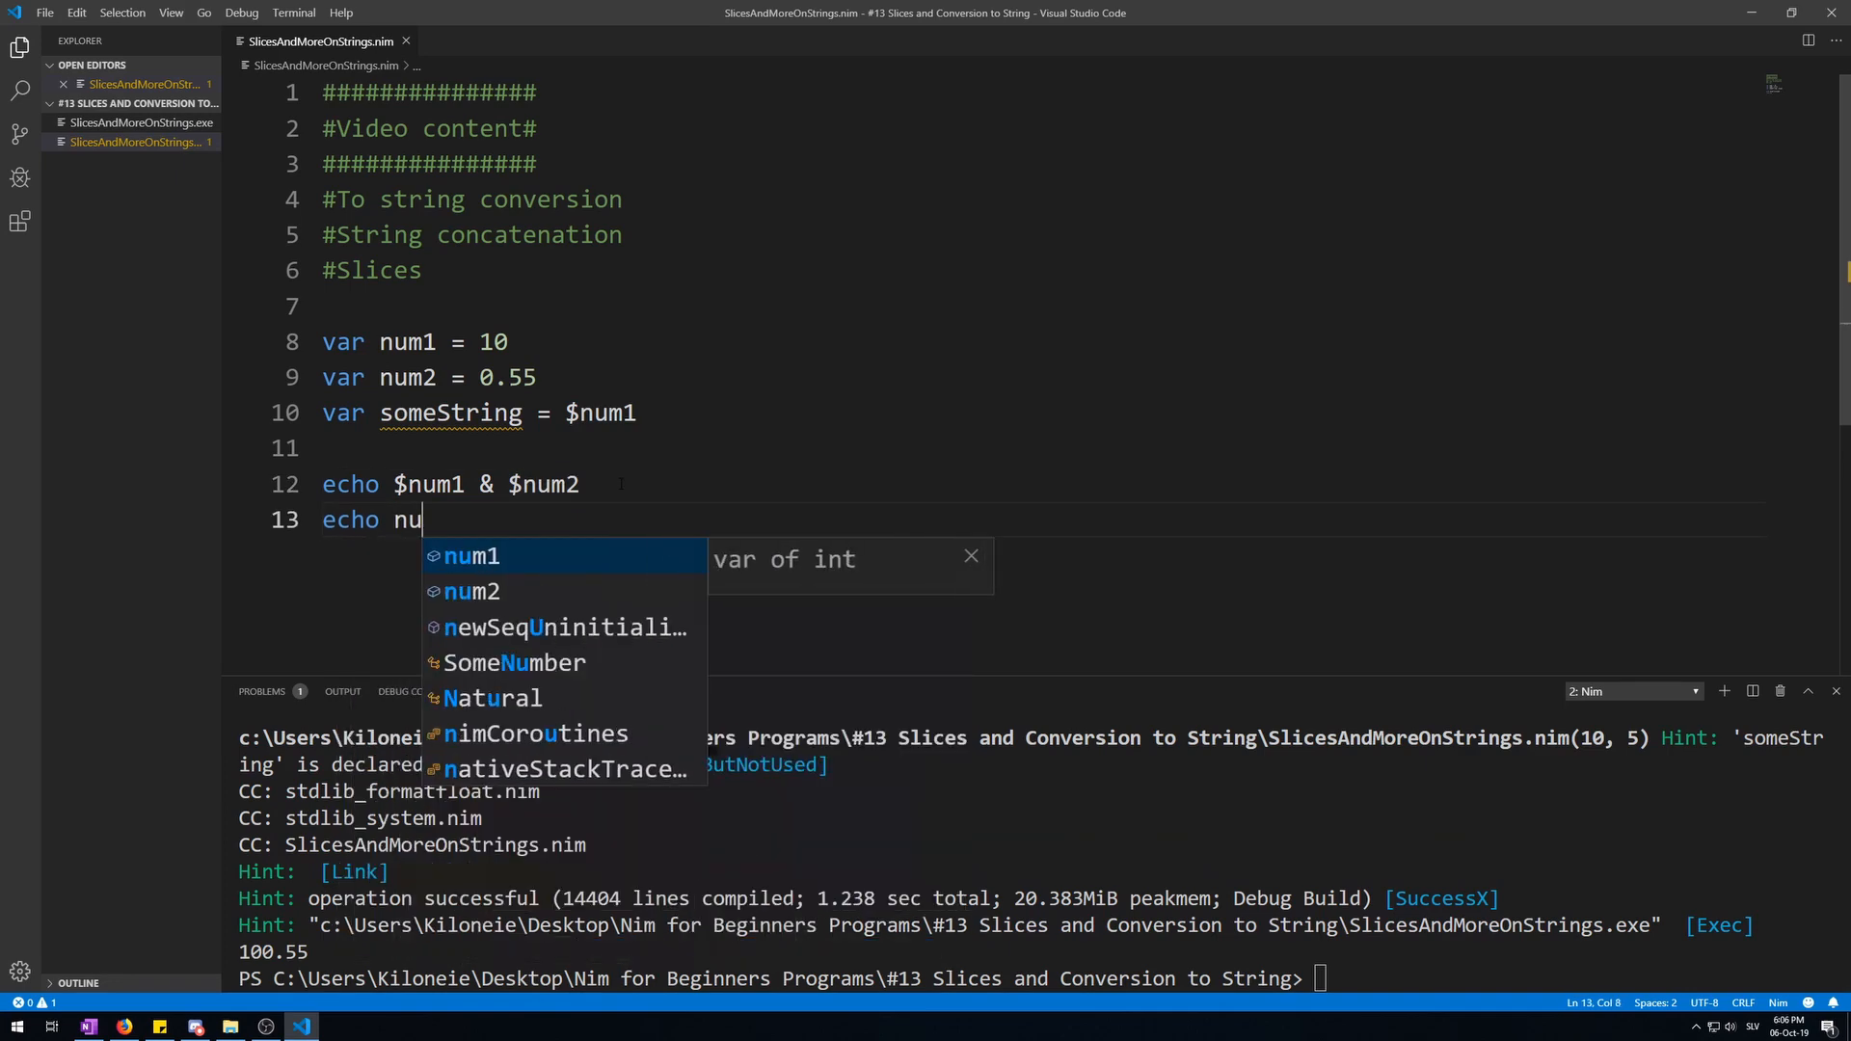
text(m1, num)
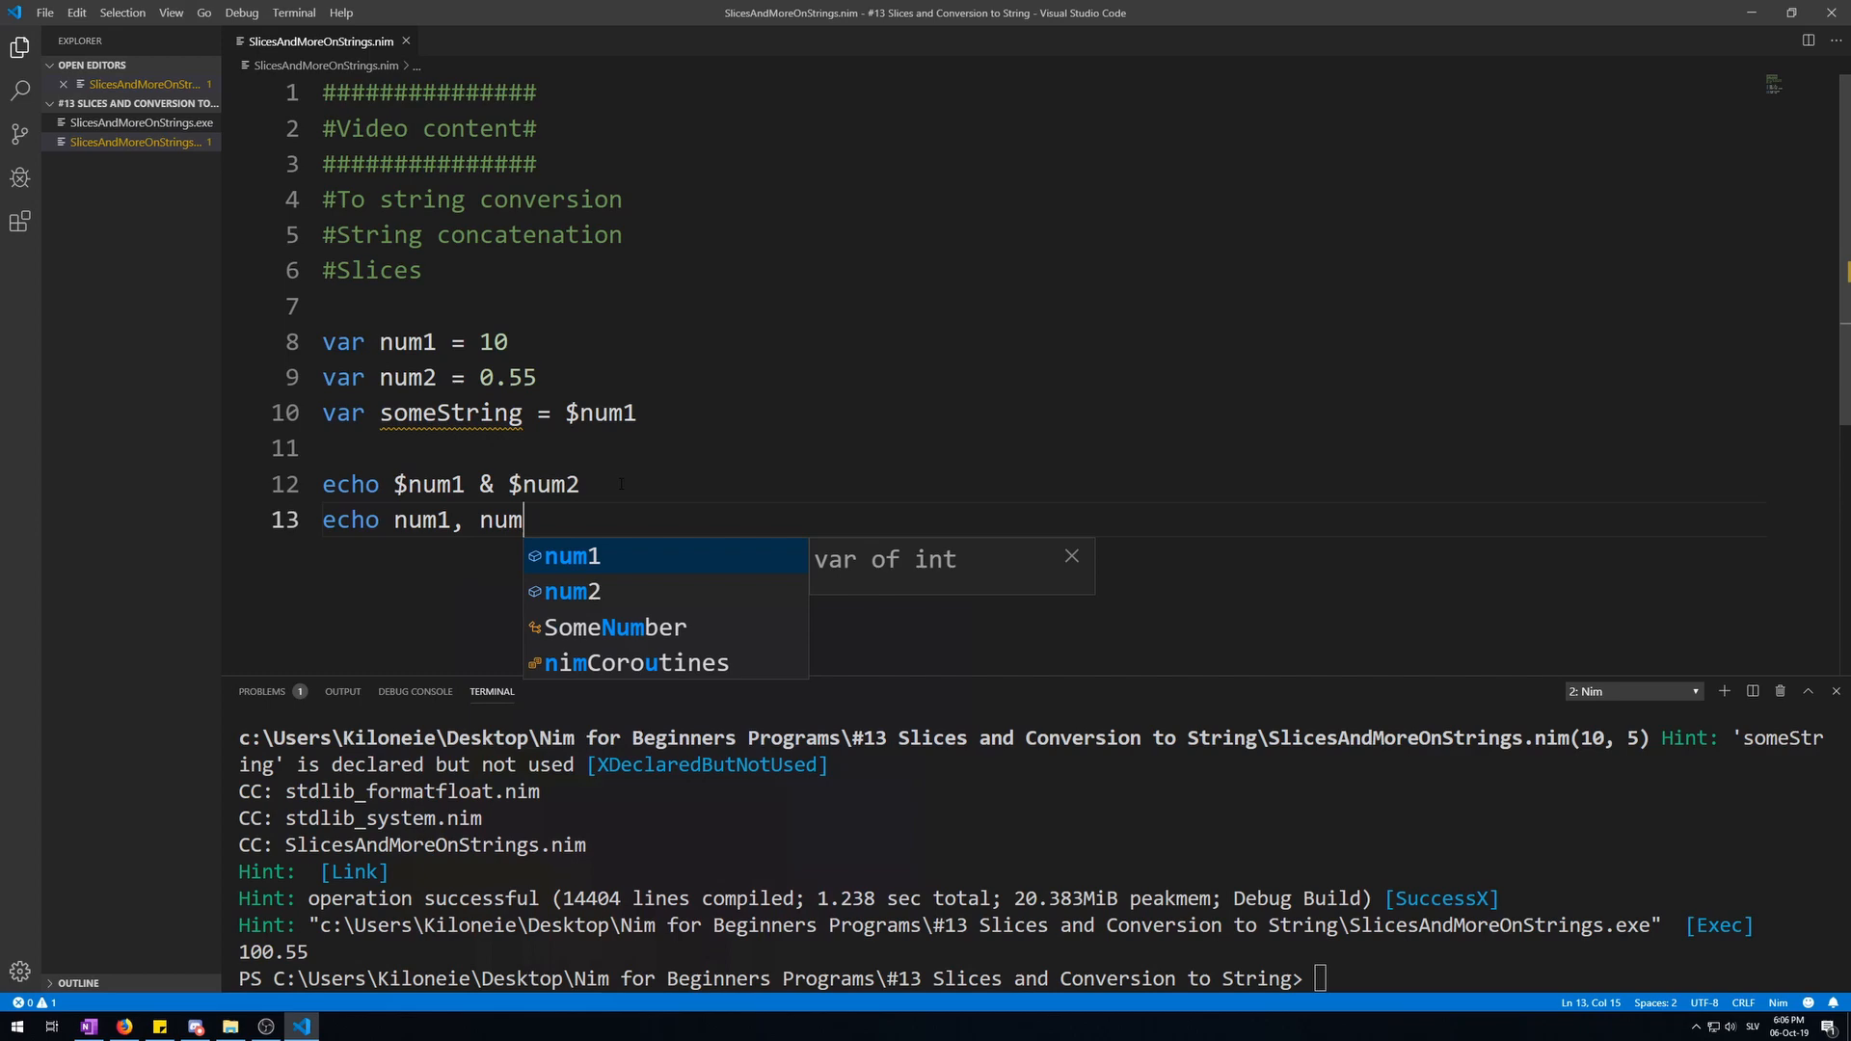
text(2 ]#)
text(echo someString)
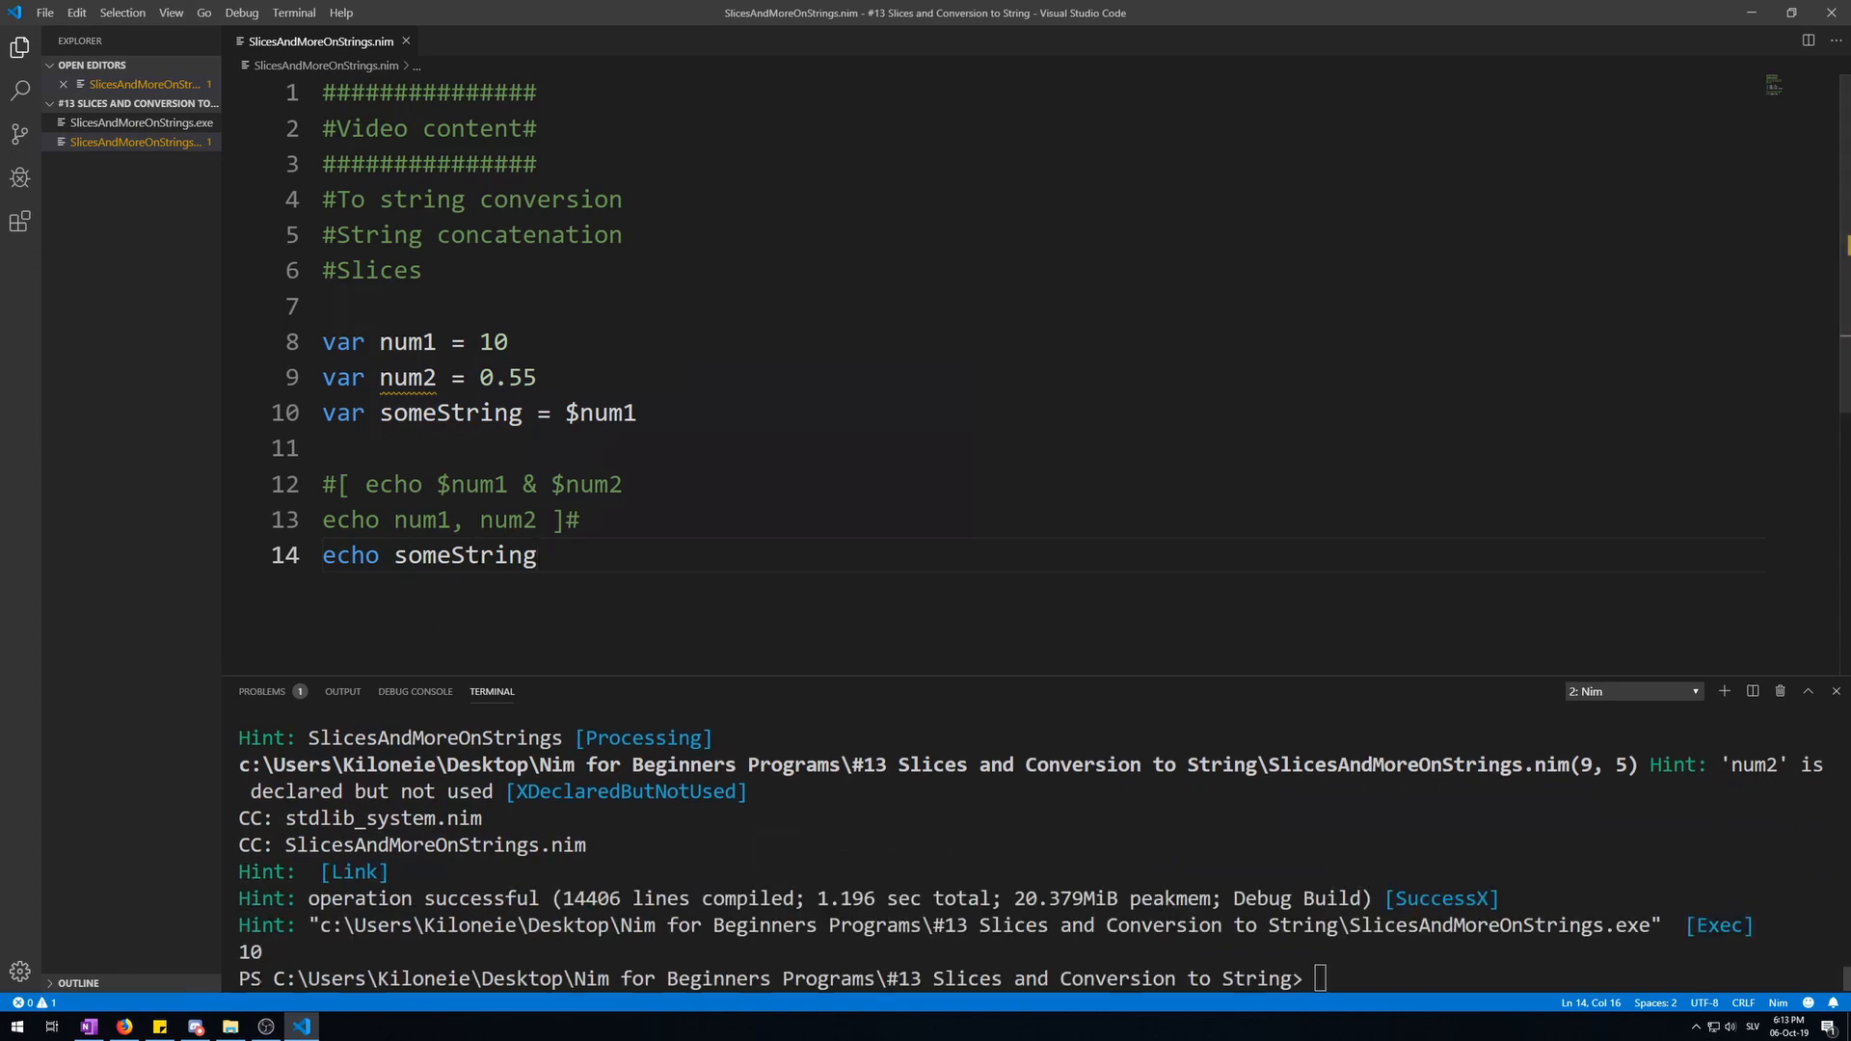
Append & "Hello" to someString in the echo line so it prints 10Hello
click(644, 413)
text( & ")
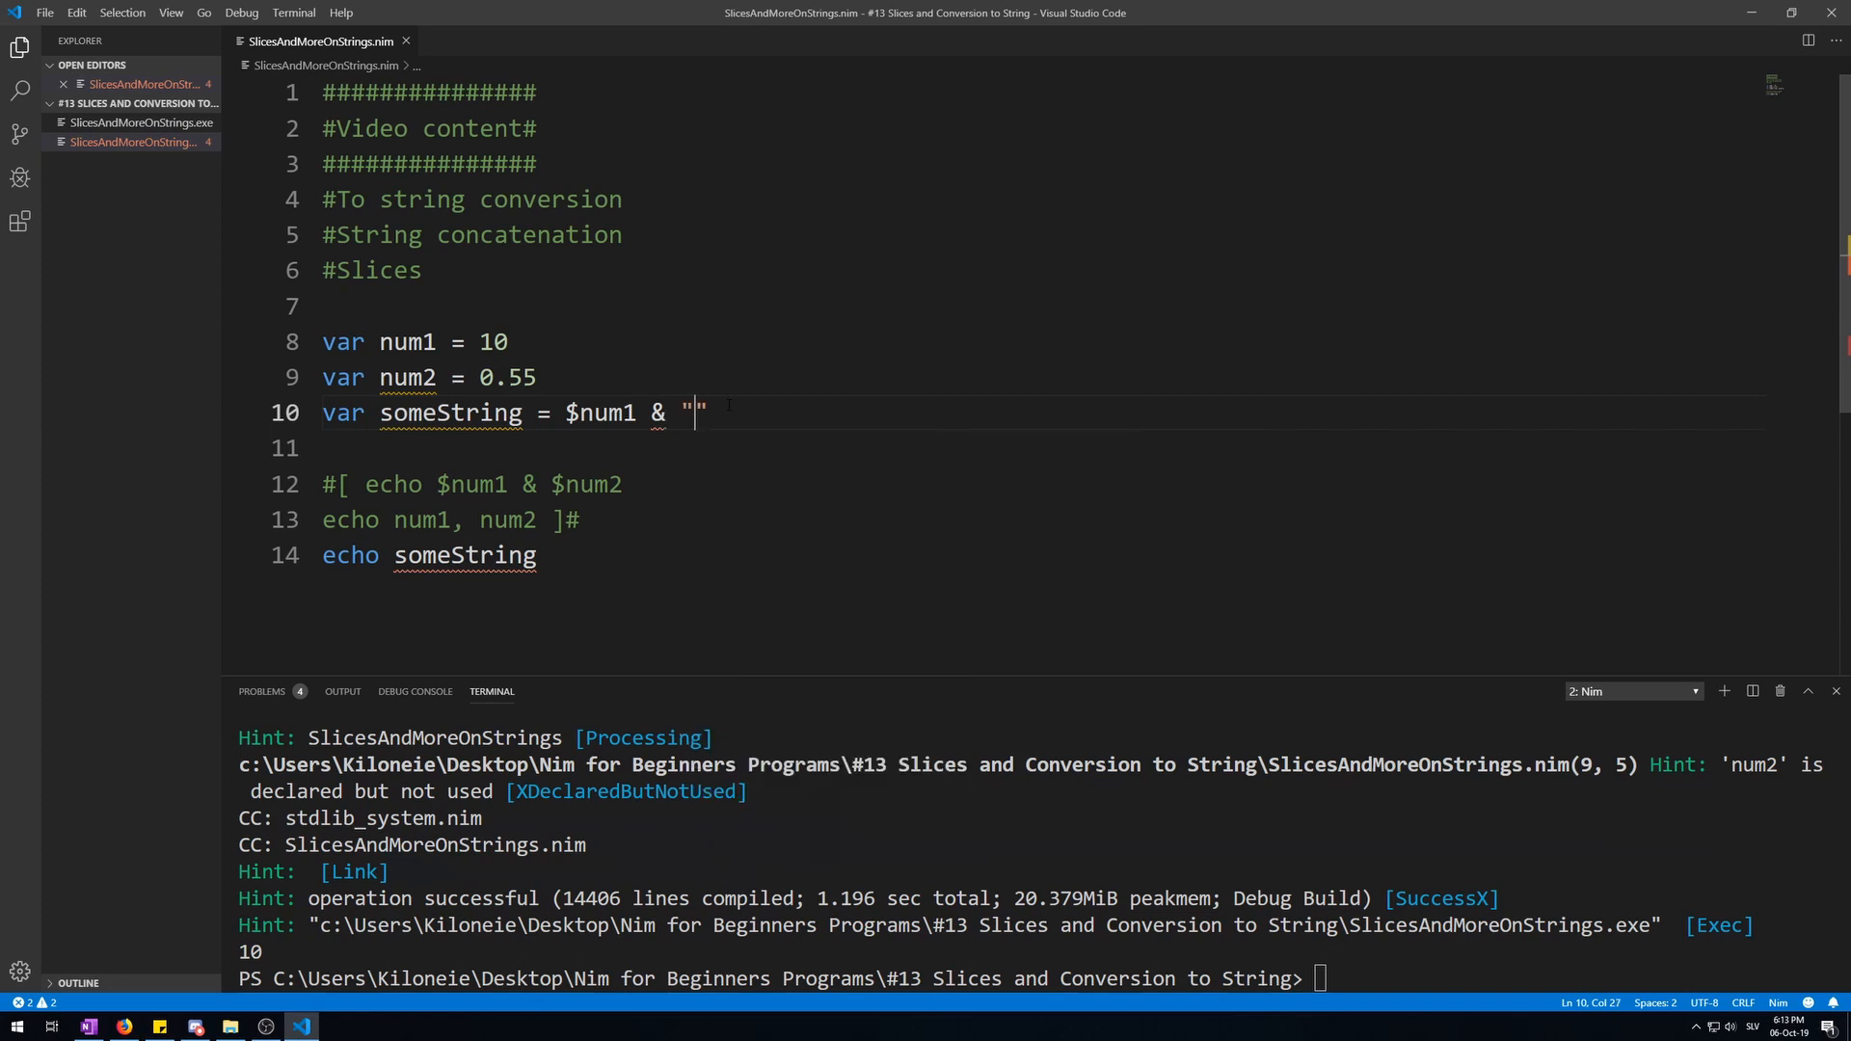
text(Hekk)
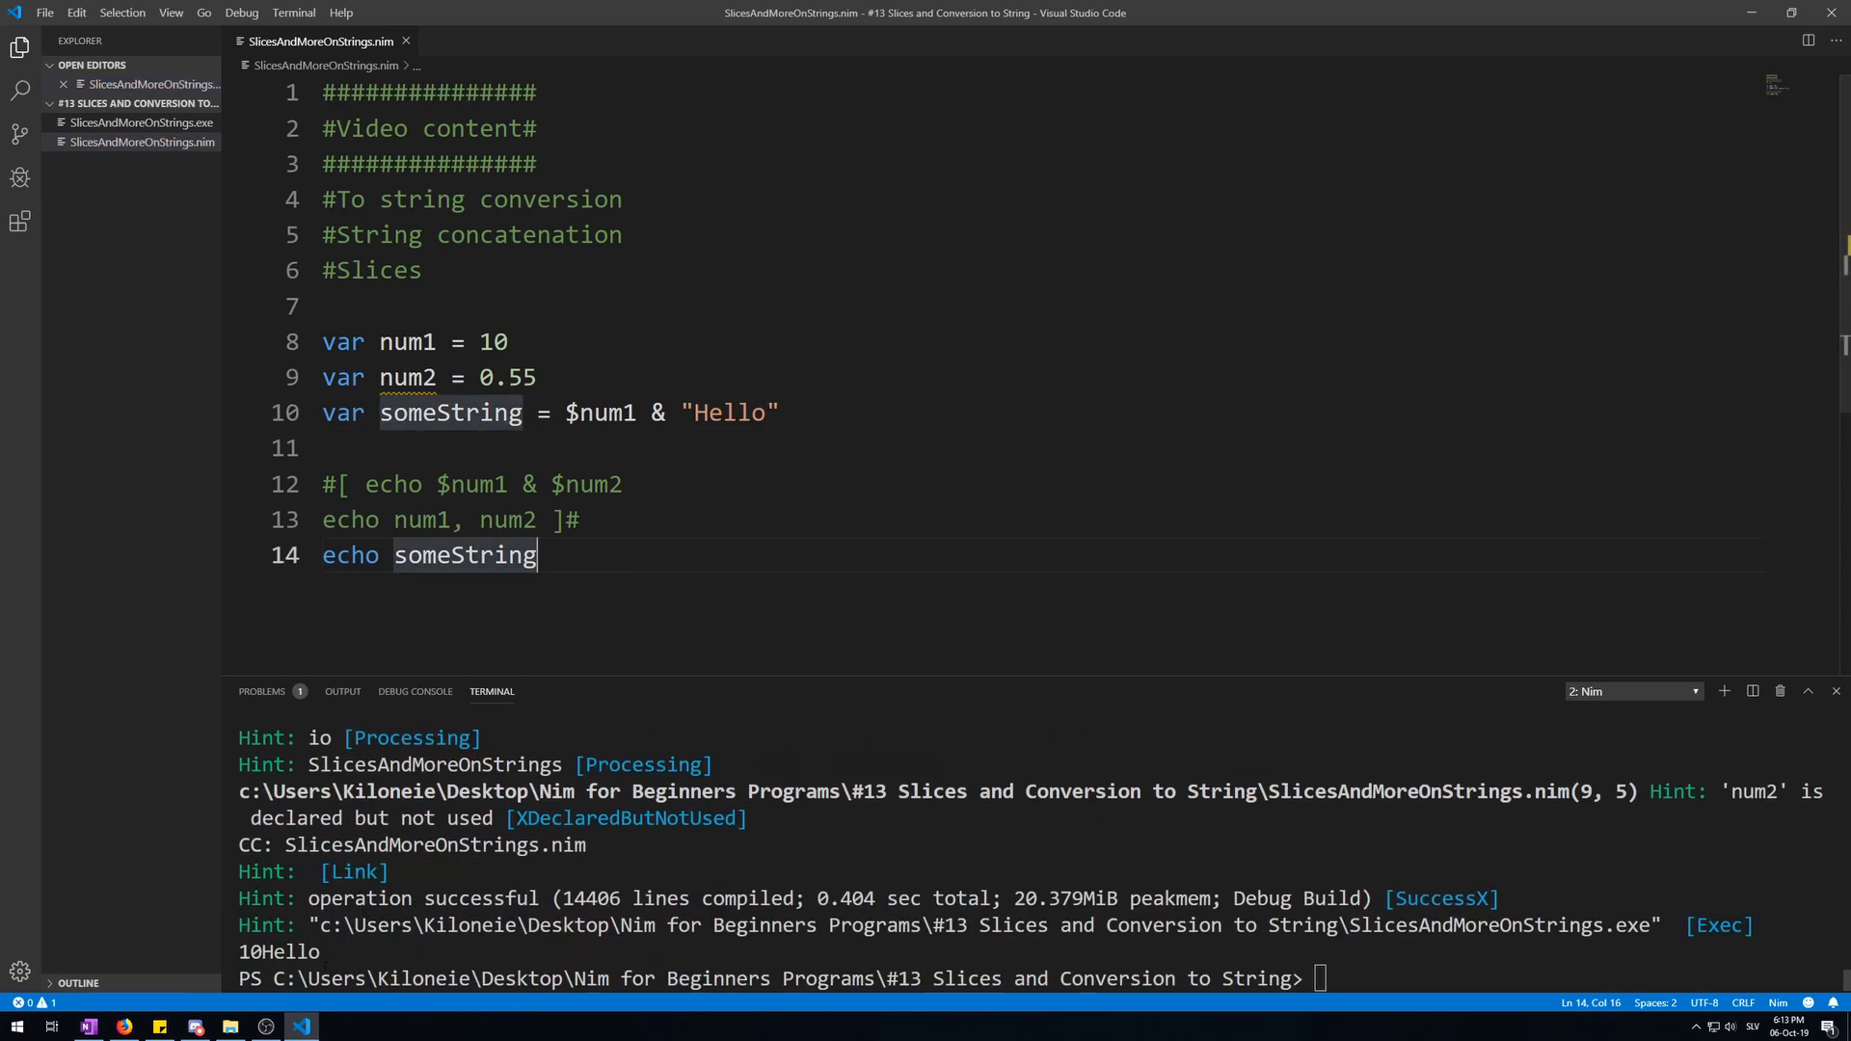
double_click(449, 412)
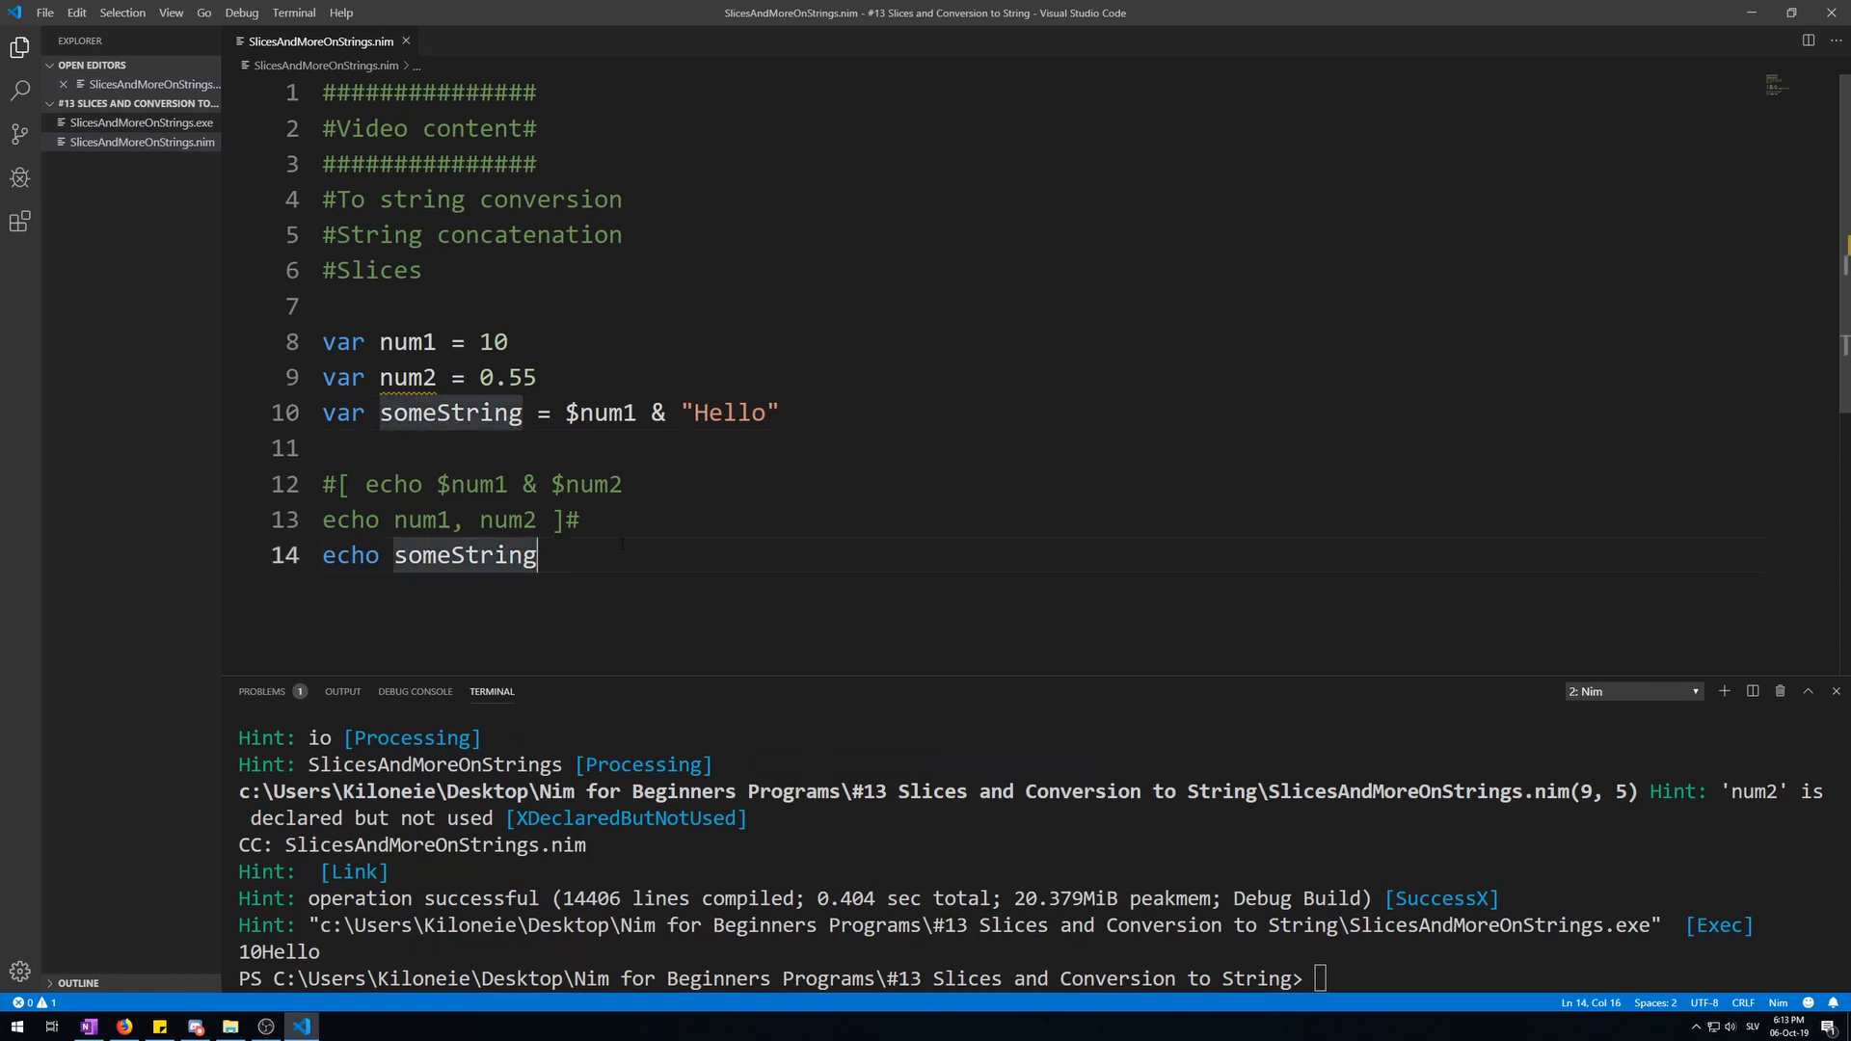
text(" ")
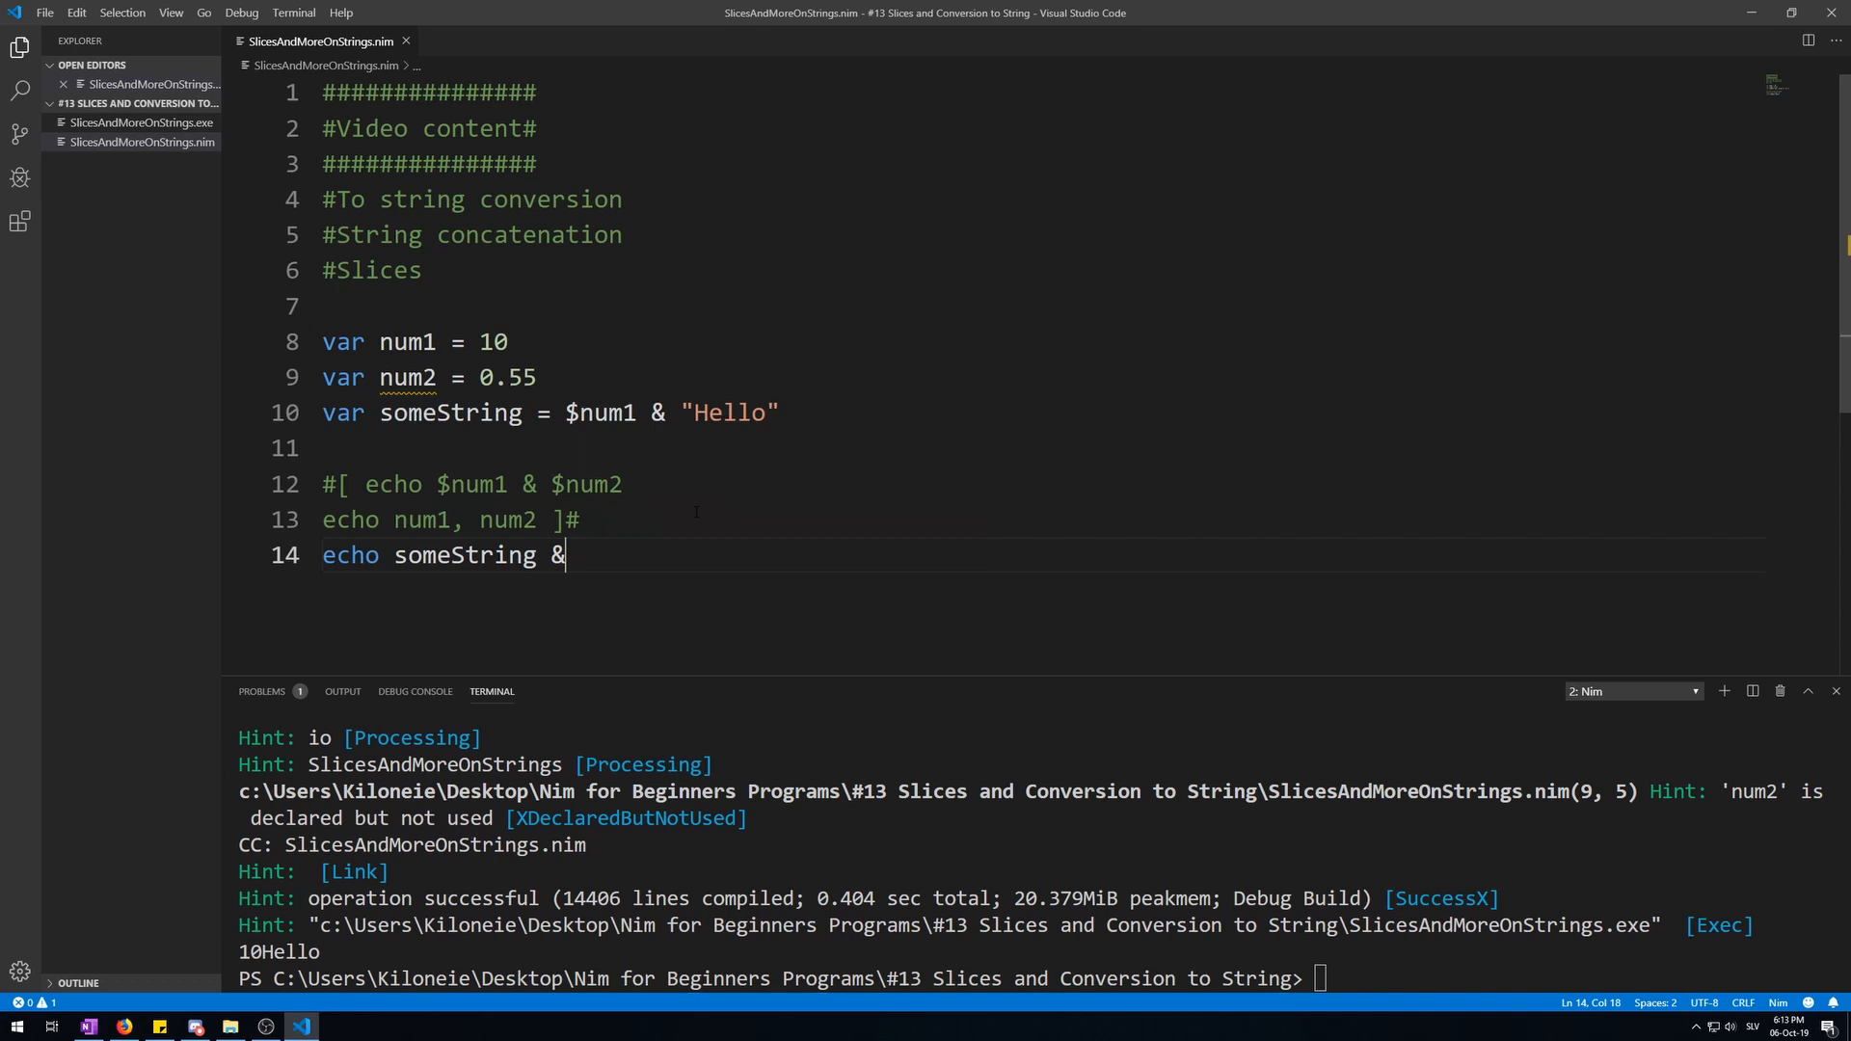
text("Hel")
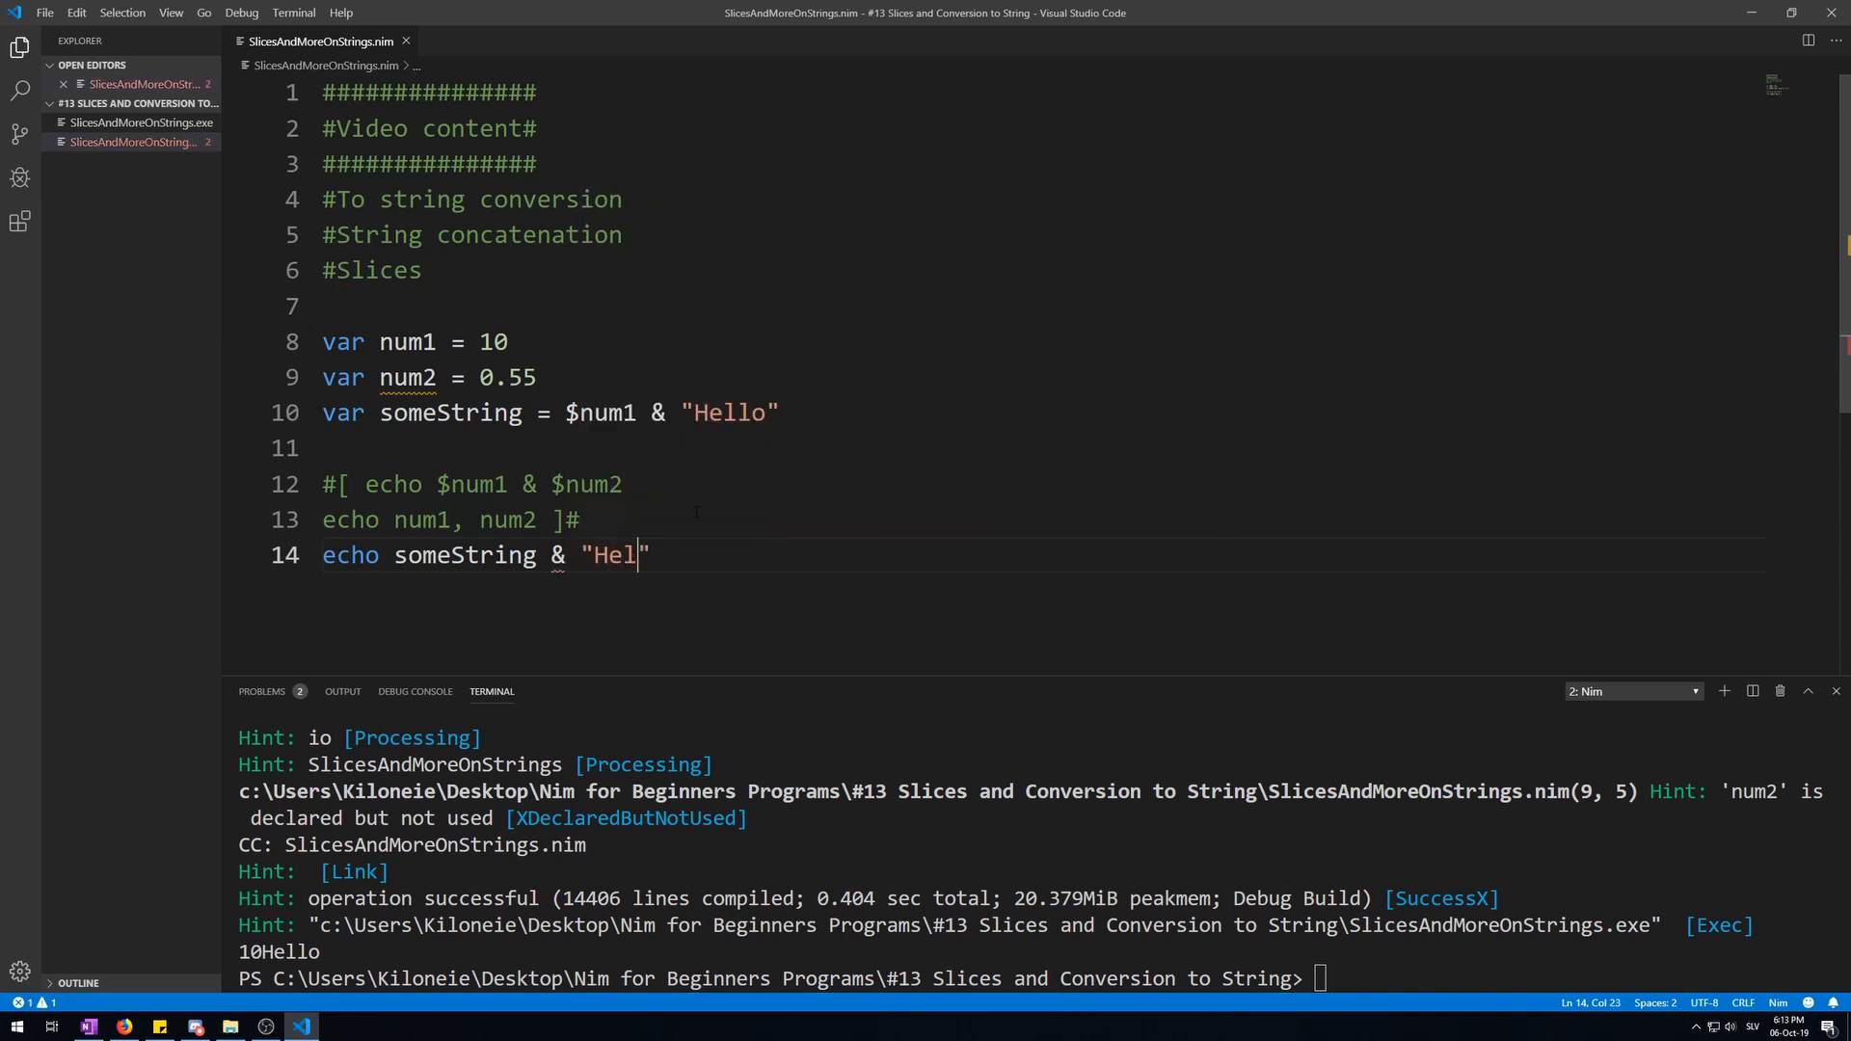
text(lo)
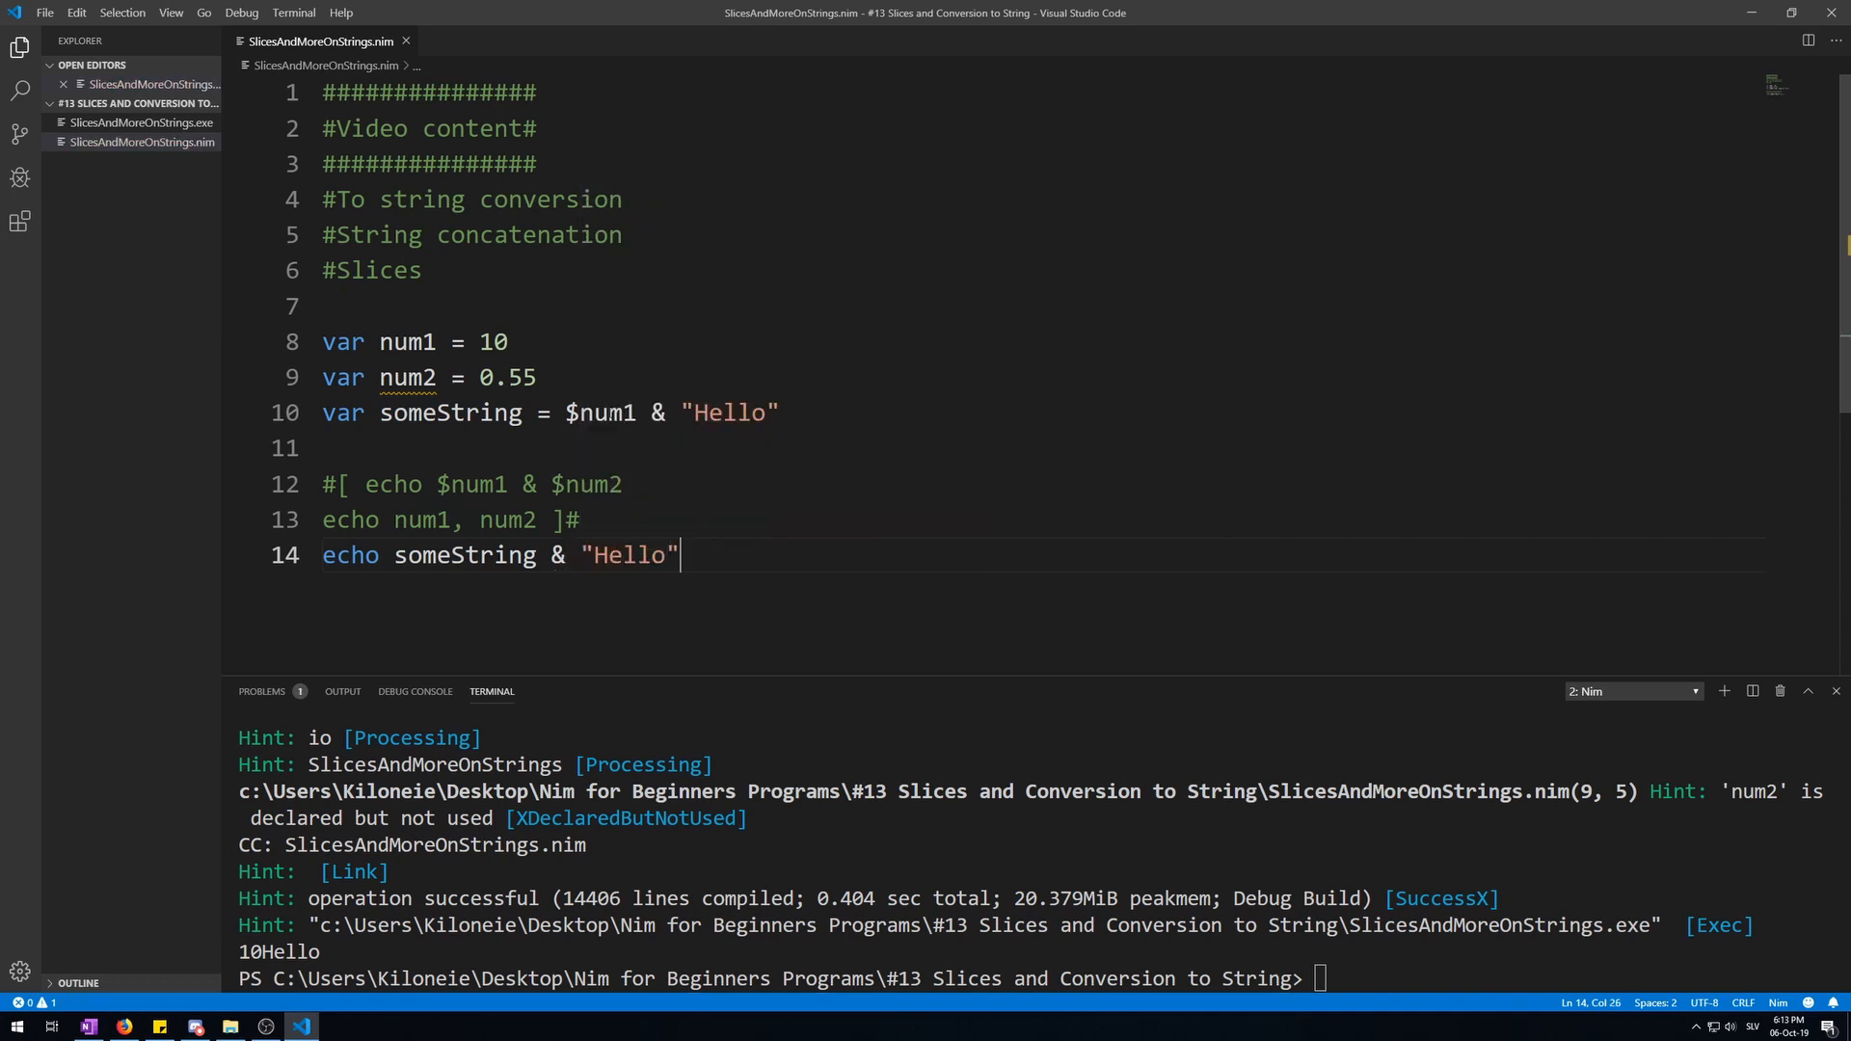
click(585, 555)
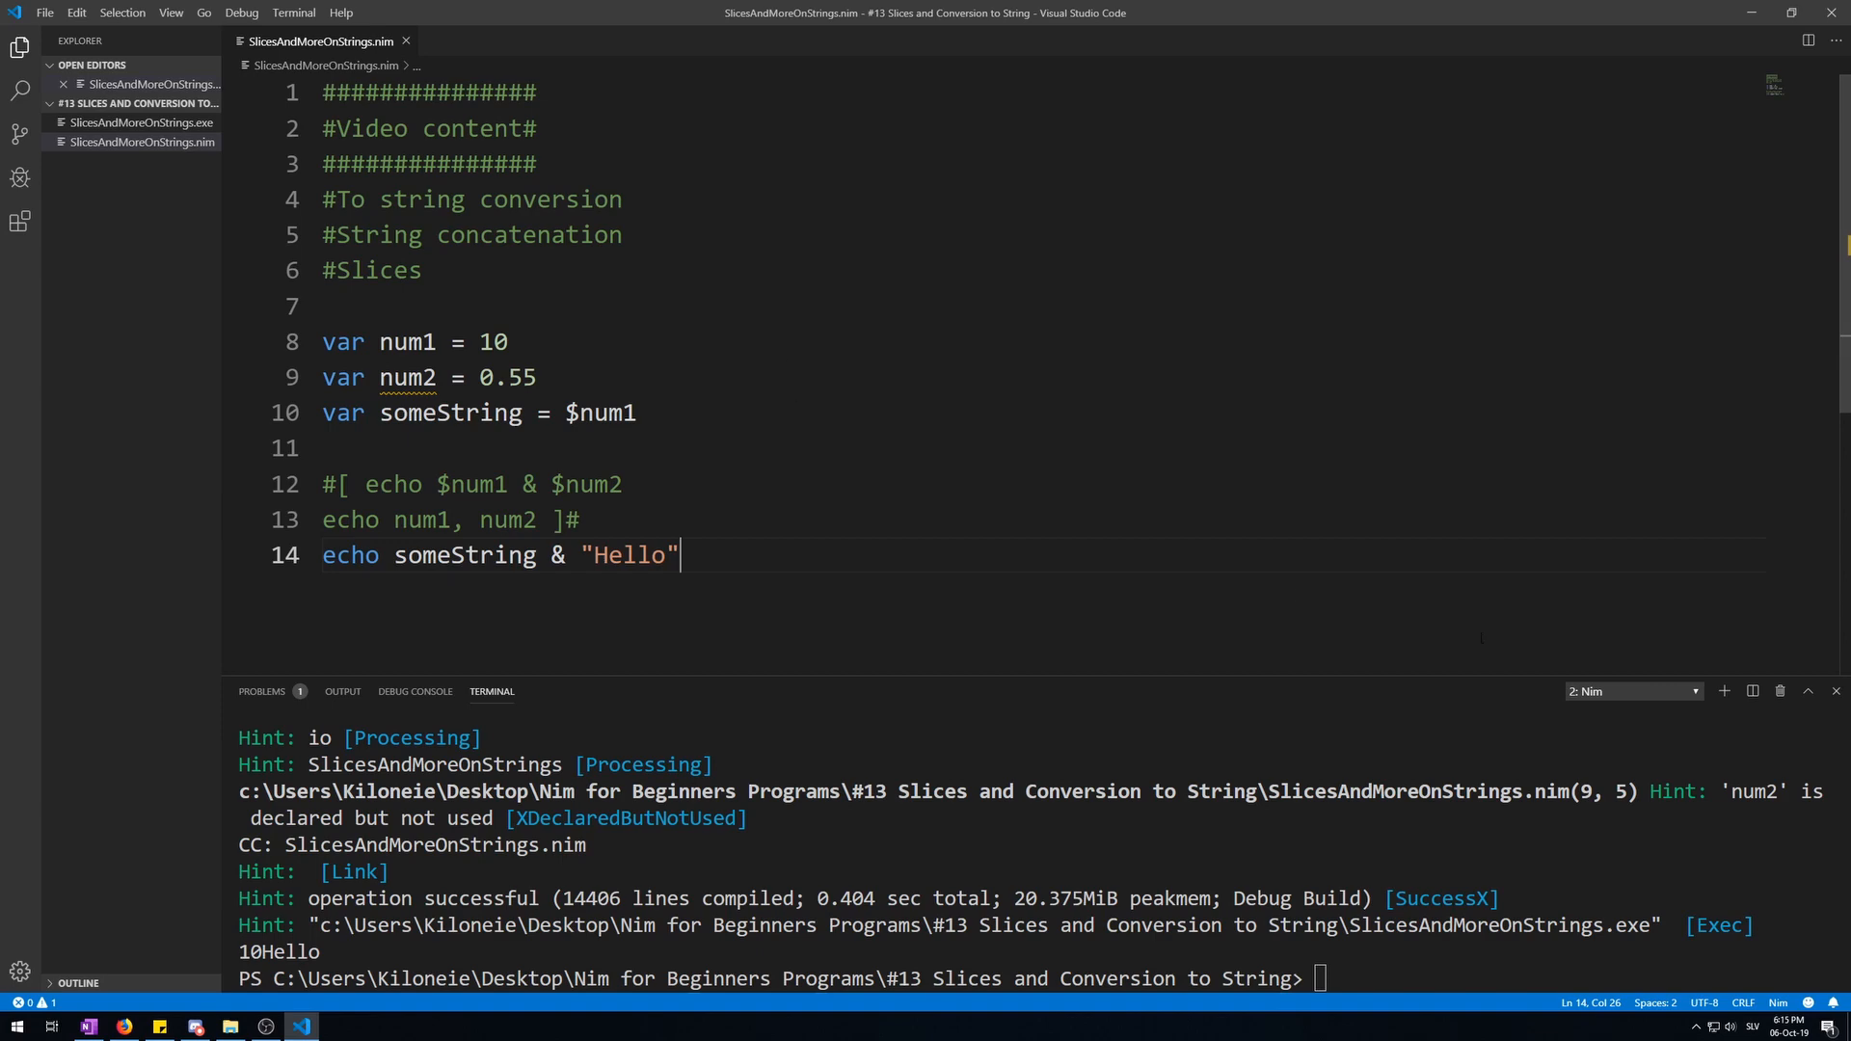
Add "More String" to someString with someString.add and echo someString
text(som)
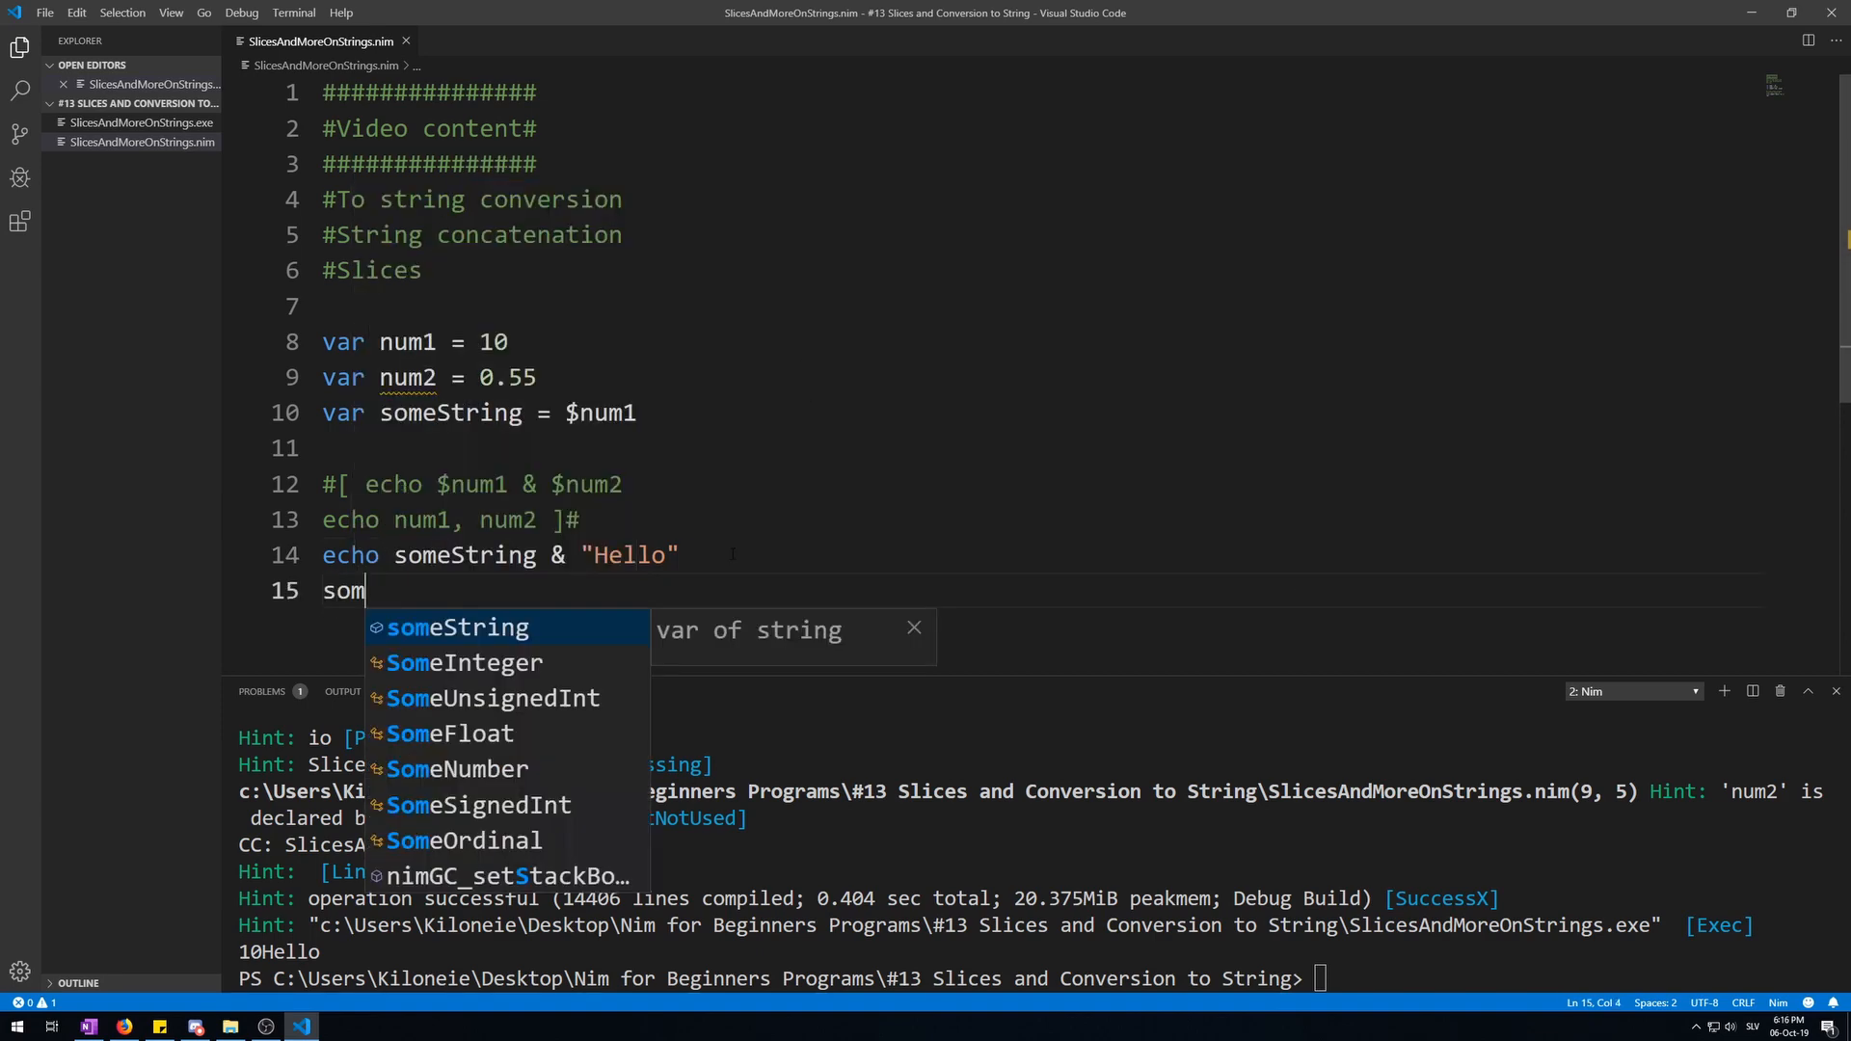
text(eString.add ")
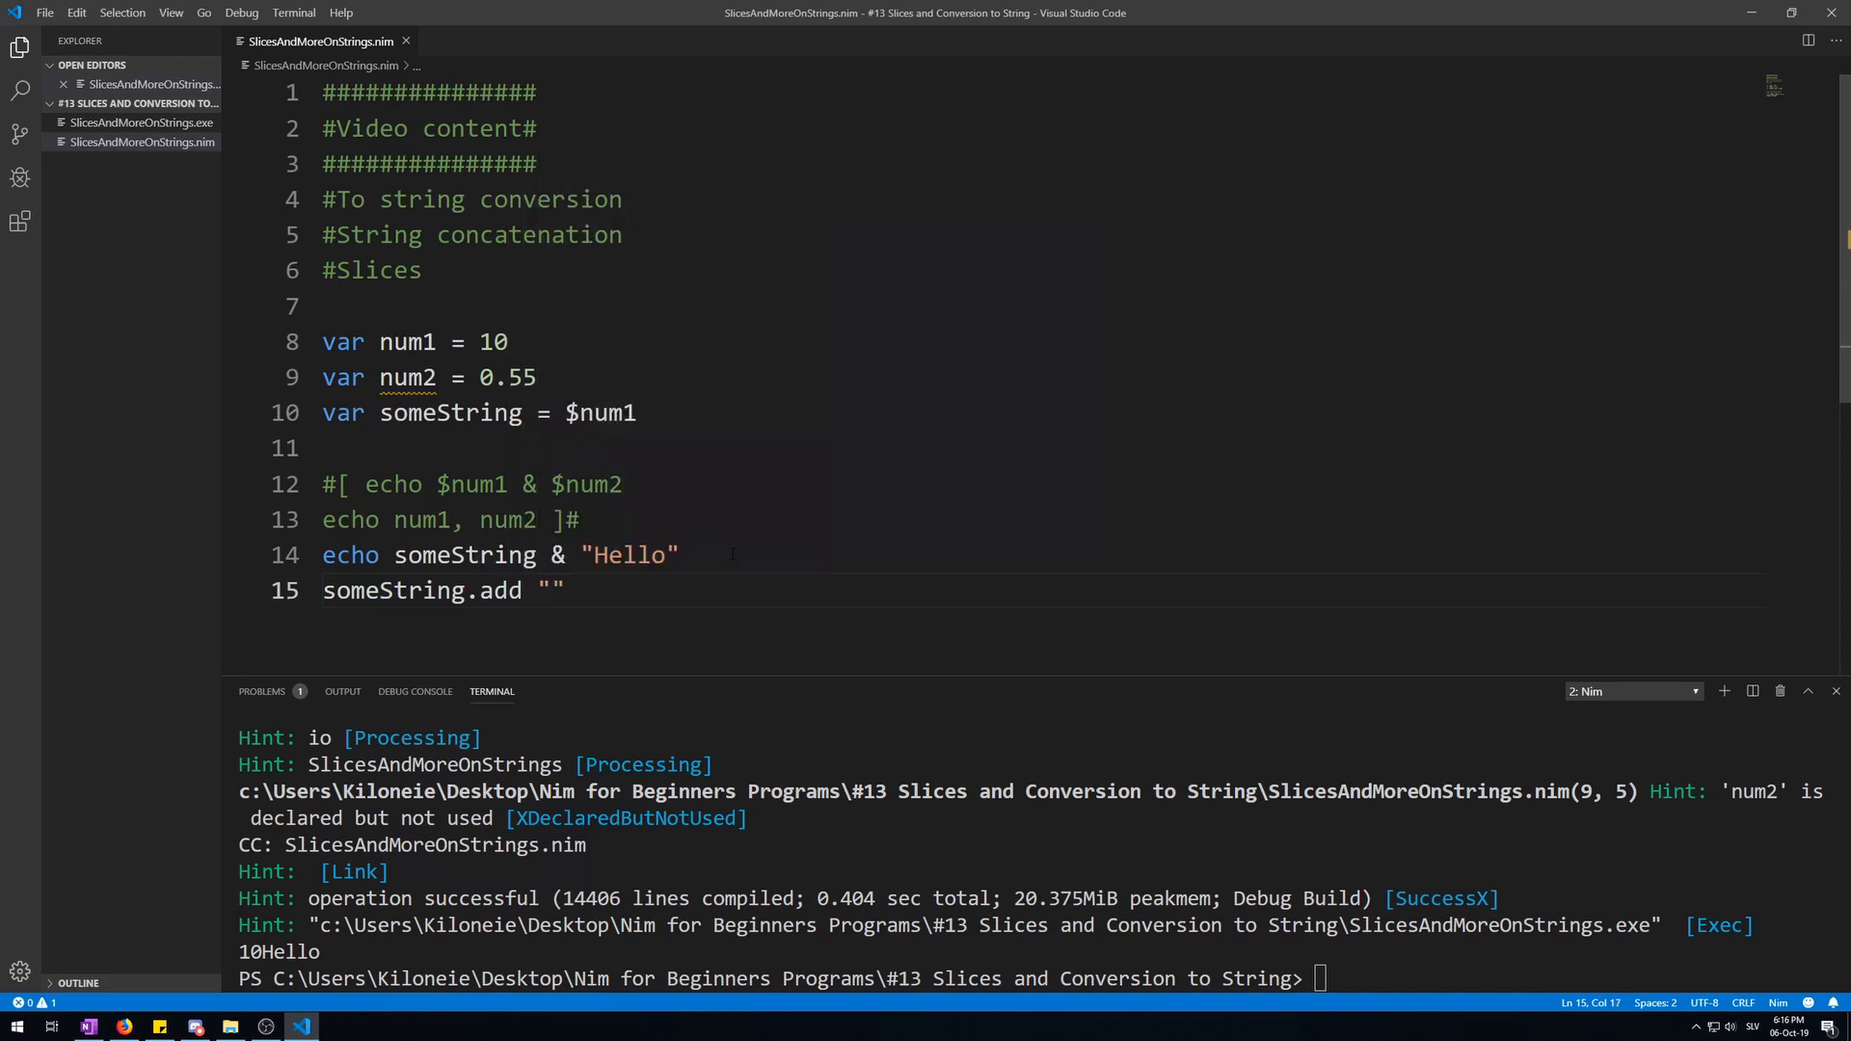
text(More String)
text(echo )
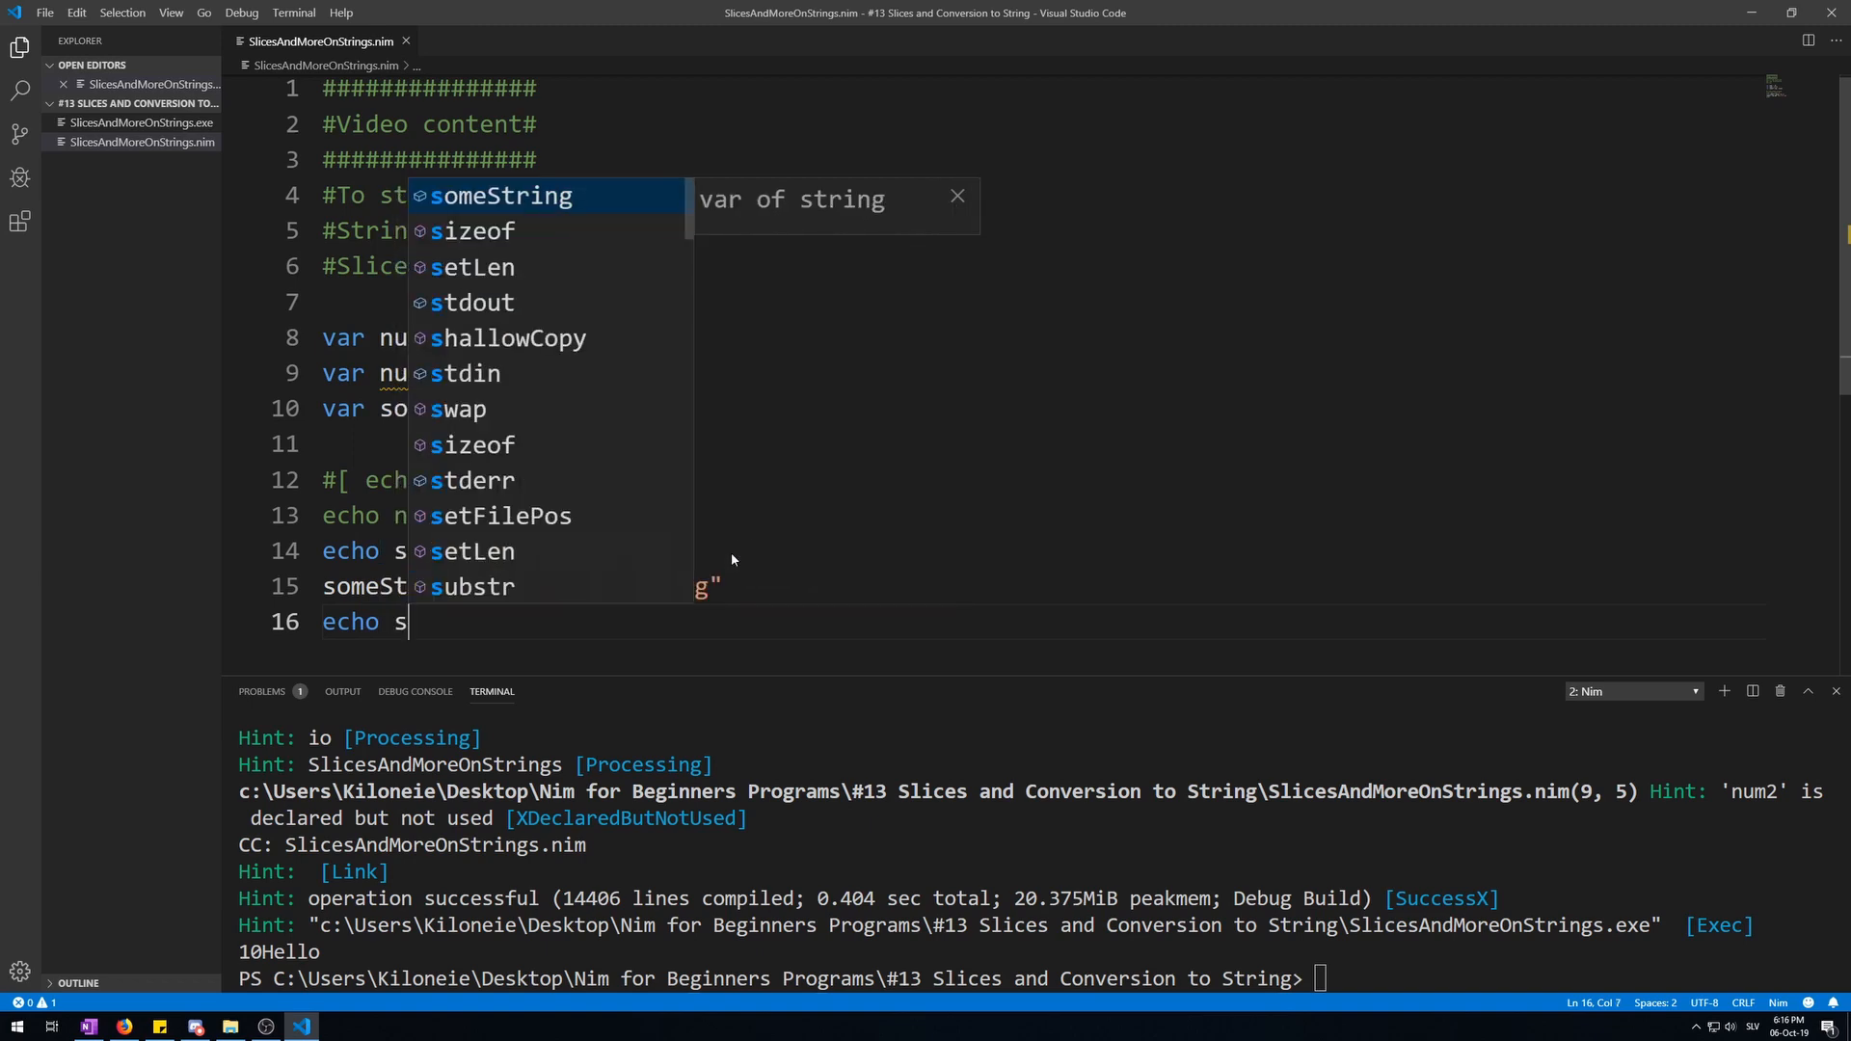
text(someString)
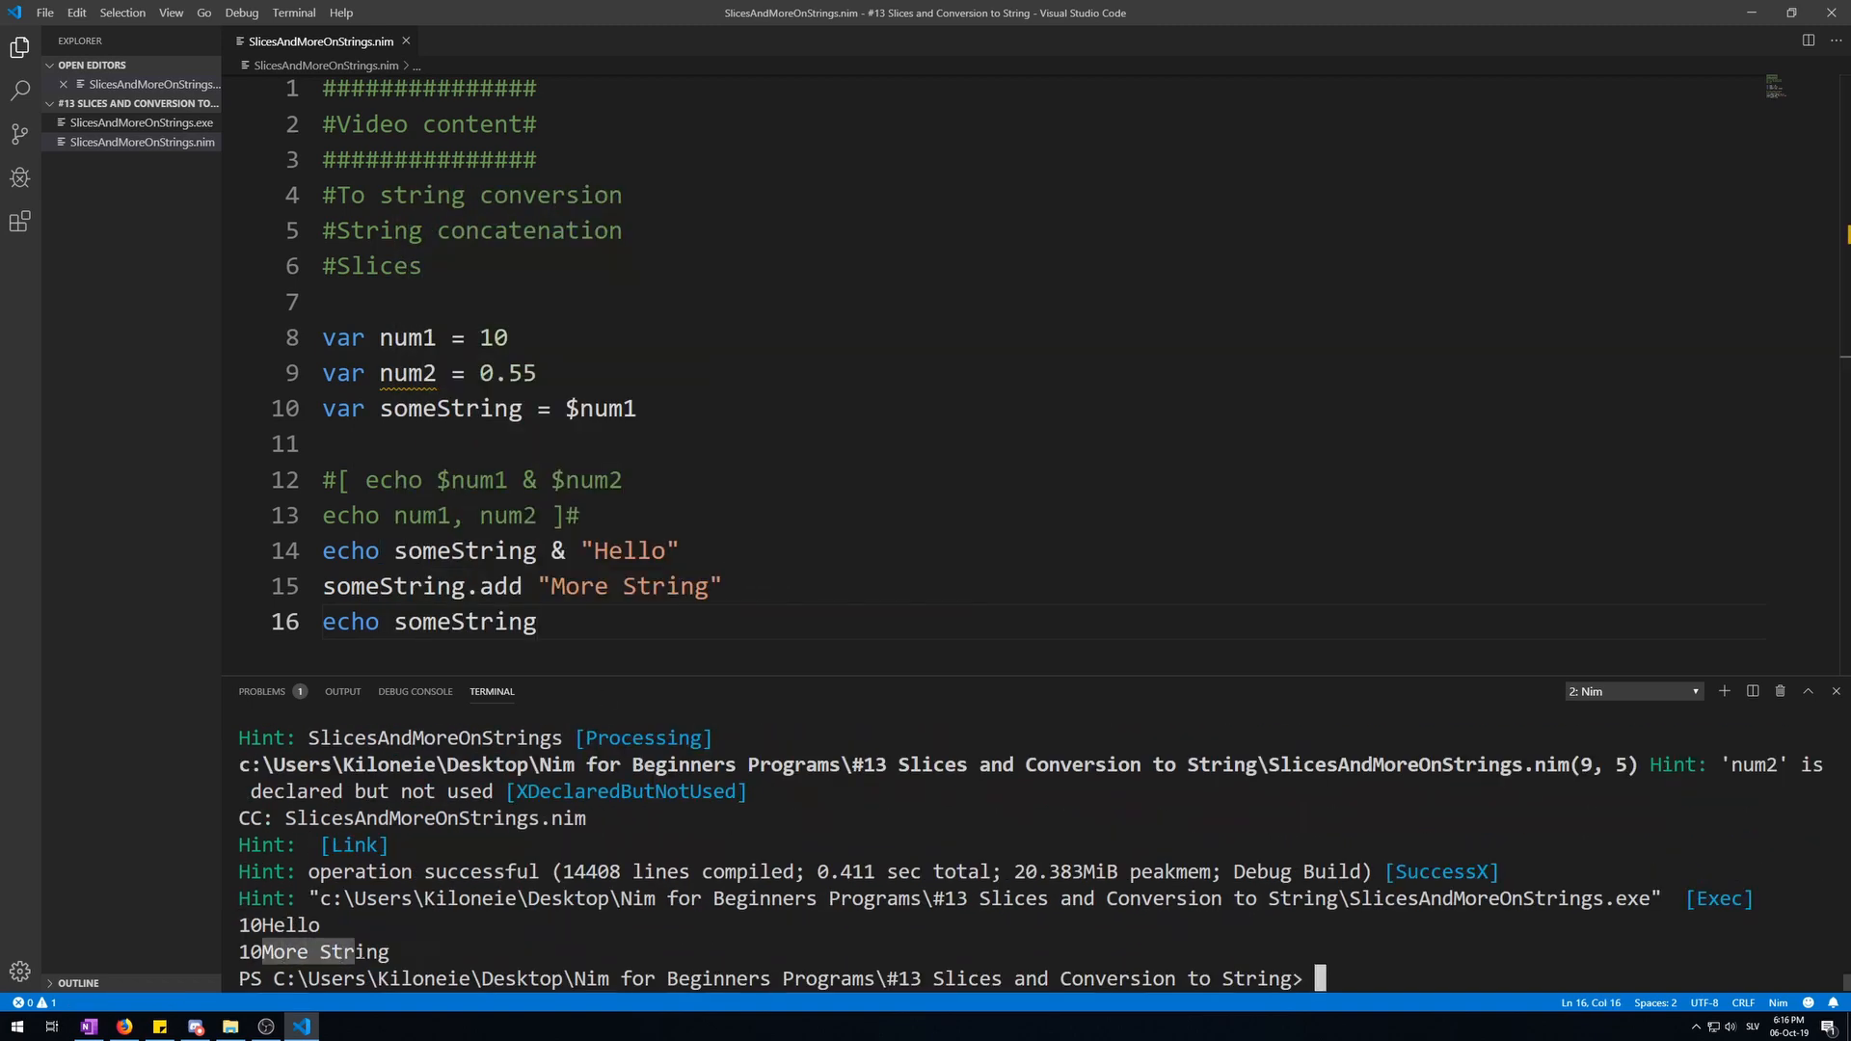
Add a someString.del 0 line and leave it inside a #[ ]# block comment
key(Enter)
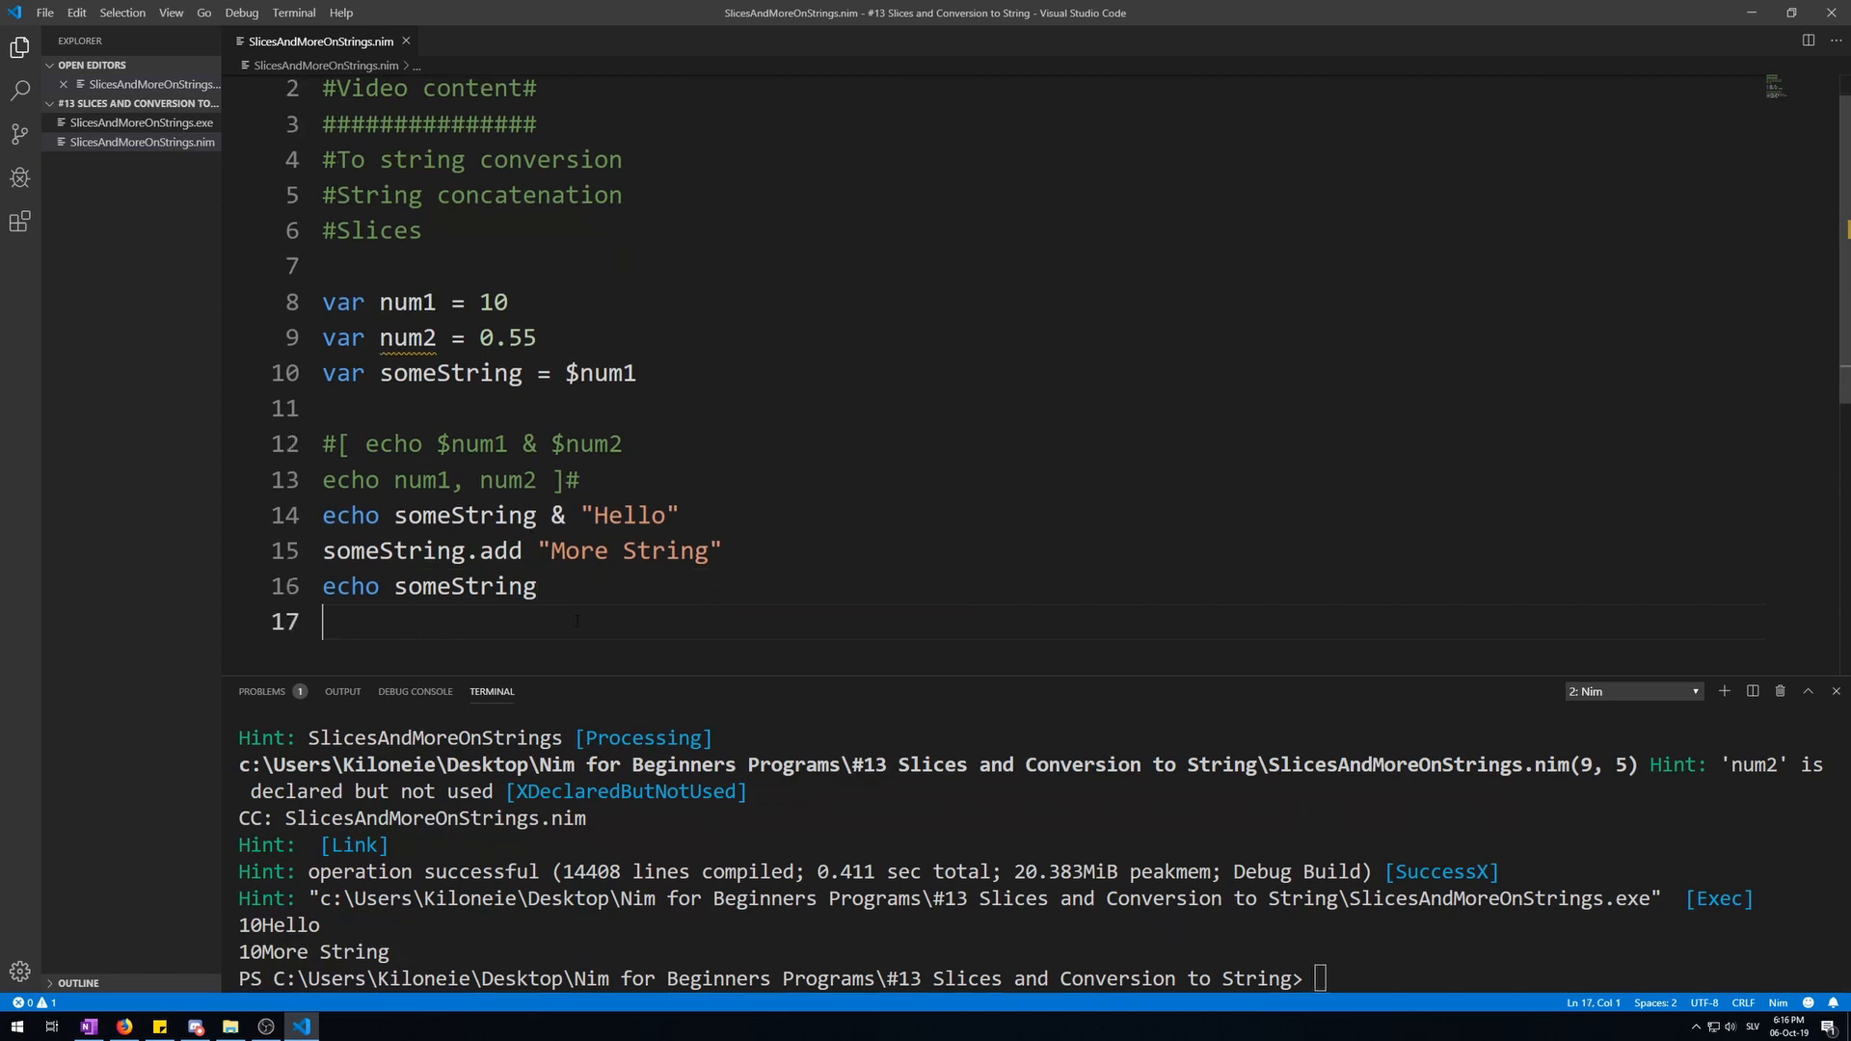
text(someString)
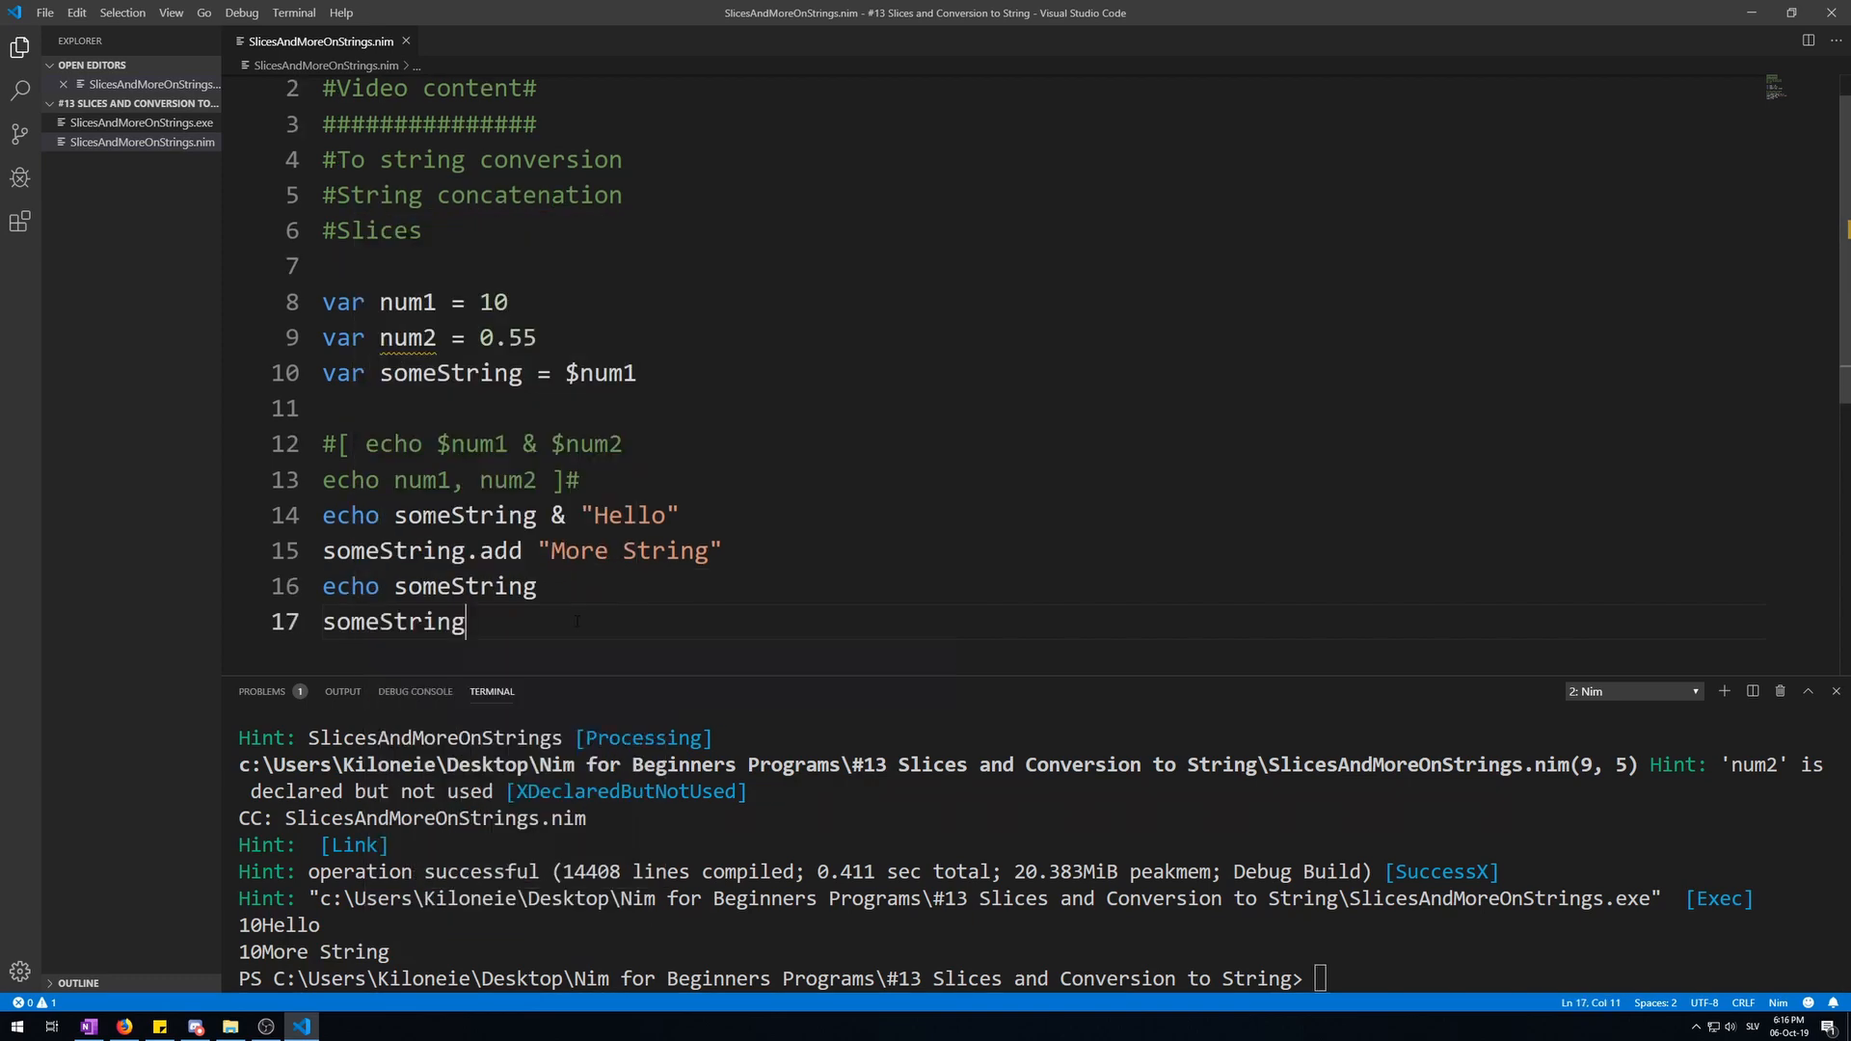
text(.del 0)
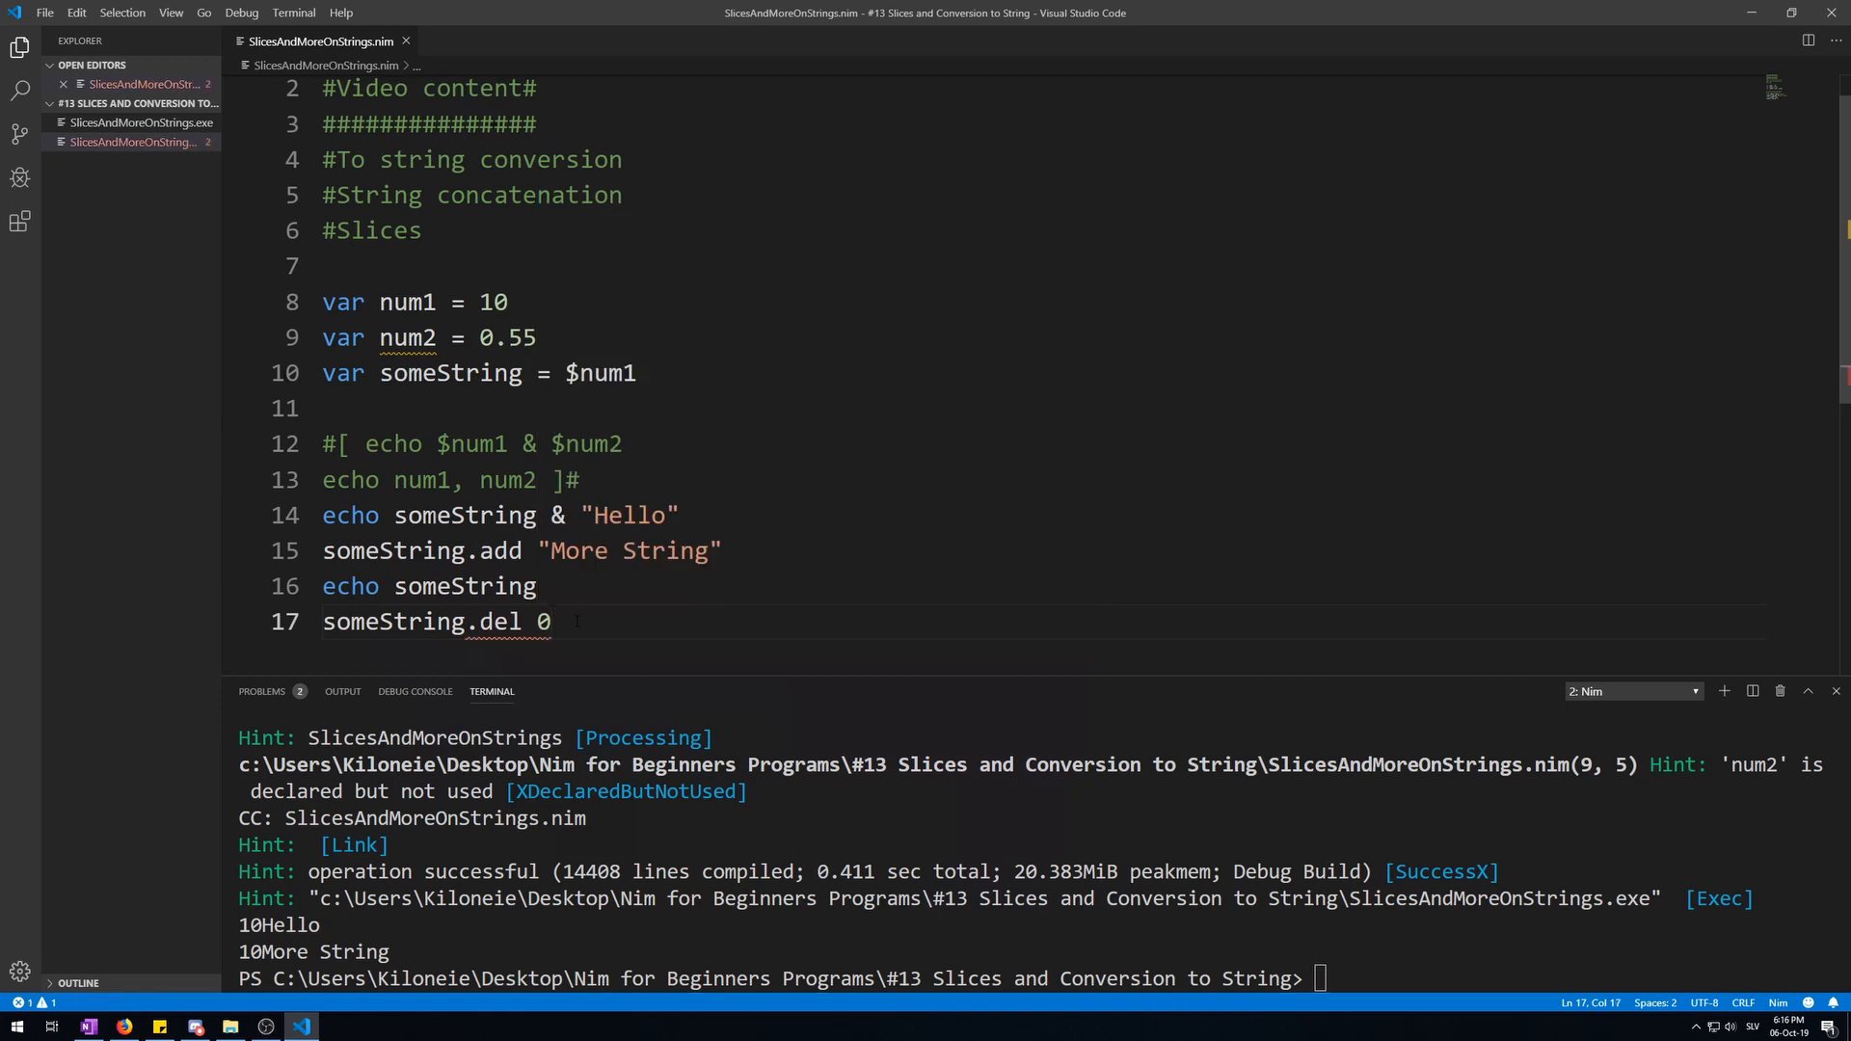
mouse_move(507, 621)
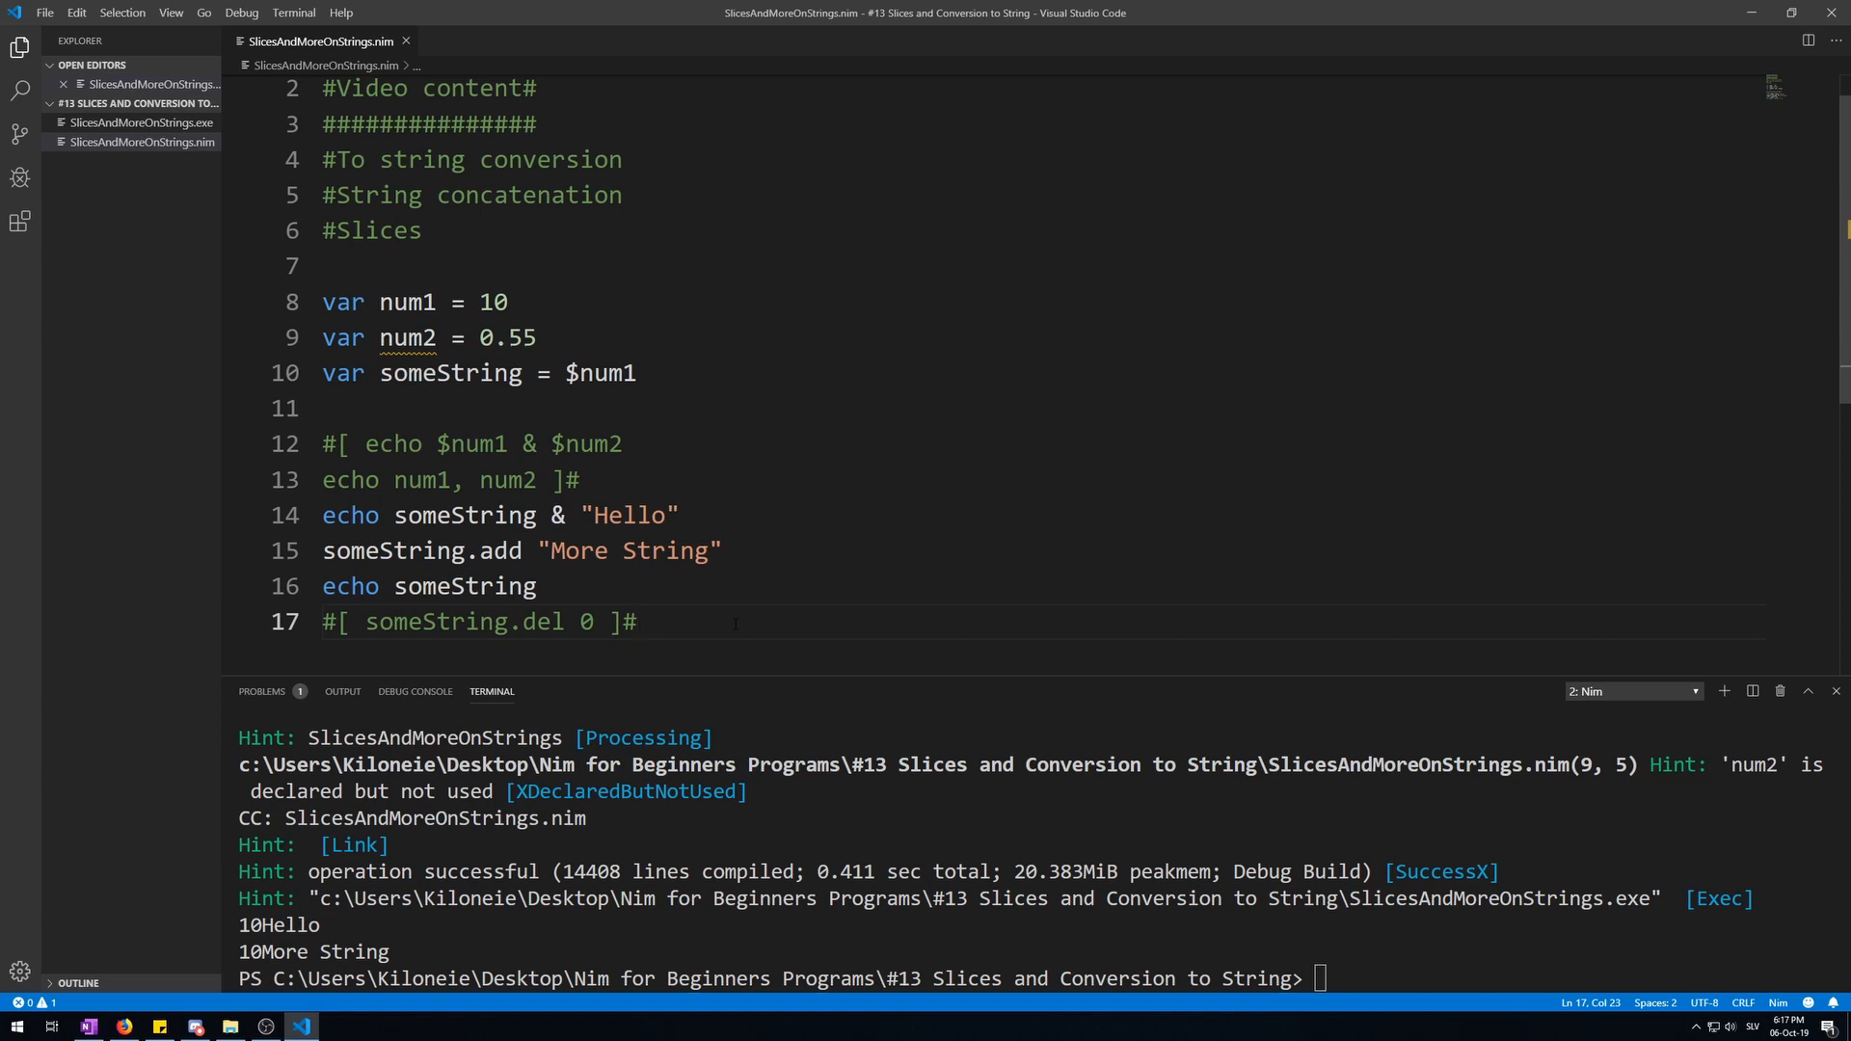
key(Enter)
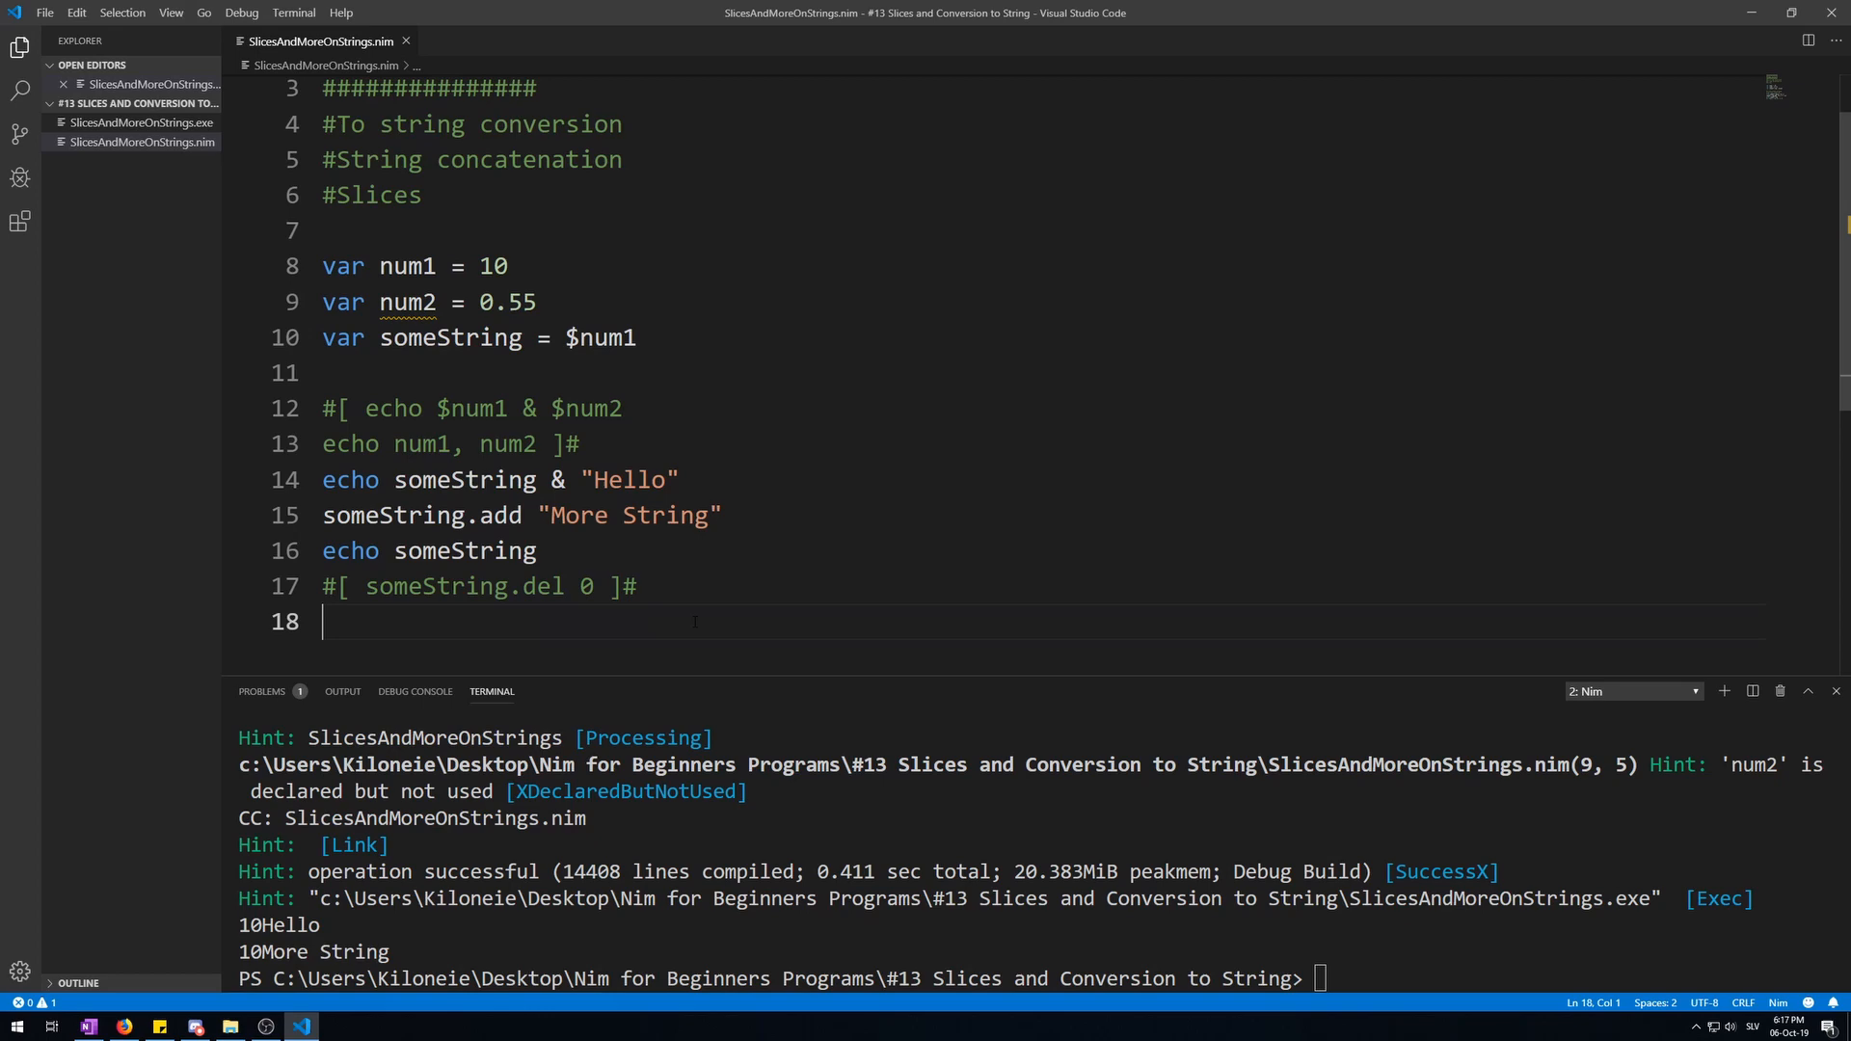
Declare longerString as "Hello, World!"
text(var)
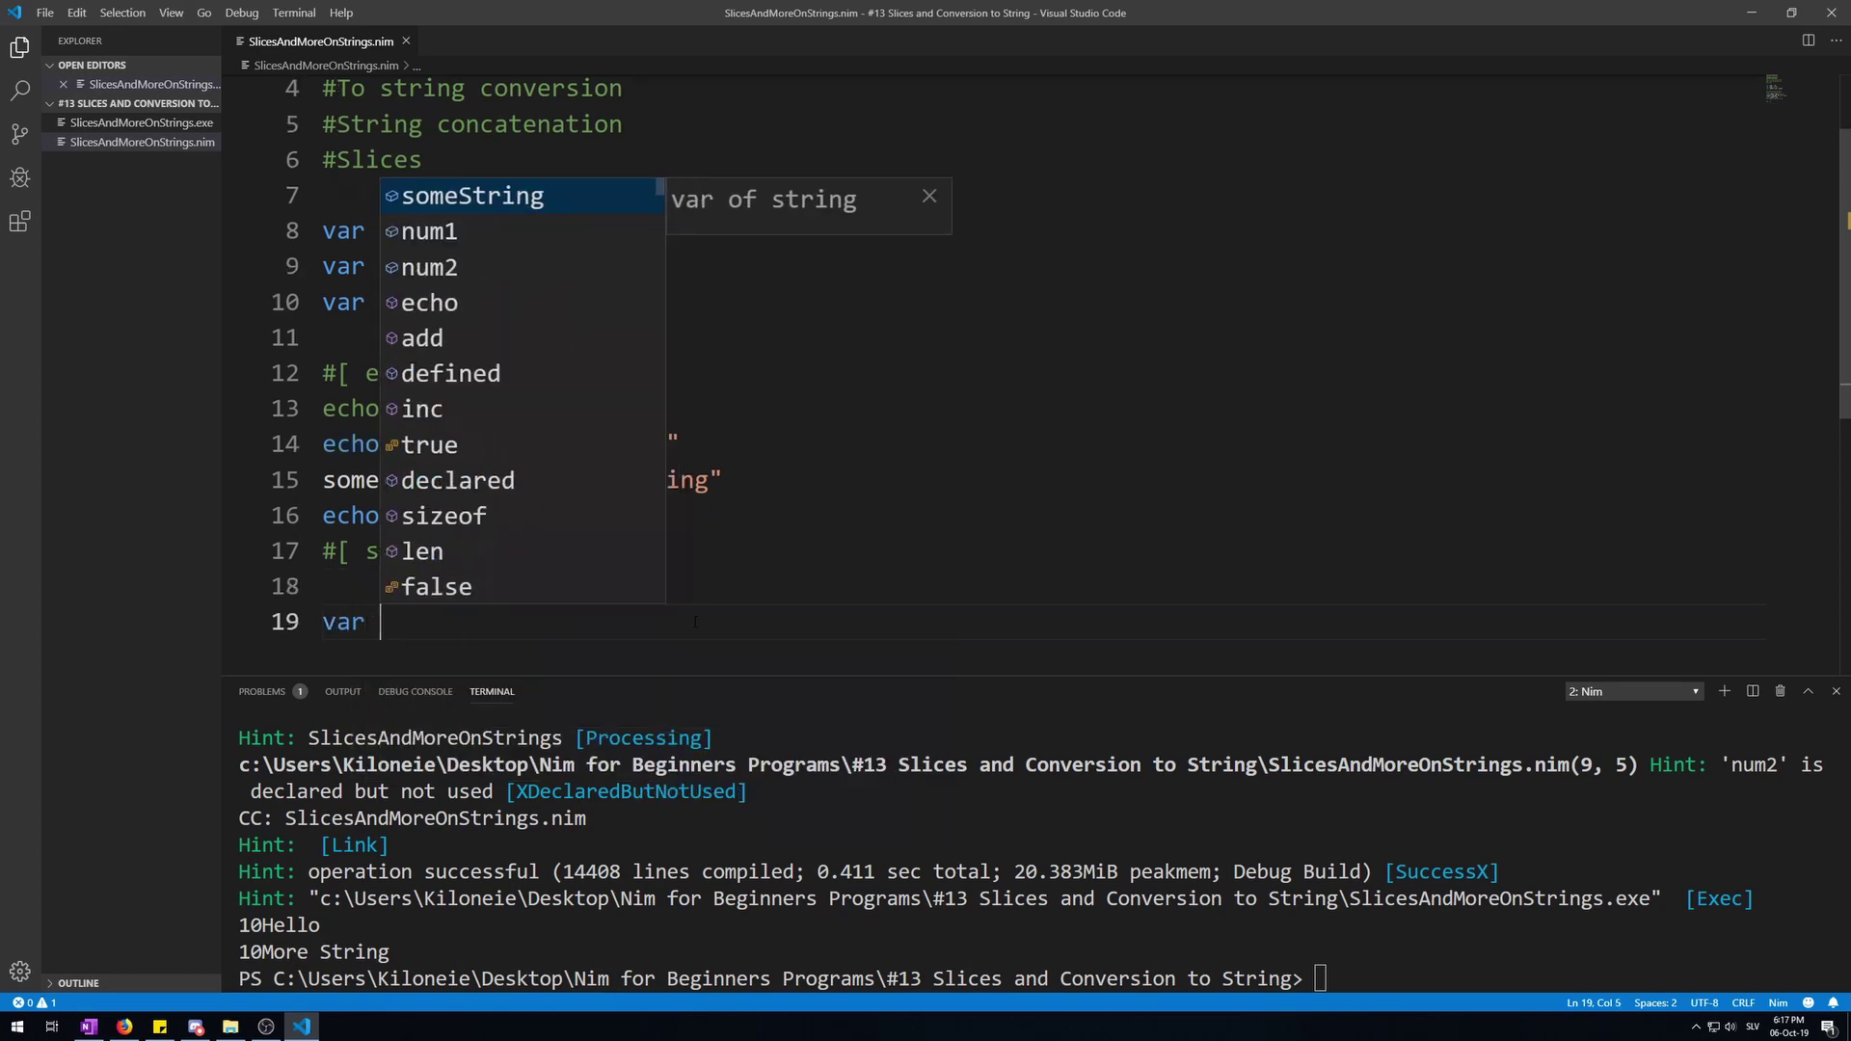
text(longerString)
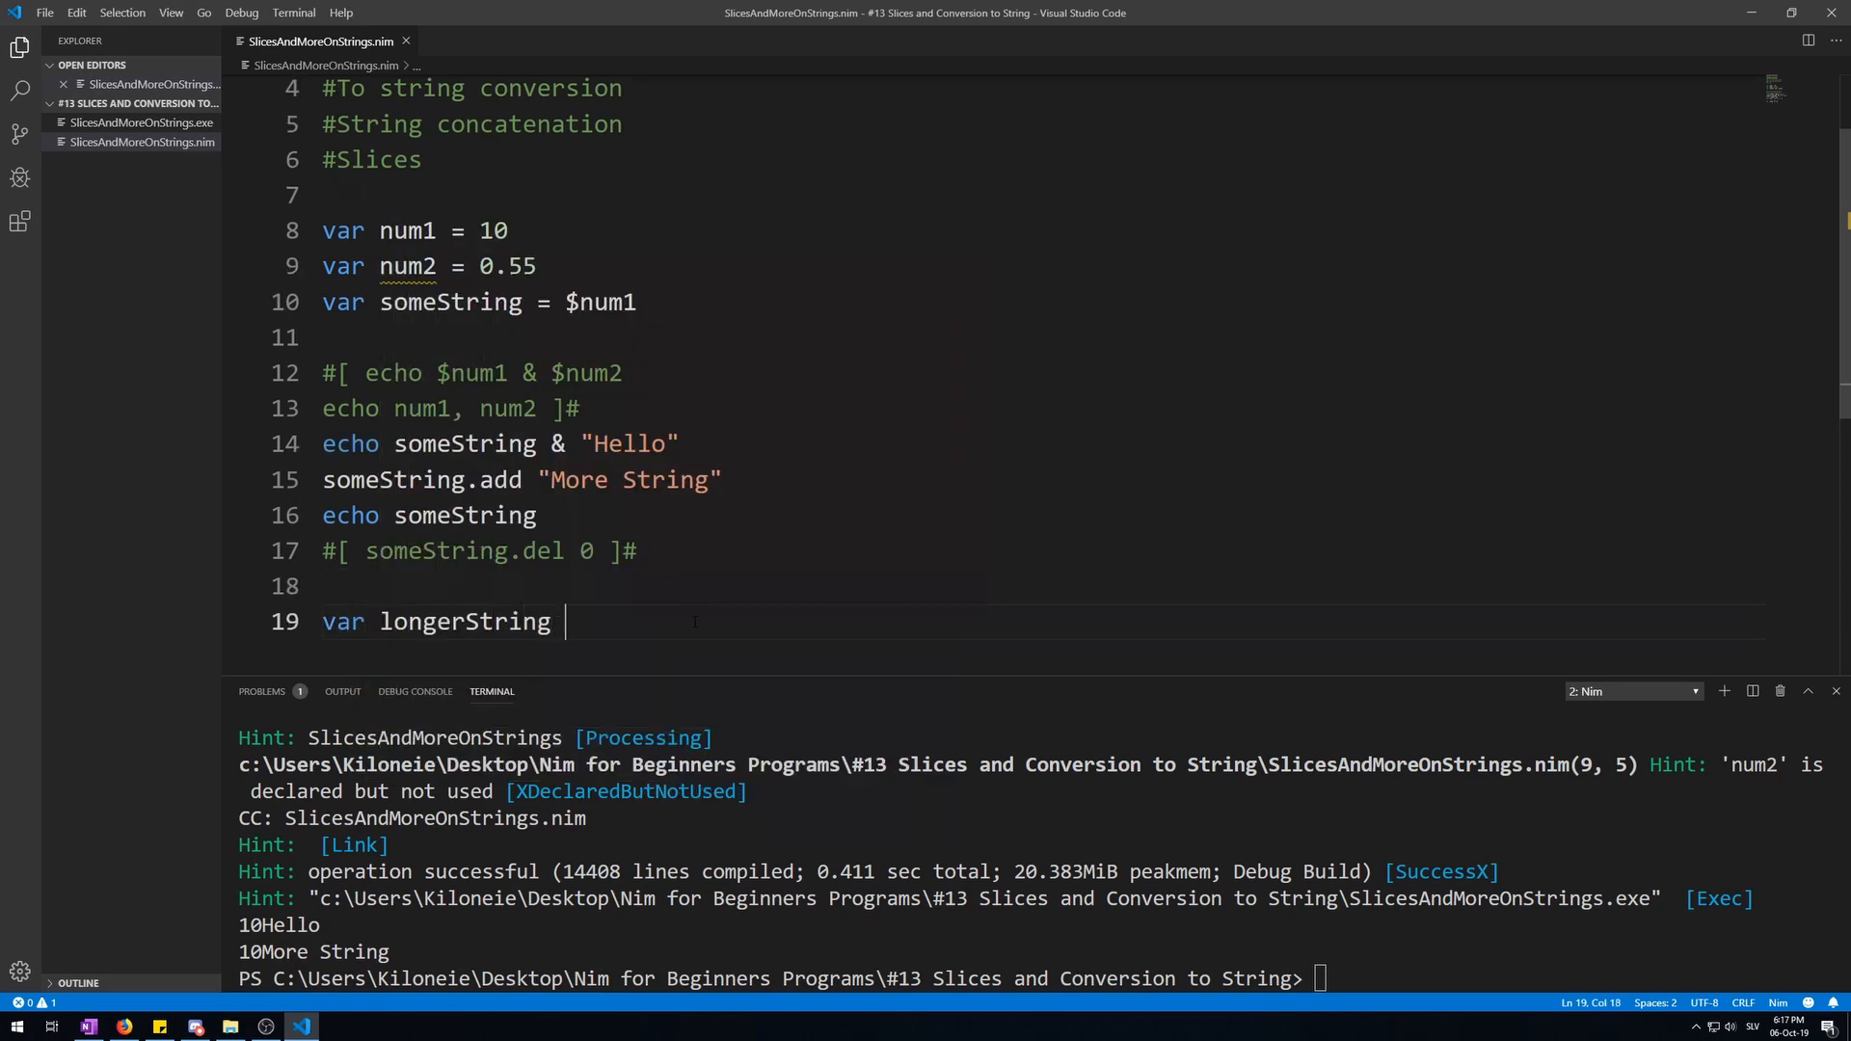
text(= "He")
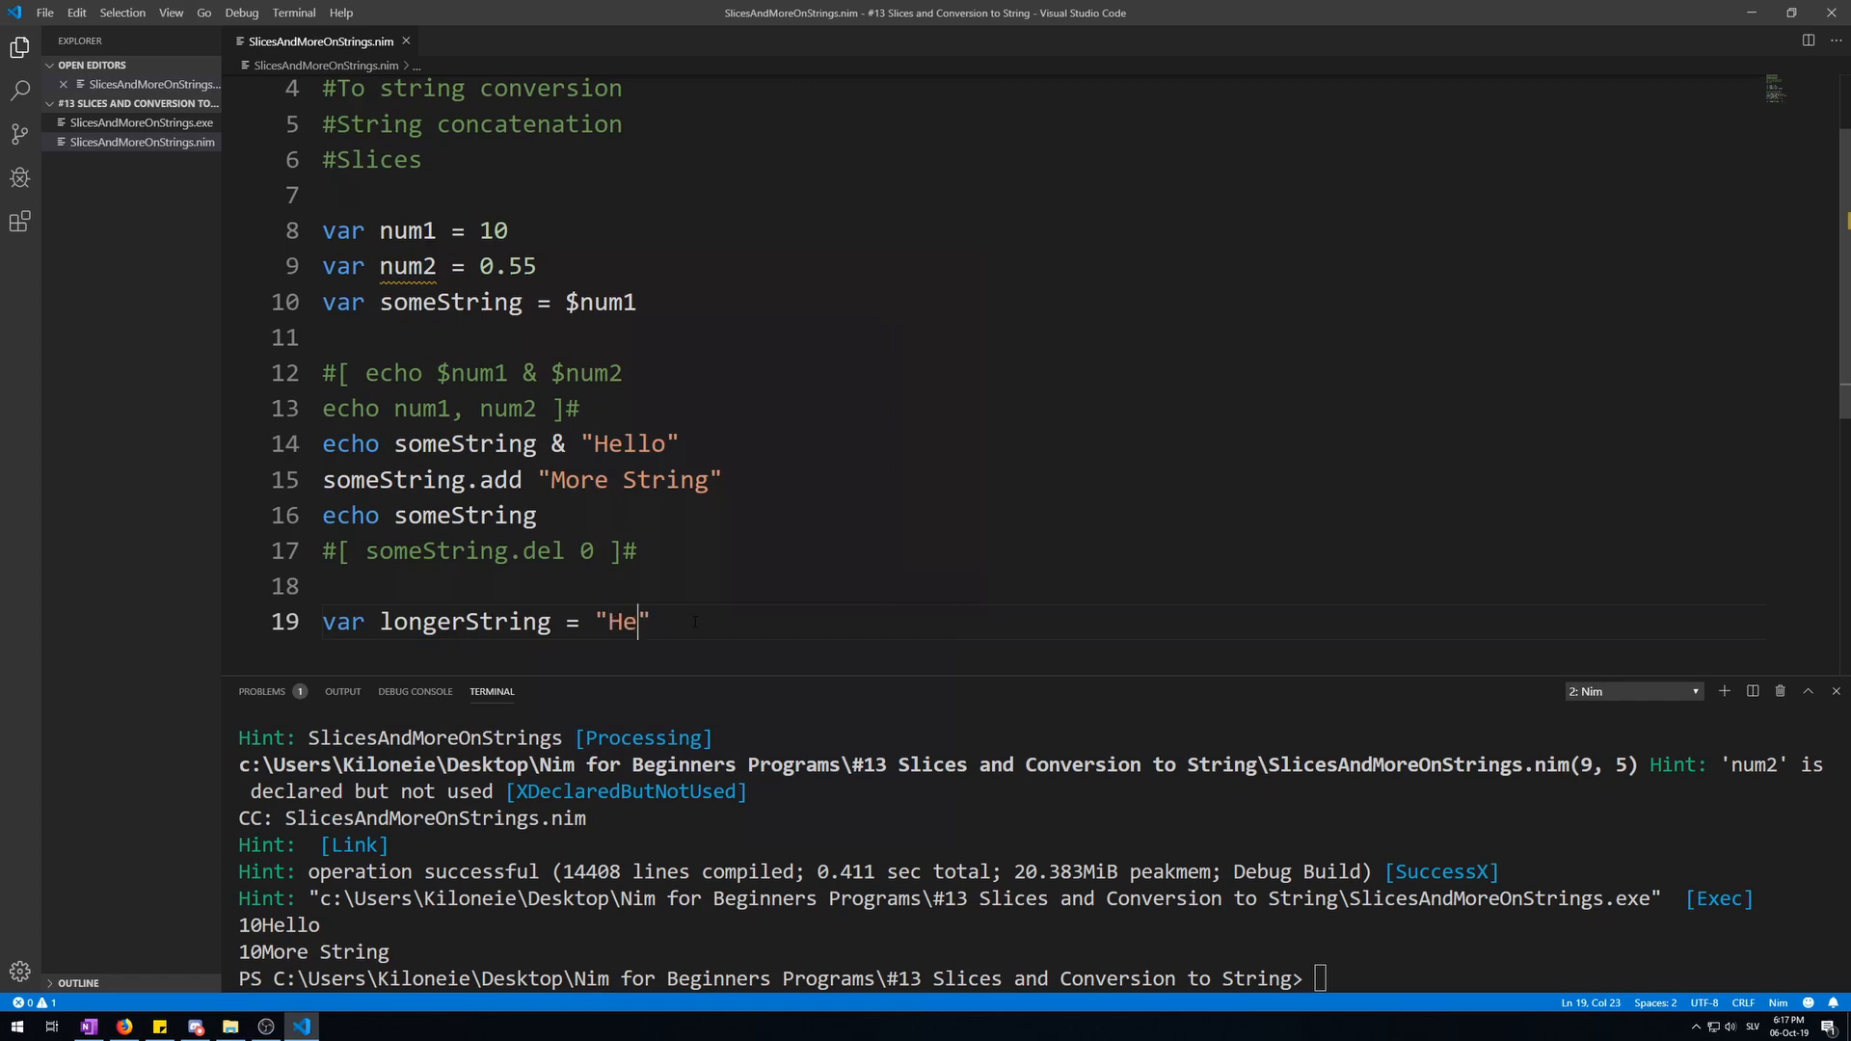
text(llo,·)
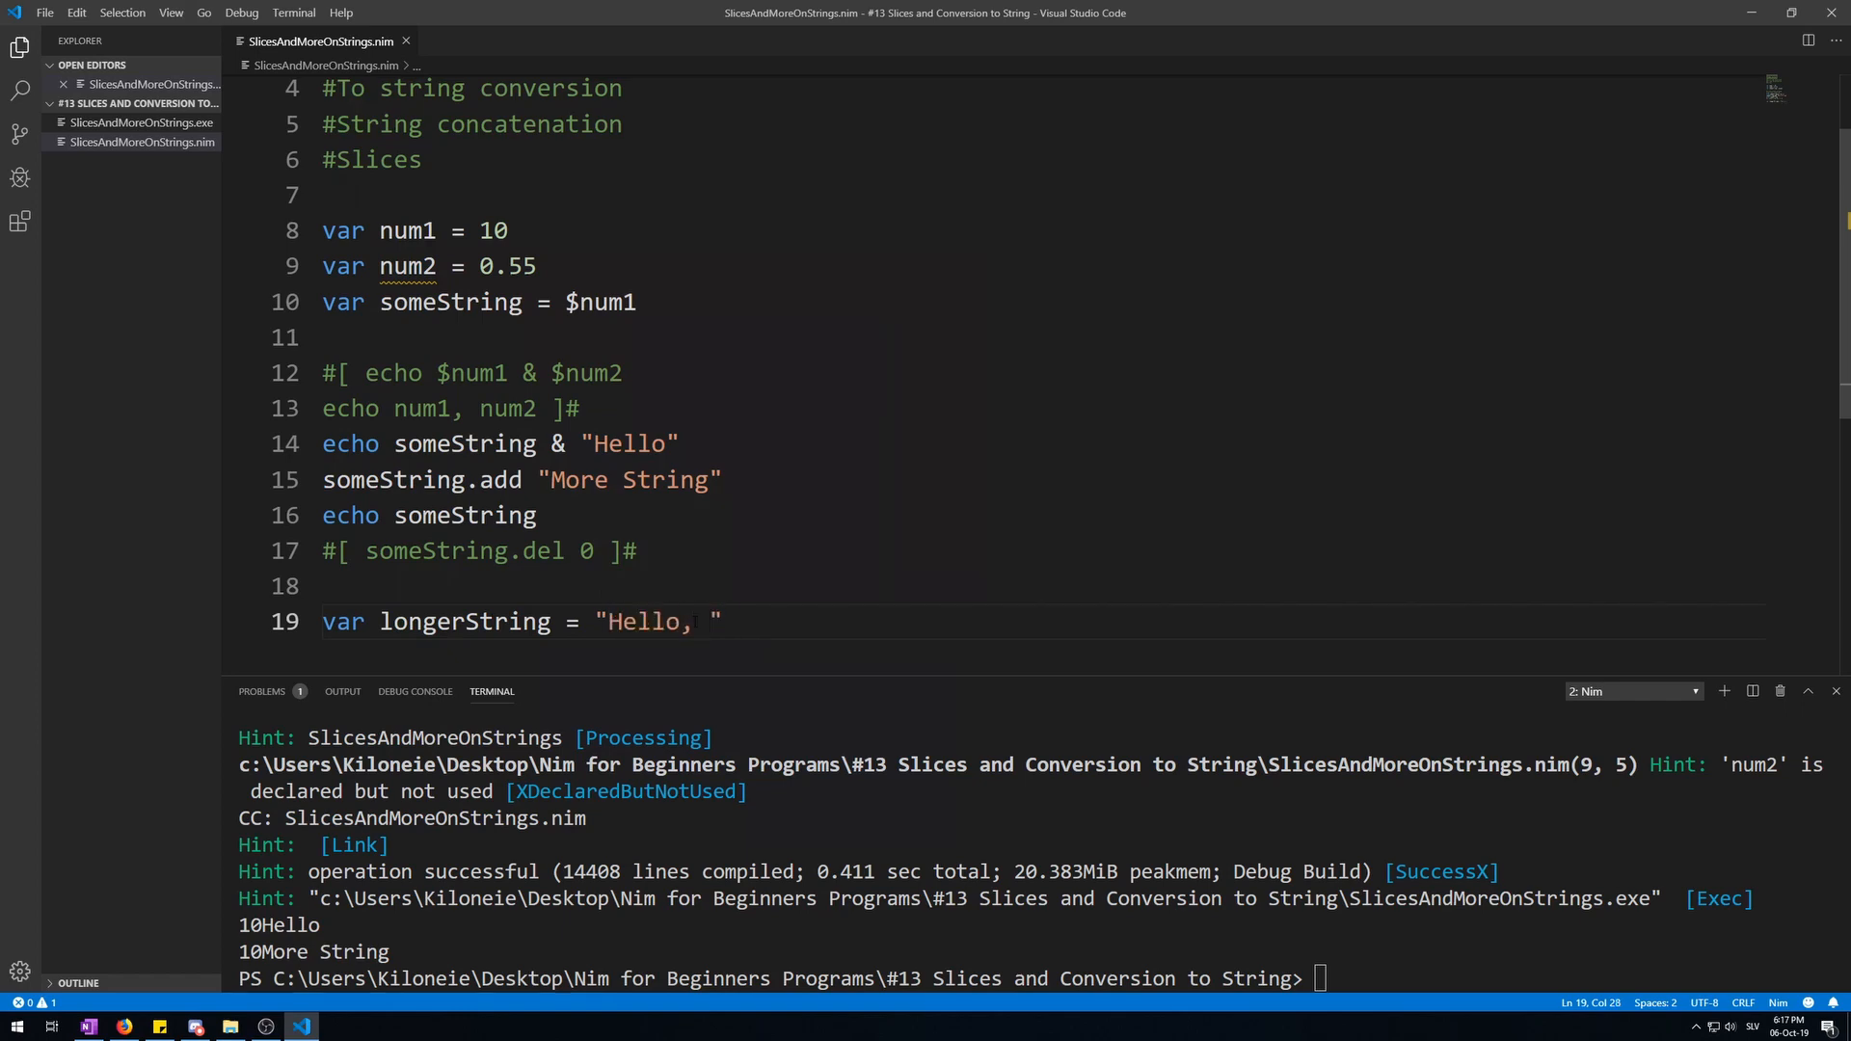
text(World!)
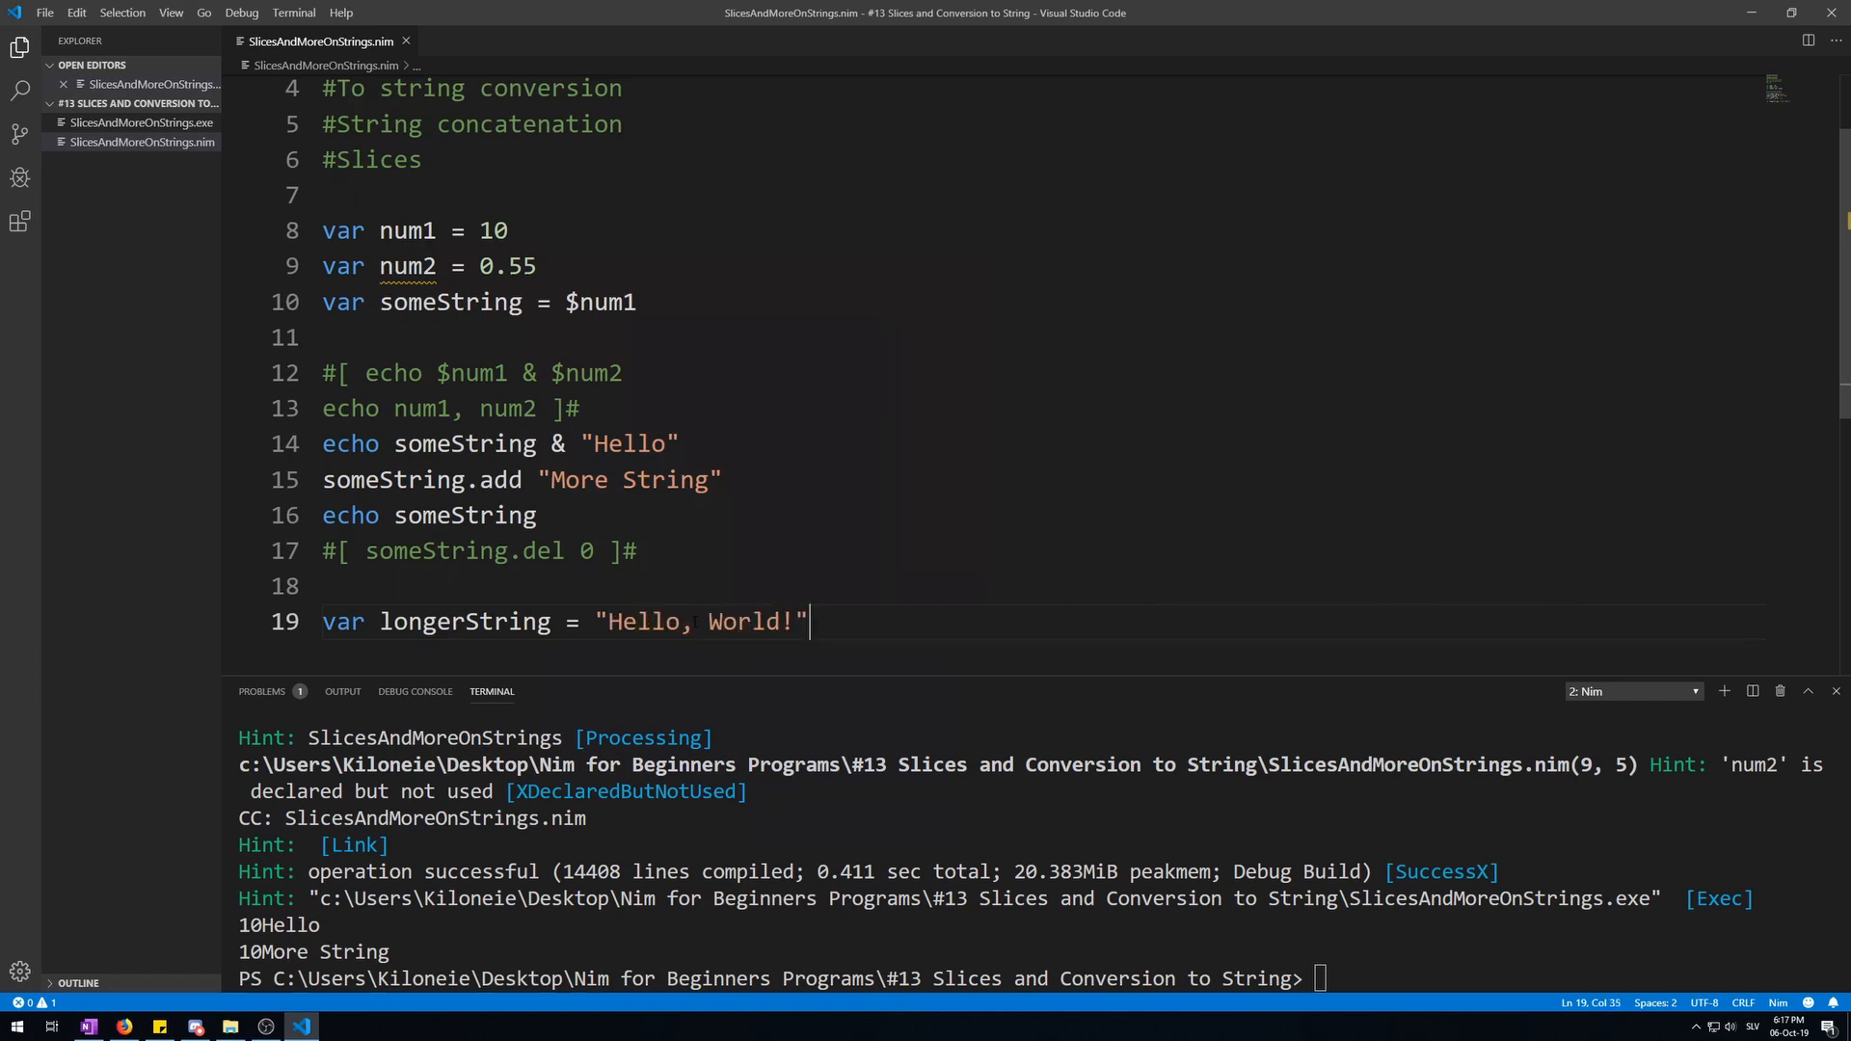
Echo the longerString[4.. 8] slice, run it, and highlight the sliced characters o, Wo
text(echo)
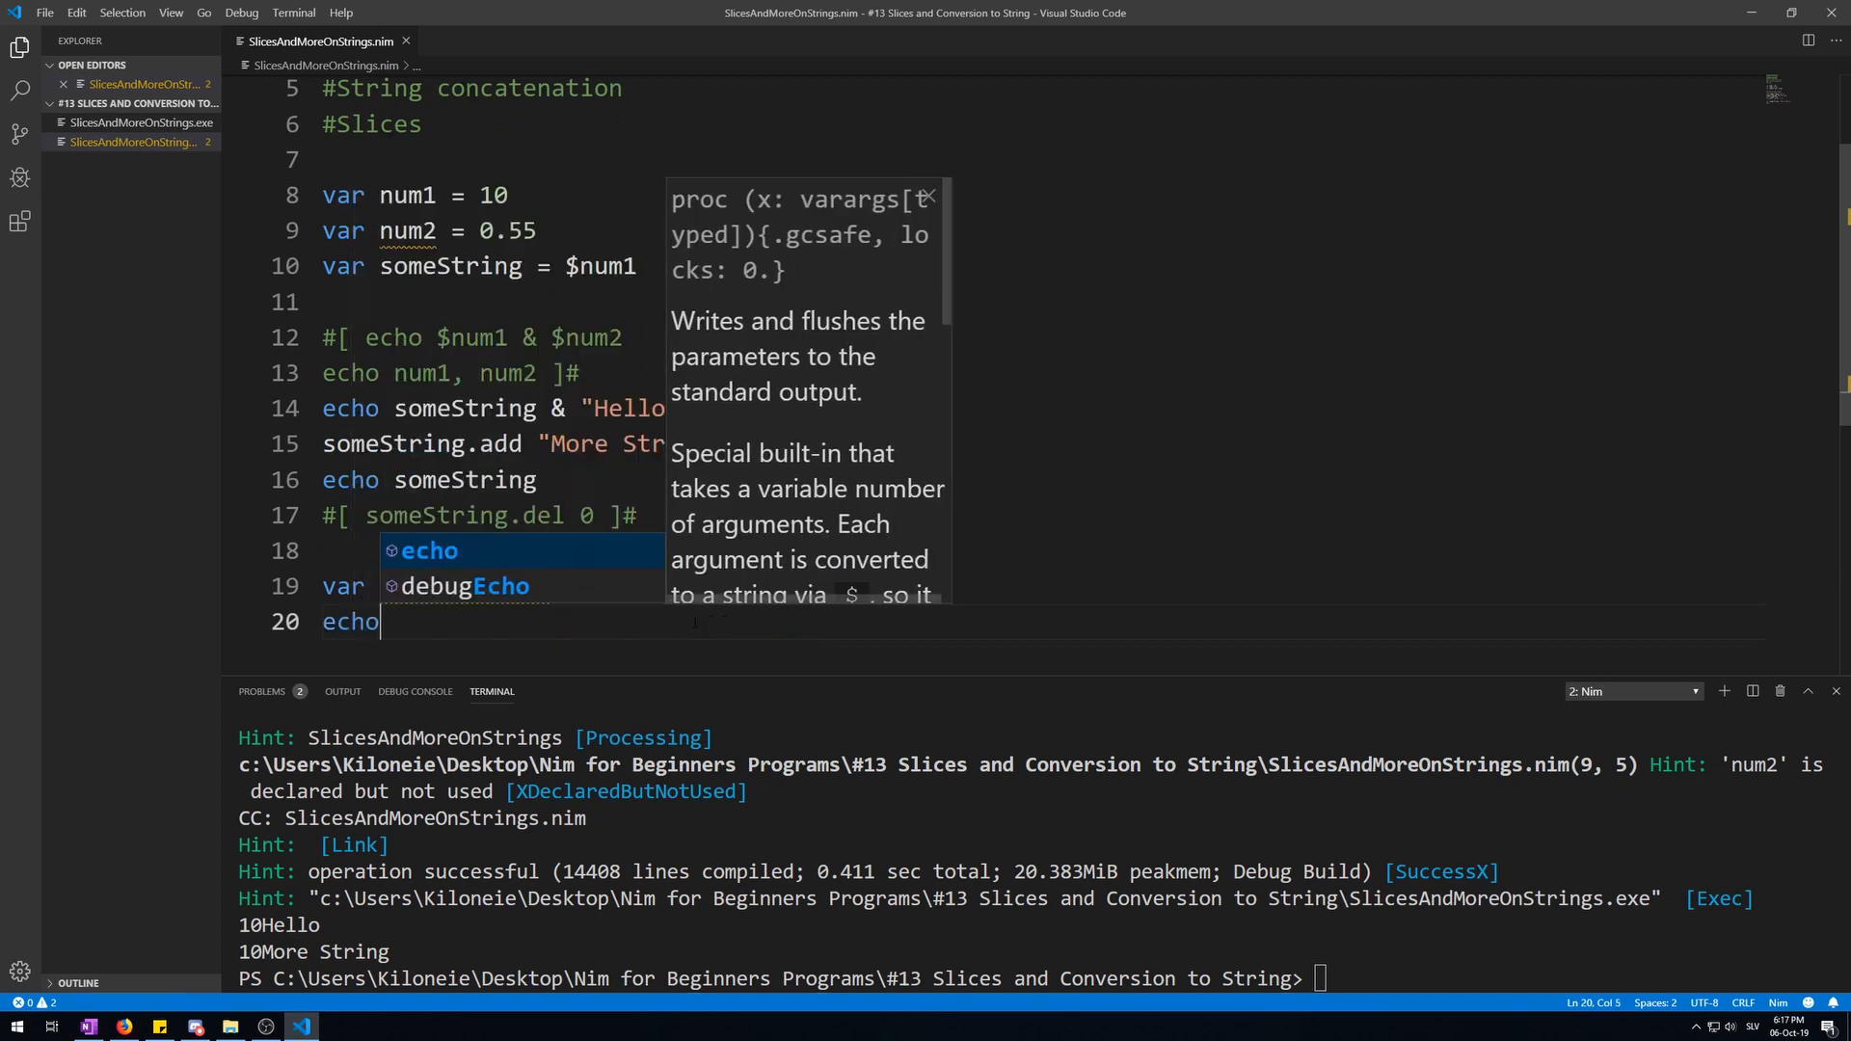
text(longerString)
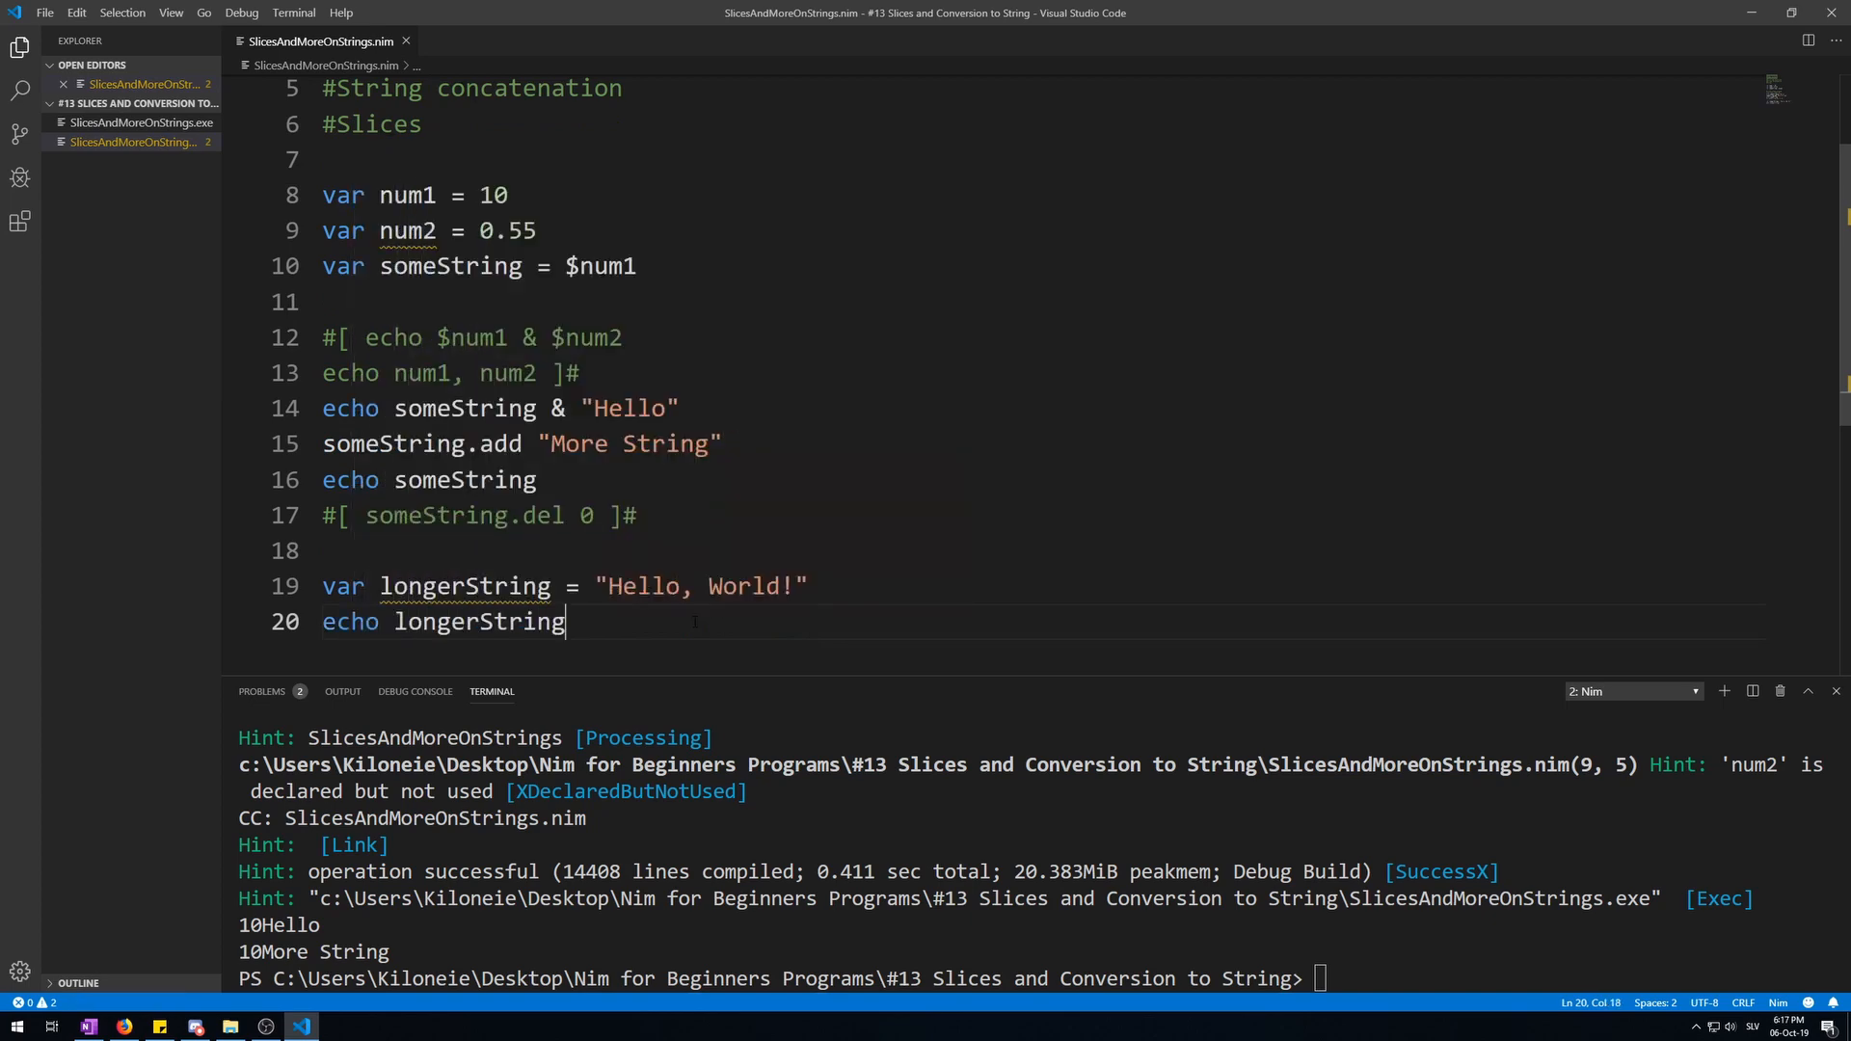
text([])
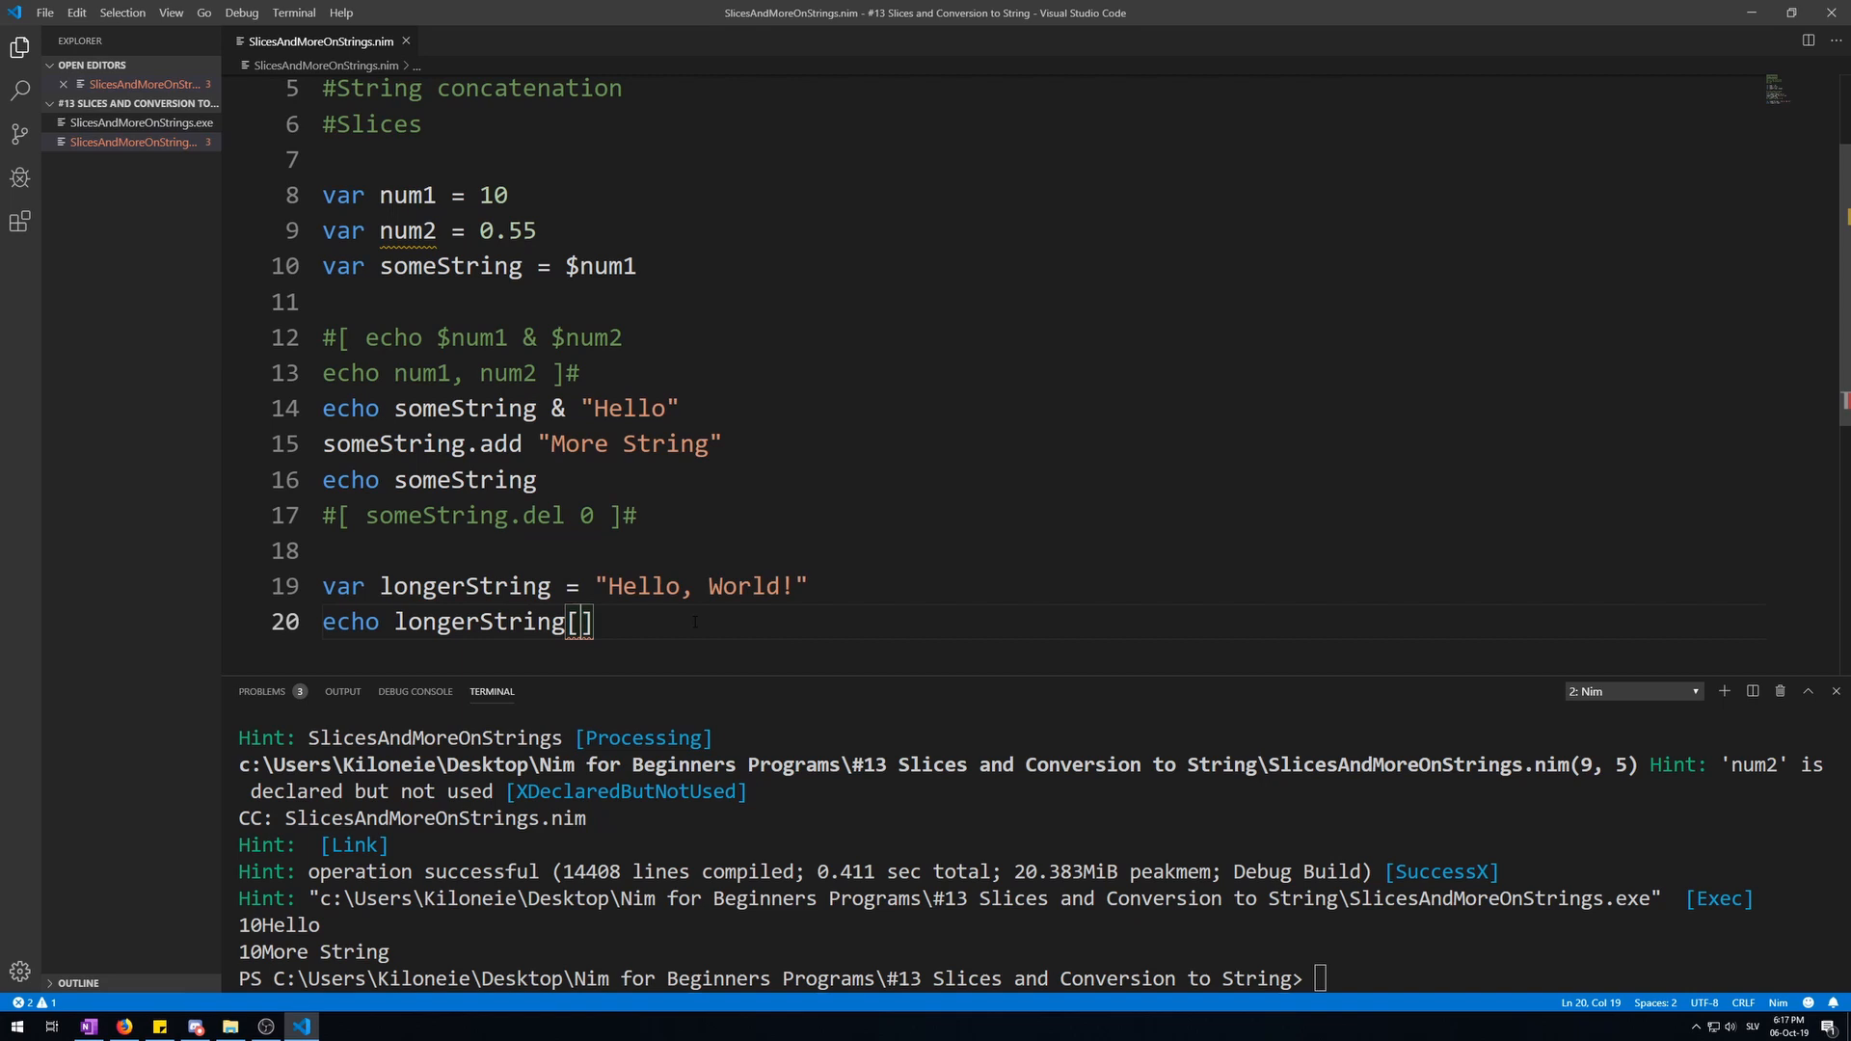
text(0)
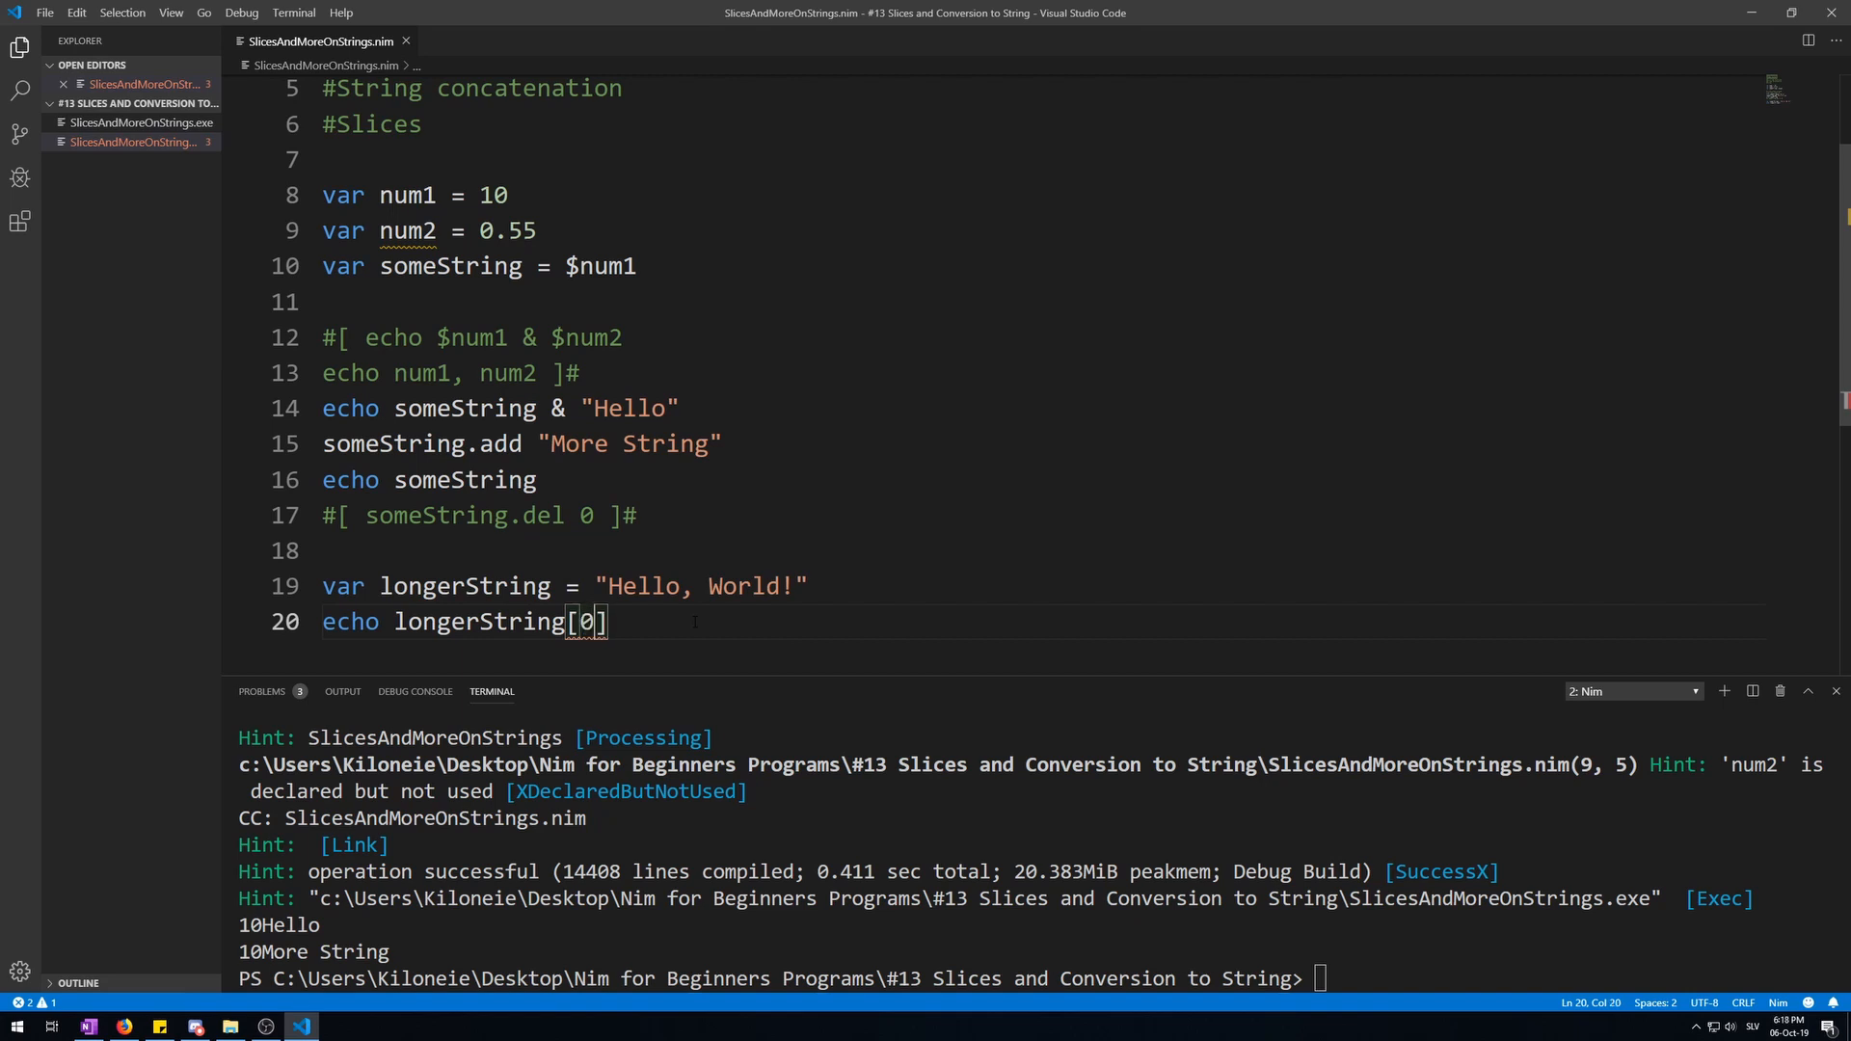
text(.. 4)
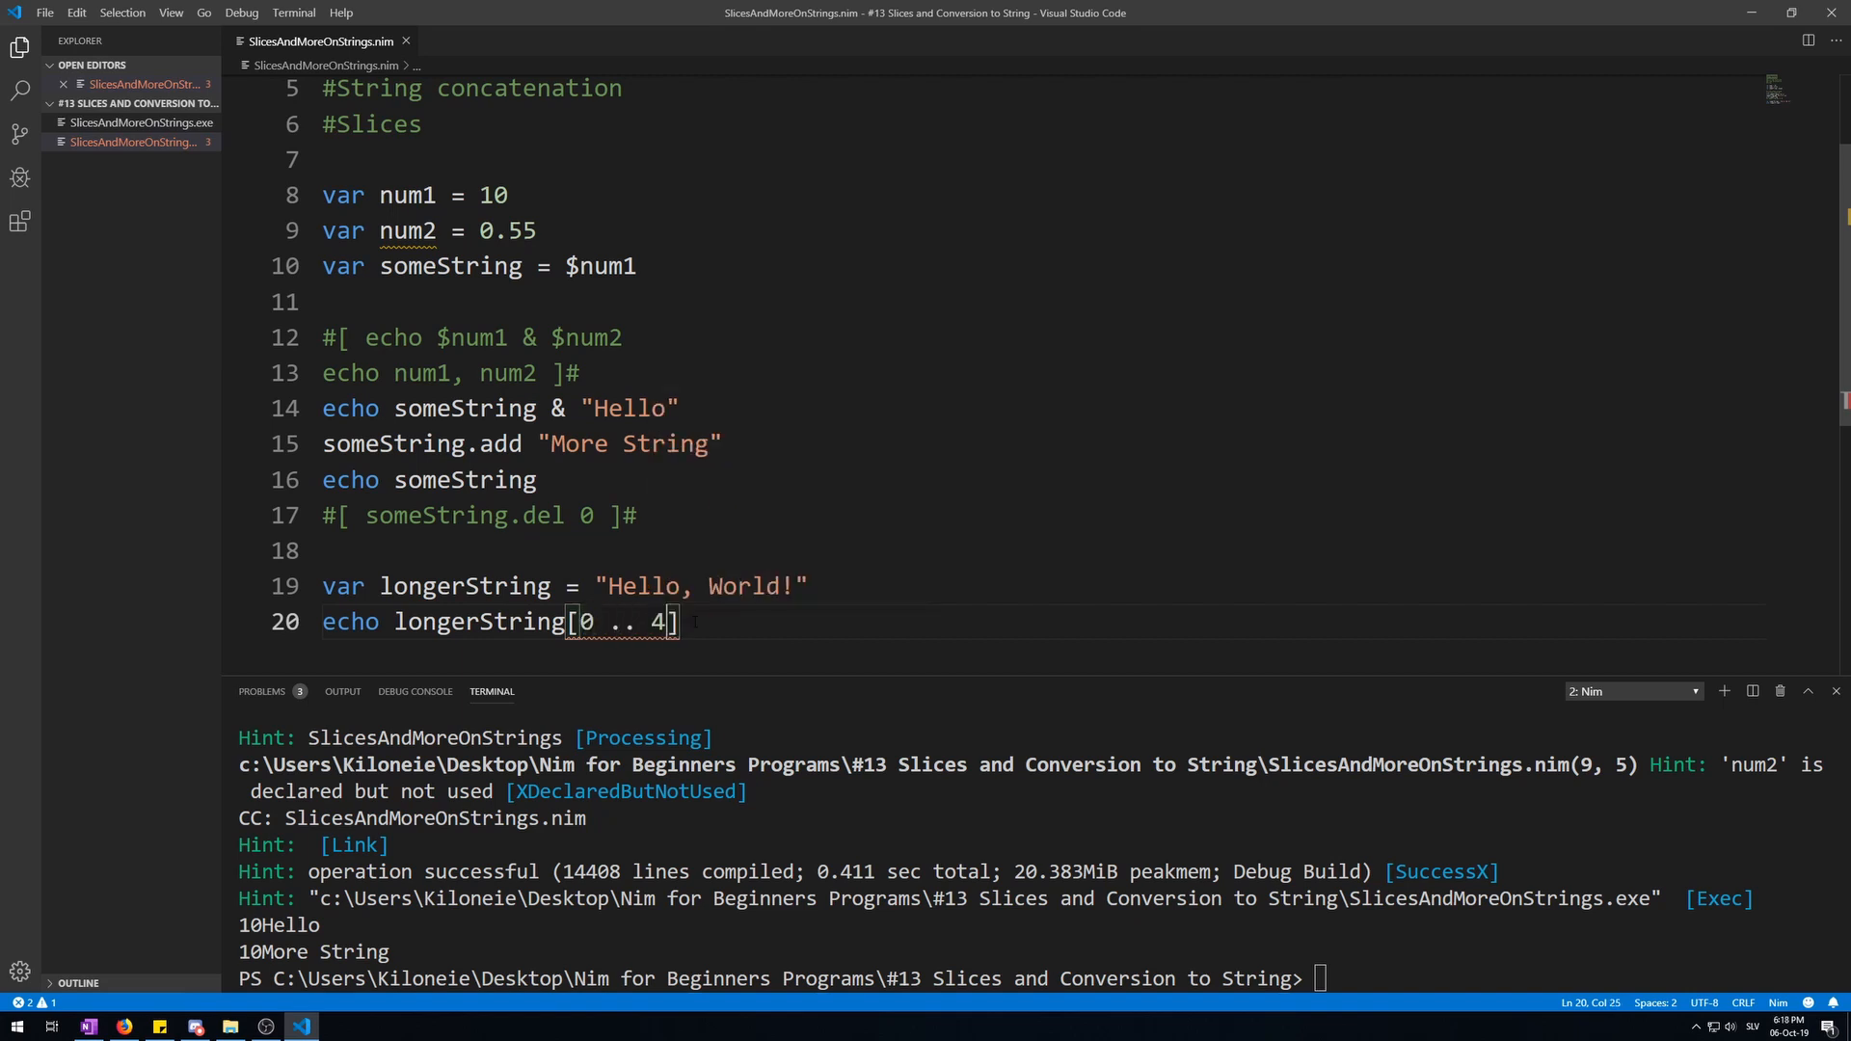
key(ctrl+s)
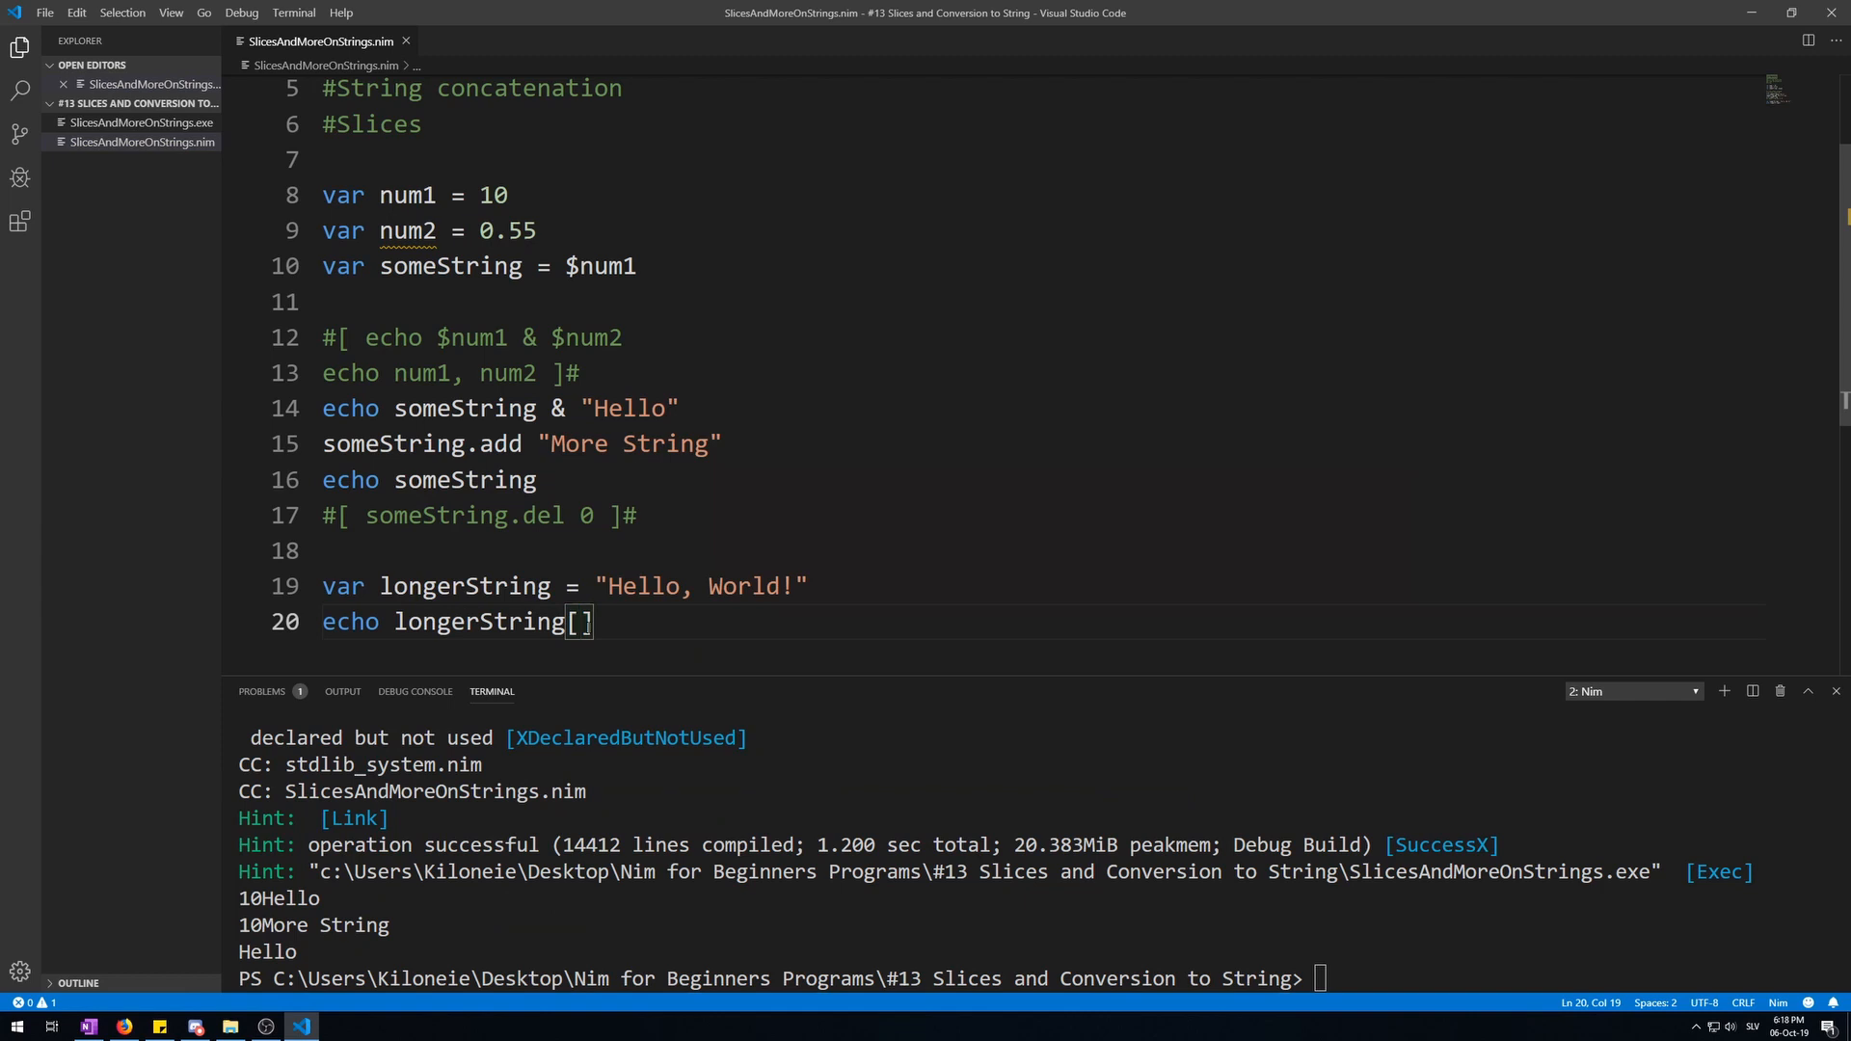
text(4.. 8)
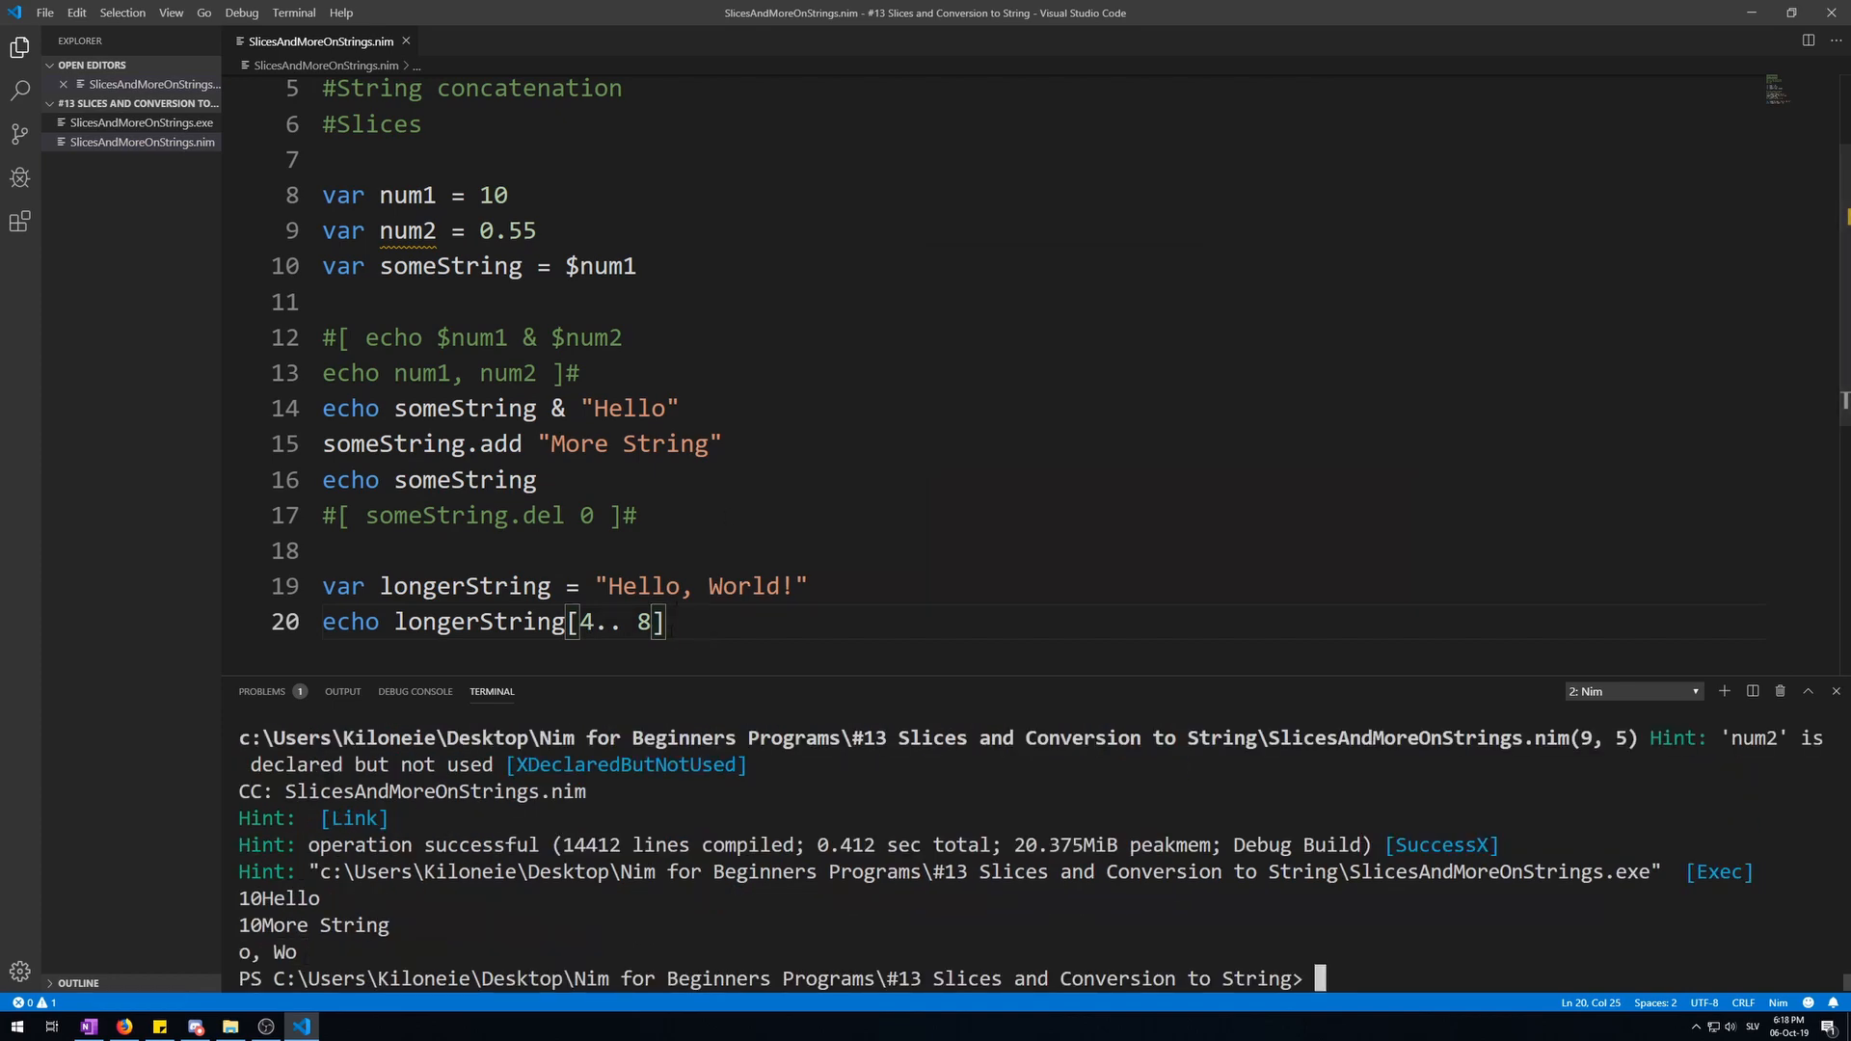
drag(669, 585, 735, 585)
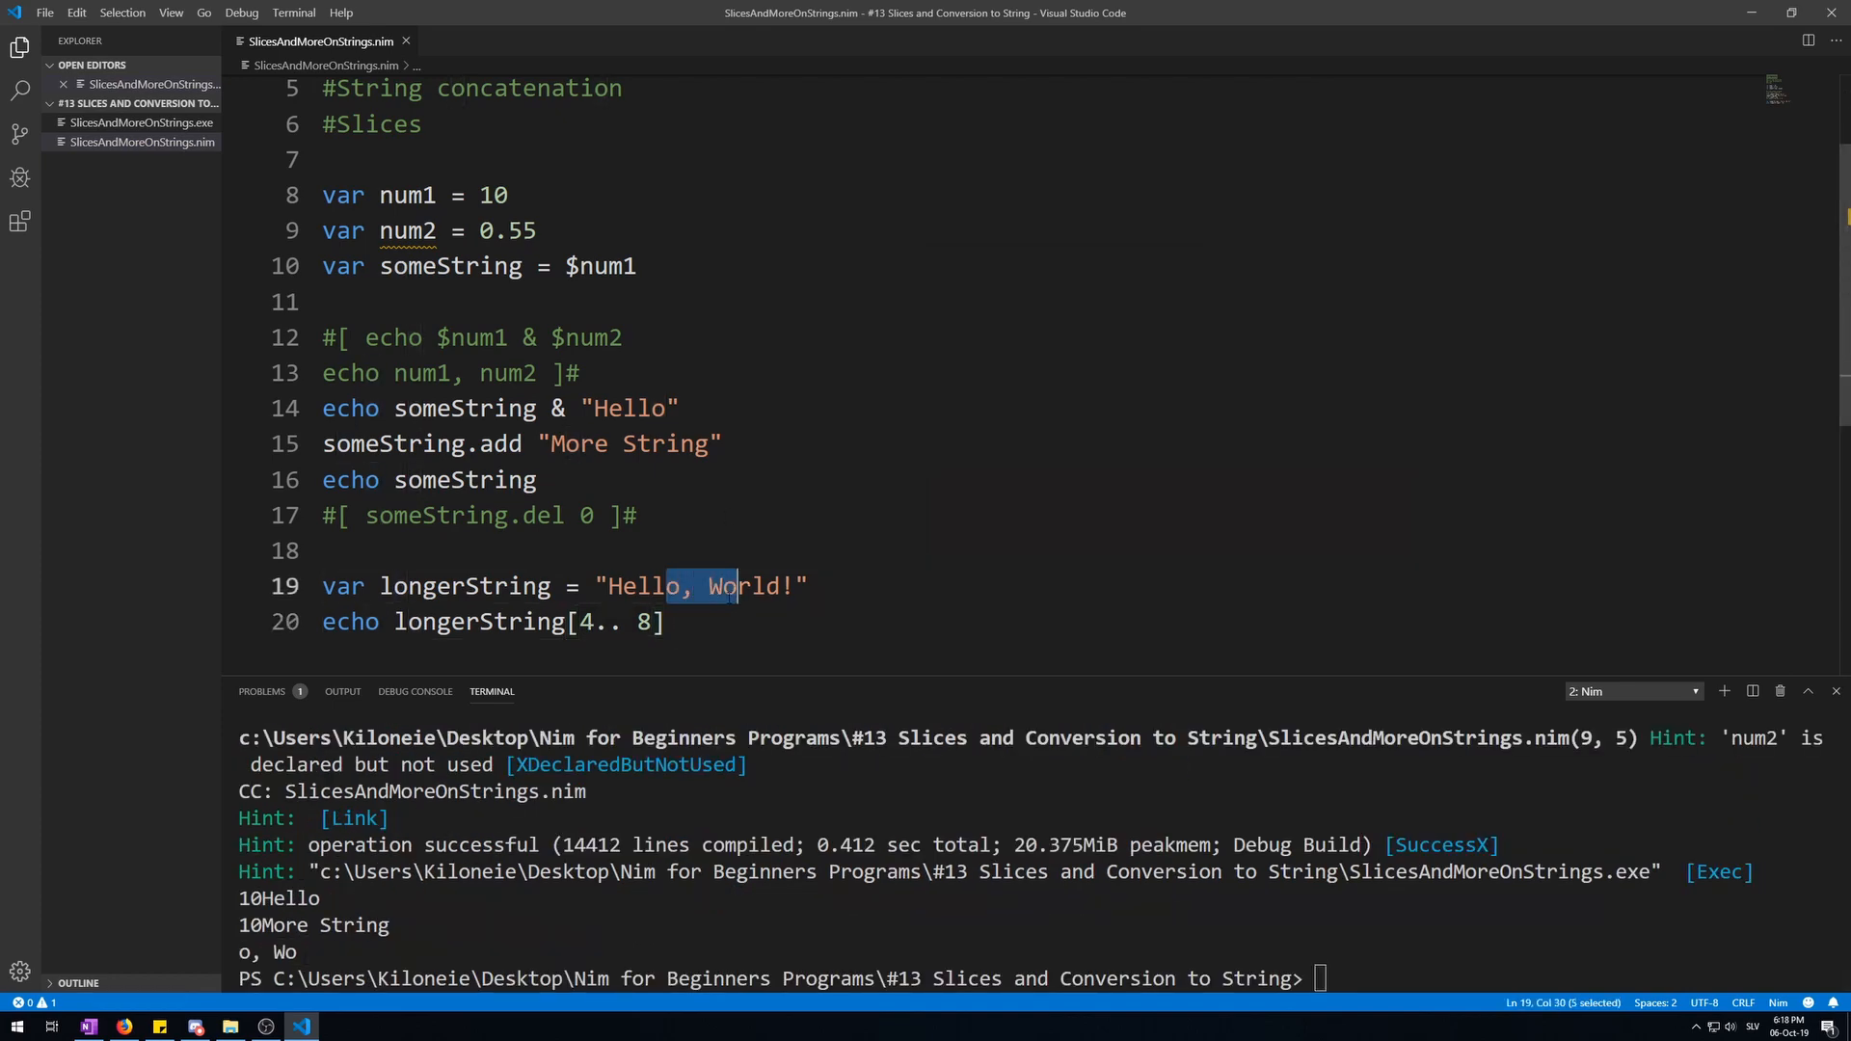
Echo longerString sliced from longerString.low to longerString.high, printing Hello, World!
text(e)
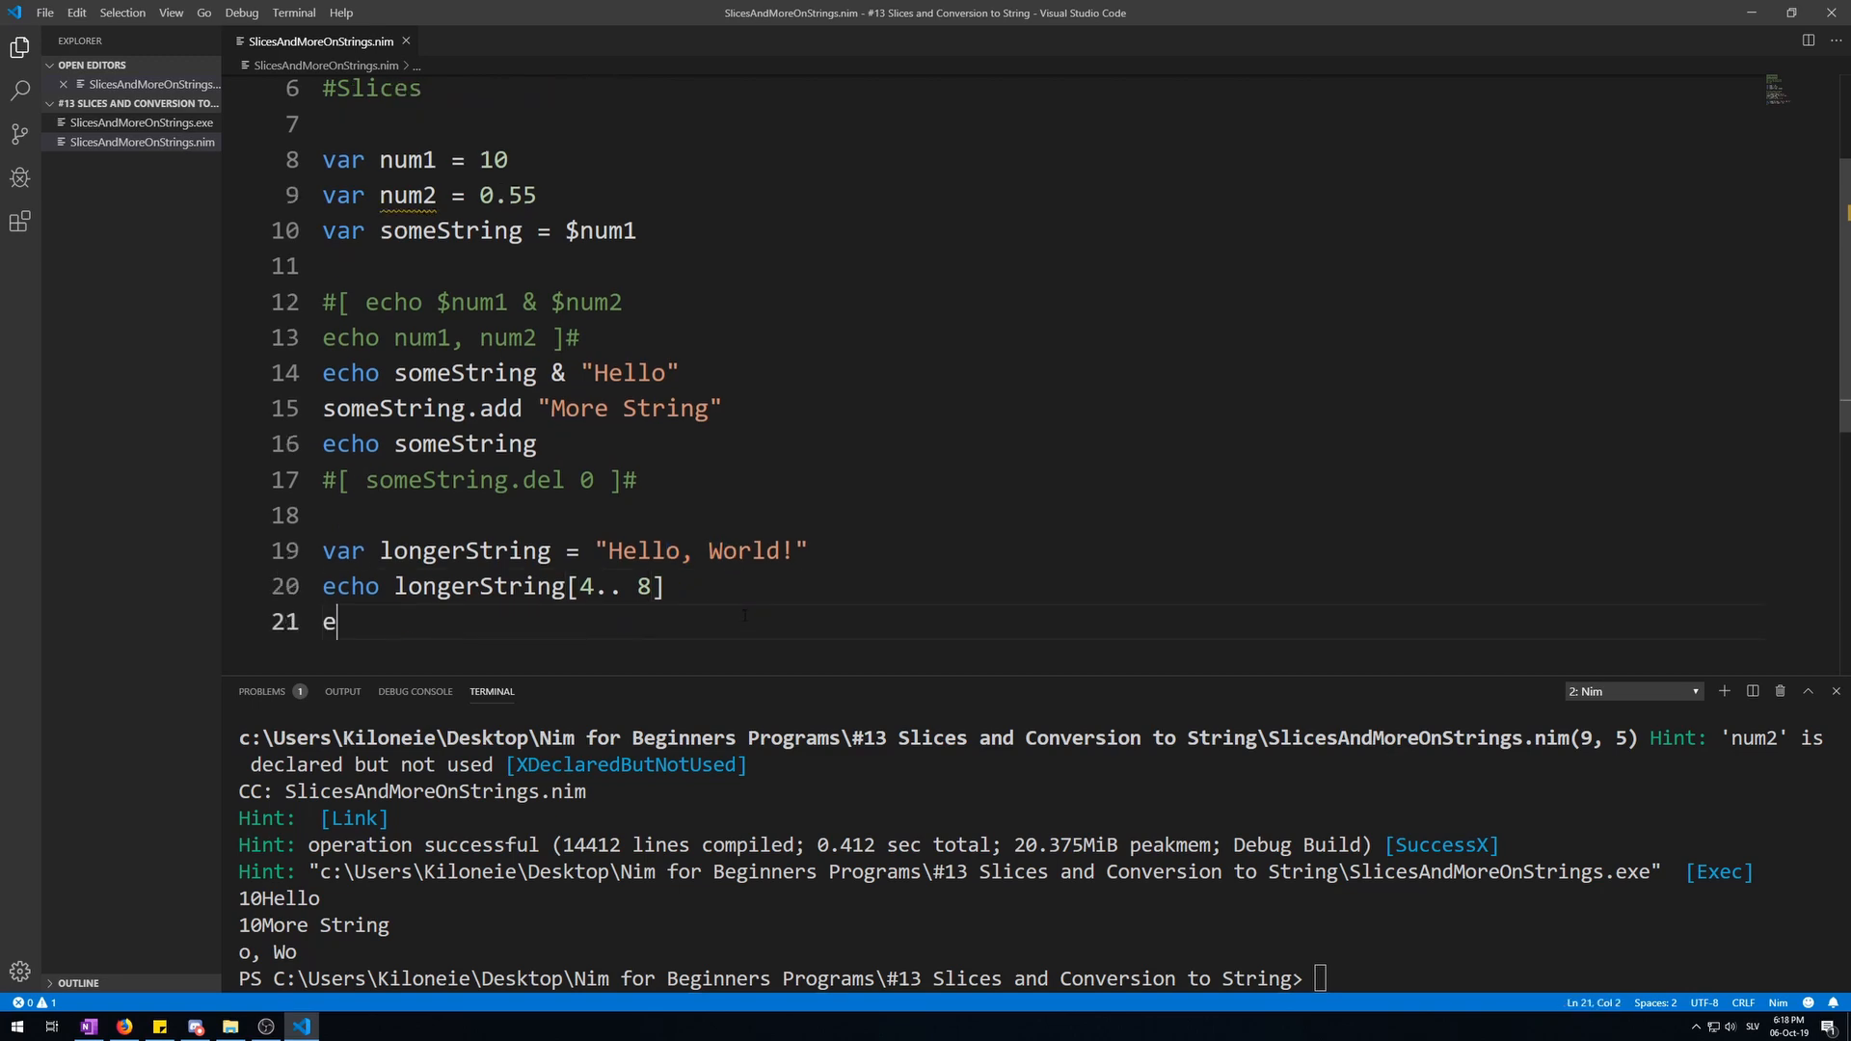
text(cho s)
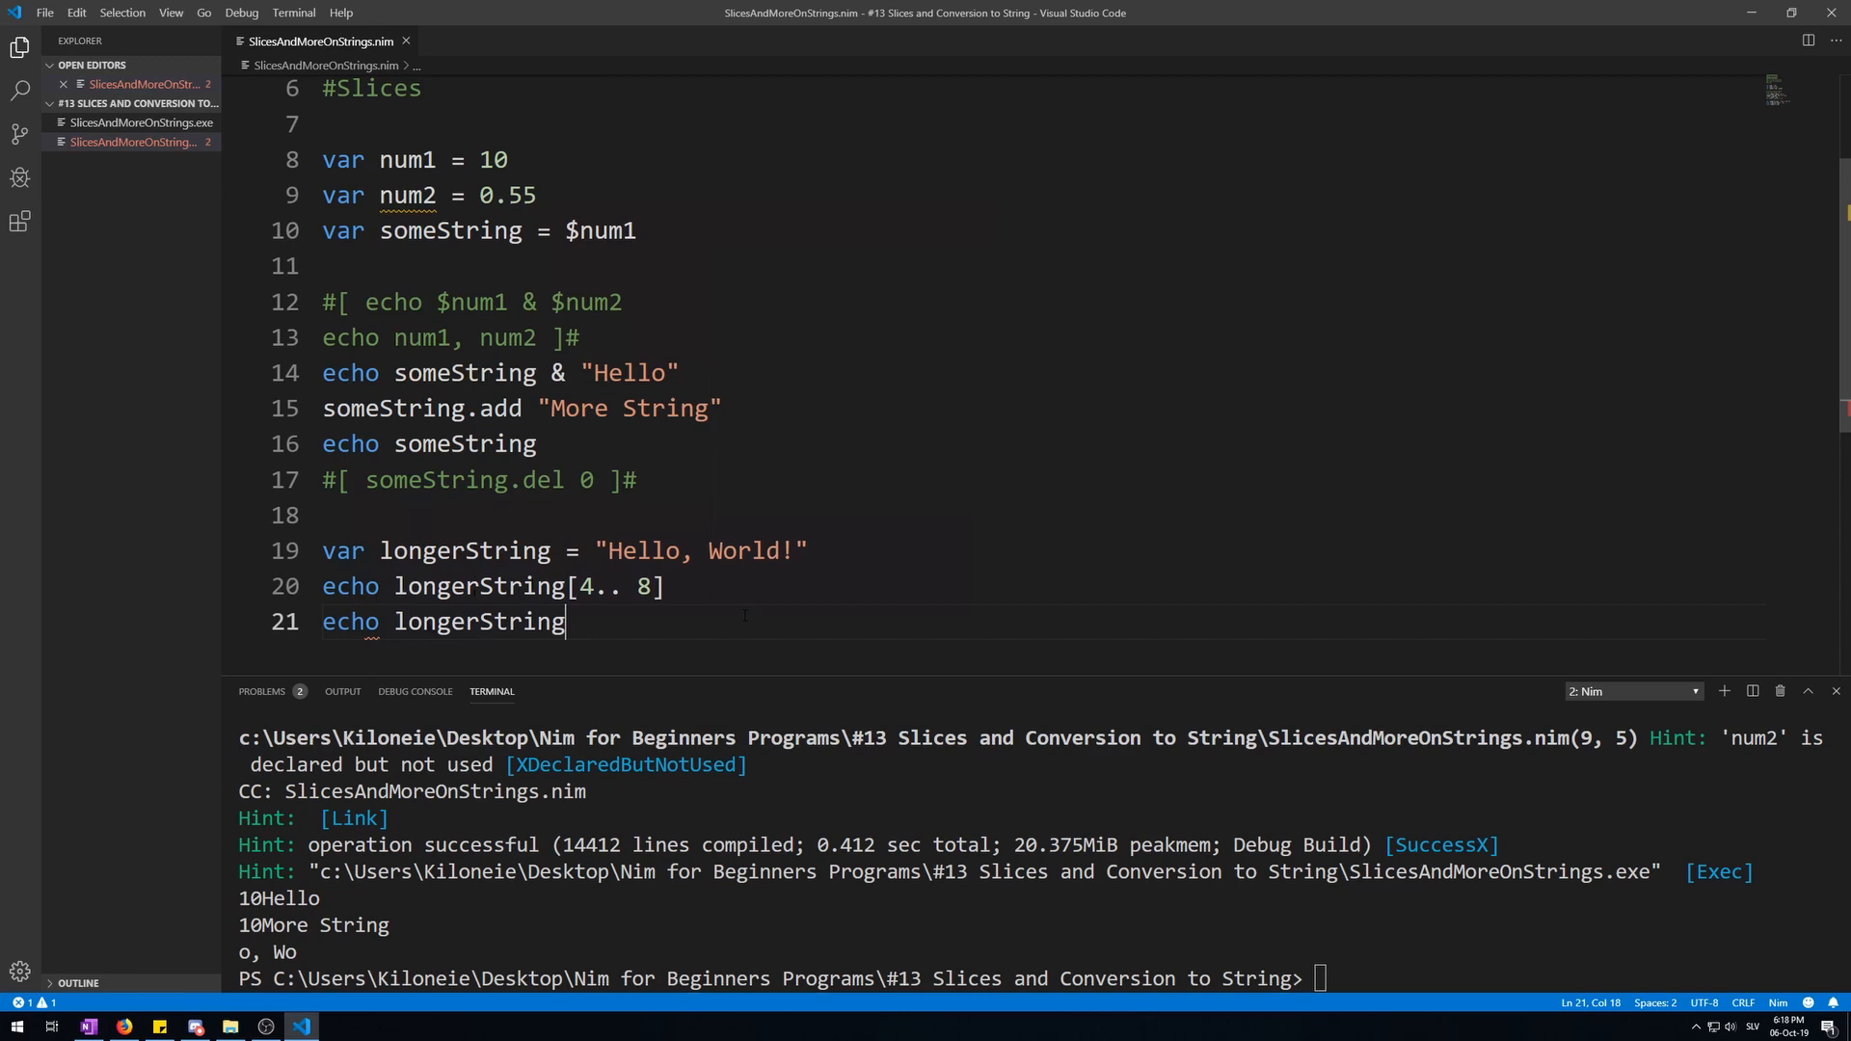
text([)
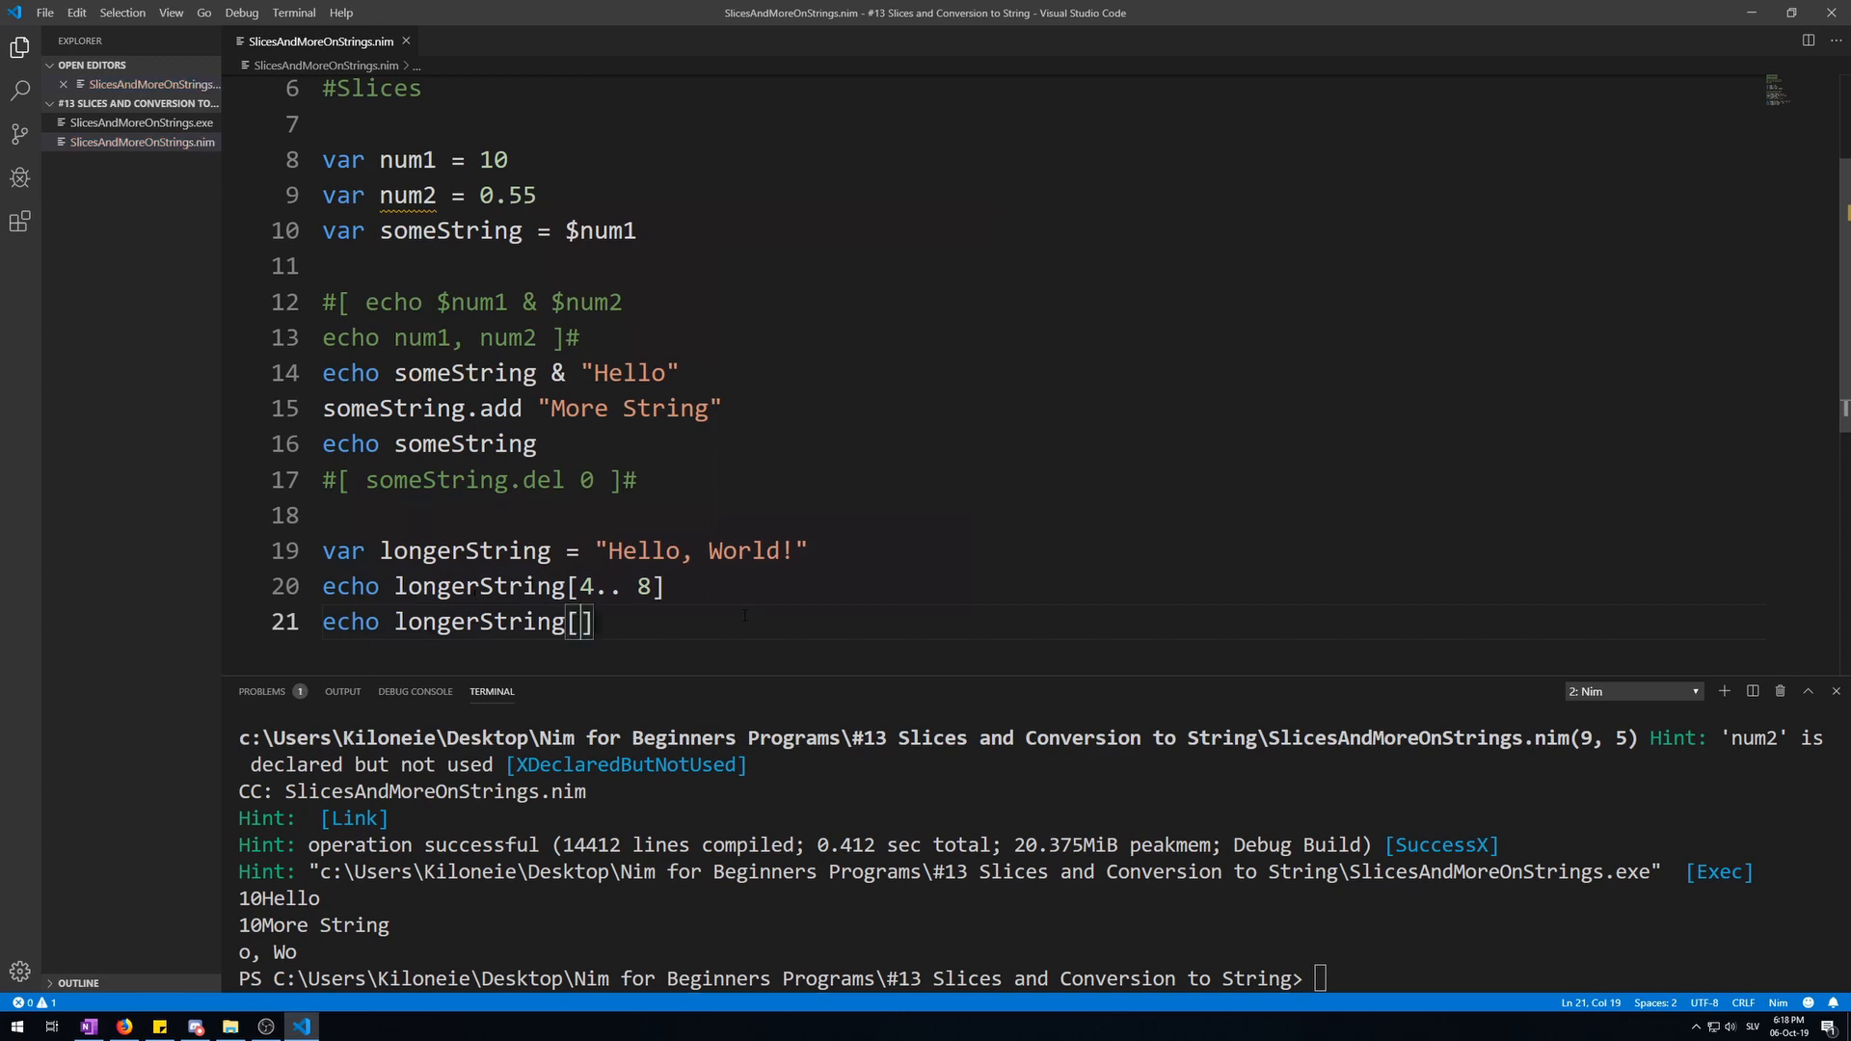
text(longerString.)
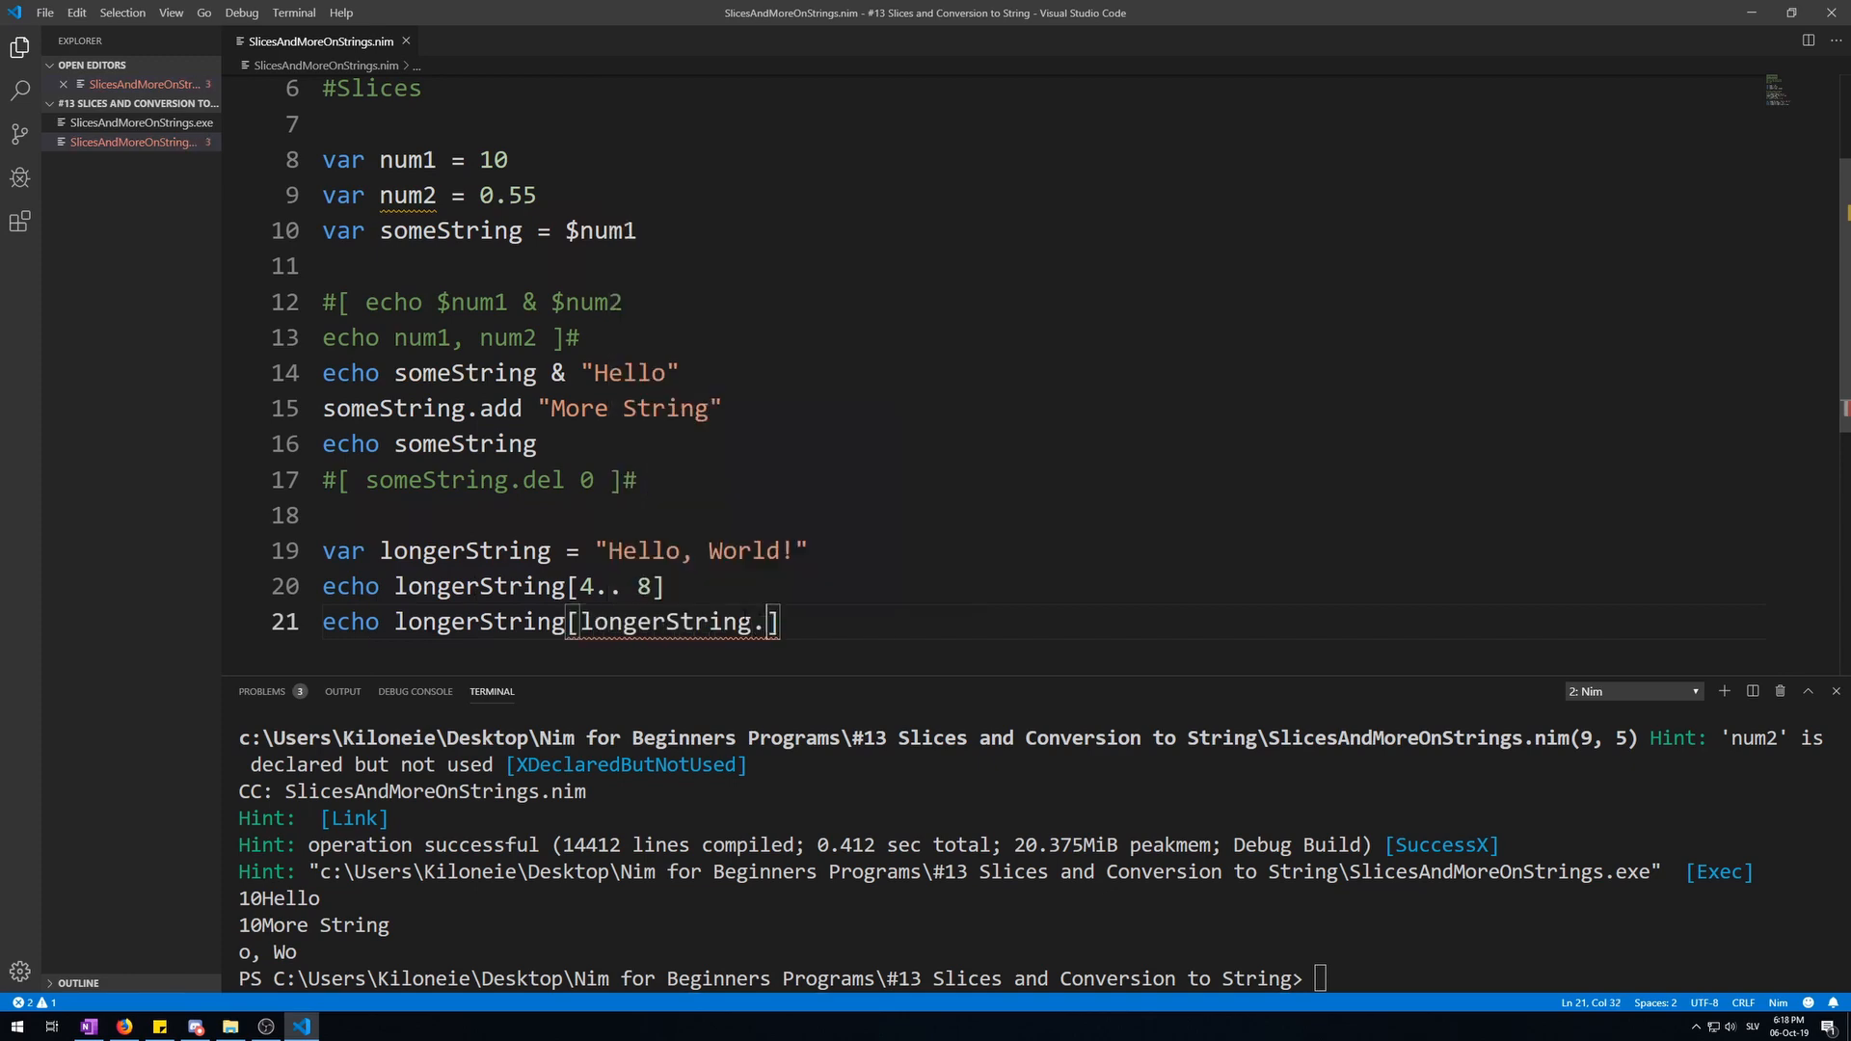
text(low .. longerString.high)
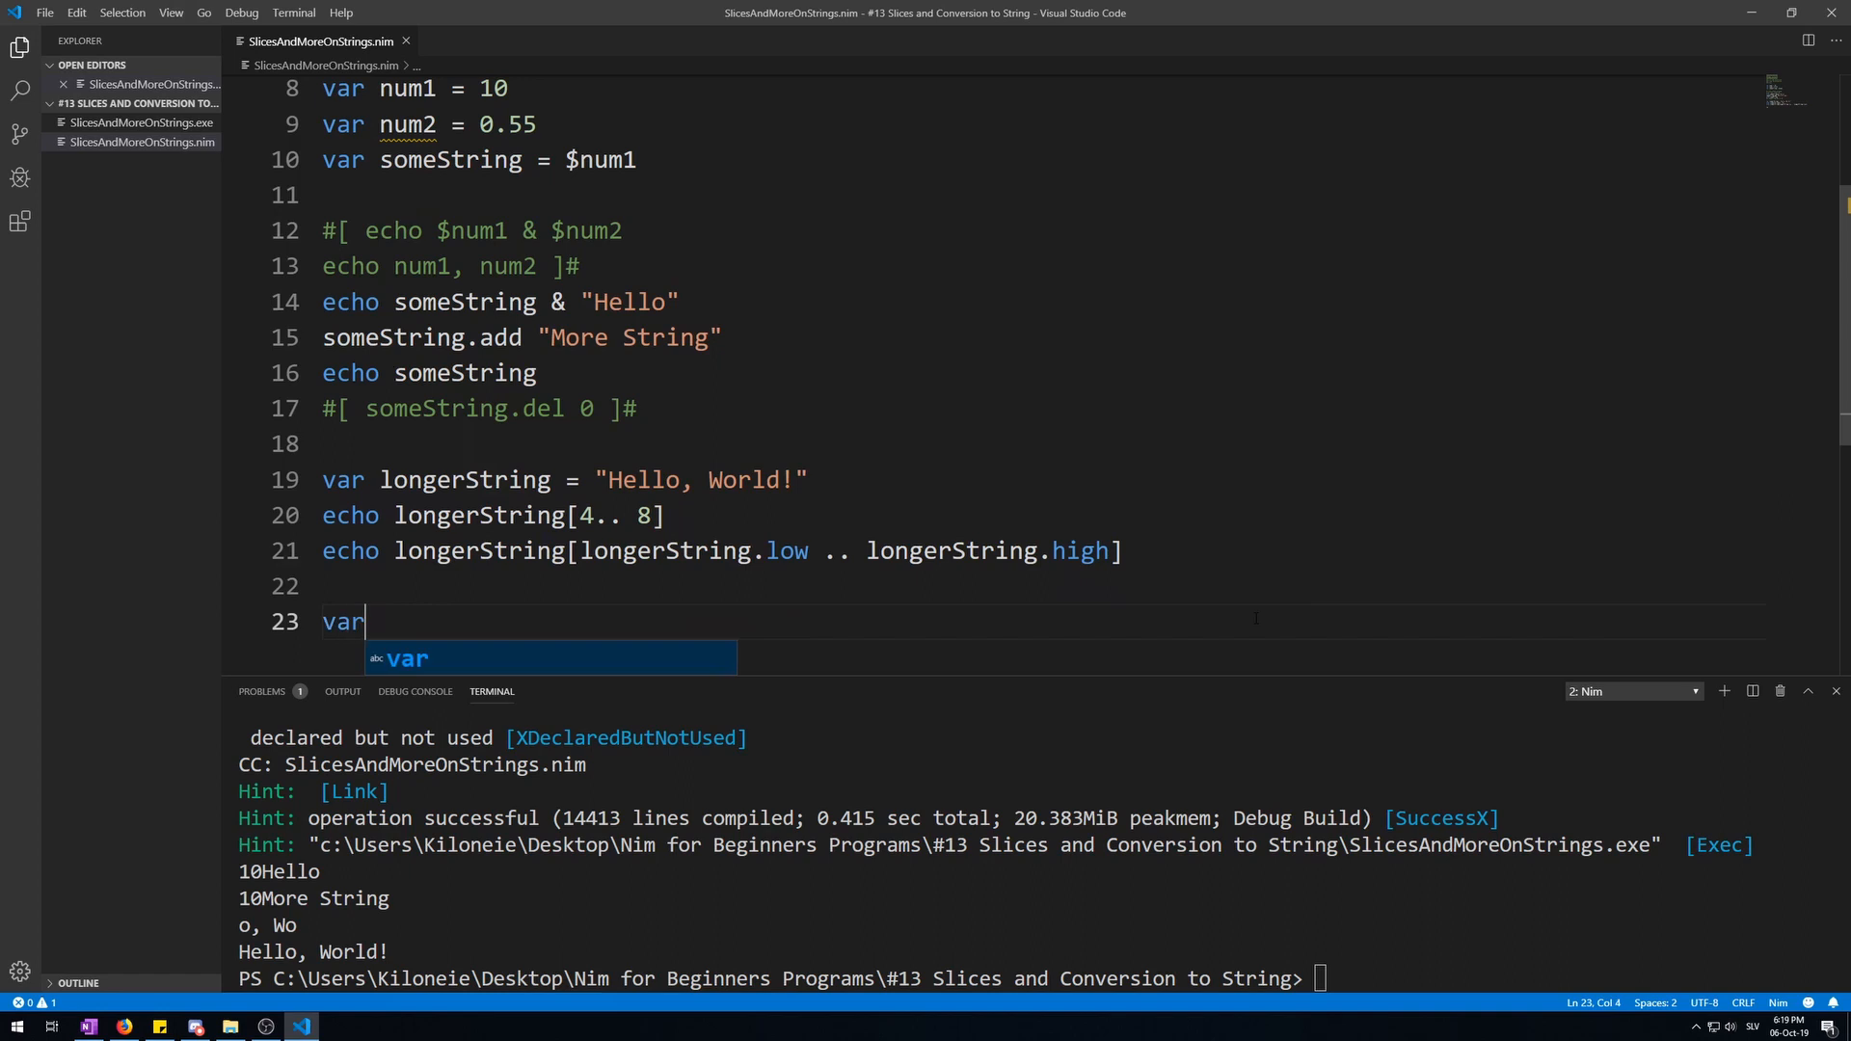
Declare array1 = [0, 2, 4, 6, 8] and echo its [0 .. 2] slice
text(array1)
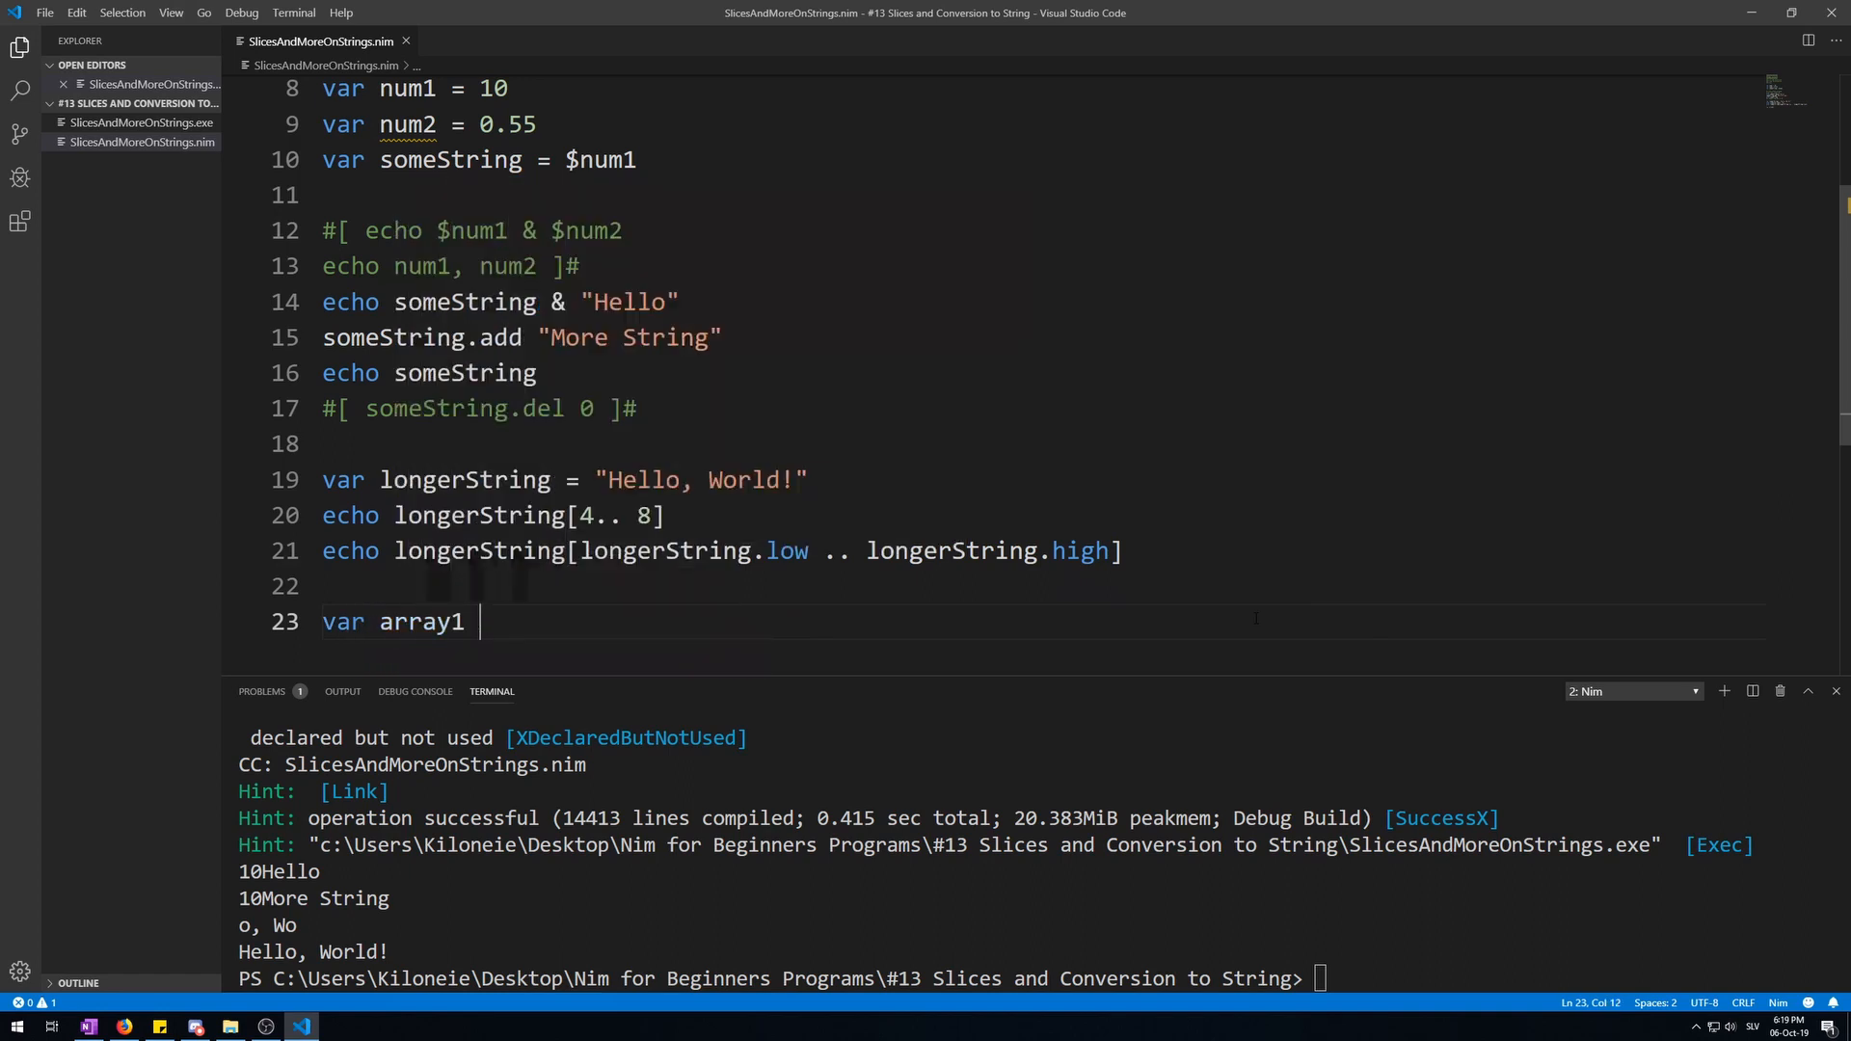
text(= [])
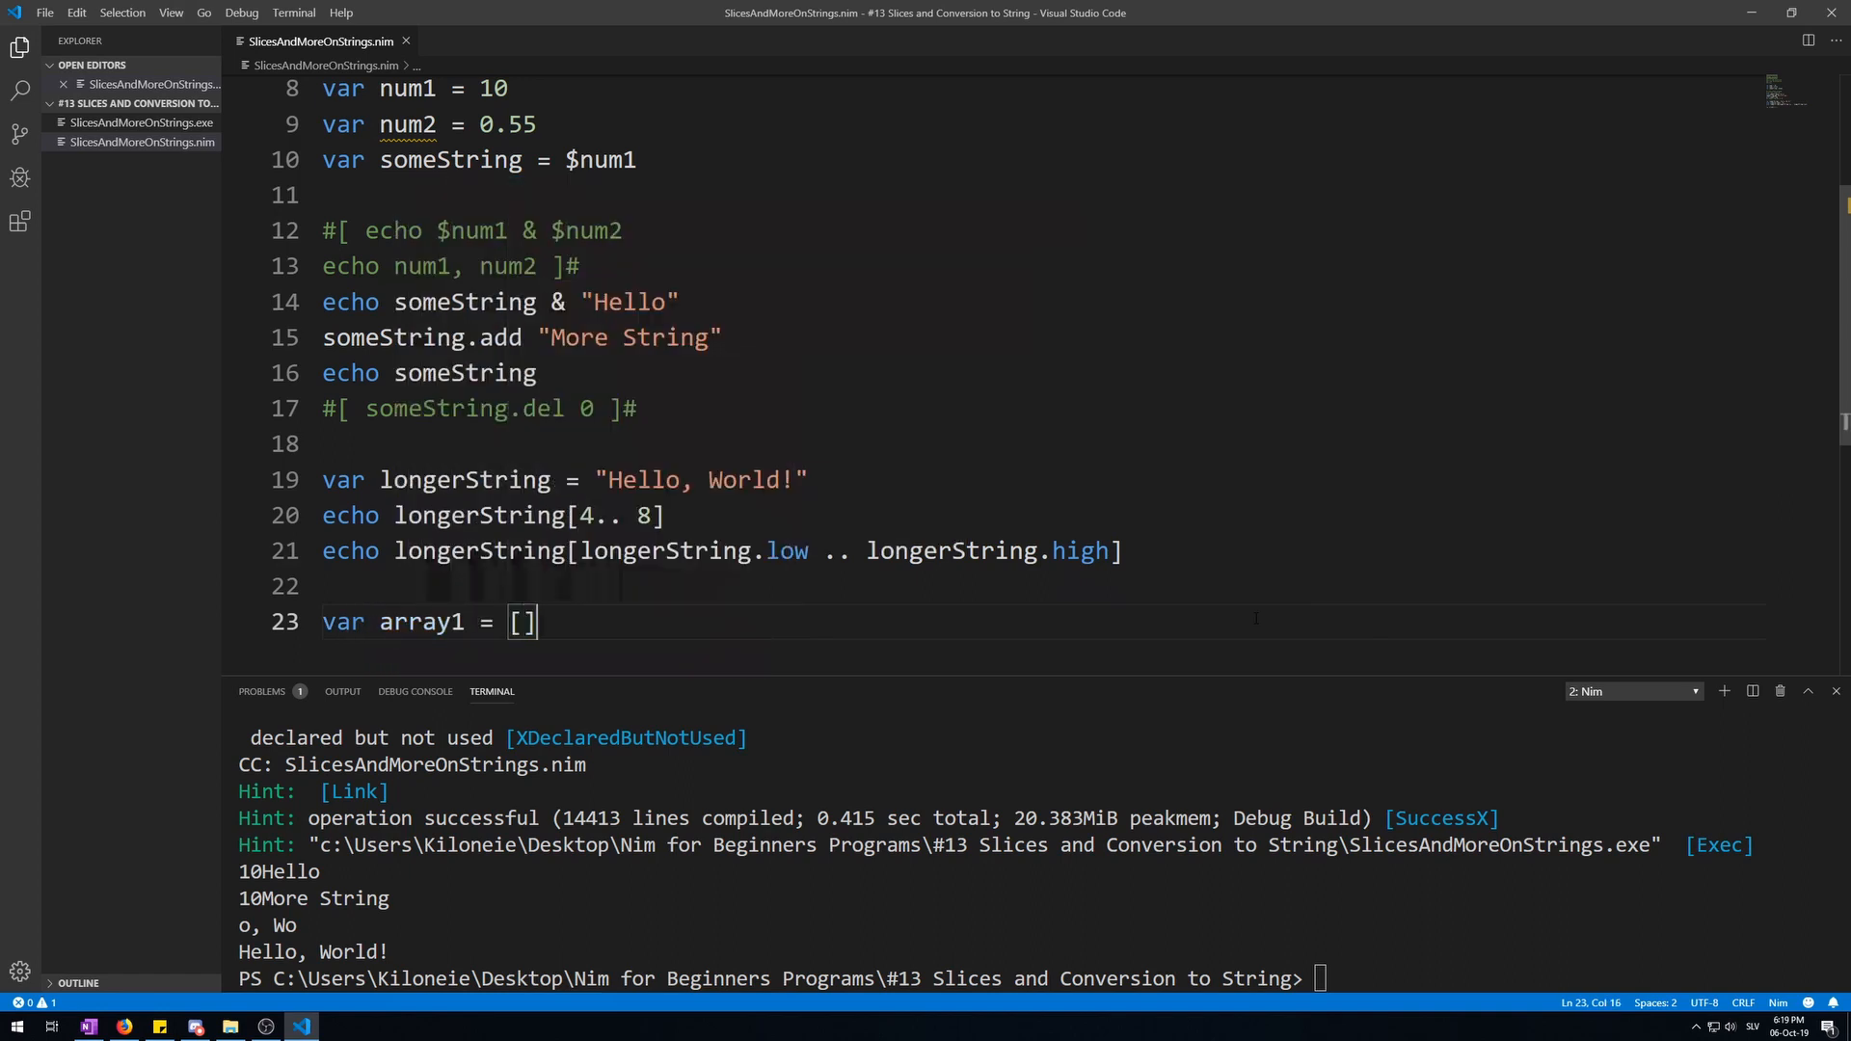
text(0)
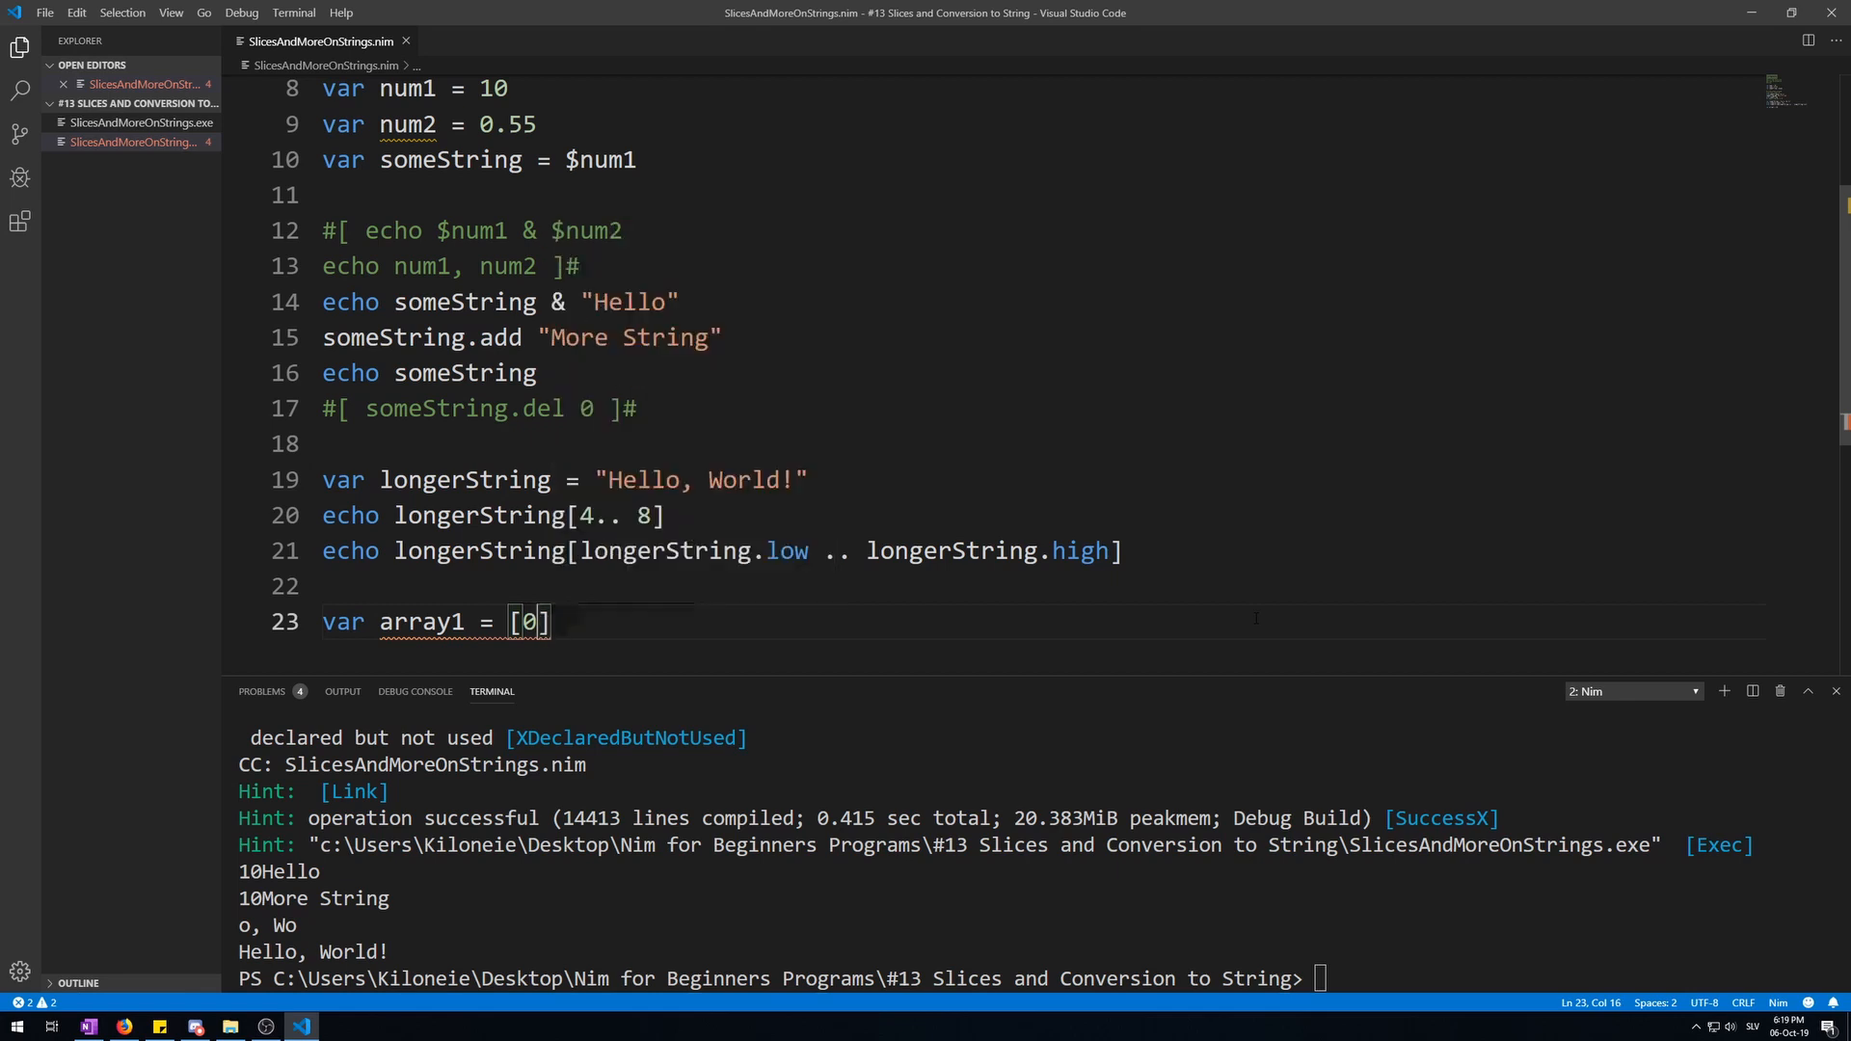
text(, 2 ,4 ,6 ,)
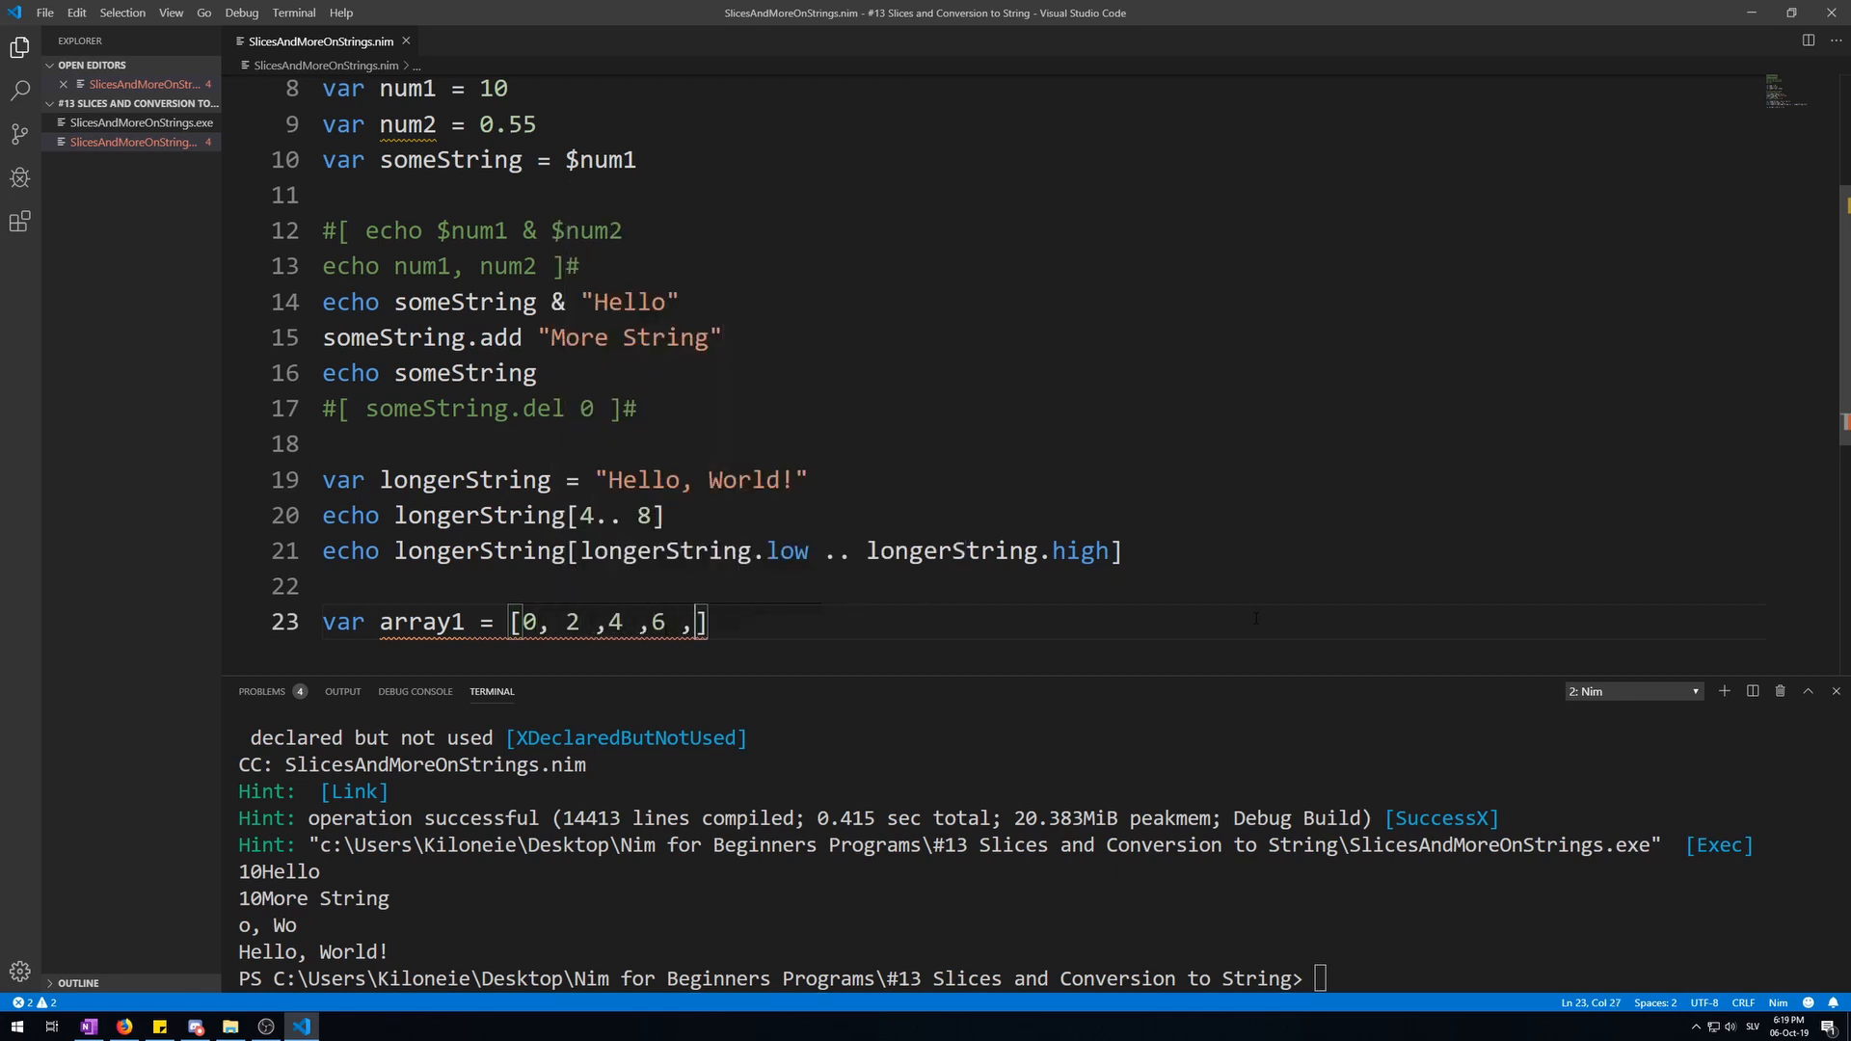
text(8)
text(echo array1[)
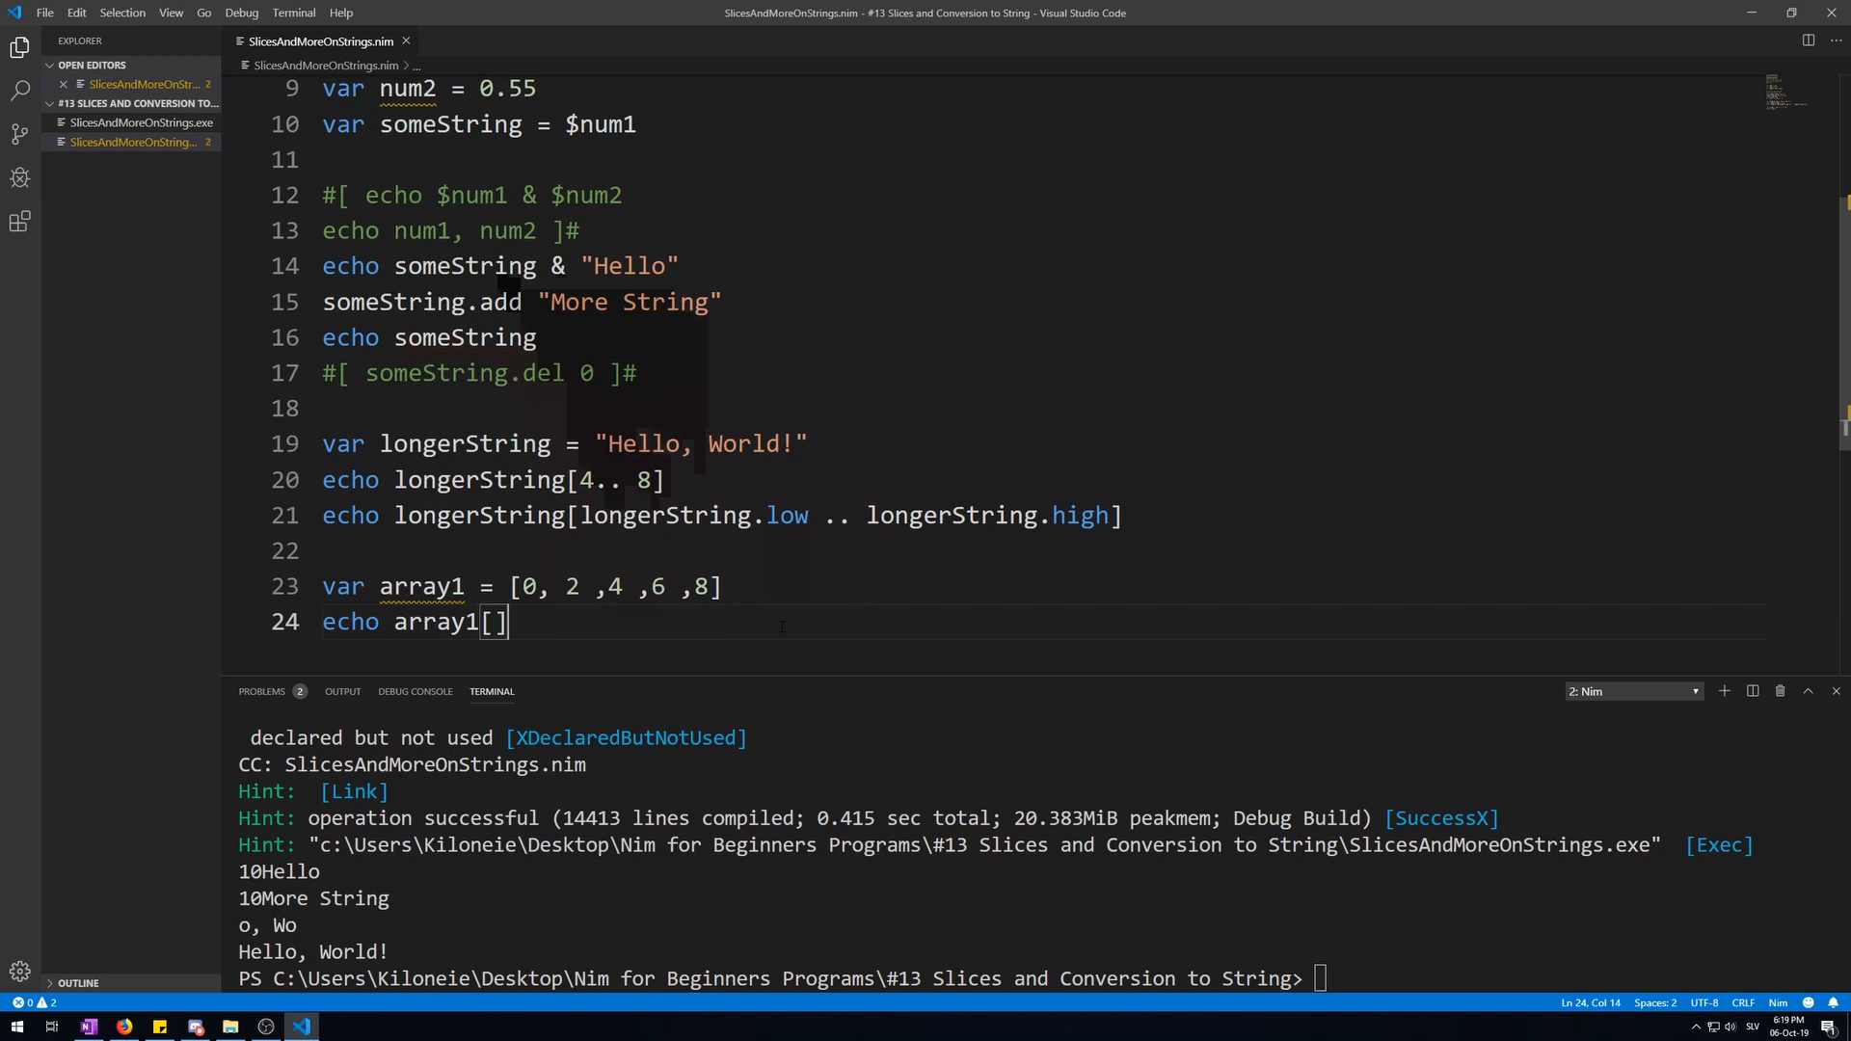
text(0 .. 2)
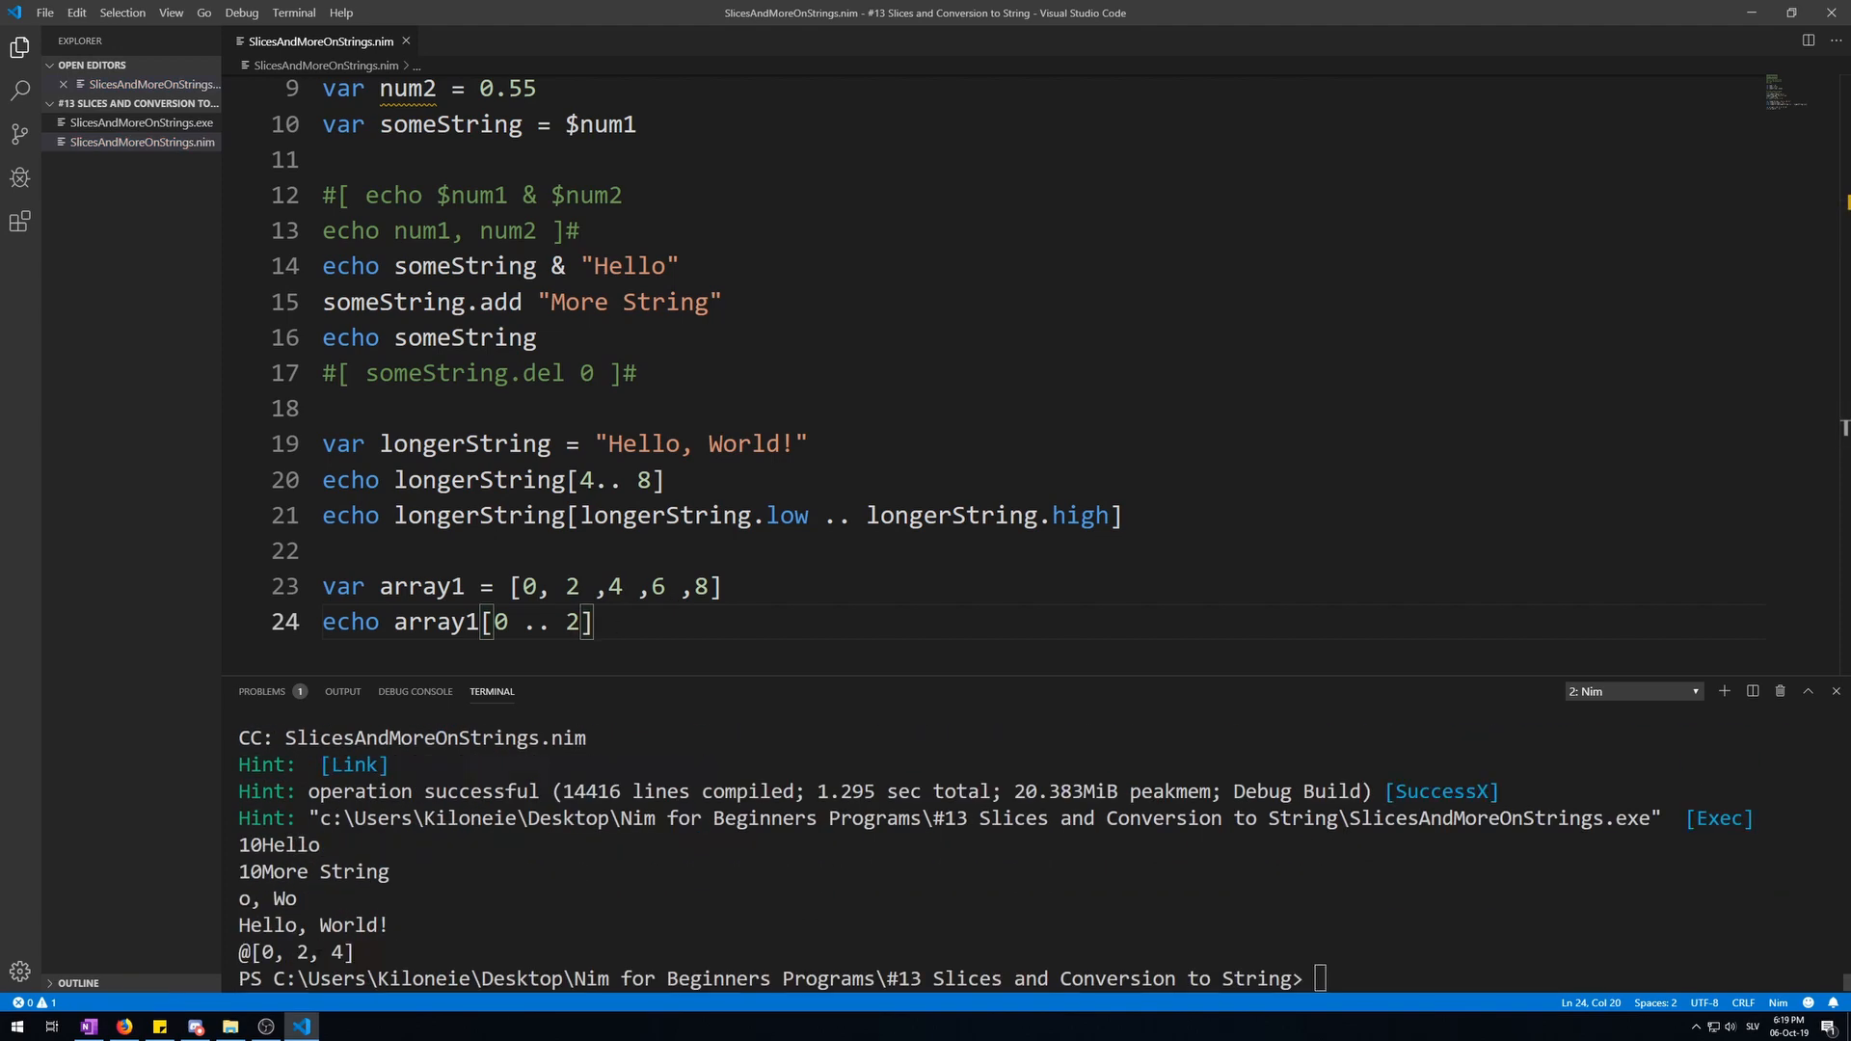
key(Enter)
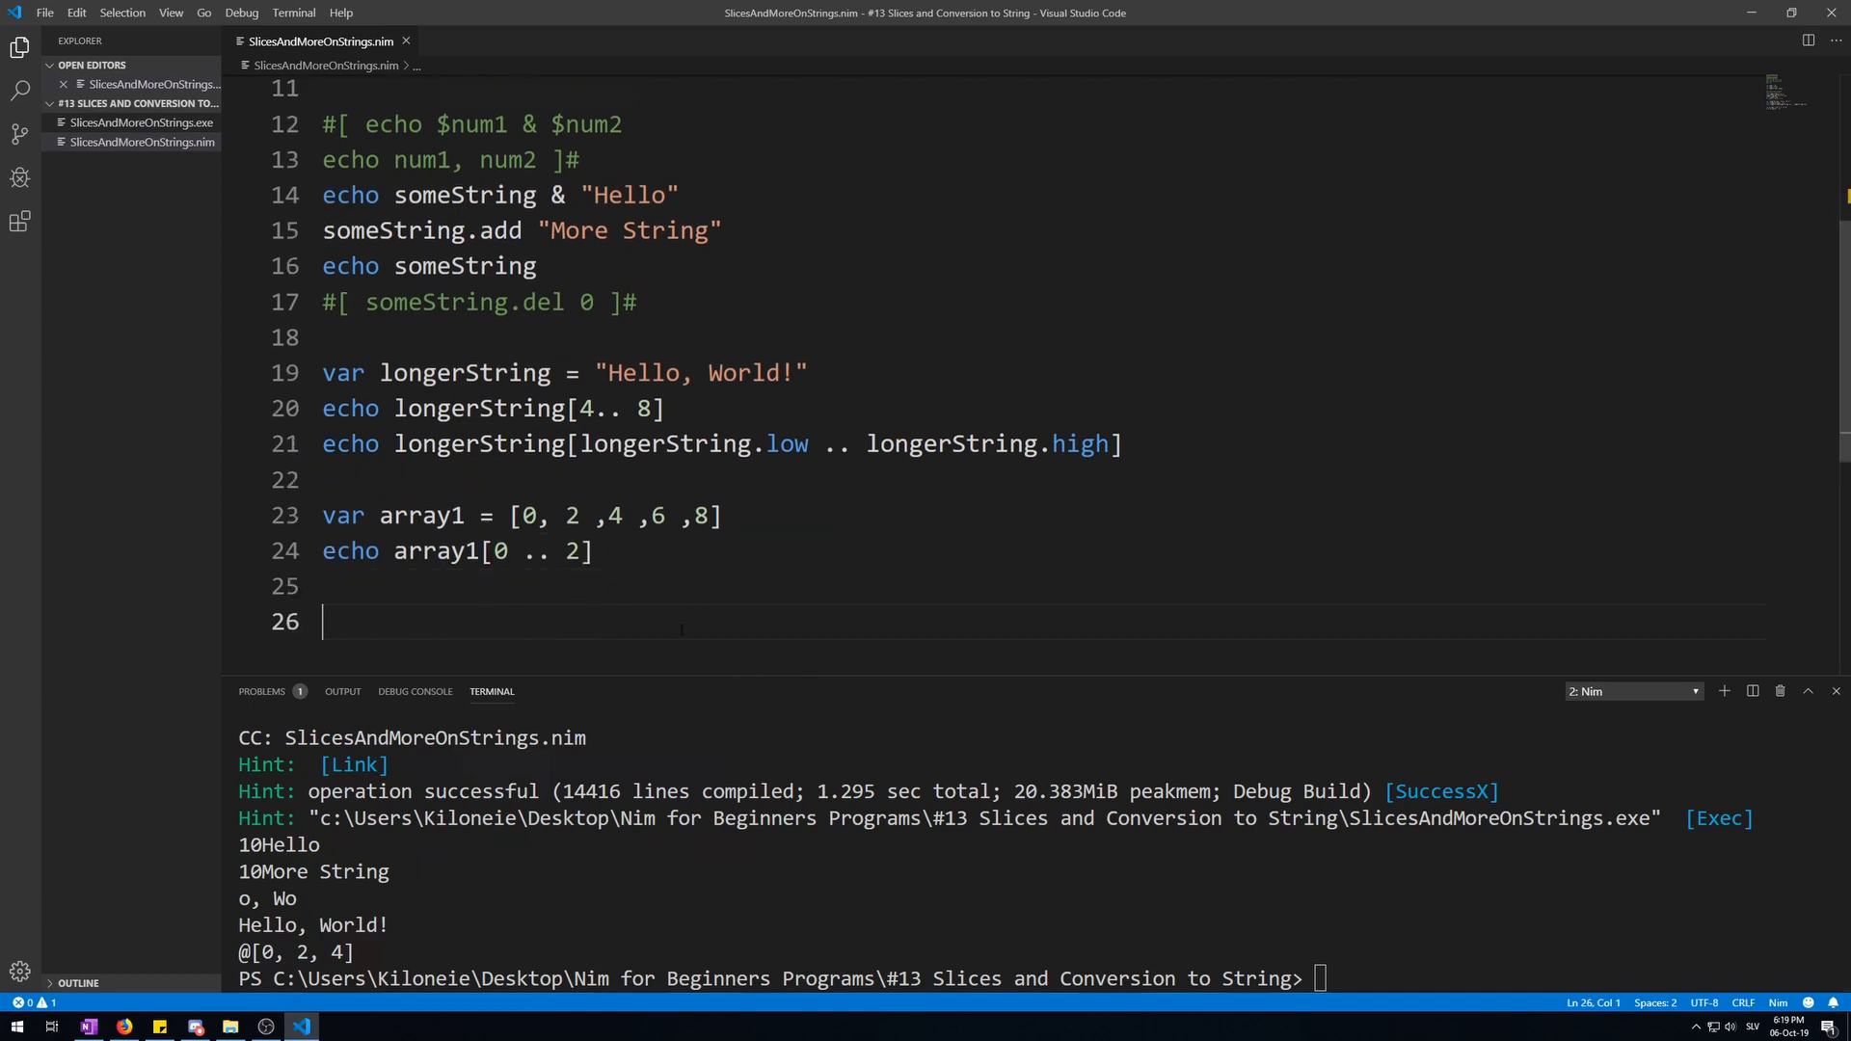
Declare sequence1 as @[0, 1, 2, 3]
text(v)
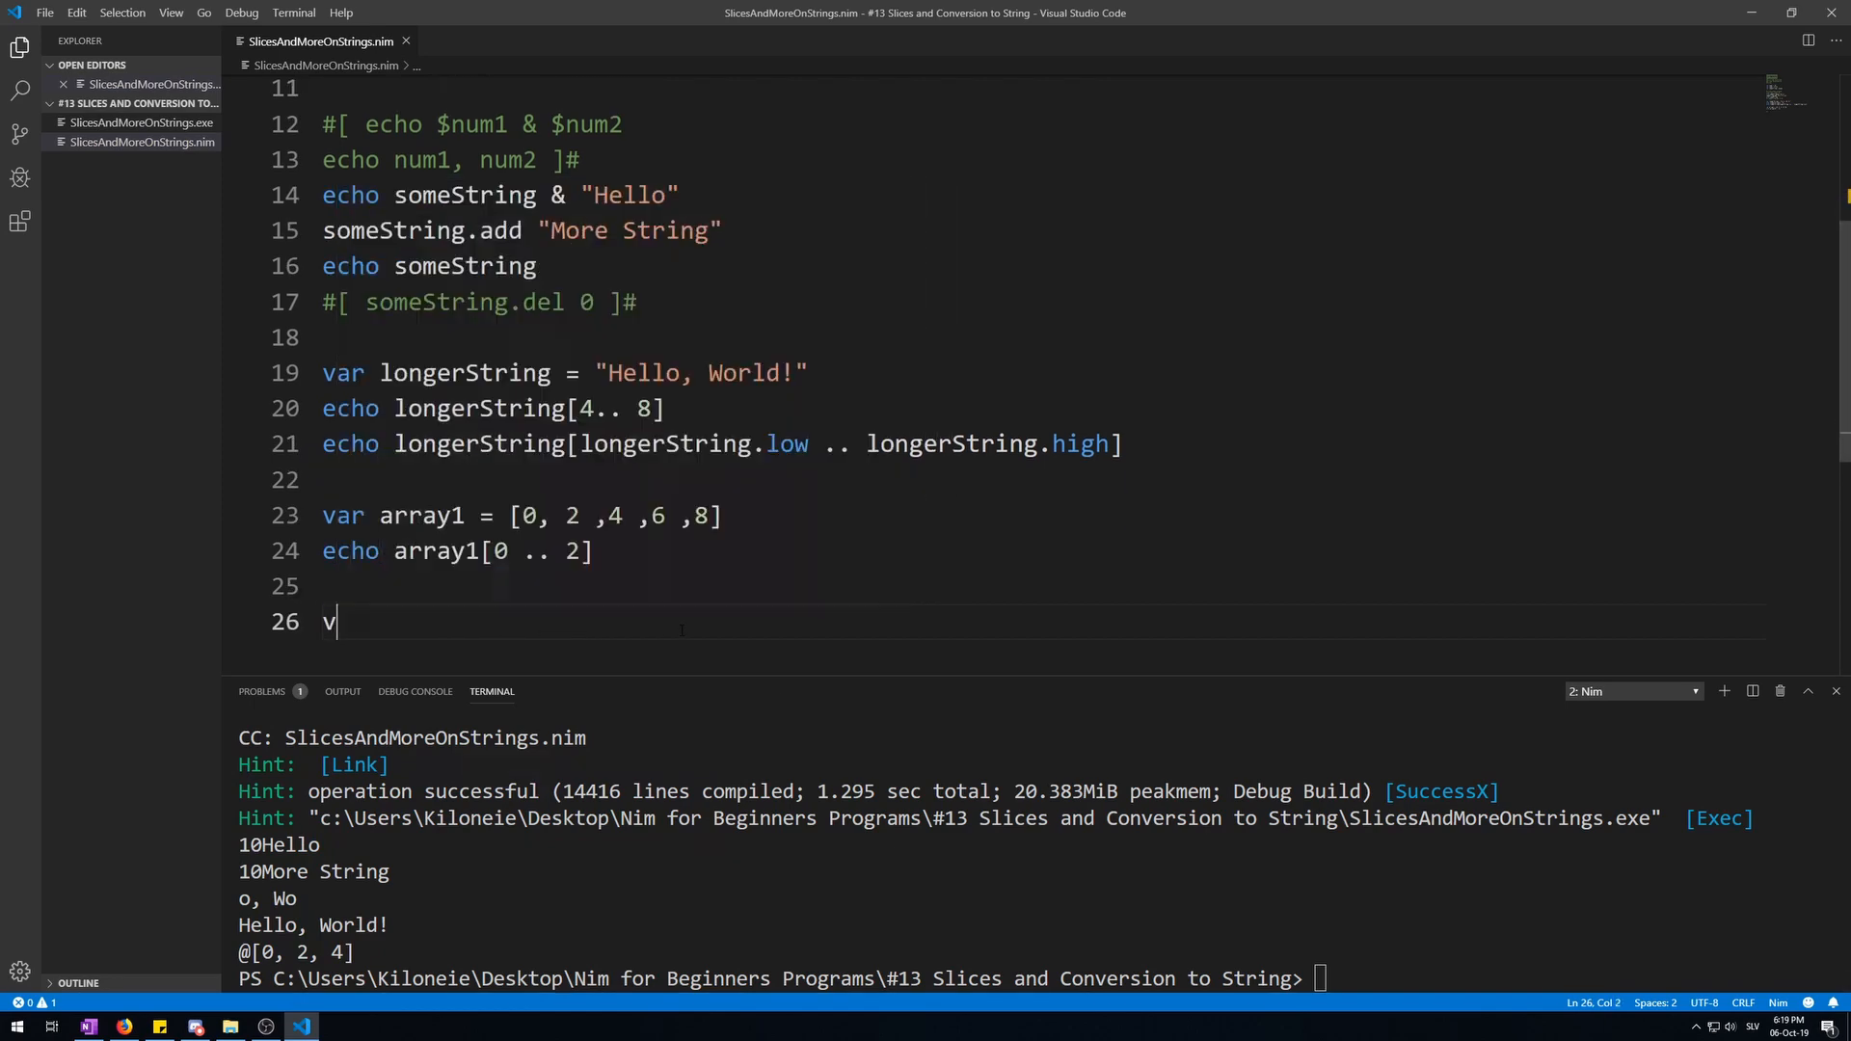
text(ar seq)
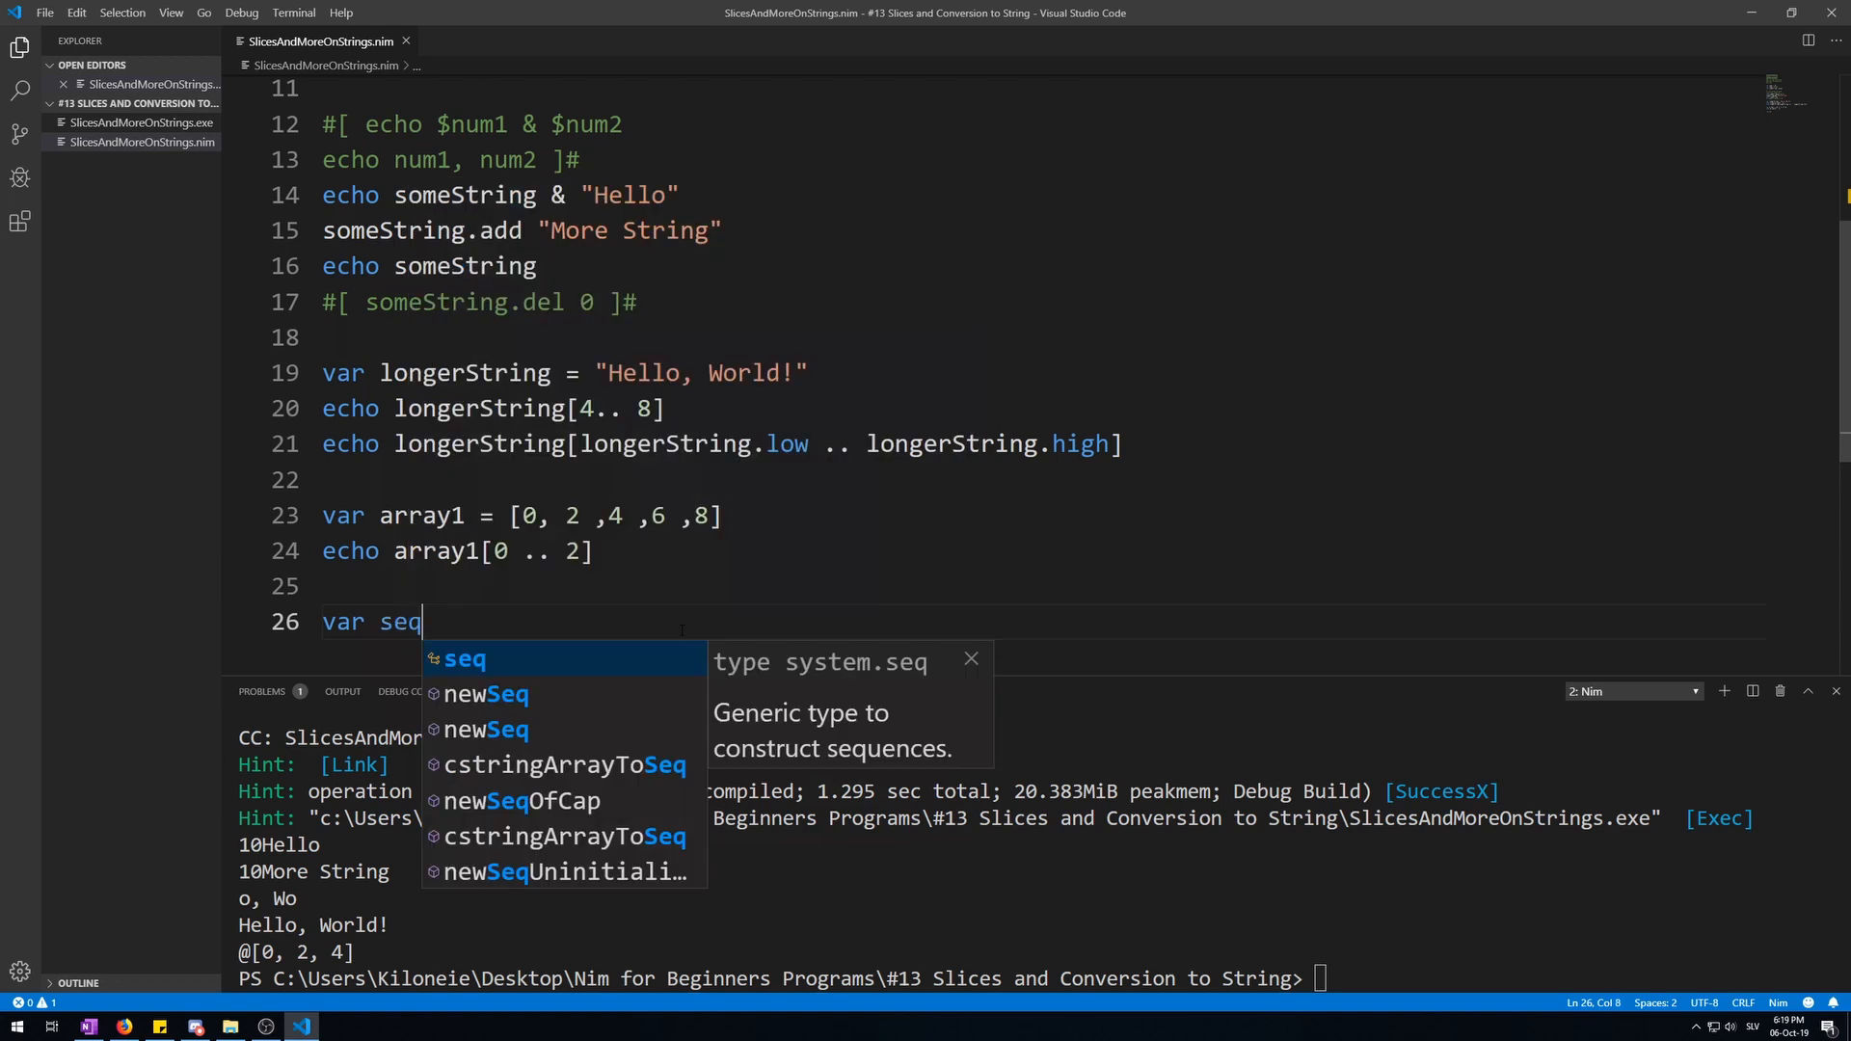
text(uence1 =)
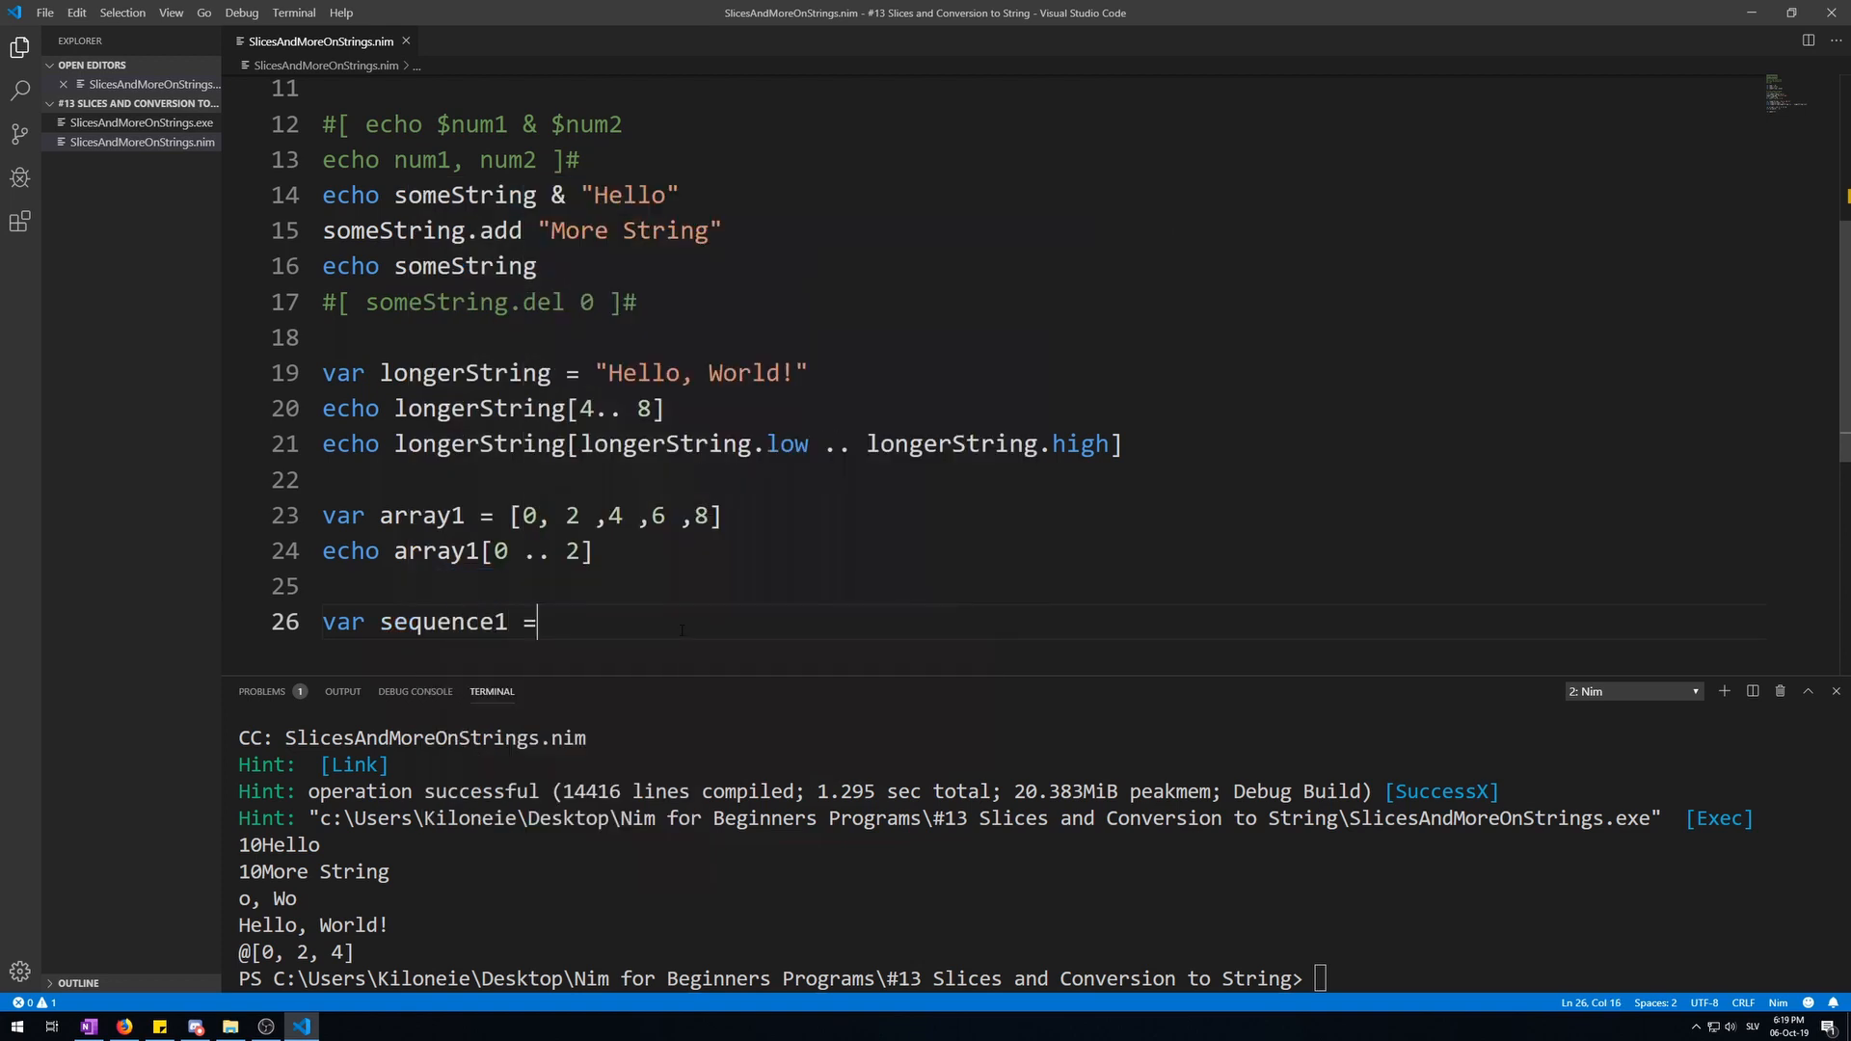
text(@[])
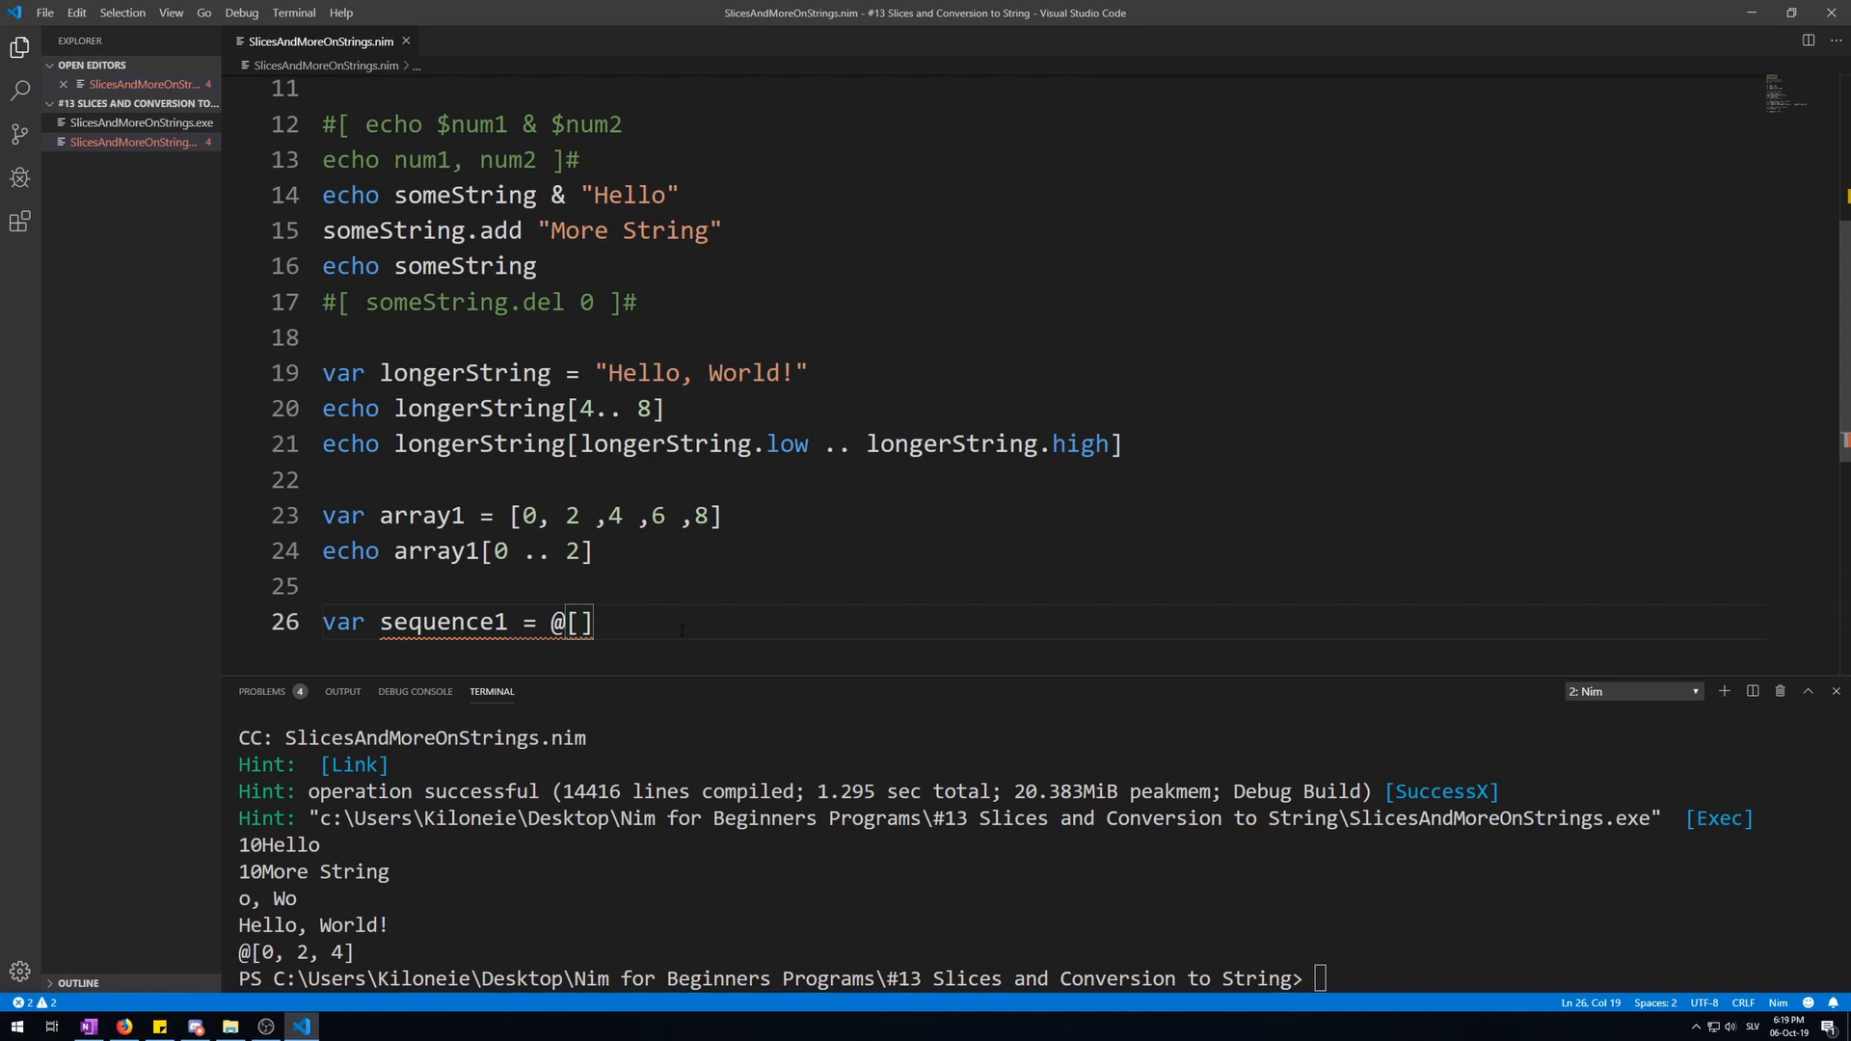
text(0, 1 ,)
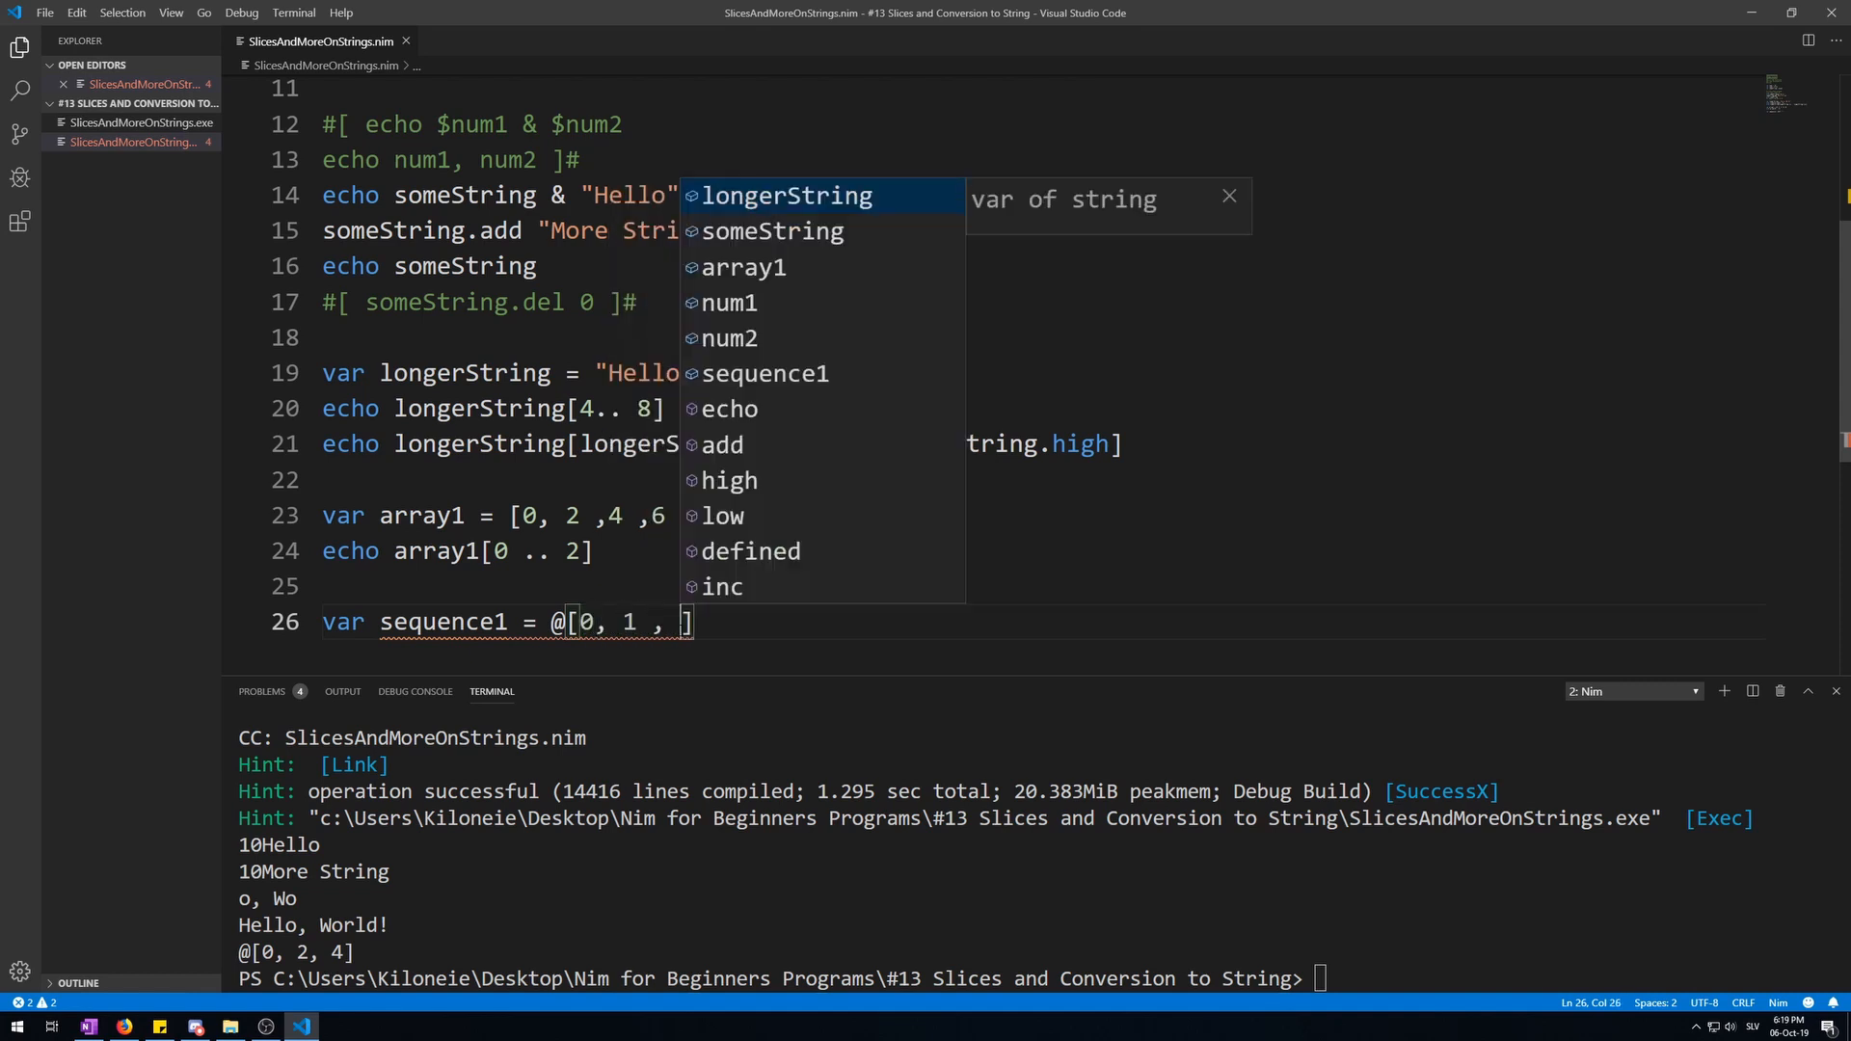
text(2, 3)
text(ec)
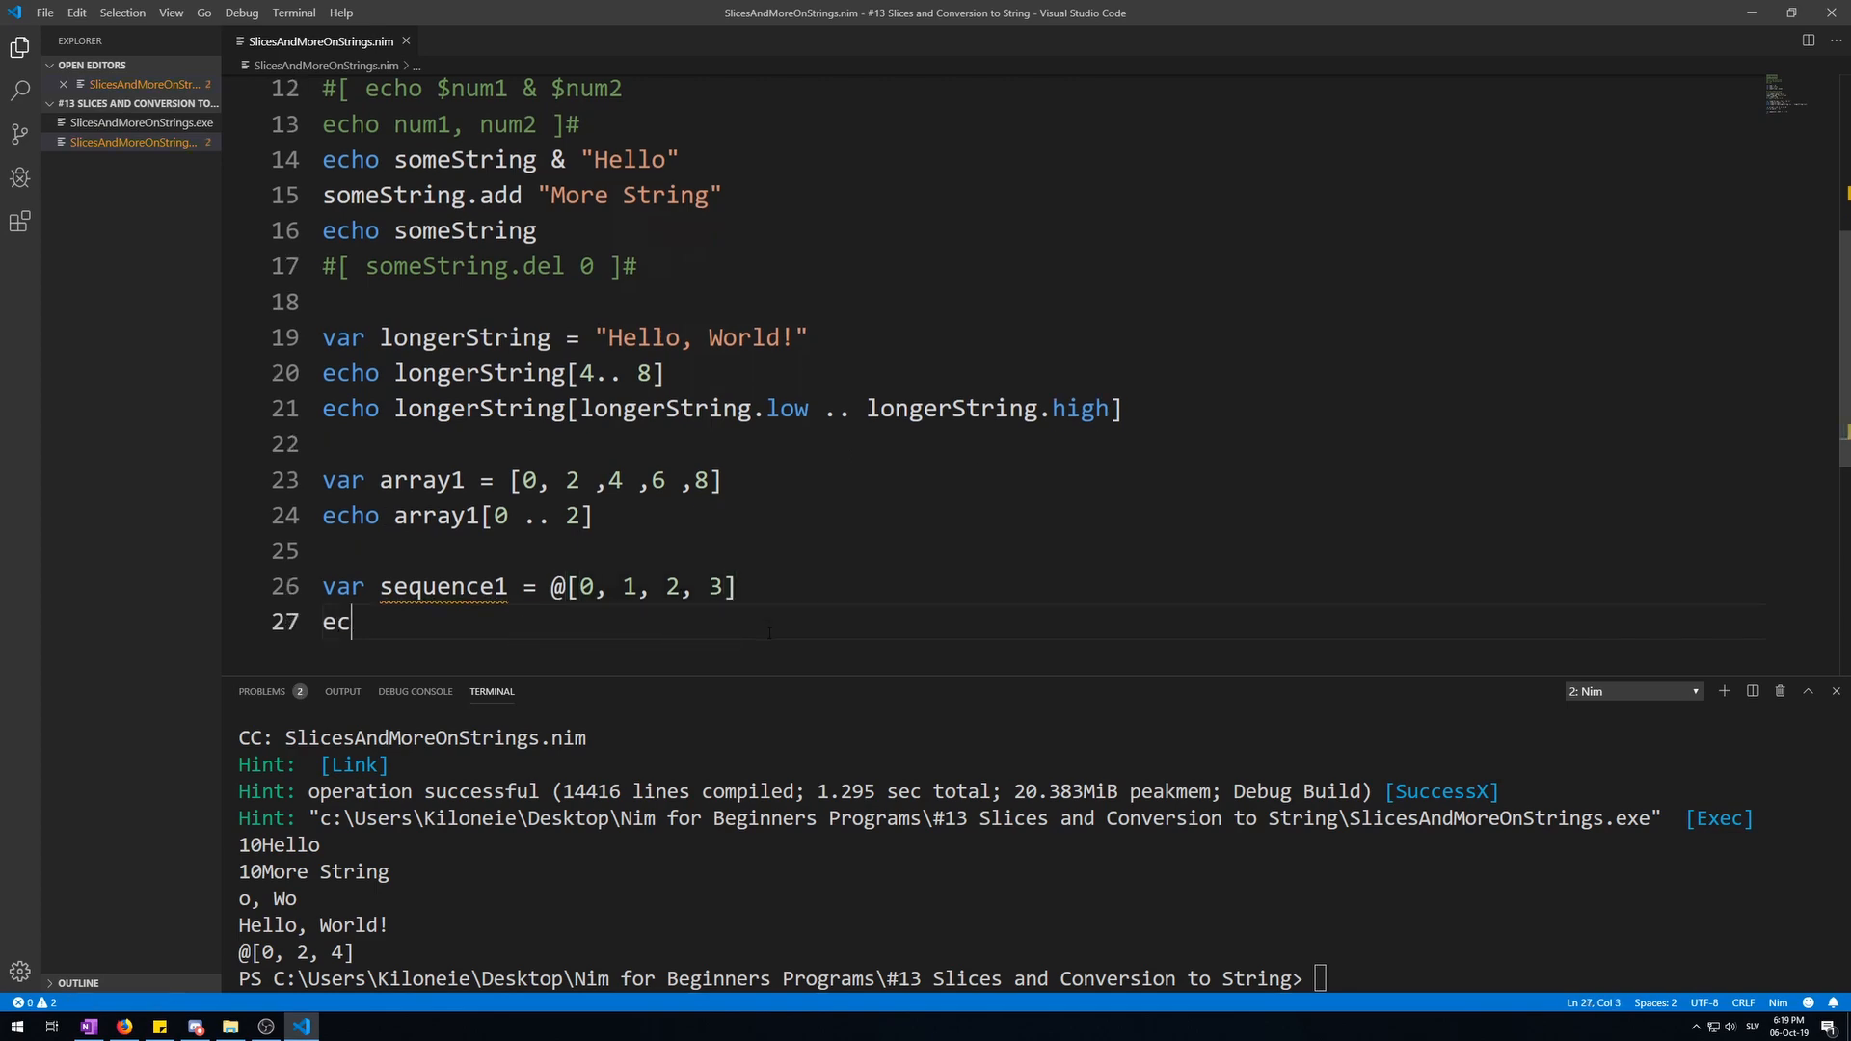
Echo sequence1[1 .. 3] and run it to print @[1, 2, 3]
text(ho sequence1)
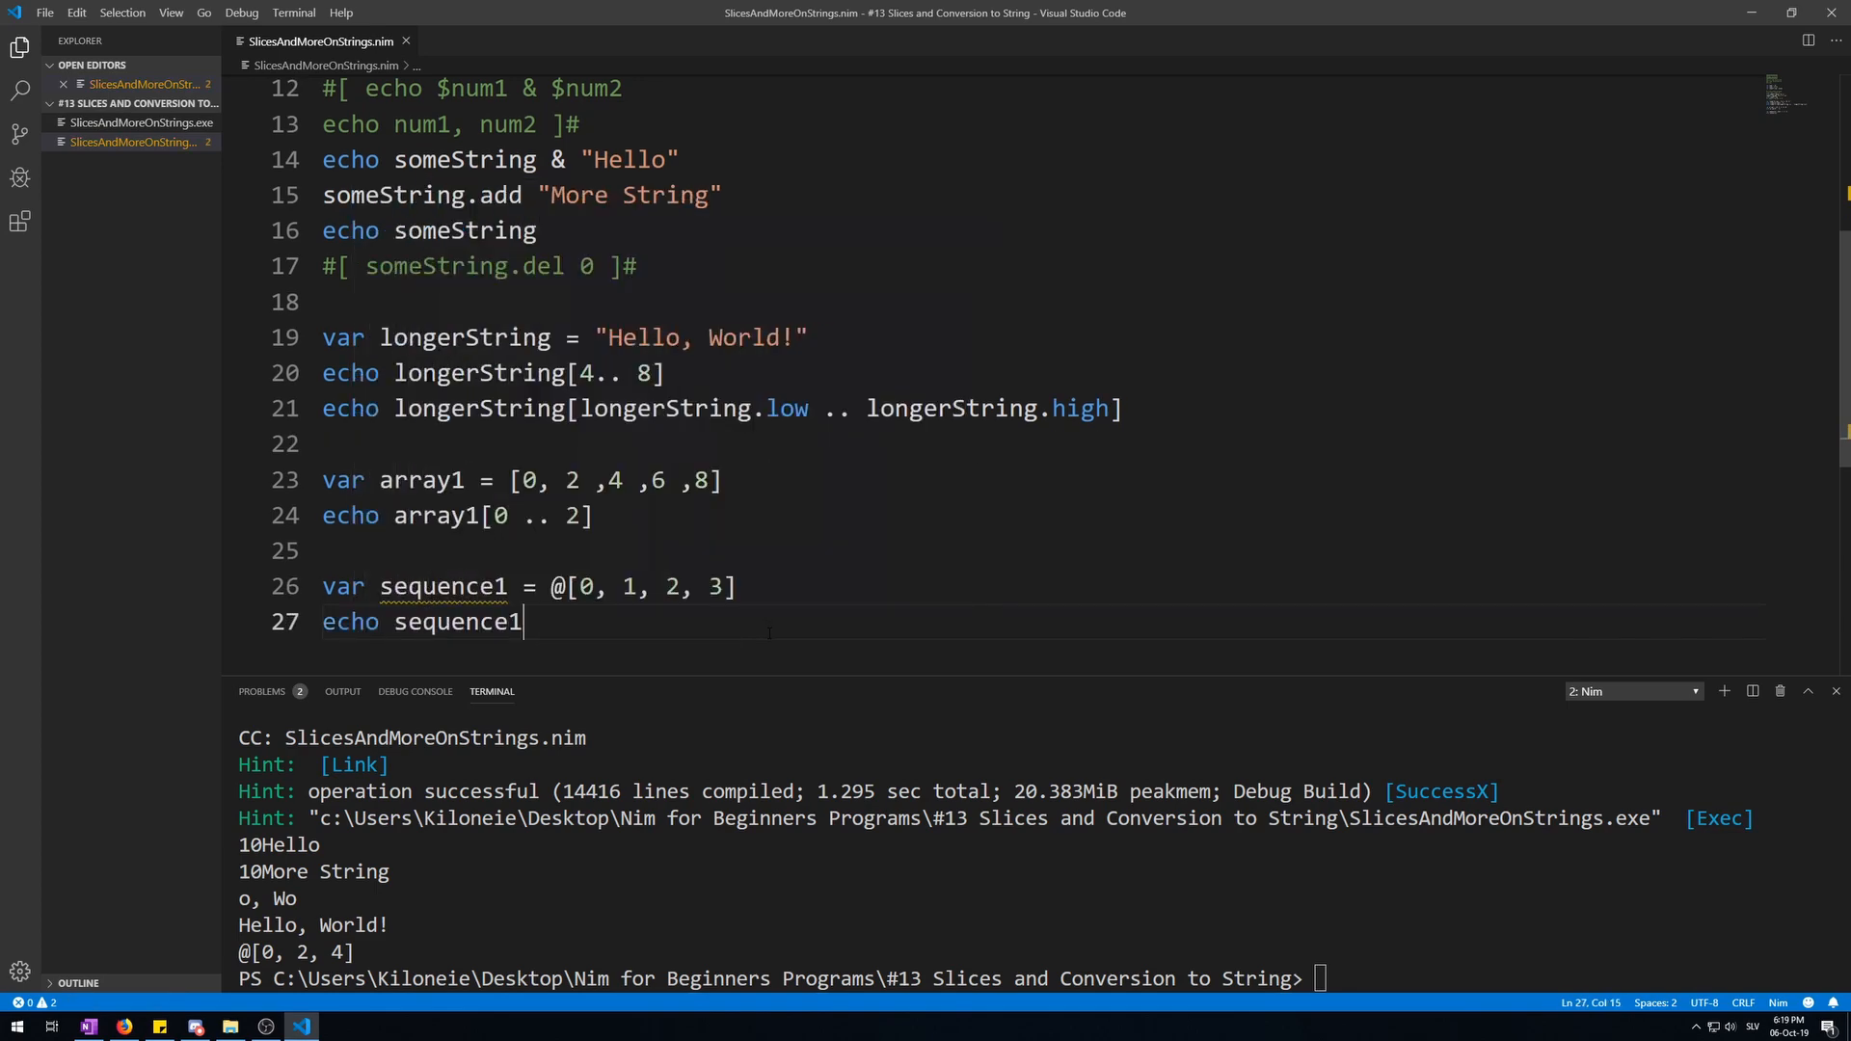
text([])
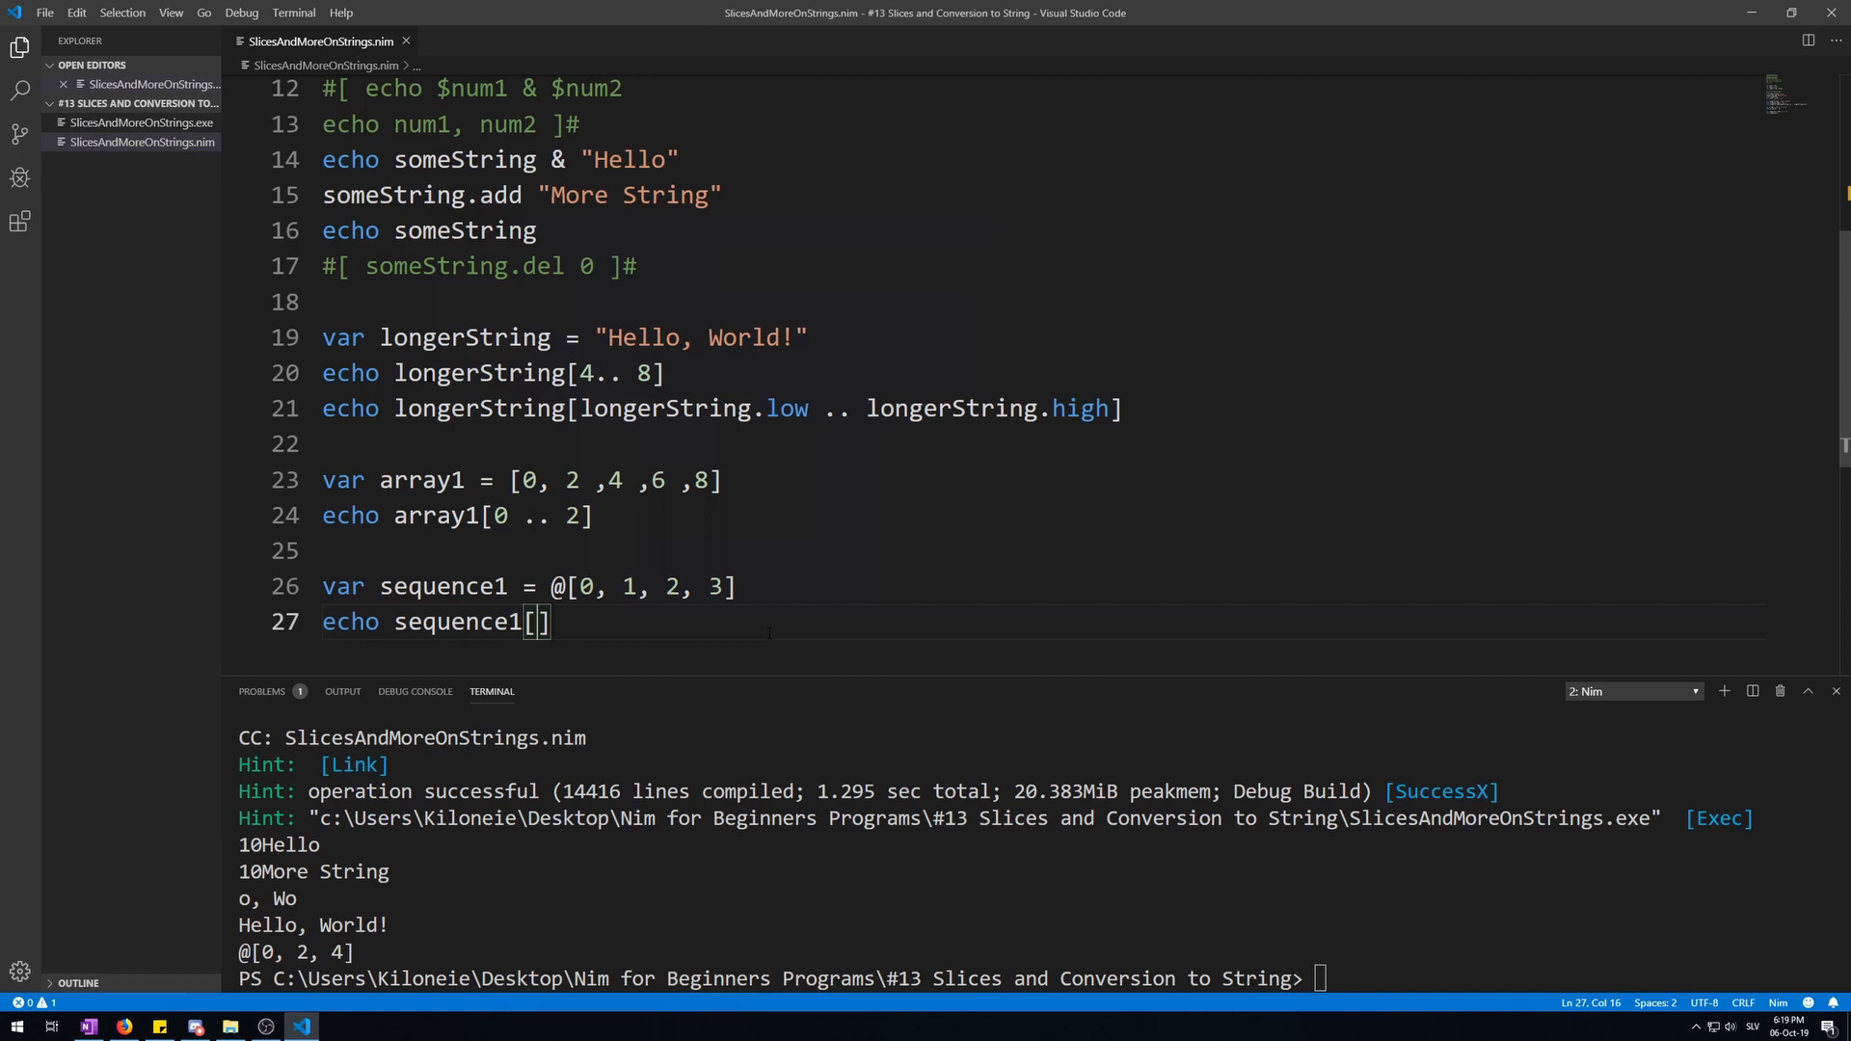
text(1.)
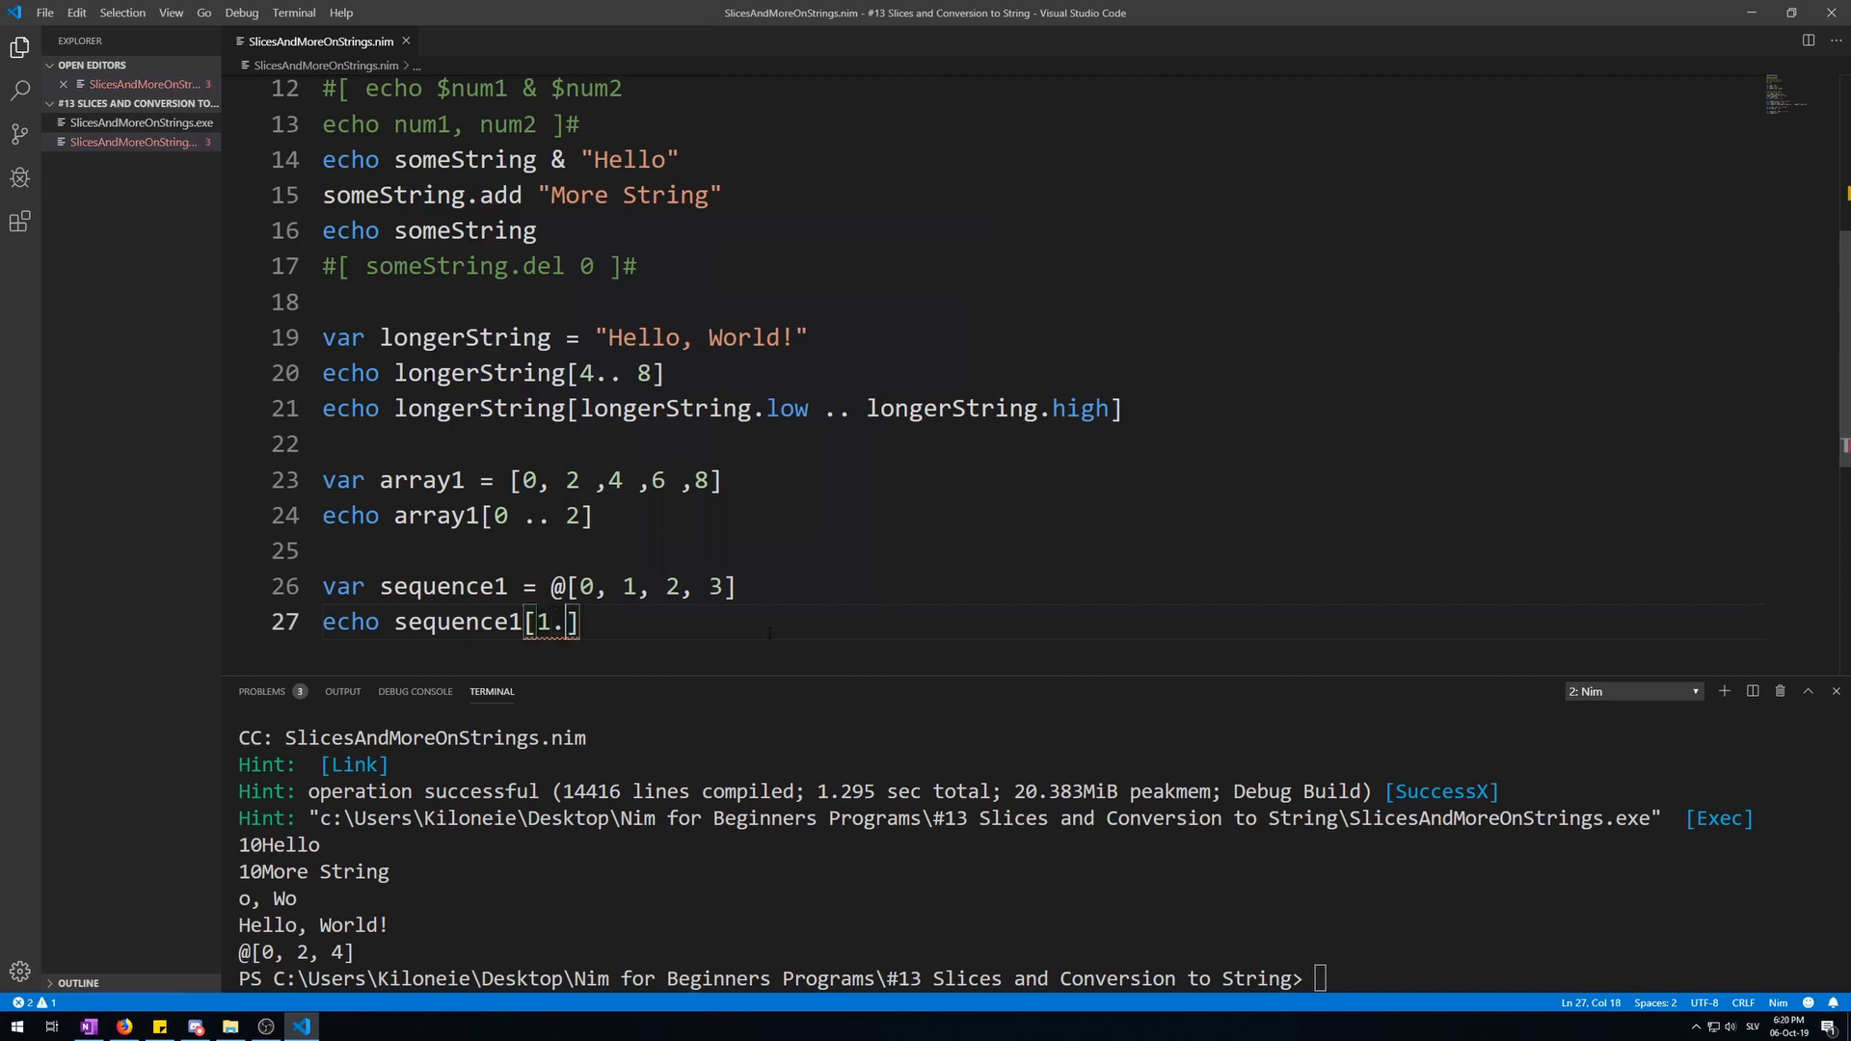
text(.3)
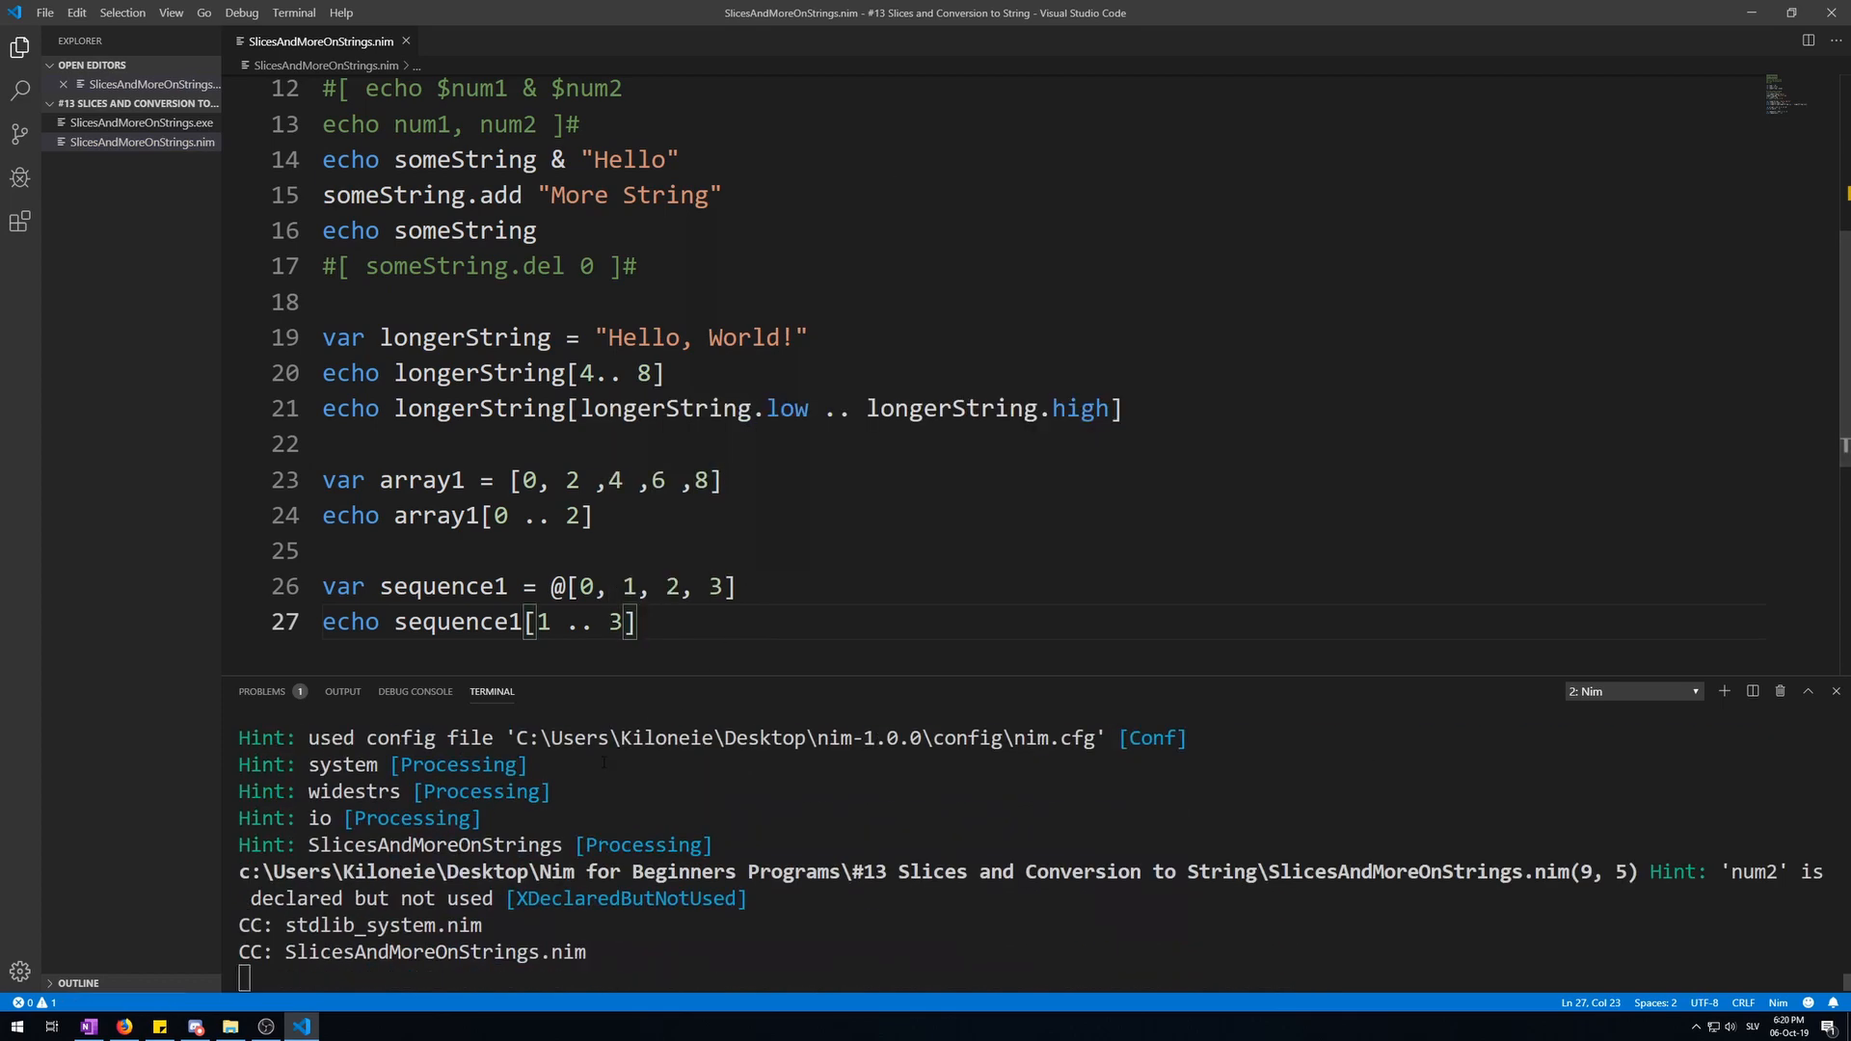
key(F5)
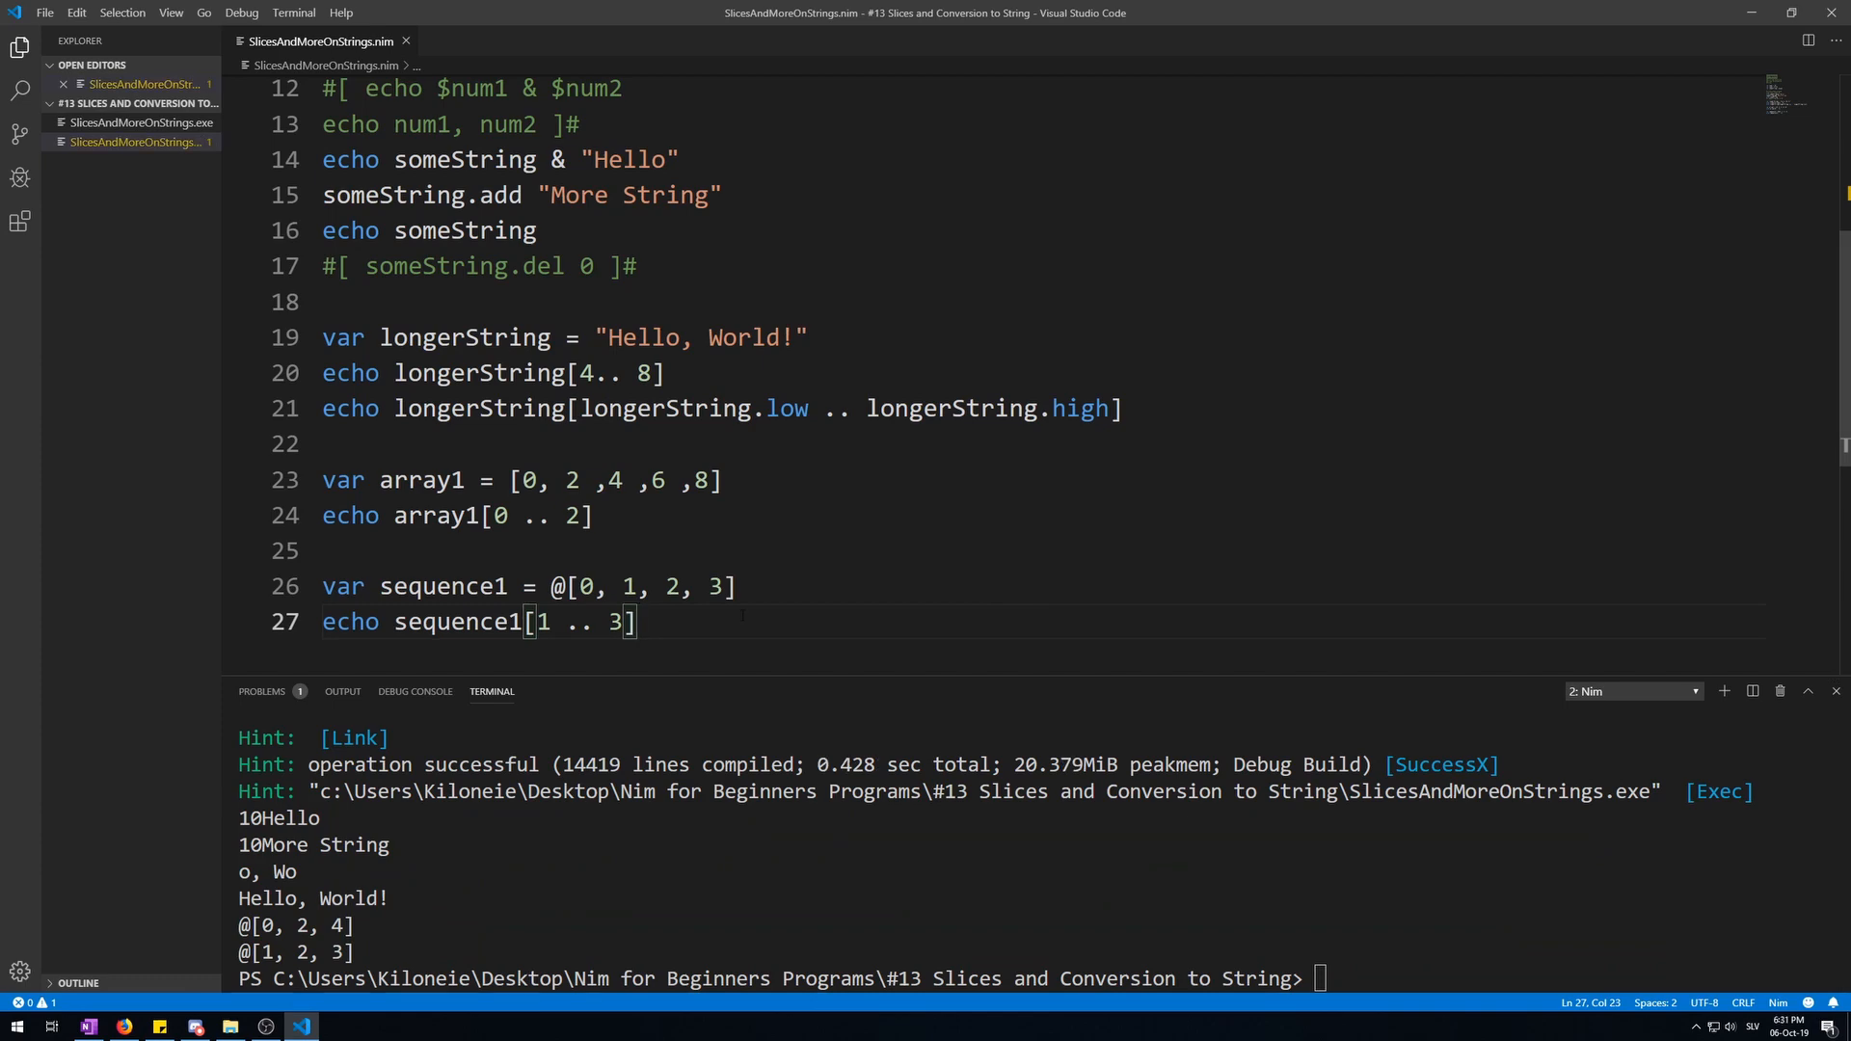
text(echo)
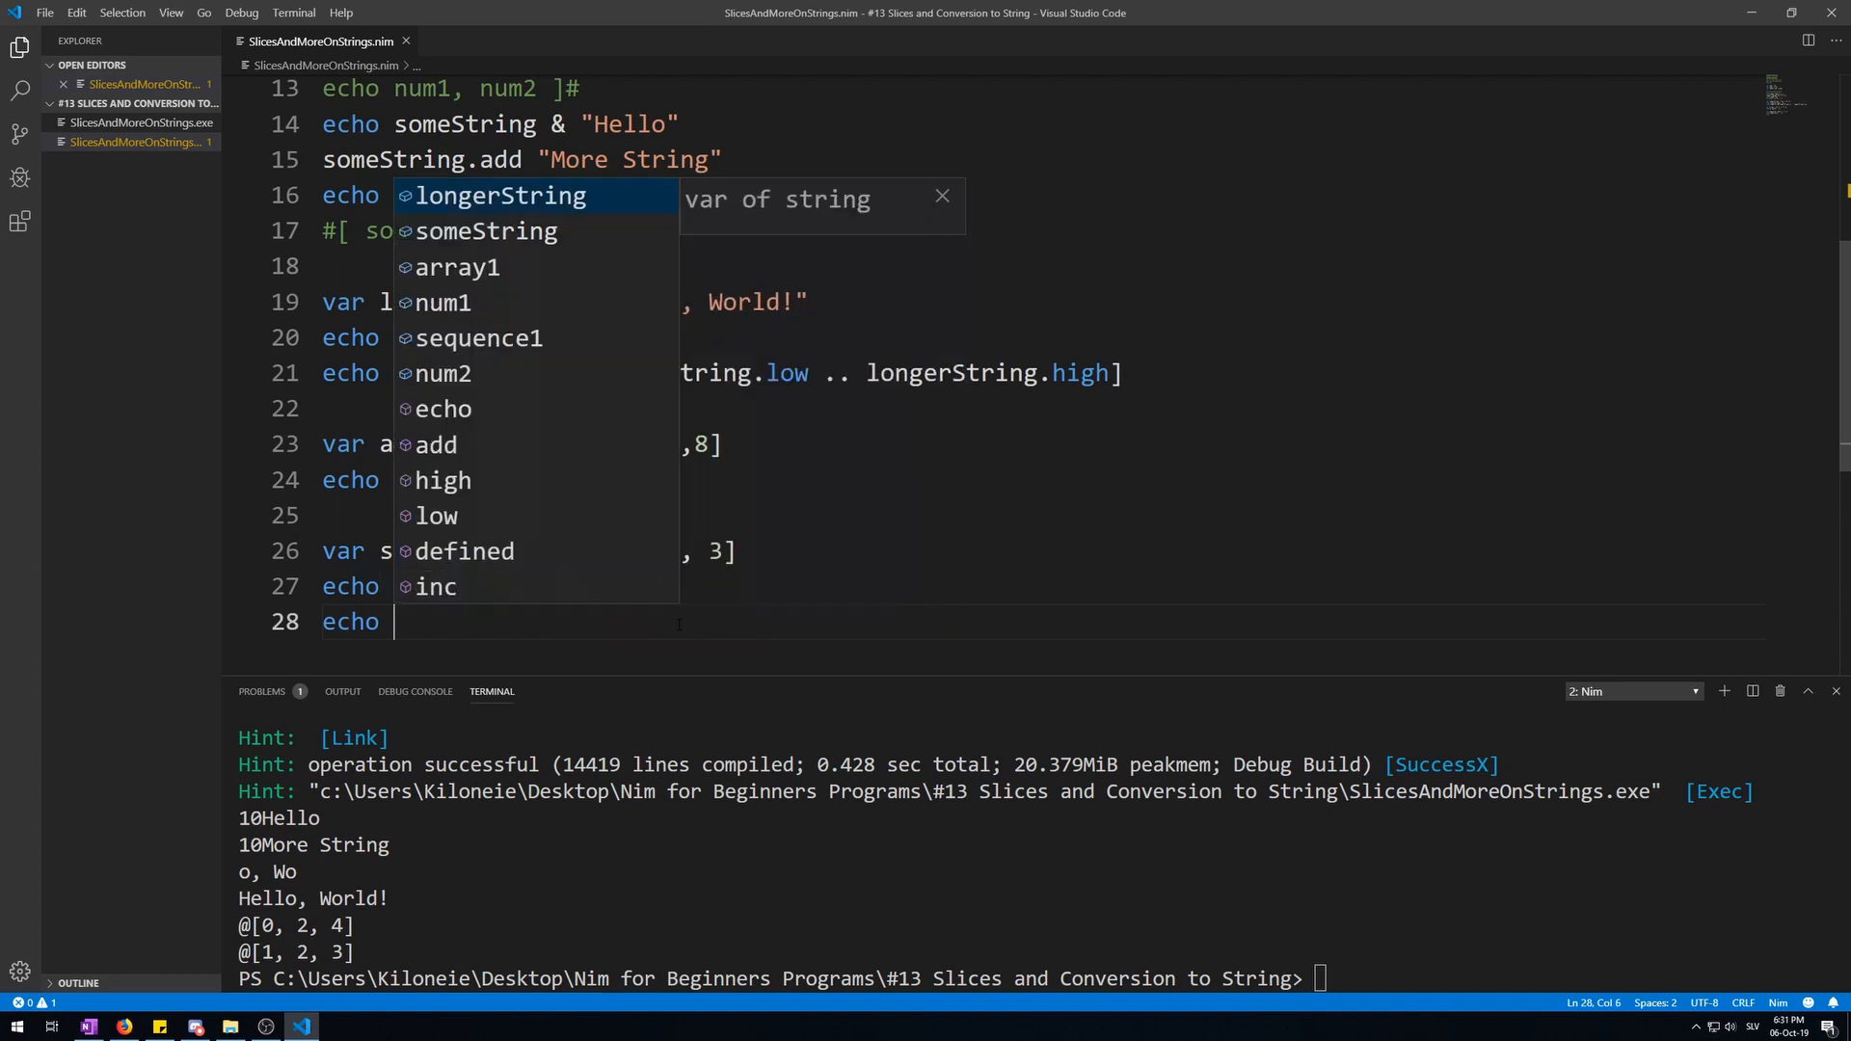
Echo sequence1[1 ..< 3] on line 28 and highlight the exclusive range
text(sequence1[])
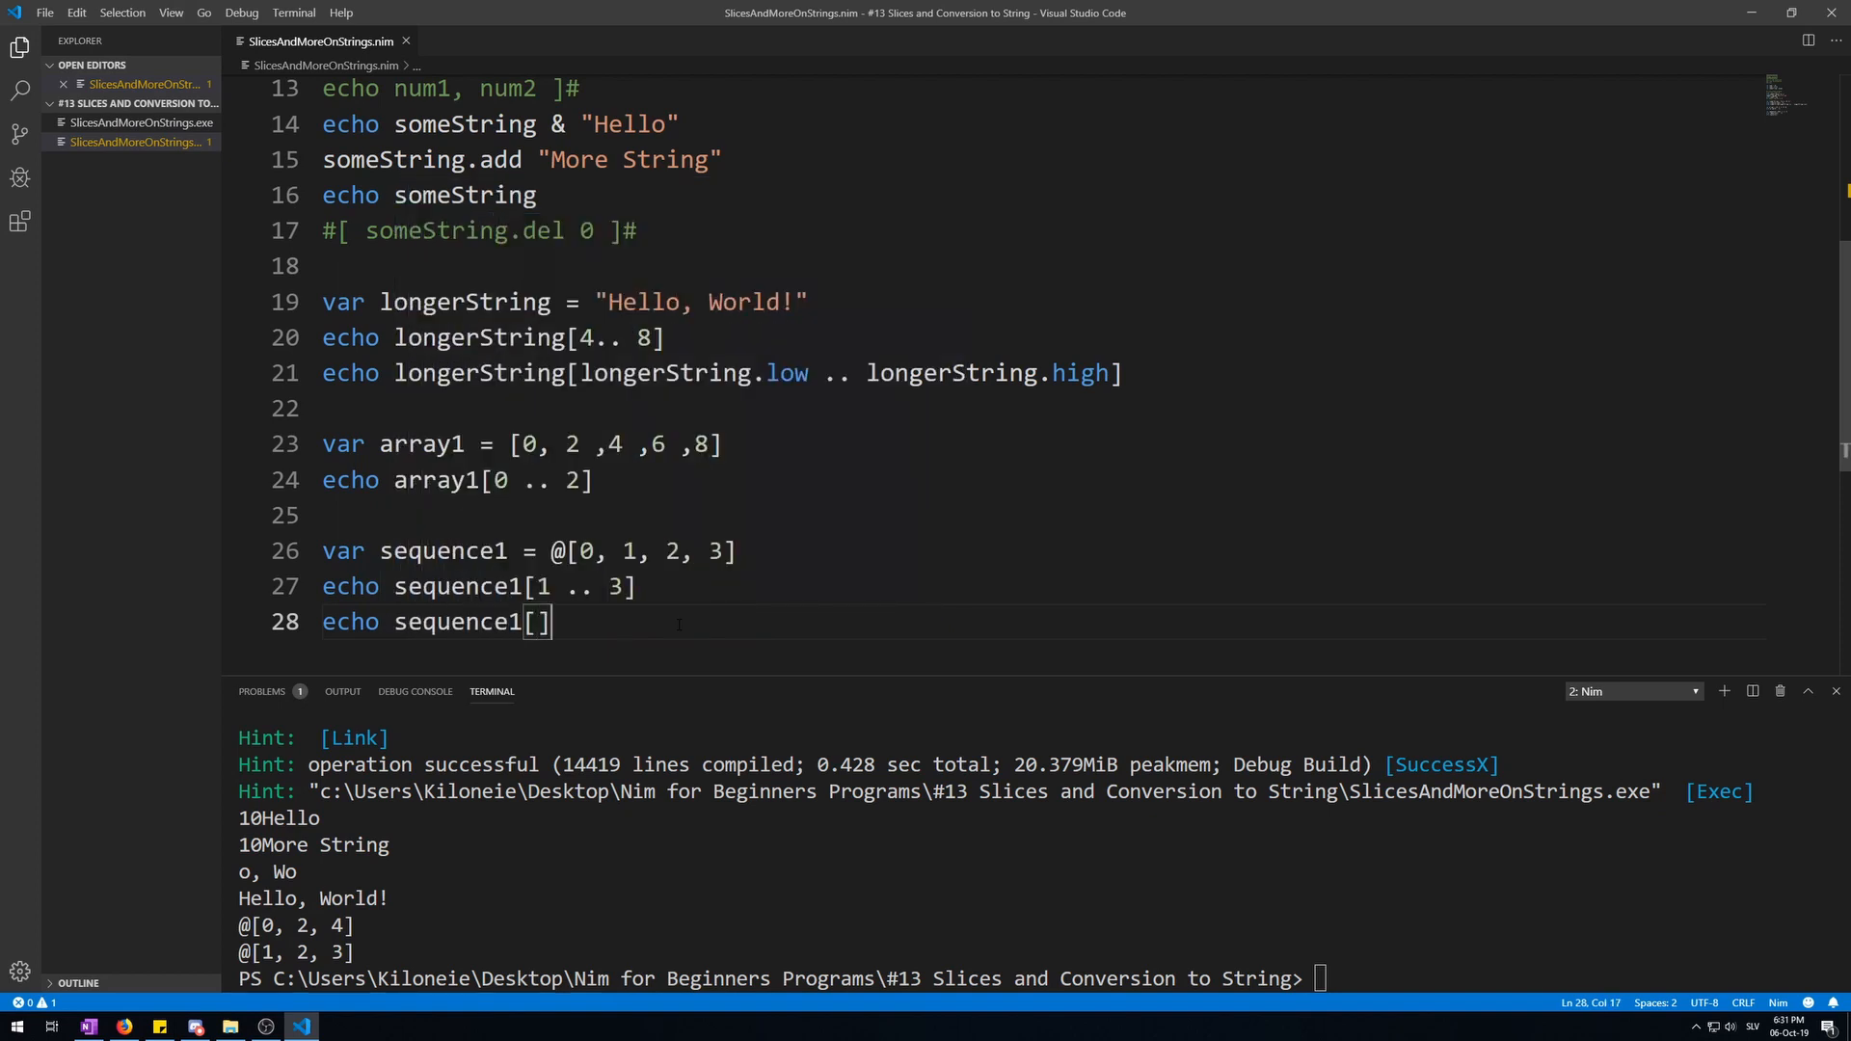
text(1 ..)
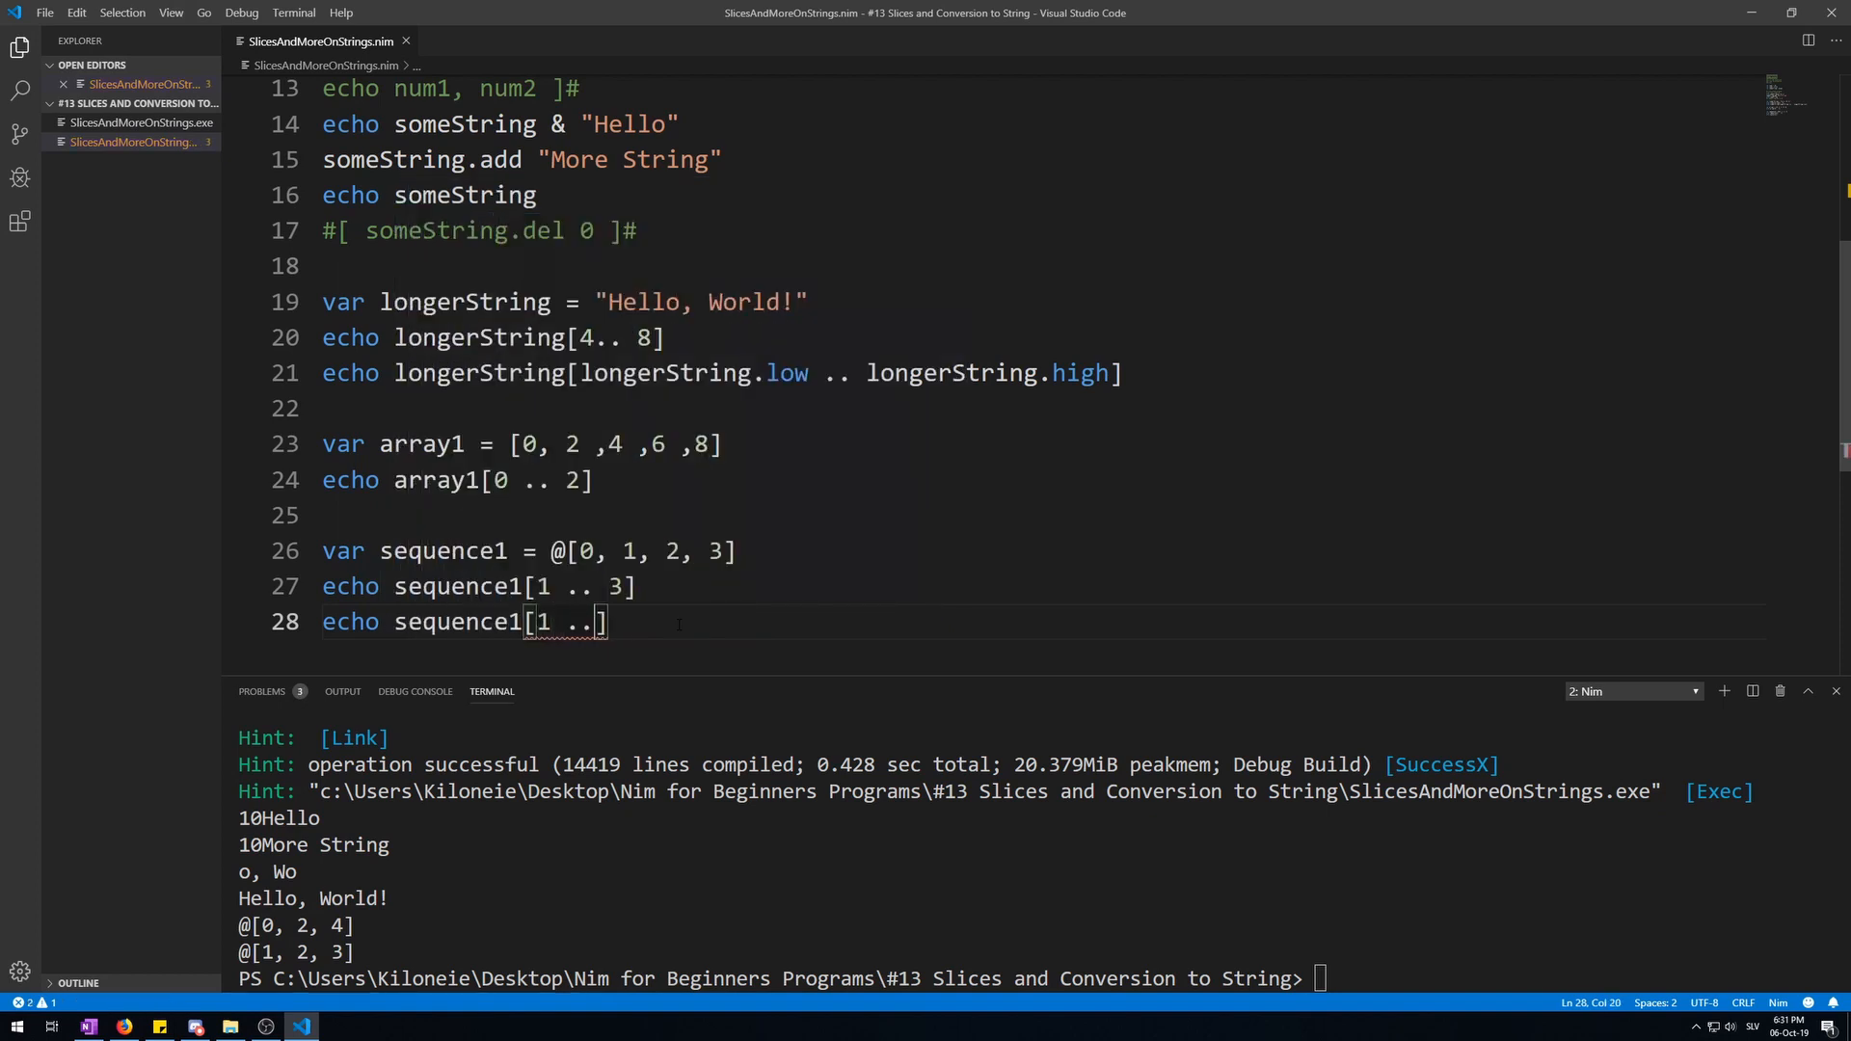
text(< 3)
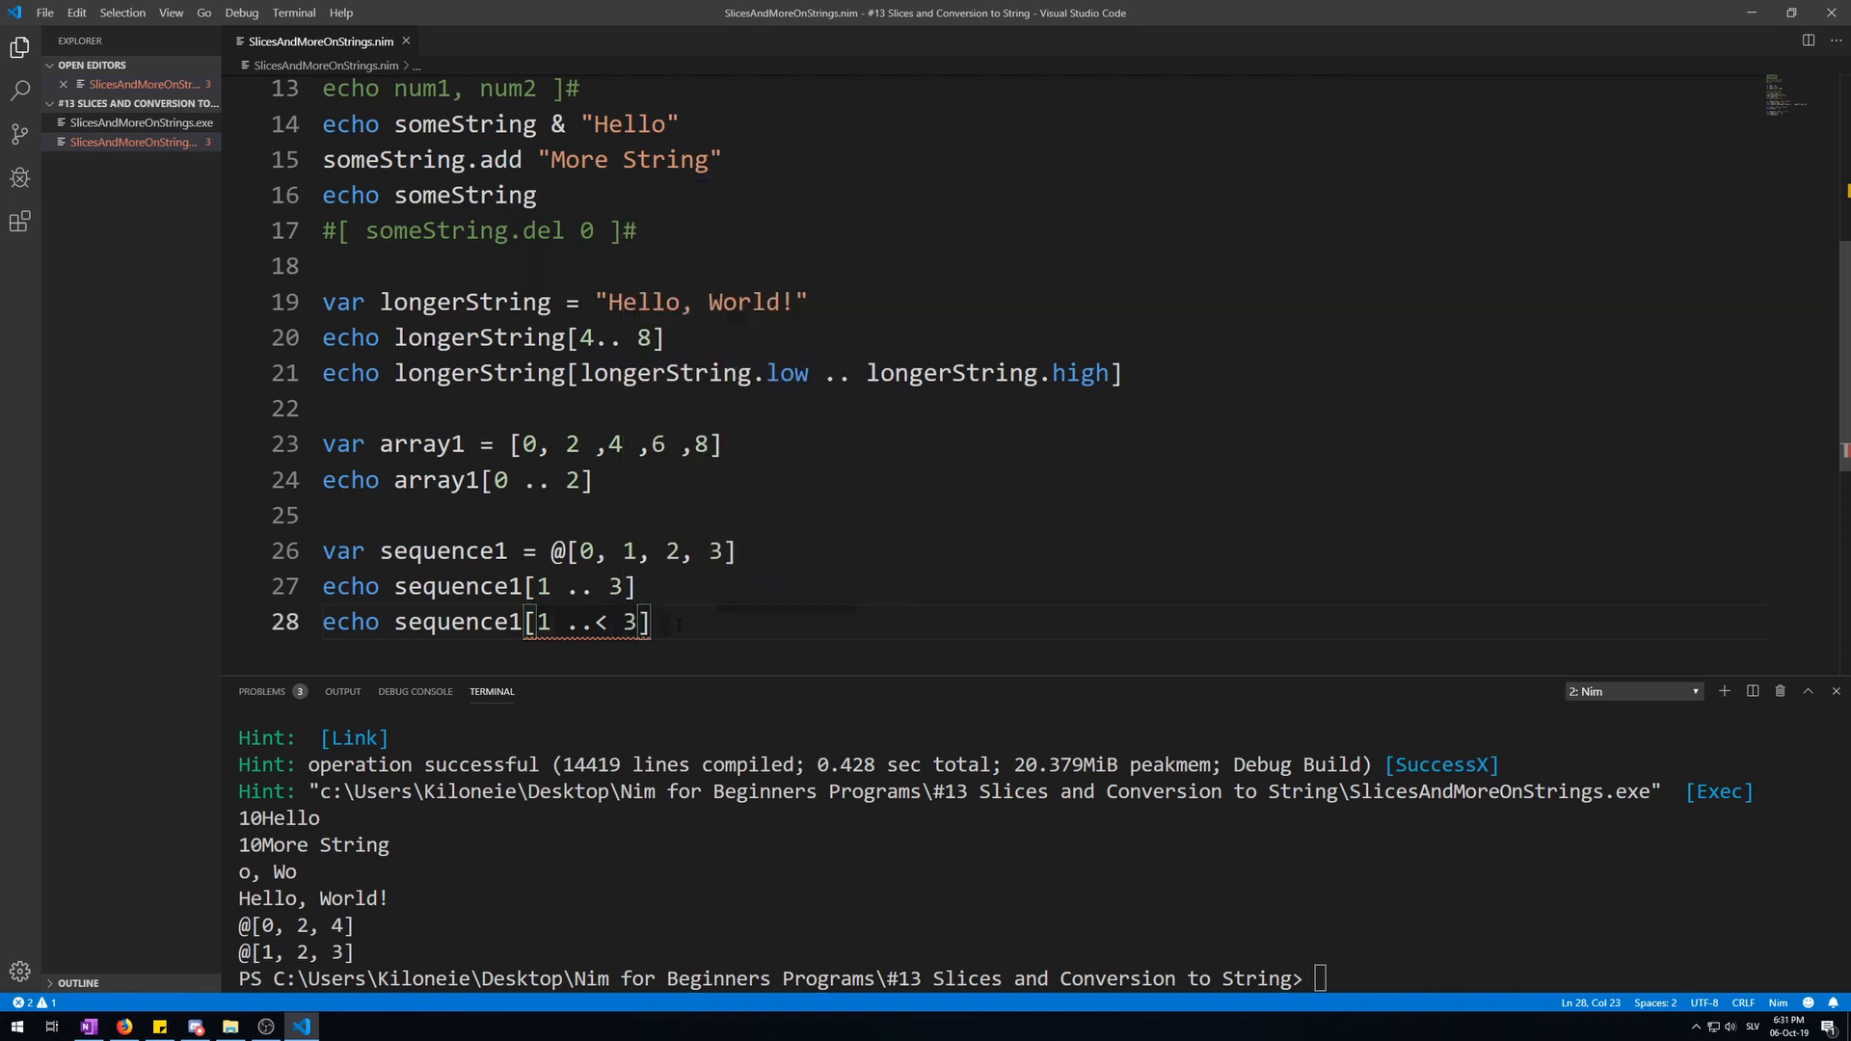
double_click(628, 622)
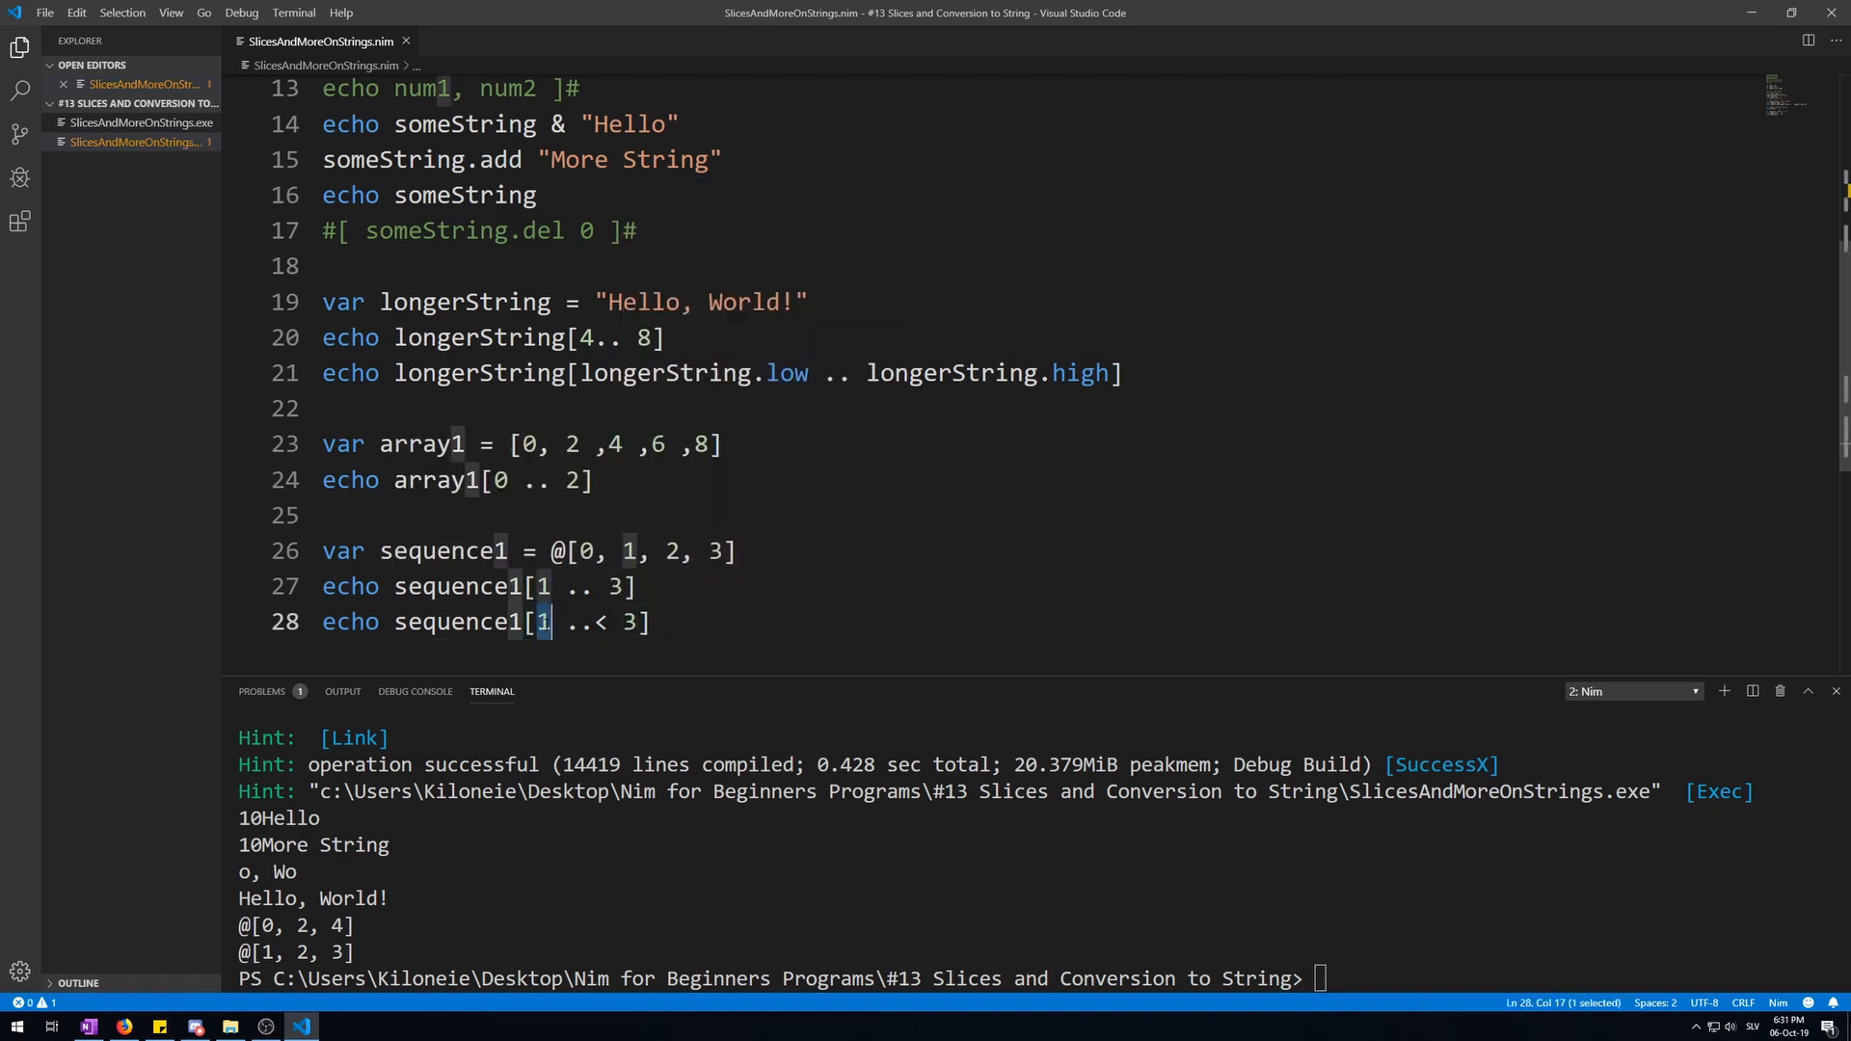
drag(542, 622, 636, 622)
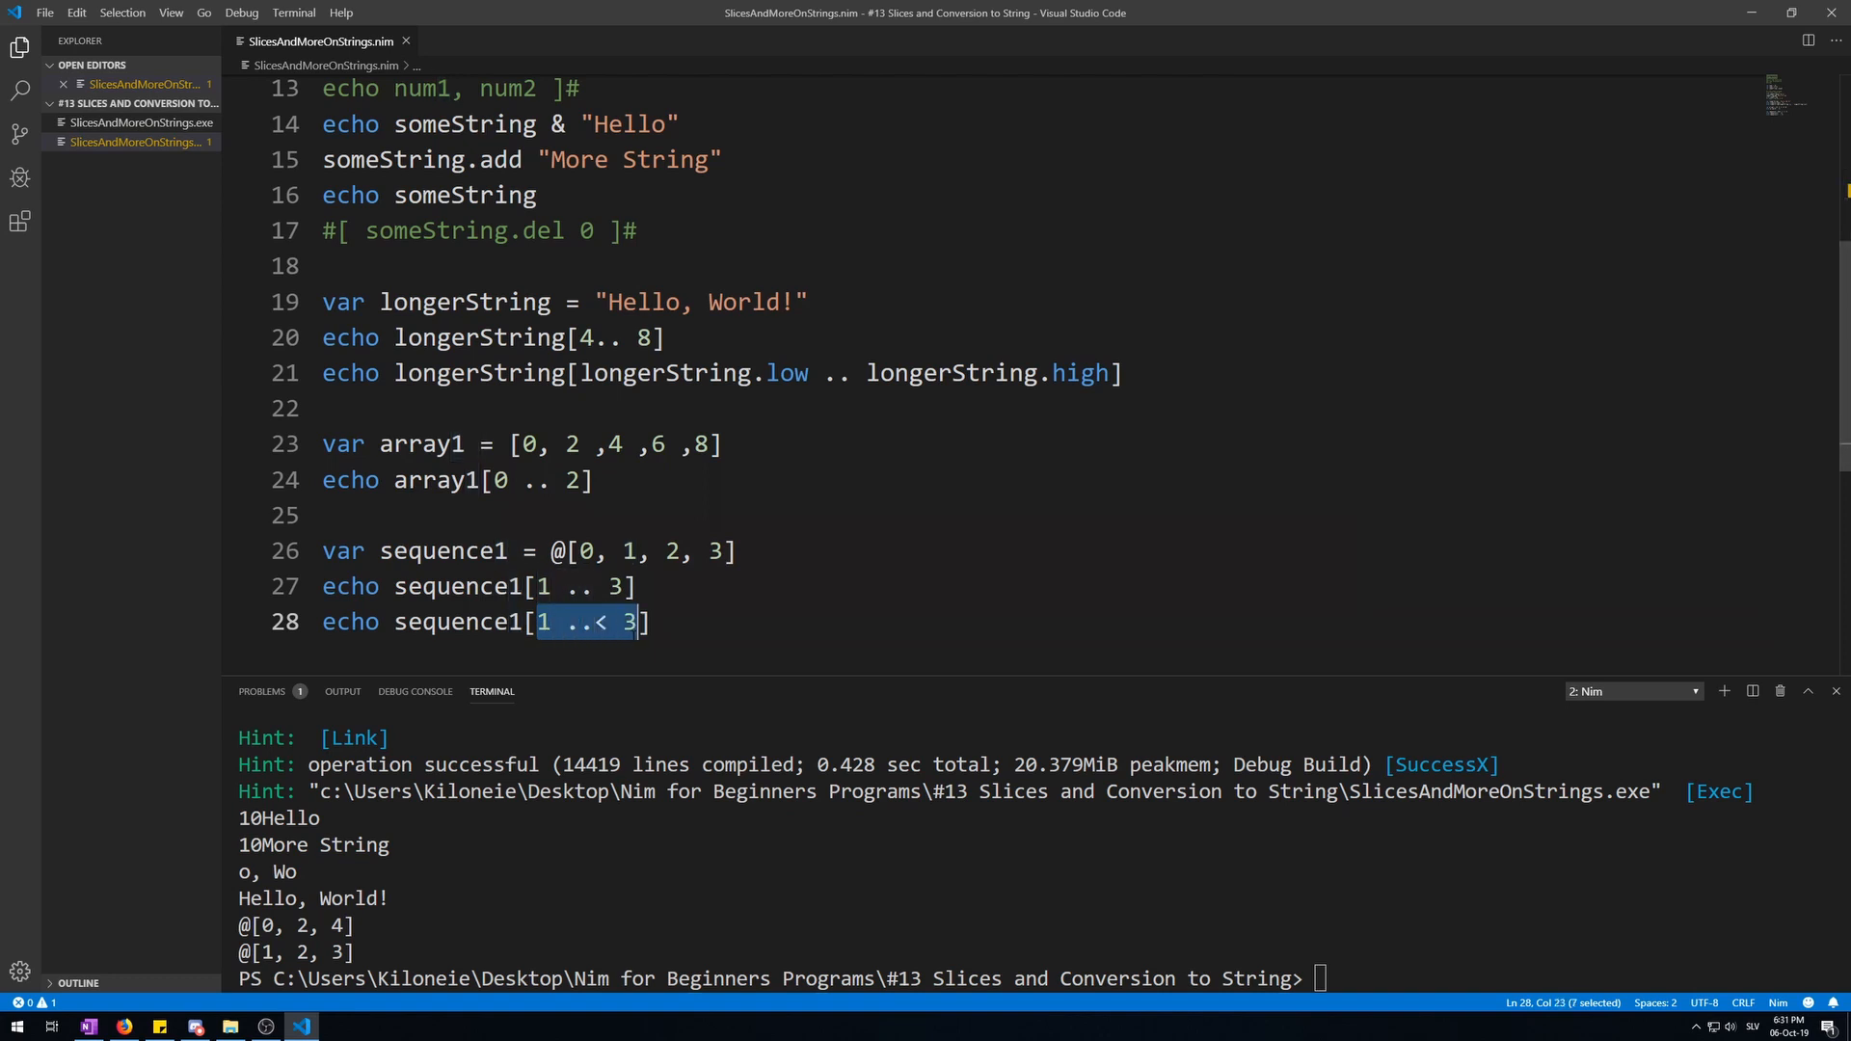
click(545, 622)
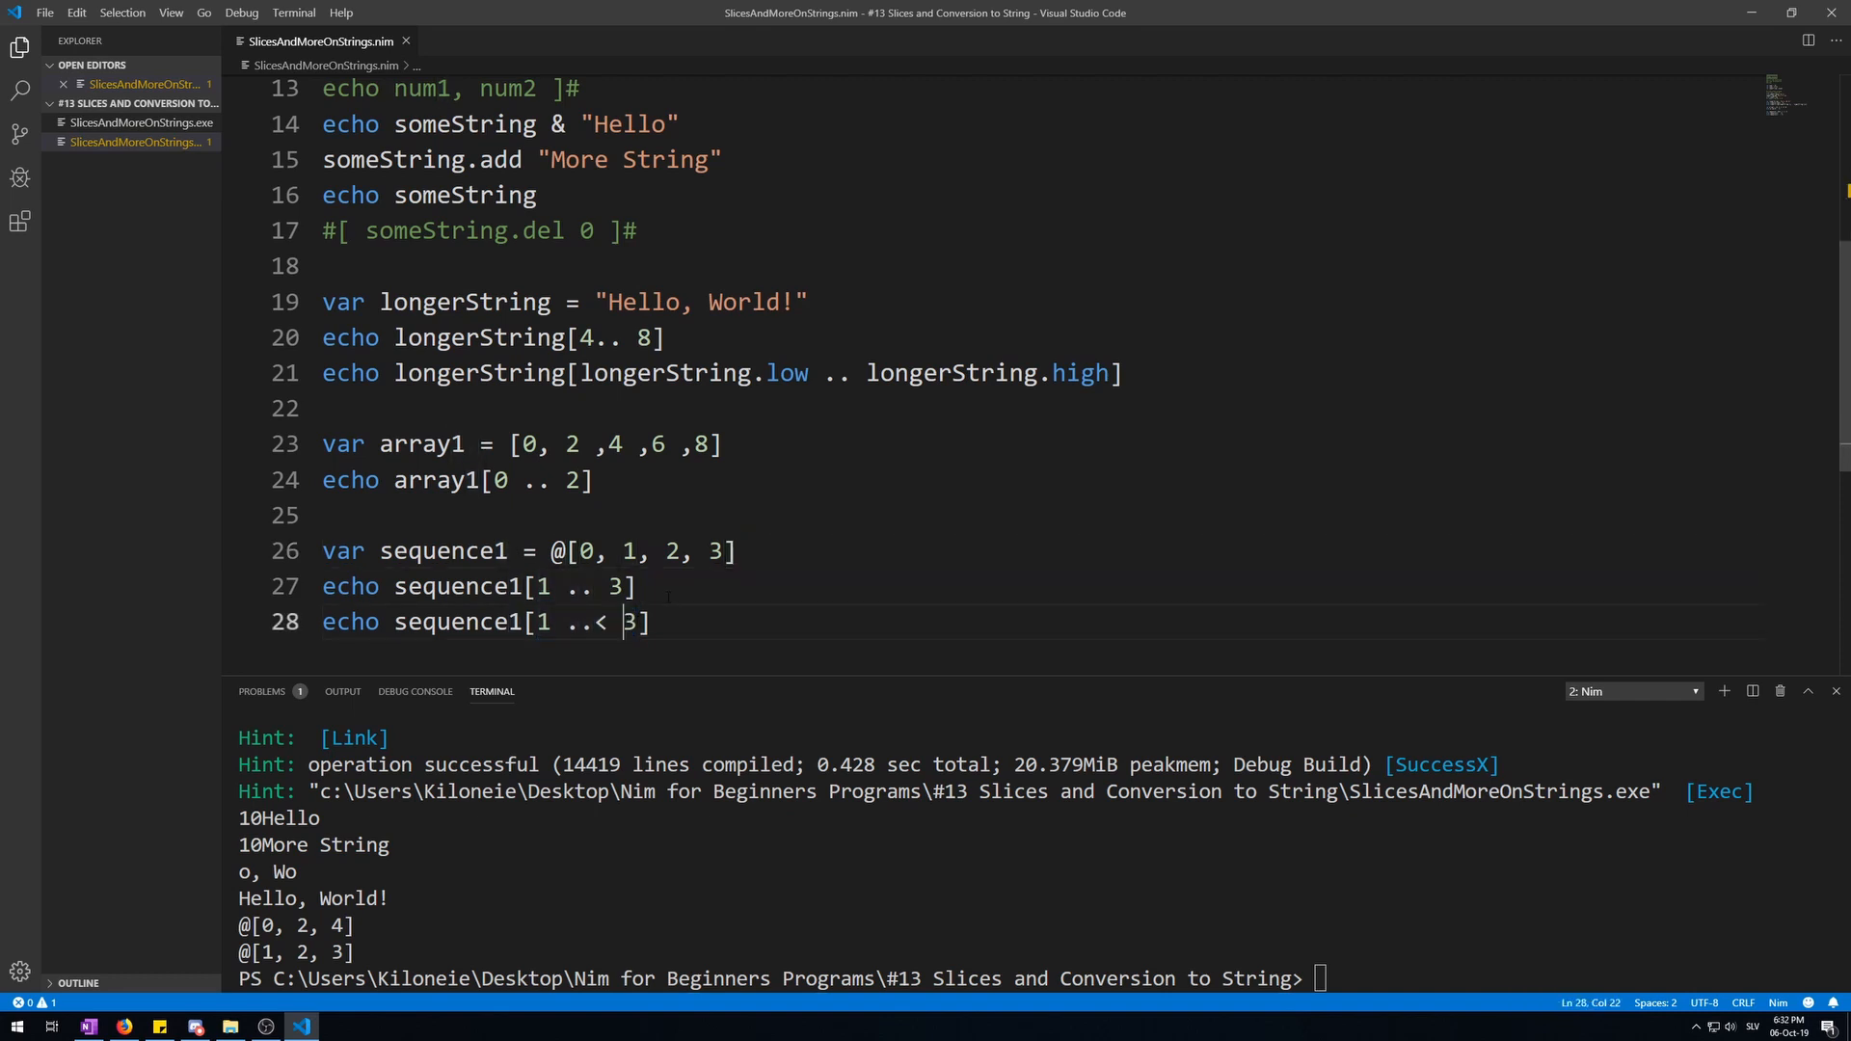
double_click(628, 623)
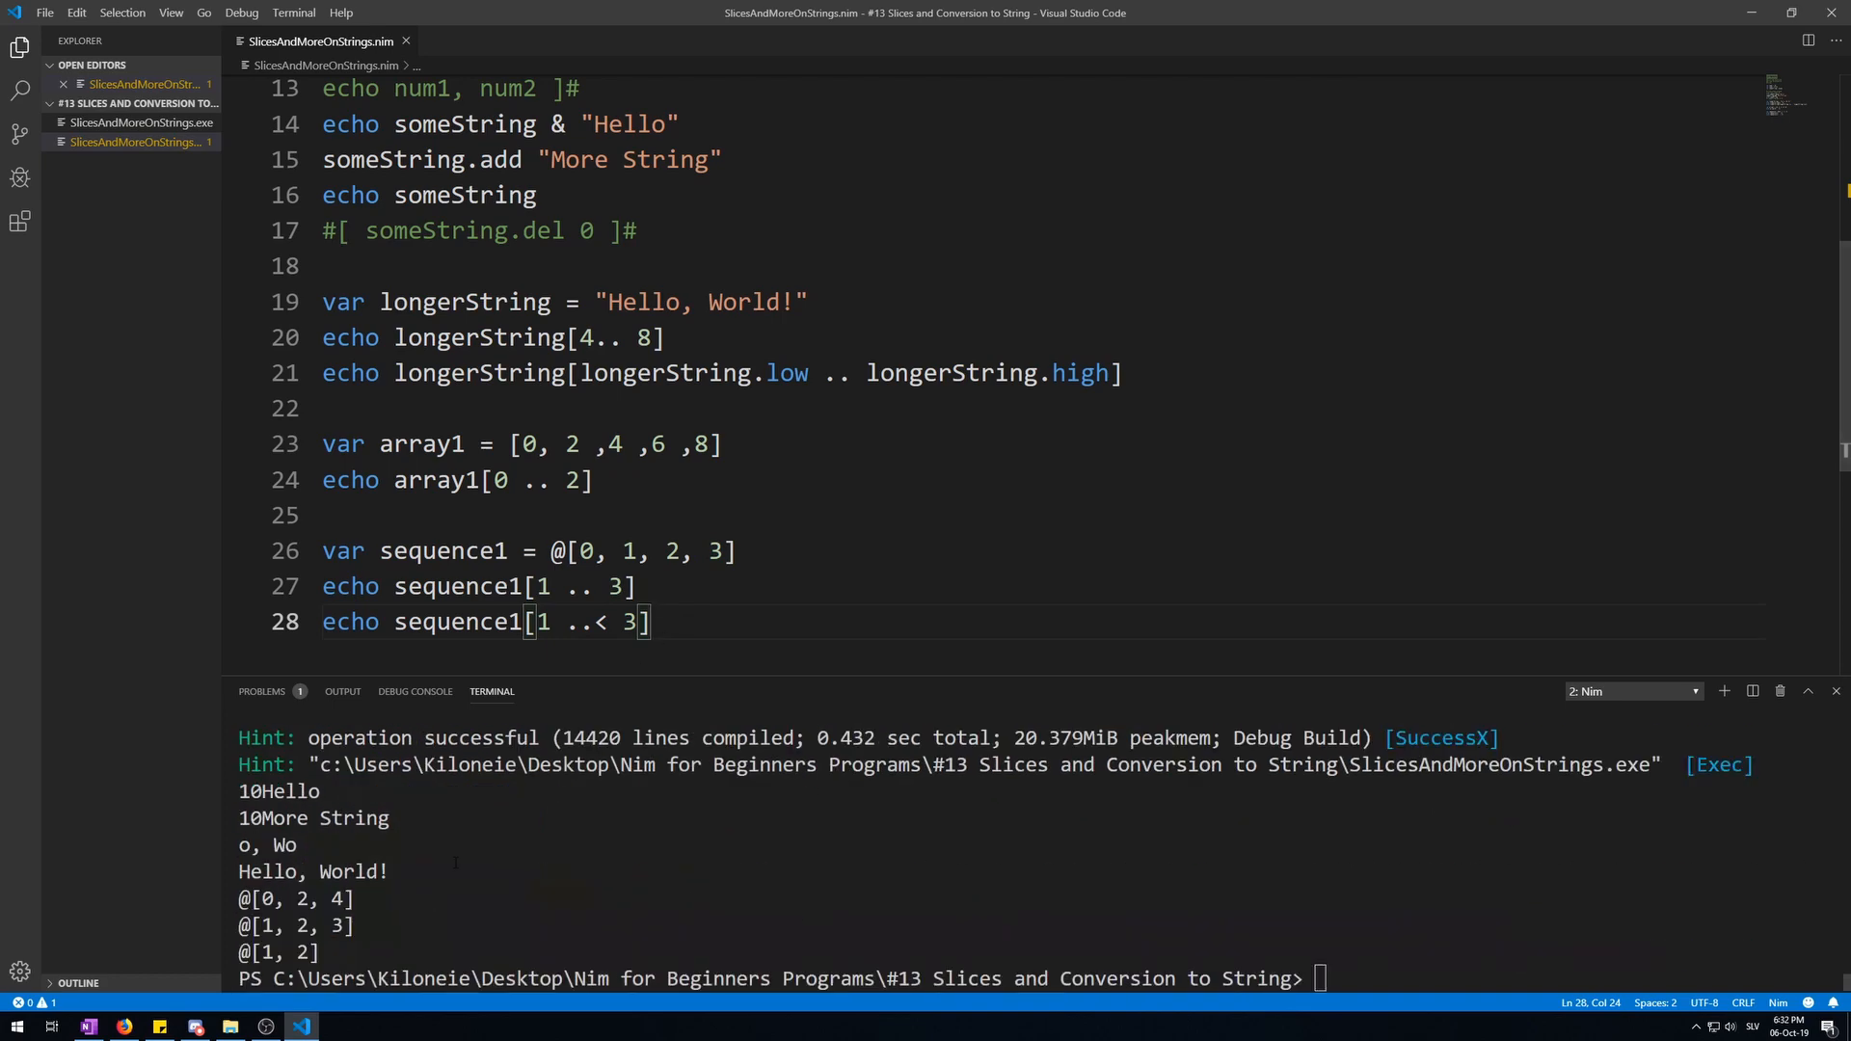
double_click(628, 622)
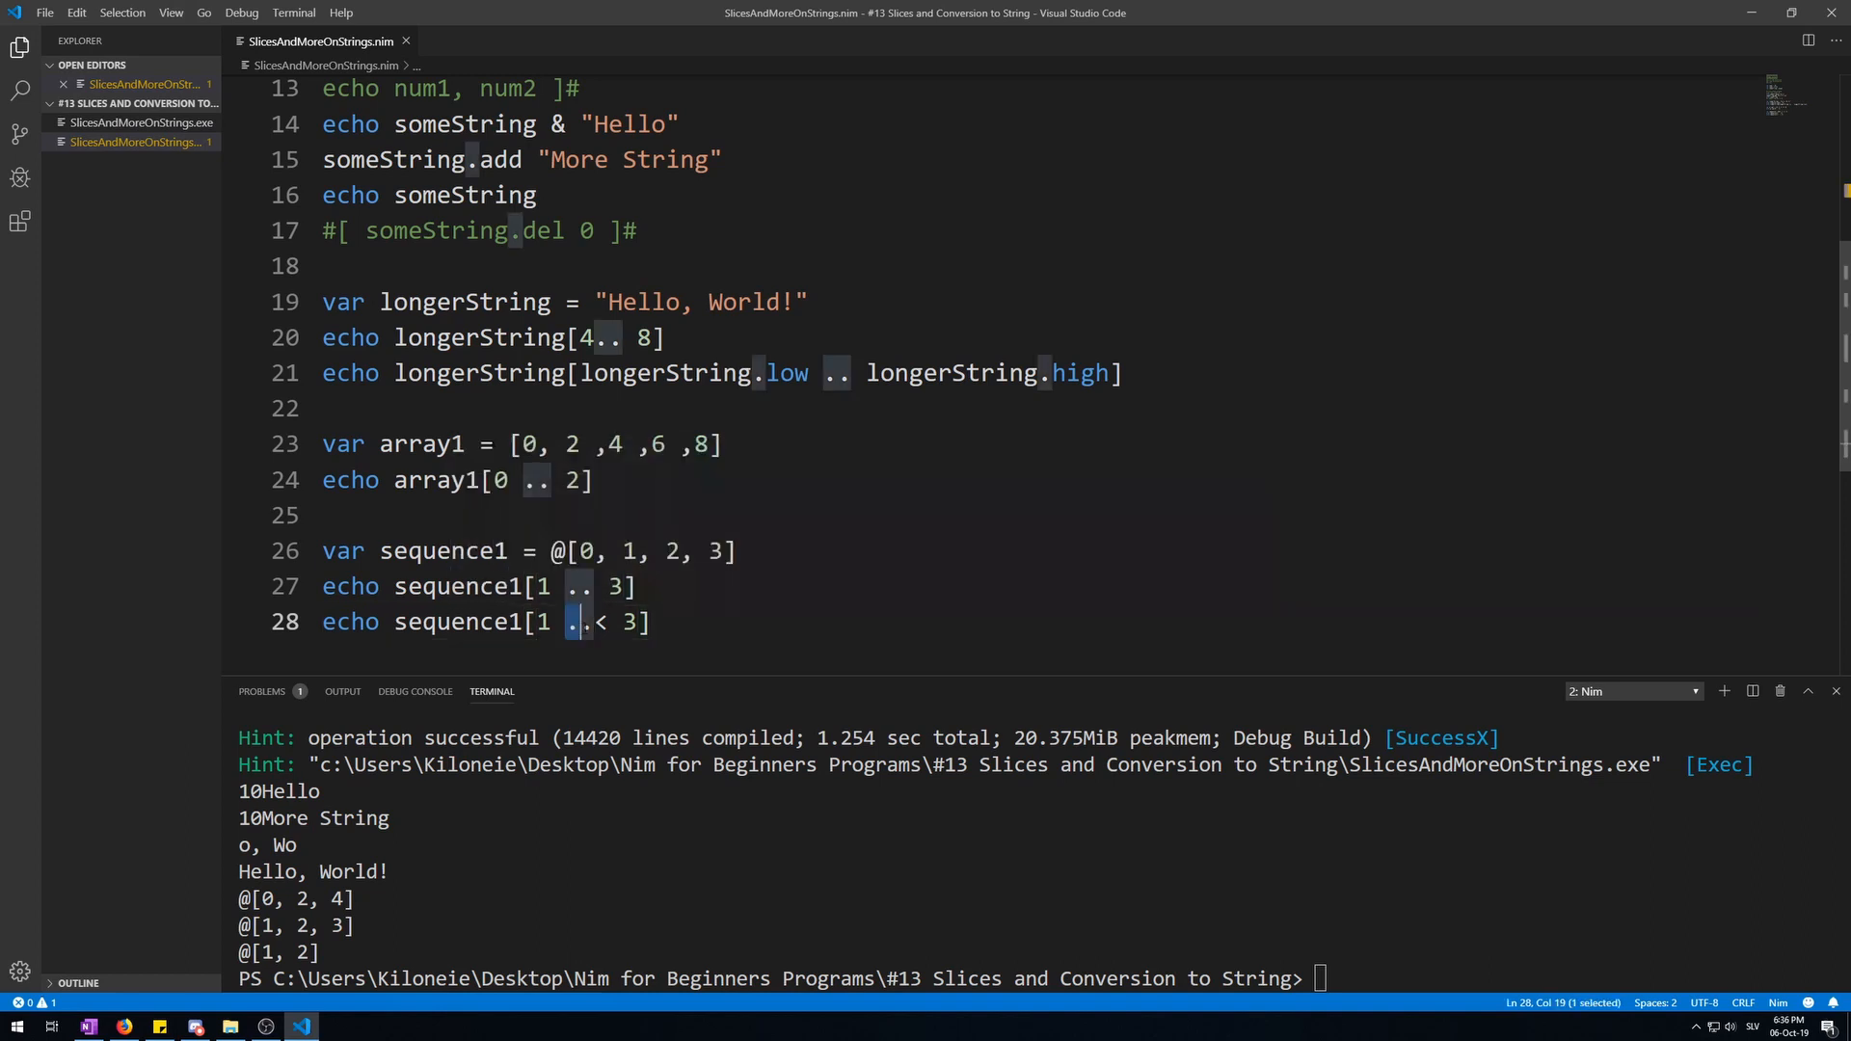
Insert a space between .. and < so line 28 reads sequence1[1 .. < 3]
click(589, 622)
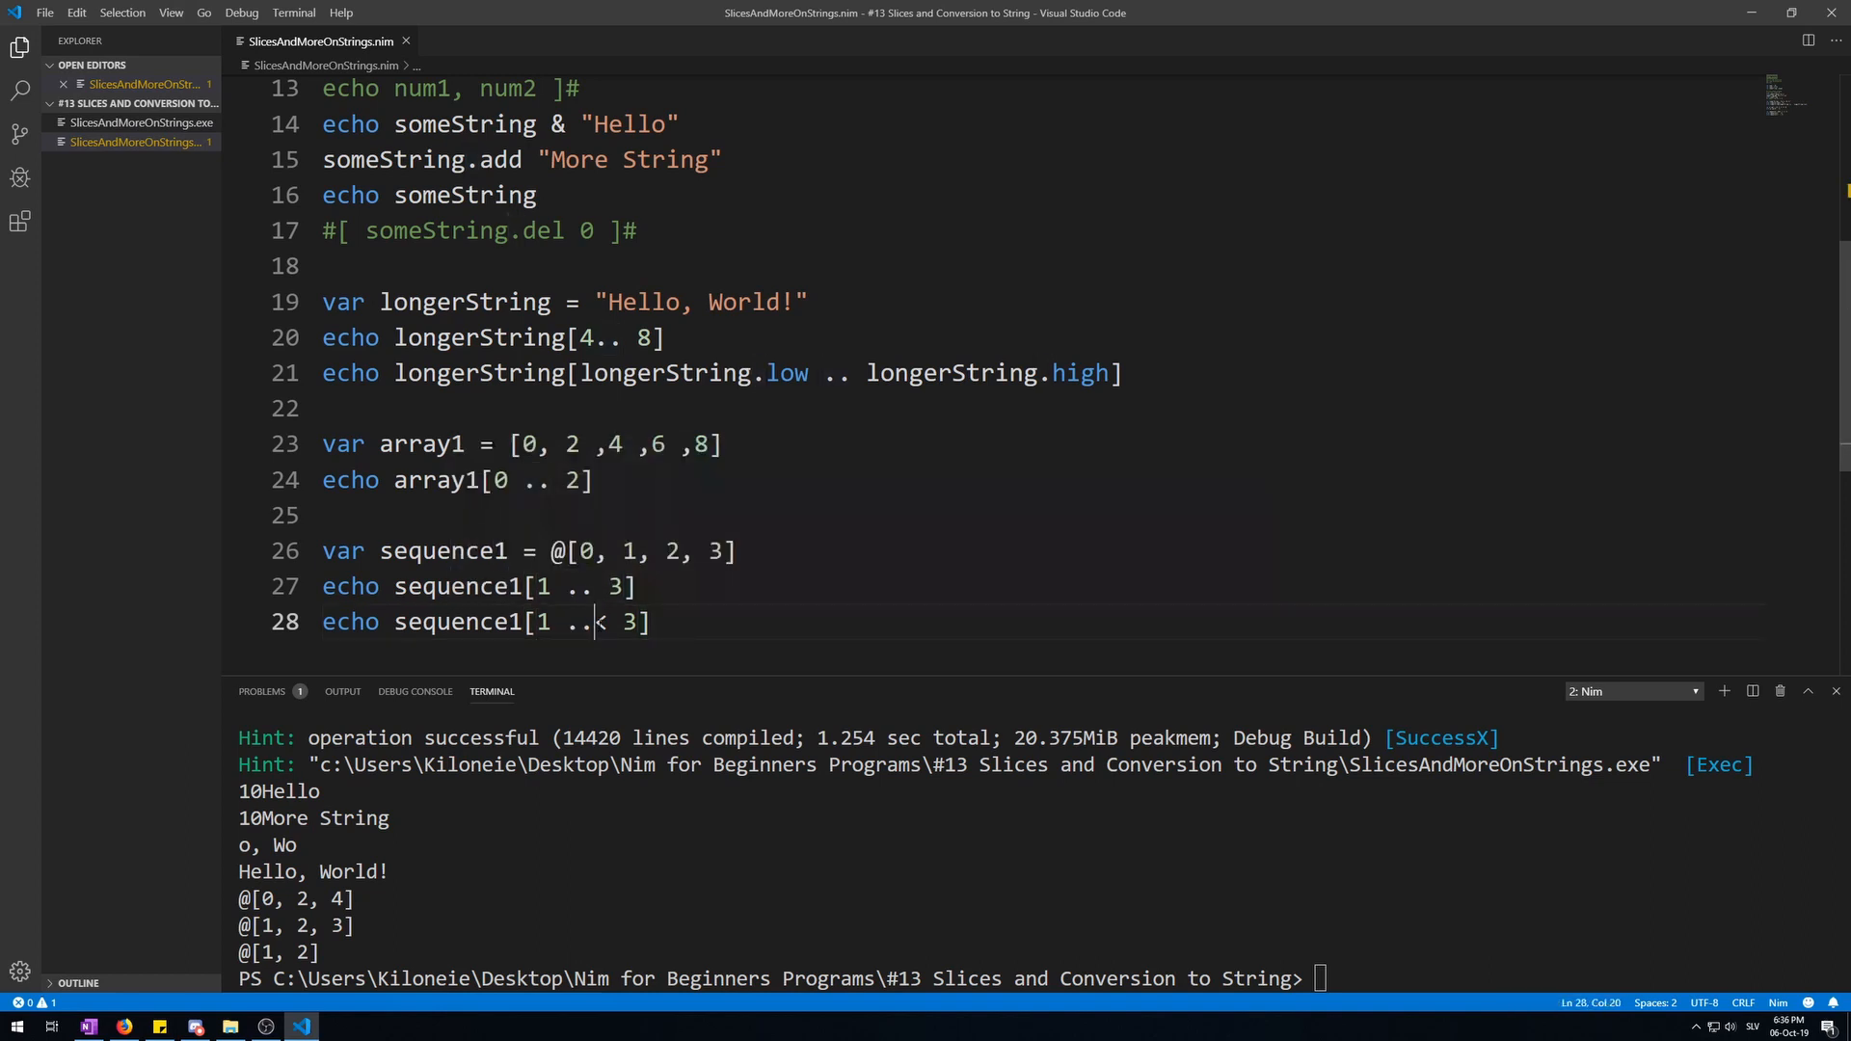
text(" ")
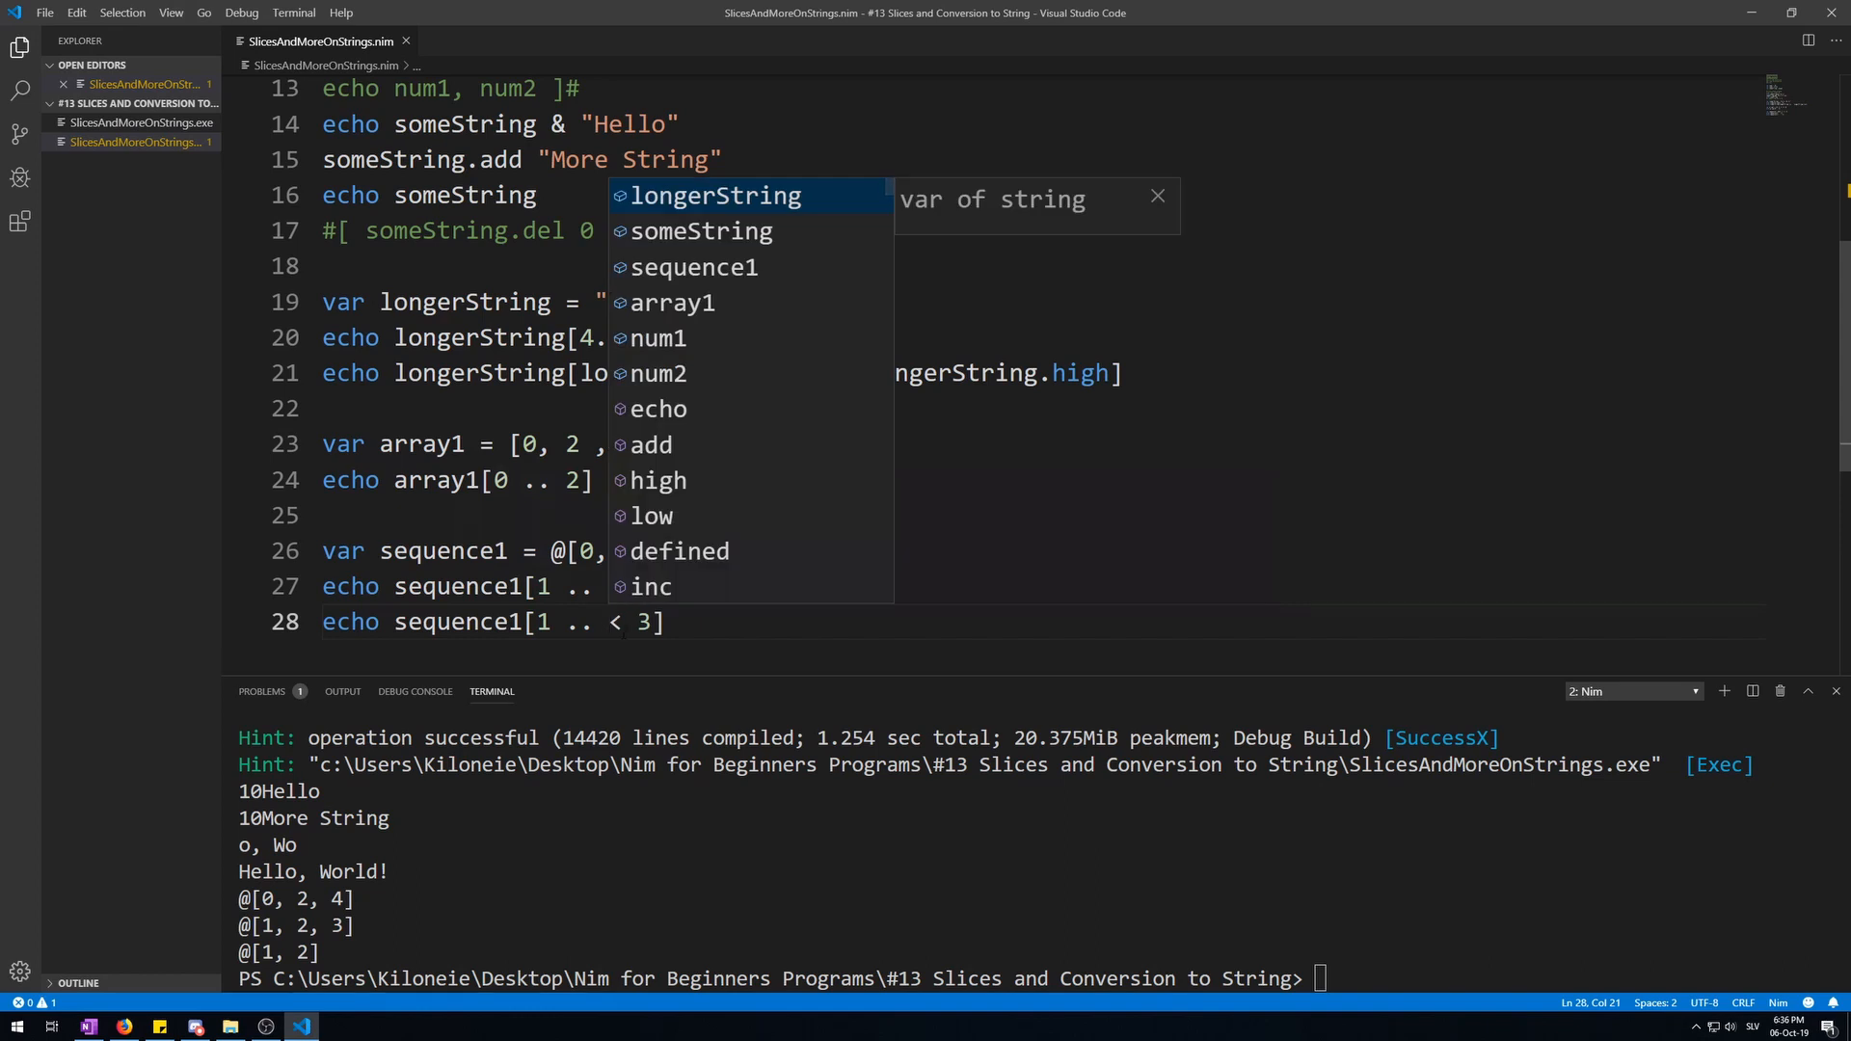